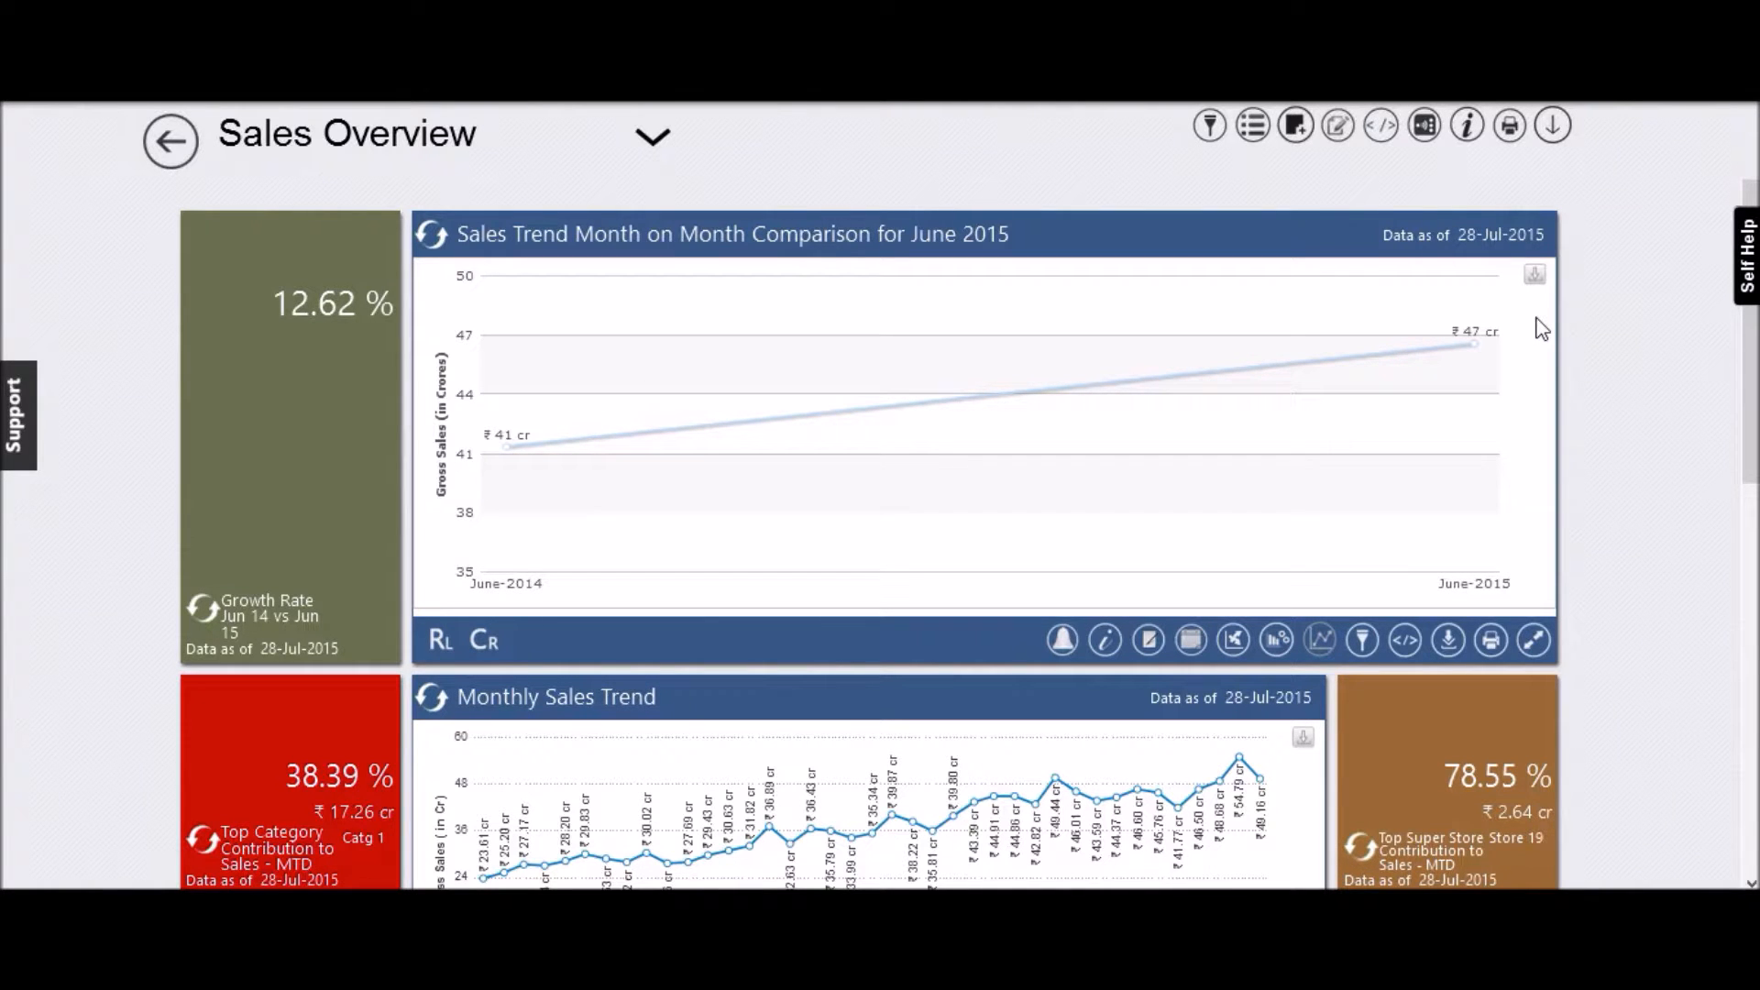
pyautogui.moveTo(1527, 314)
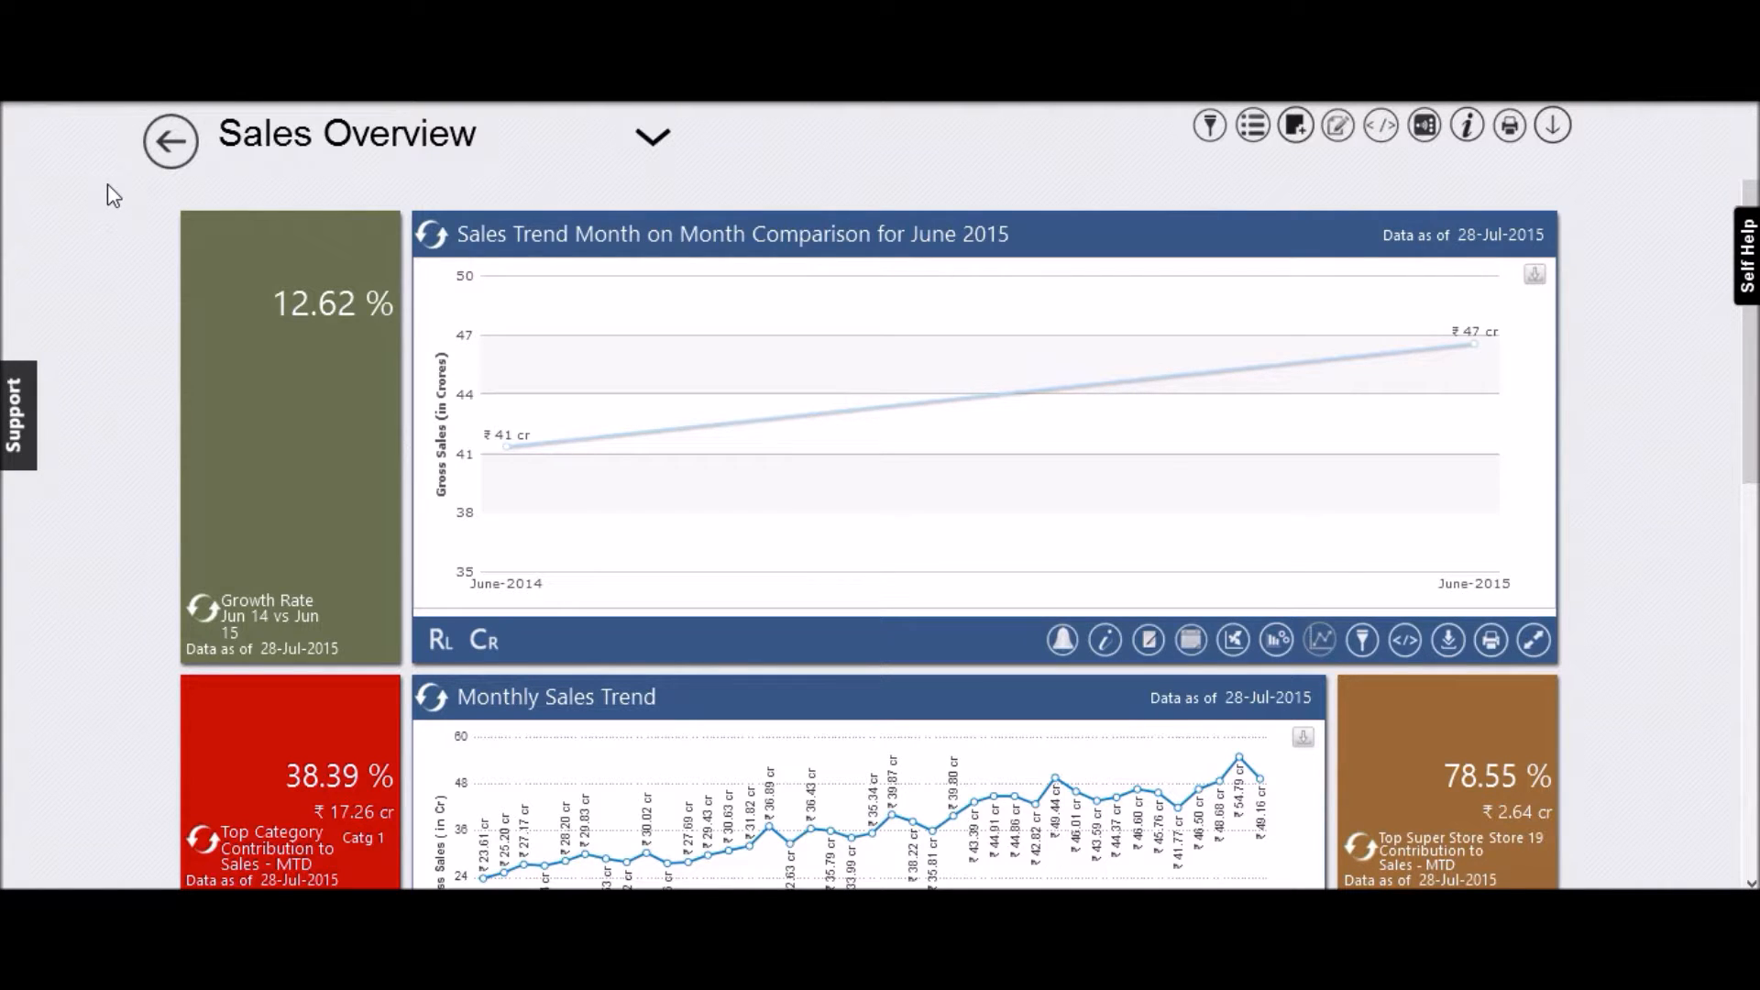
pyautogui.moveTo(439, 638)
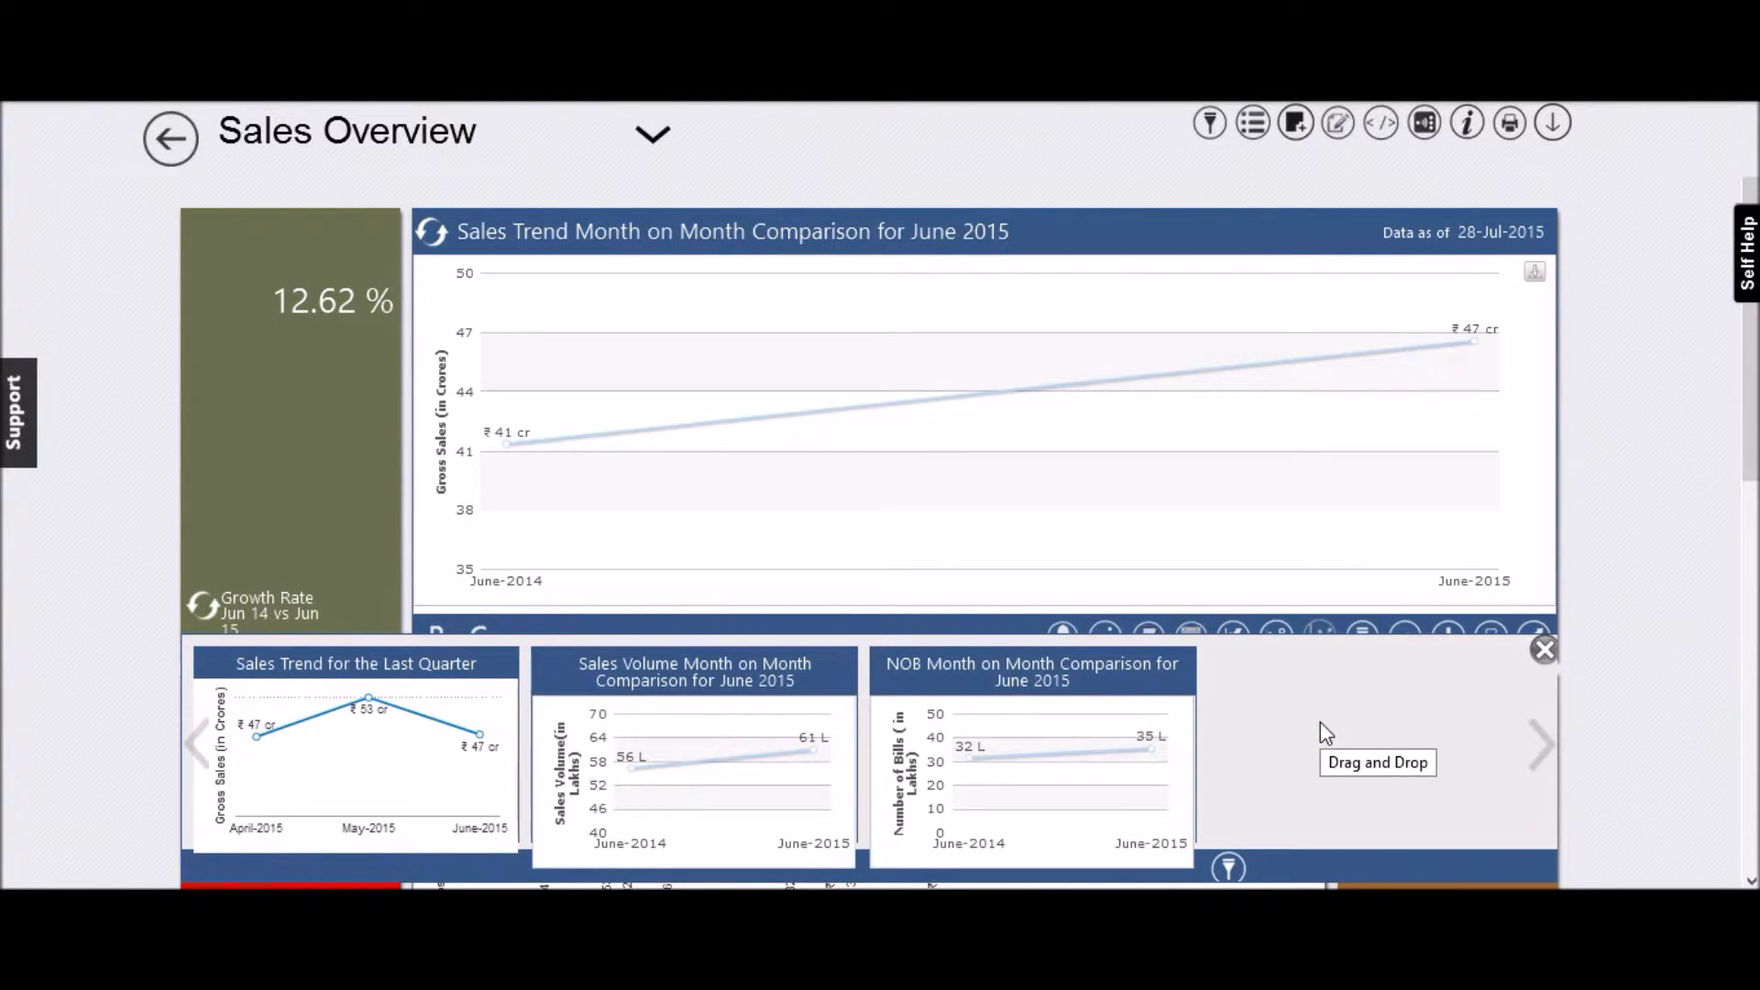
pyautogui.moveTo(573, 715)
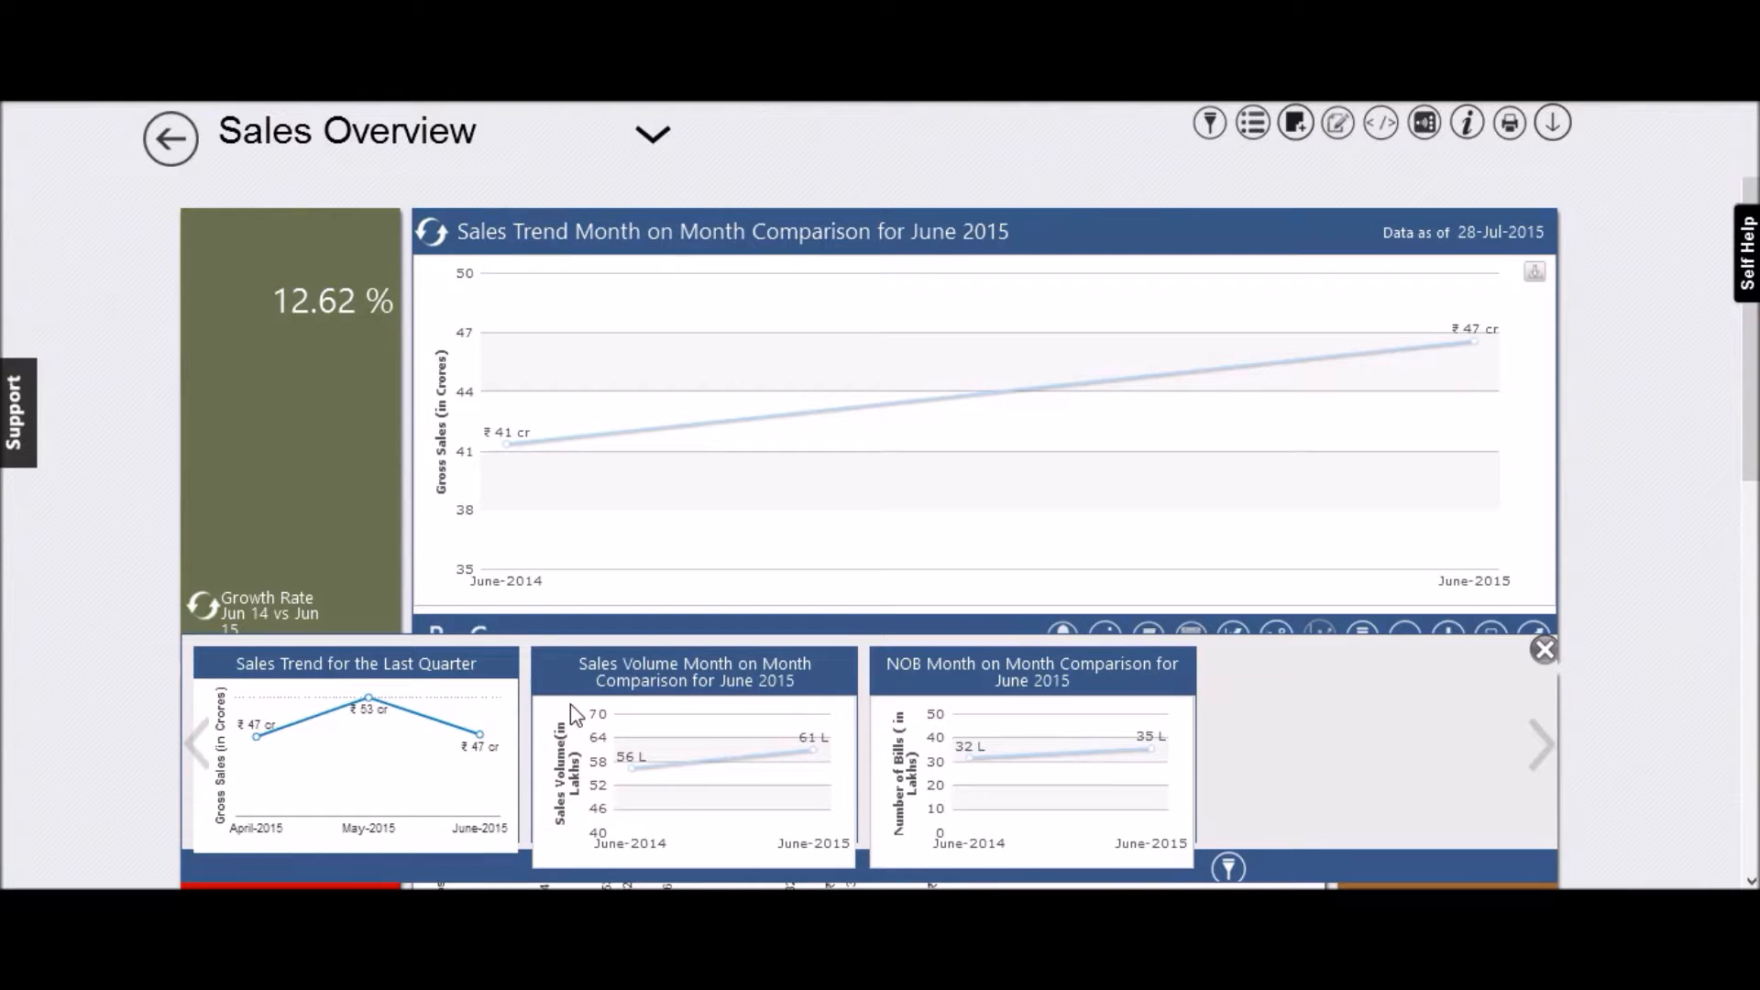
pyautogui.moveTo(711, 719)
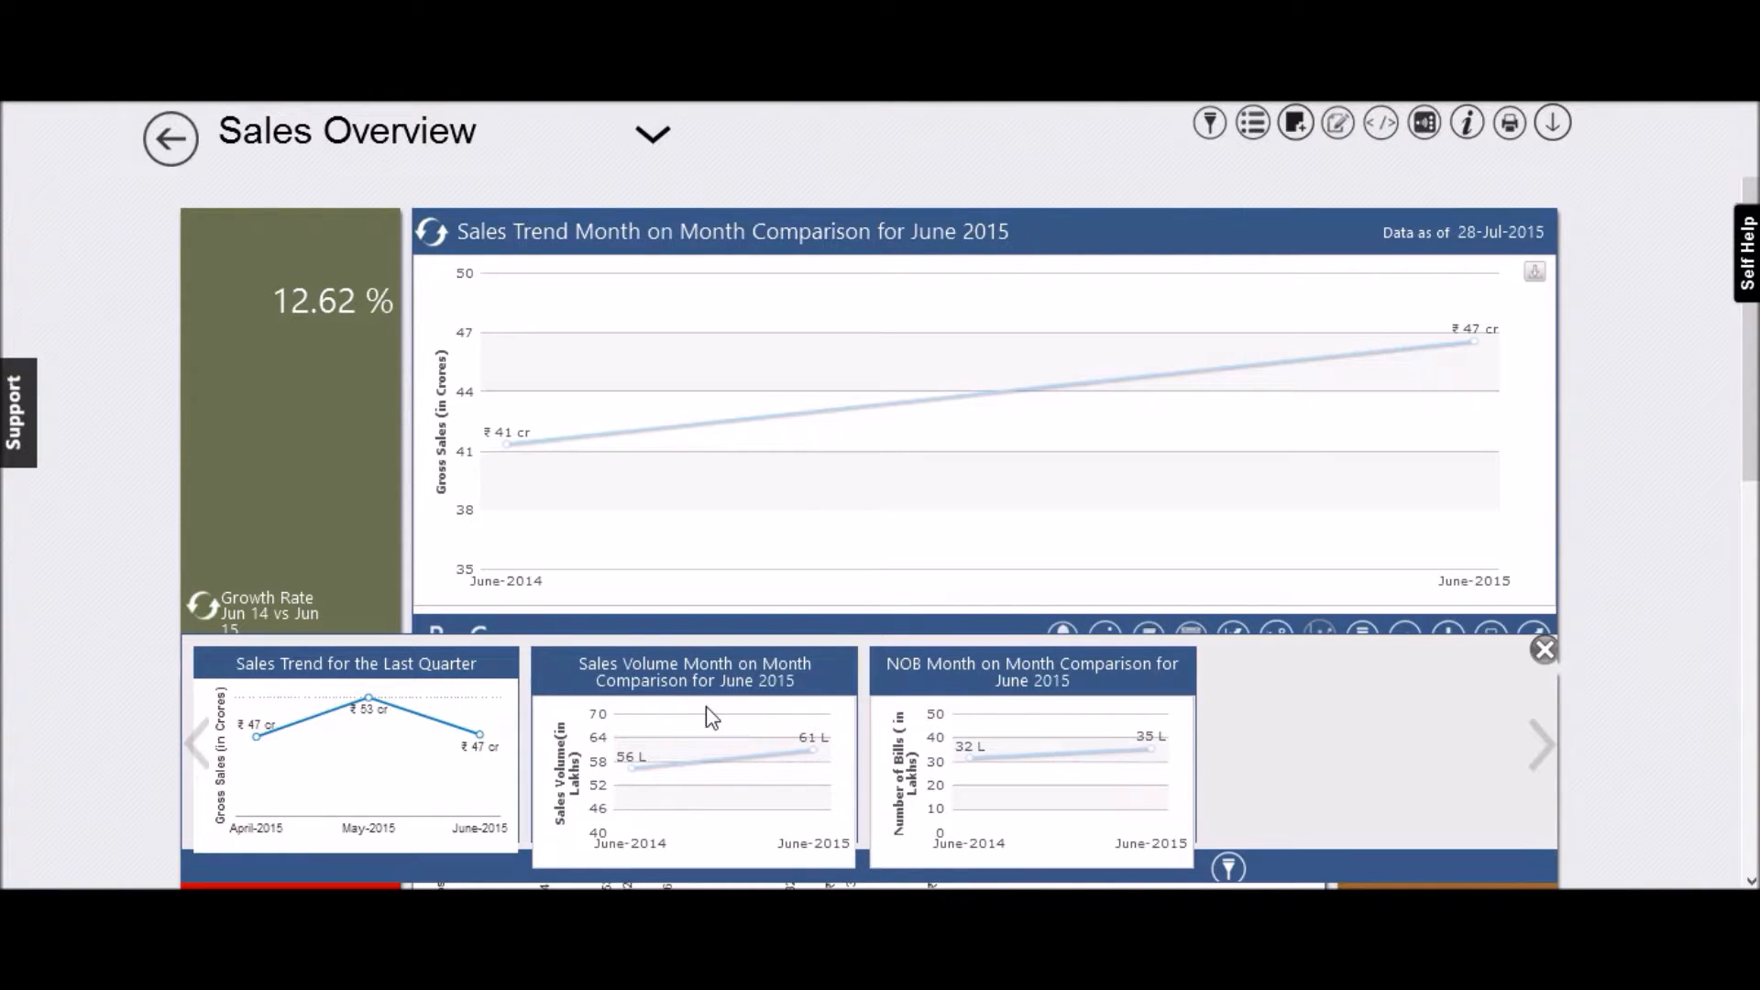
pyautogui.moveTo(702, 704)
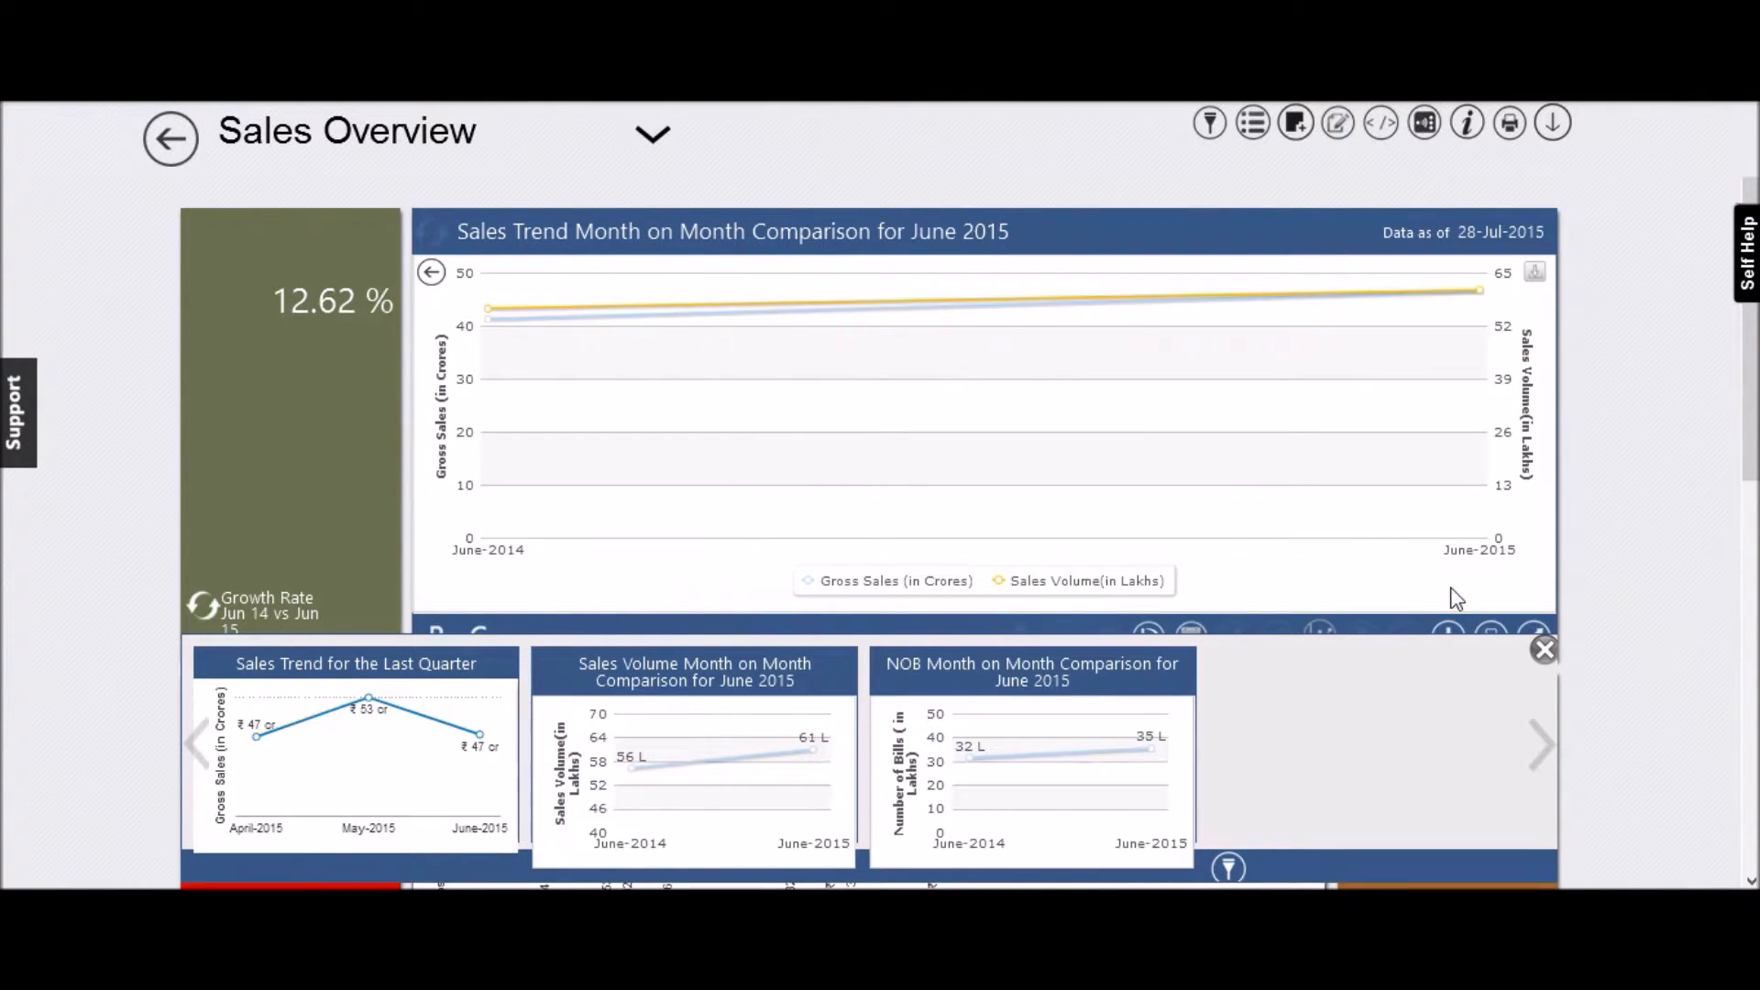
# Close the related sales charts strip after overlaying Sales Volume on the June 2015 trend.
pyautogui.click(1543, 649)
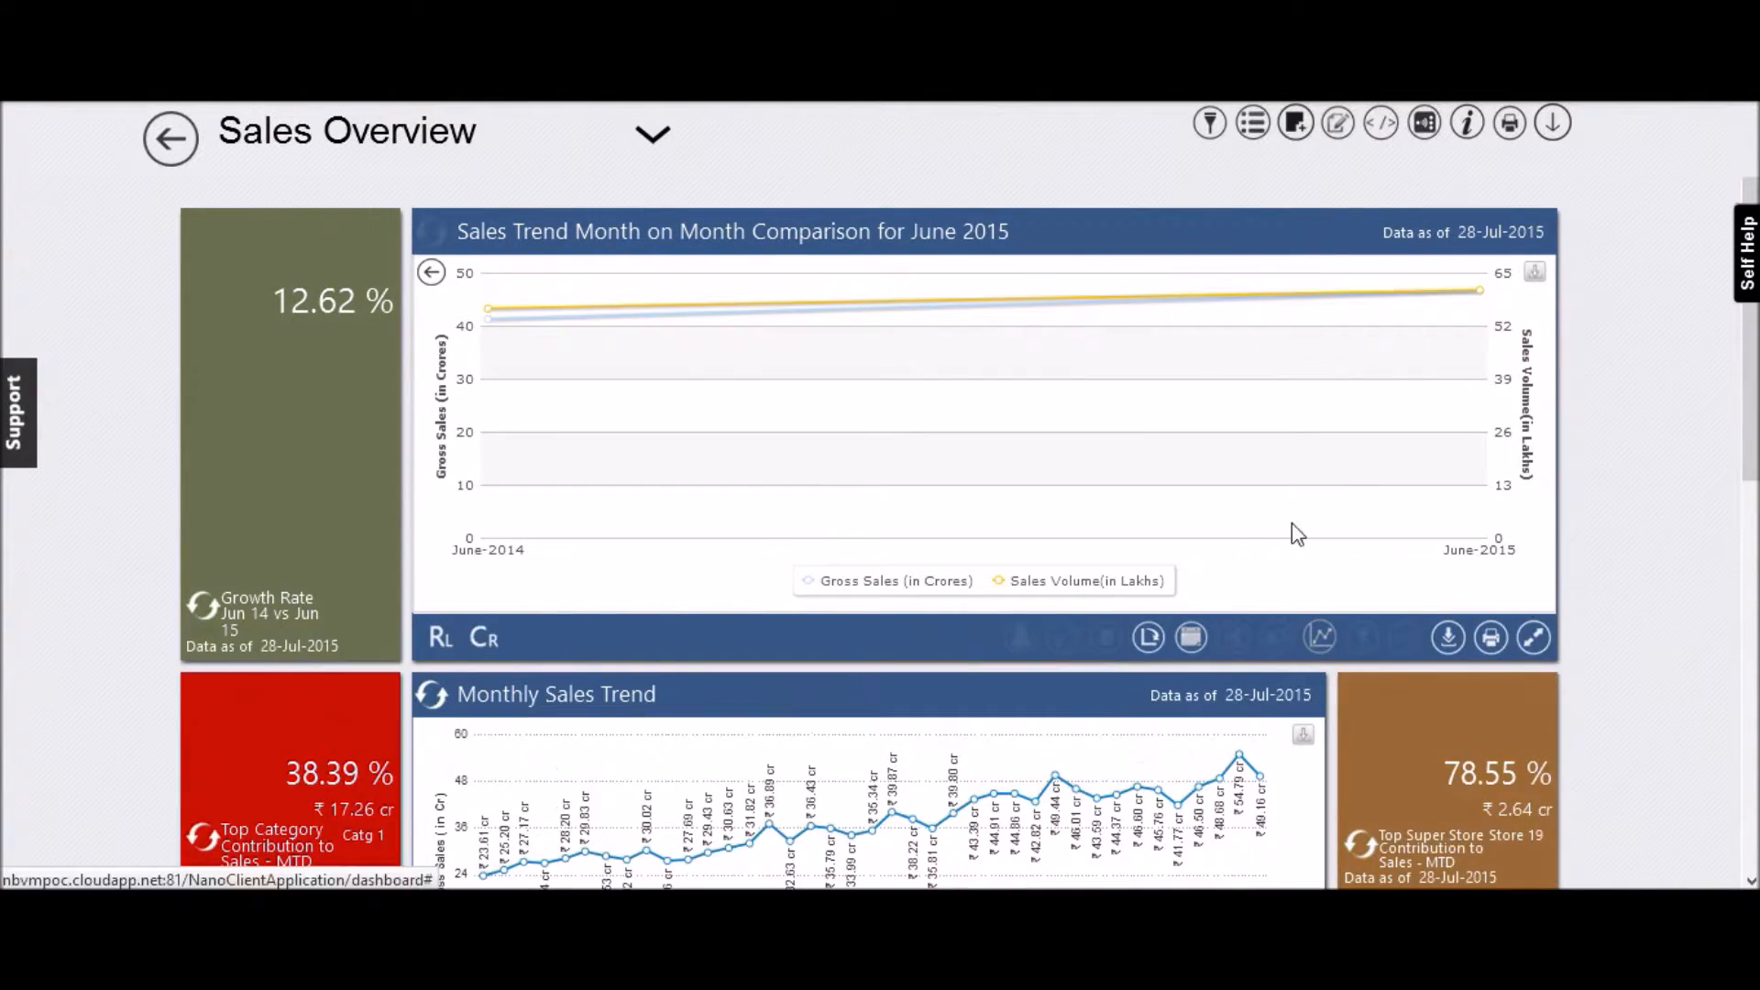
pyautogui.moveTo(792, 319)
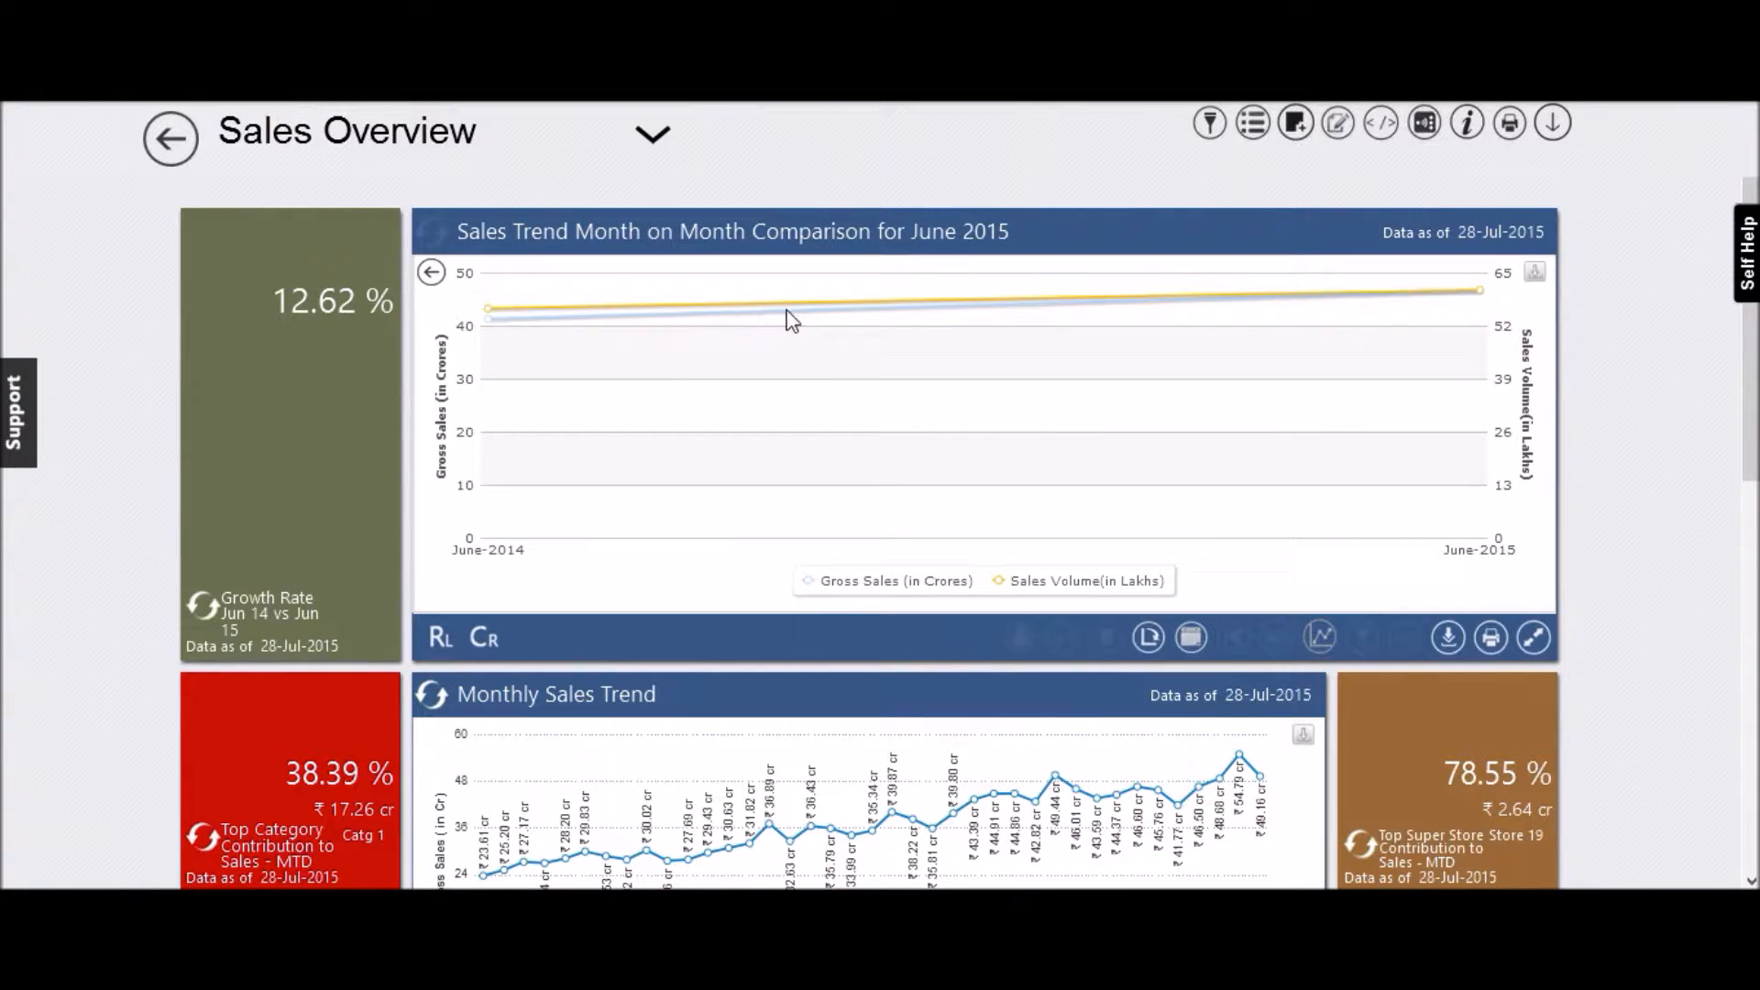
pyautogui.moveTo(1252, 307)
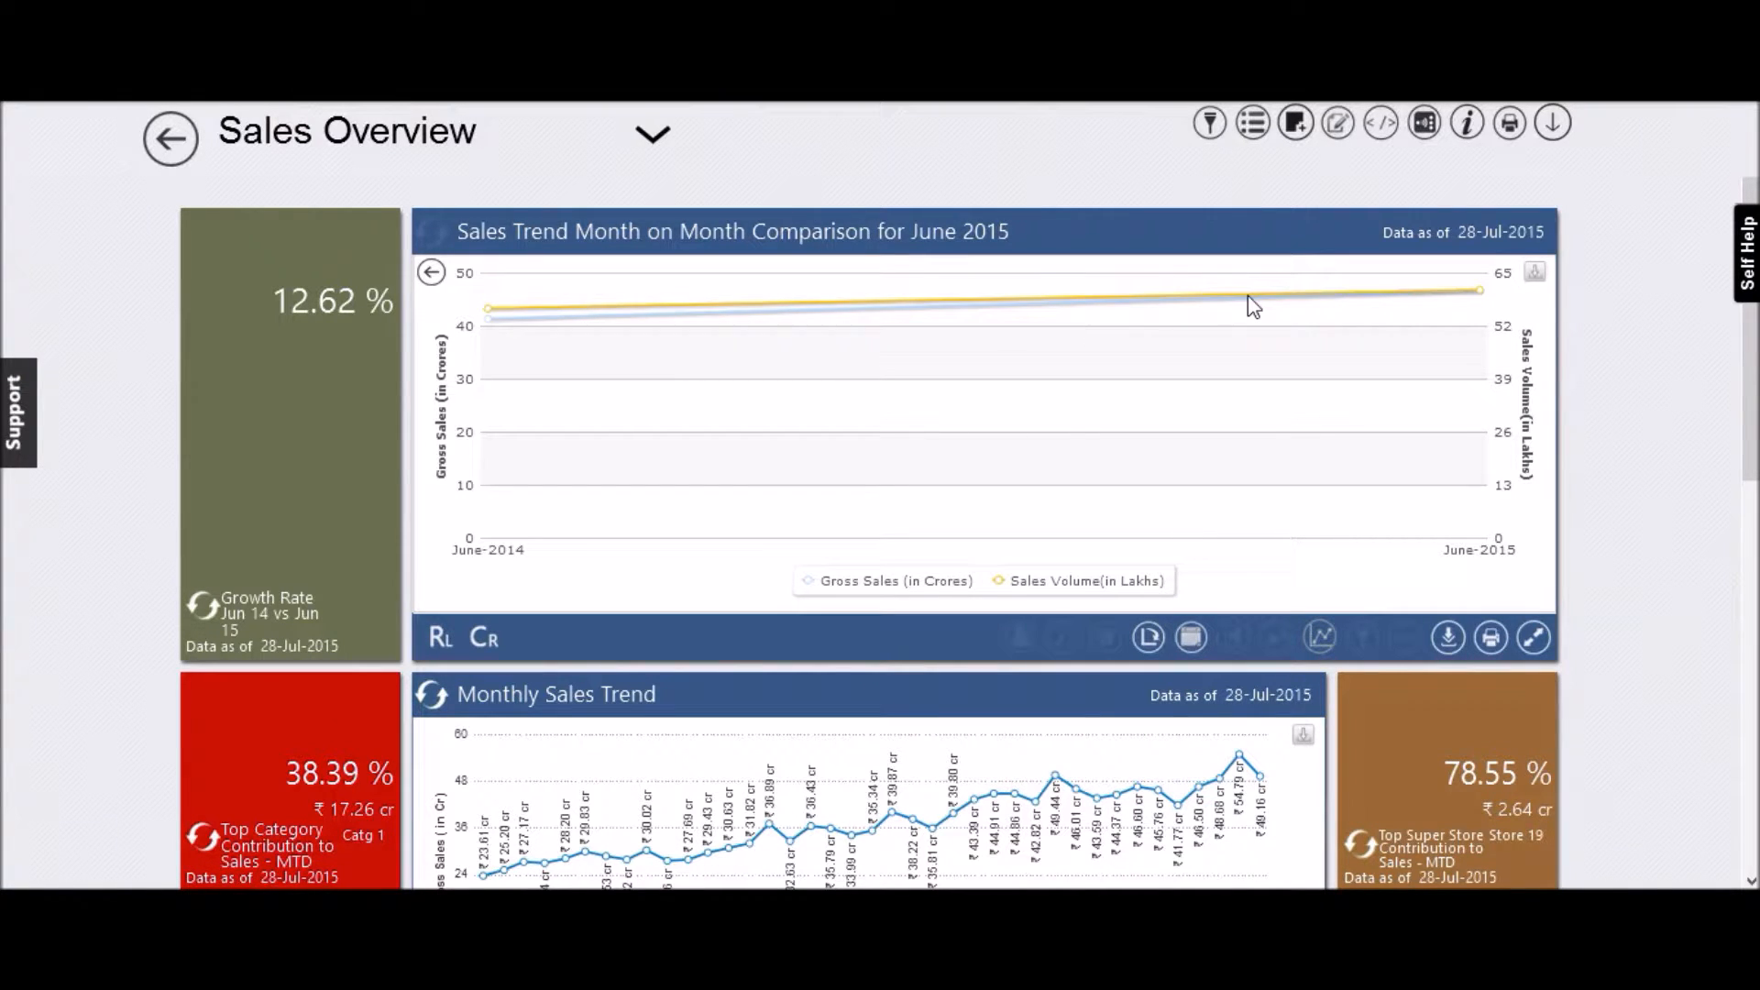
pyautogui.moveTo(1316, 308)
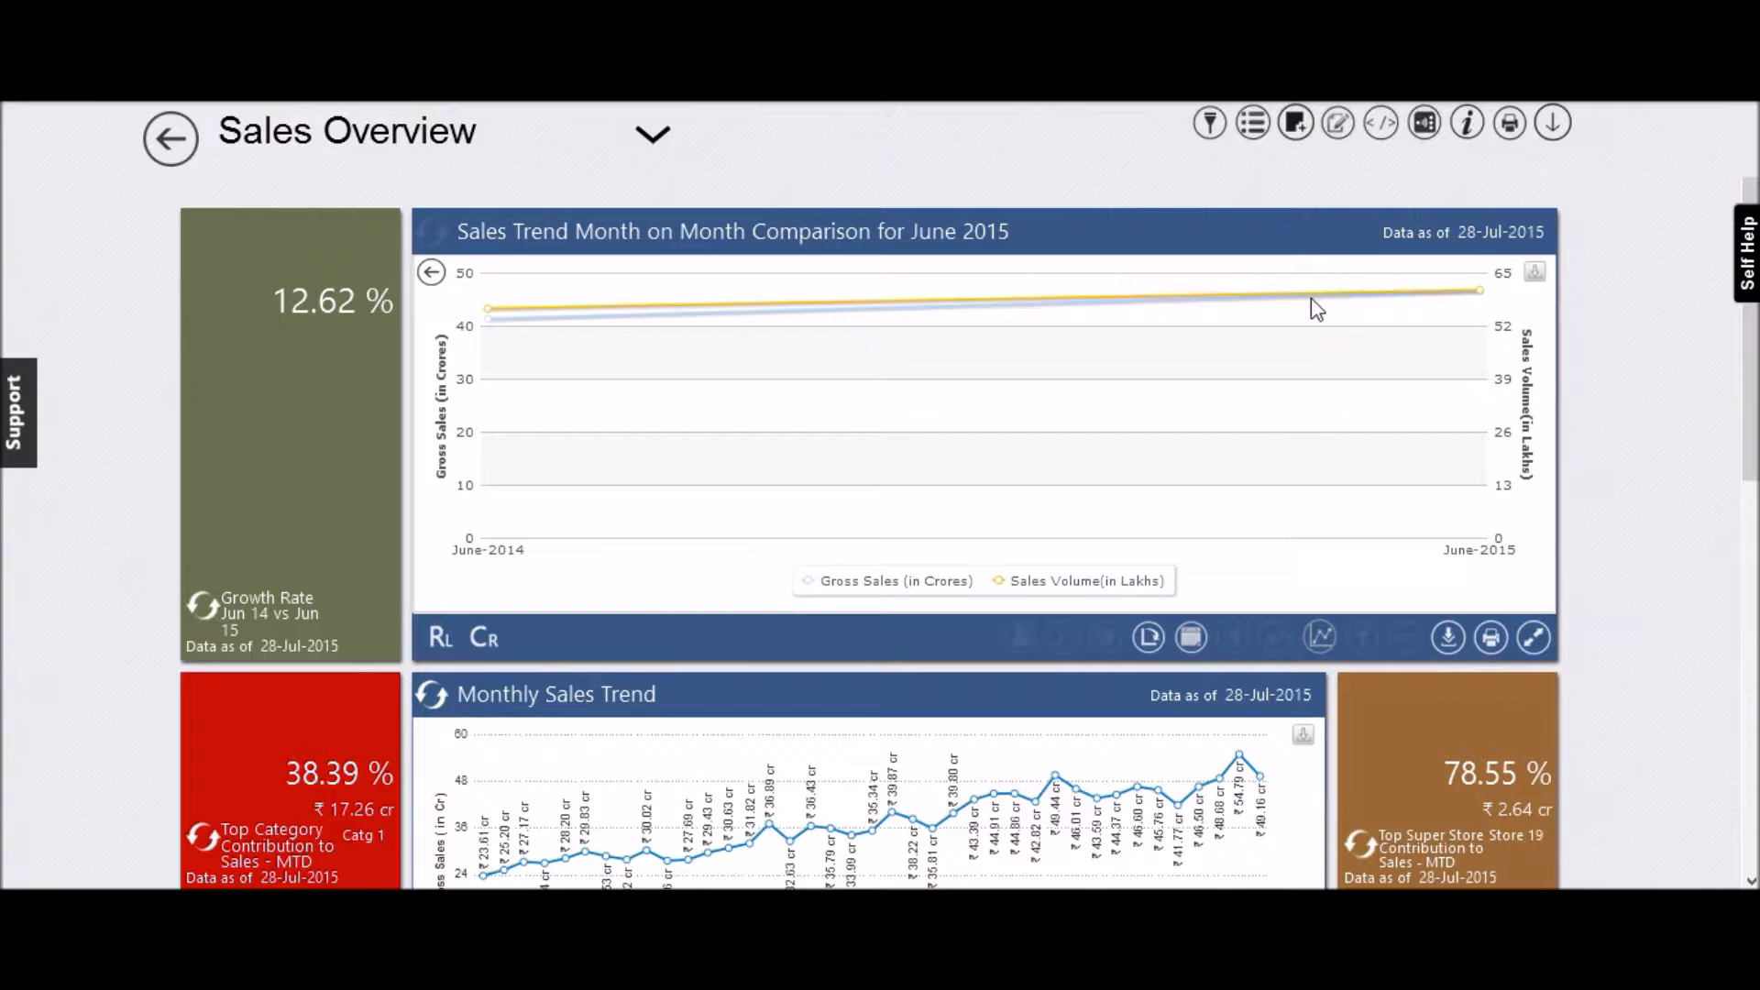
pyautogui.moveTo(1354, 308)
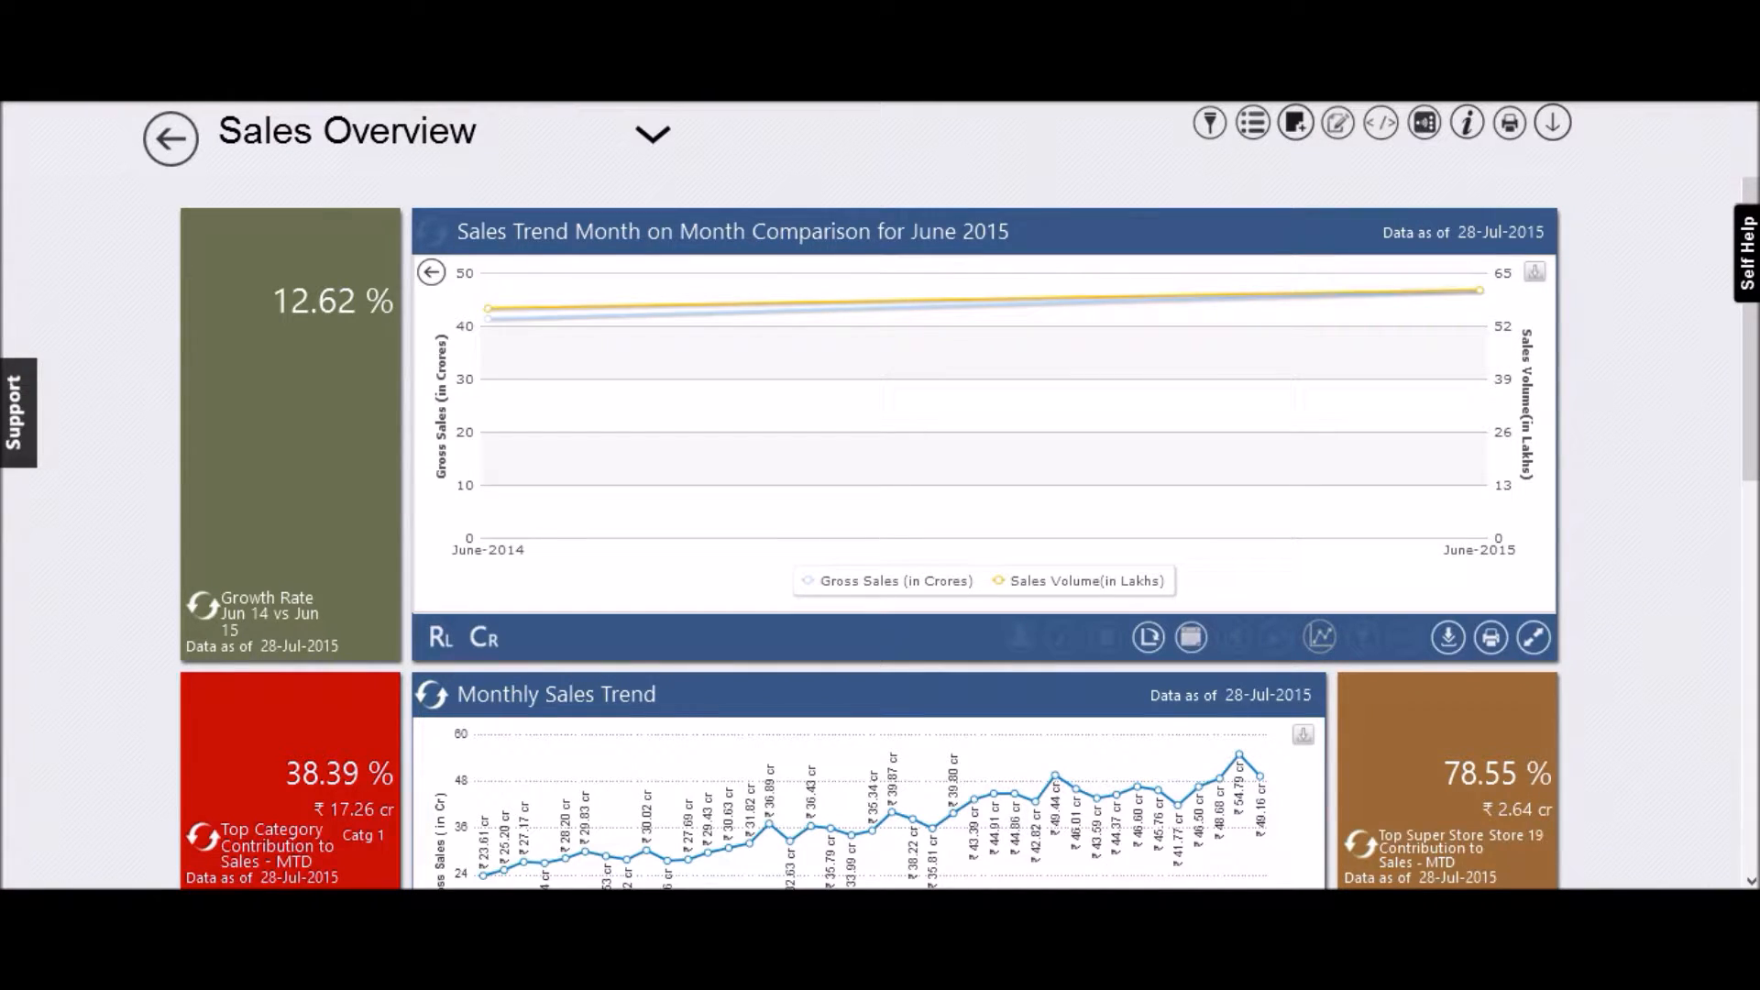
# Bring CPI by Time from Curated Public Data onto Monthly Sales Trend, then close the strip.
pyautogui.scroll(-3)
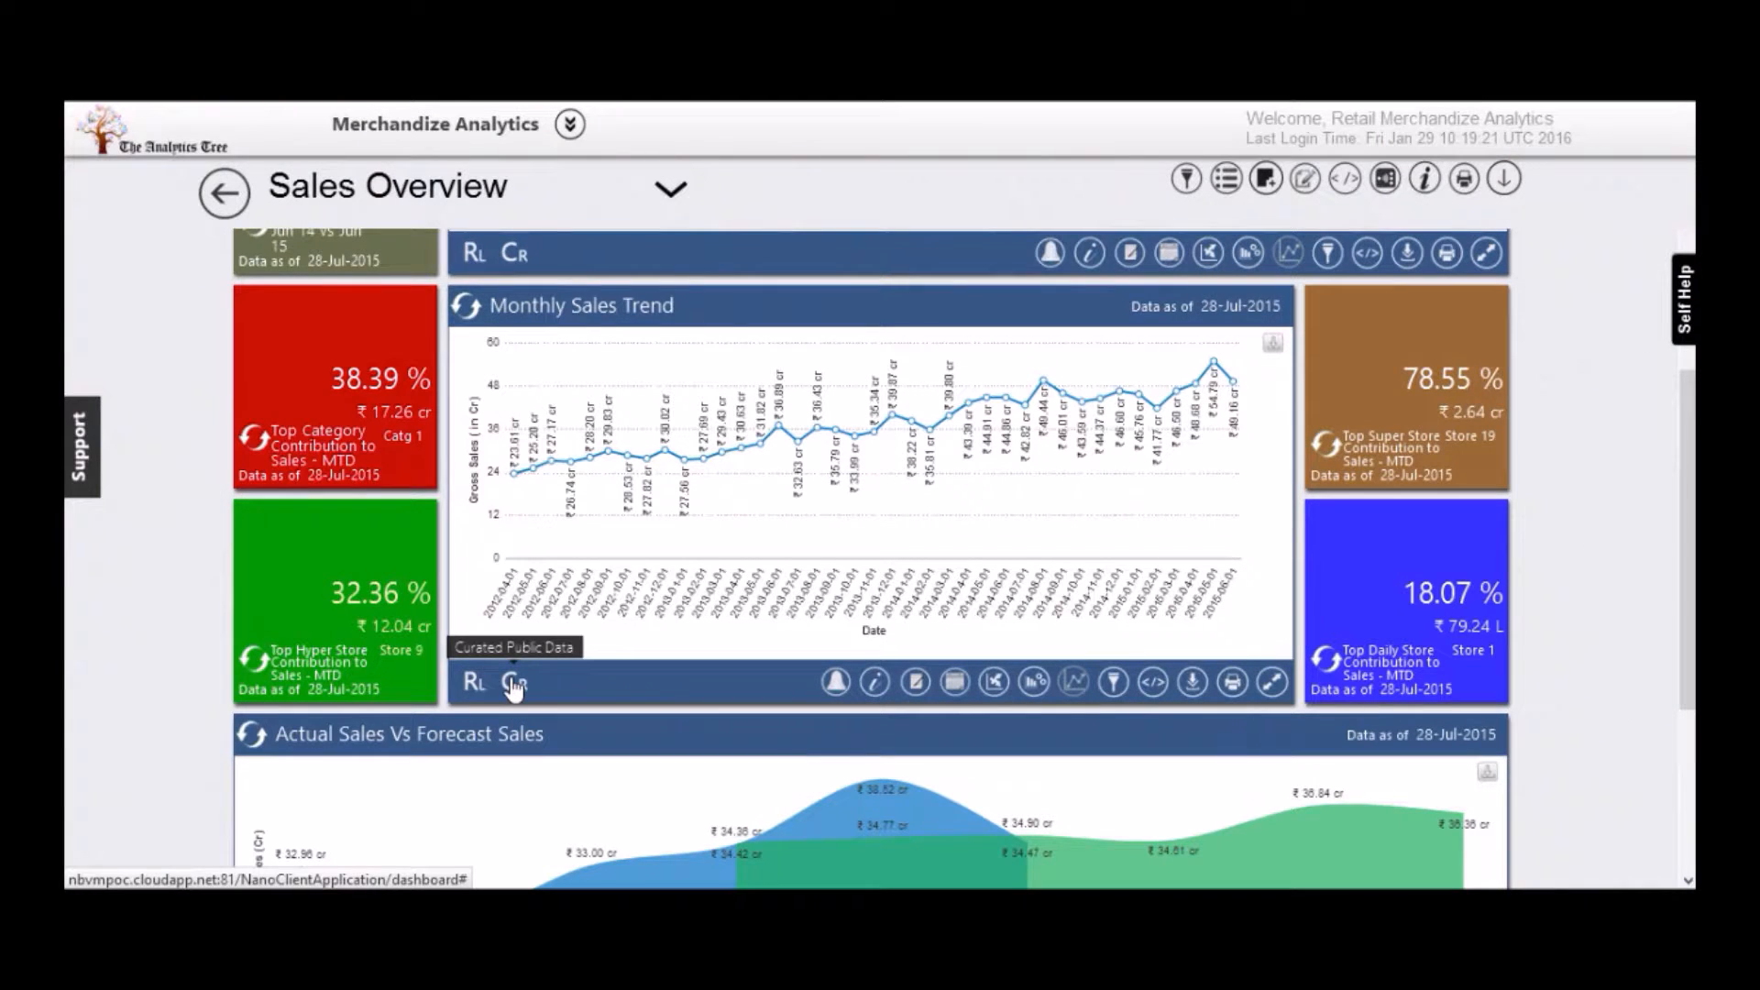
pyautogui.click(513, 682)
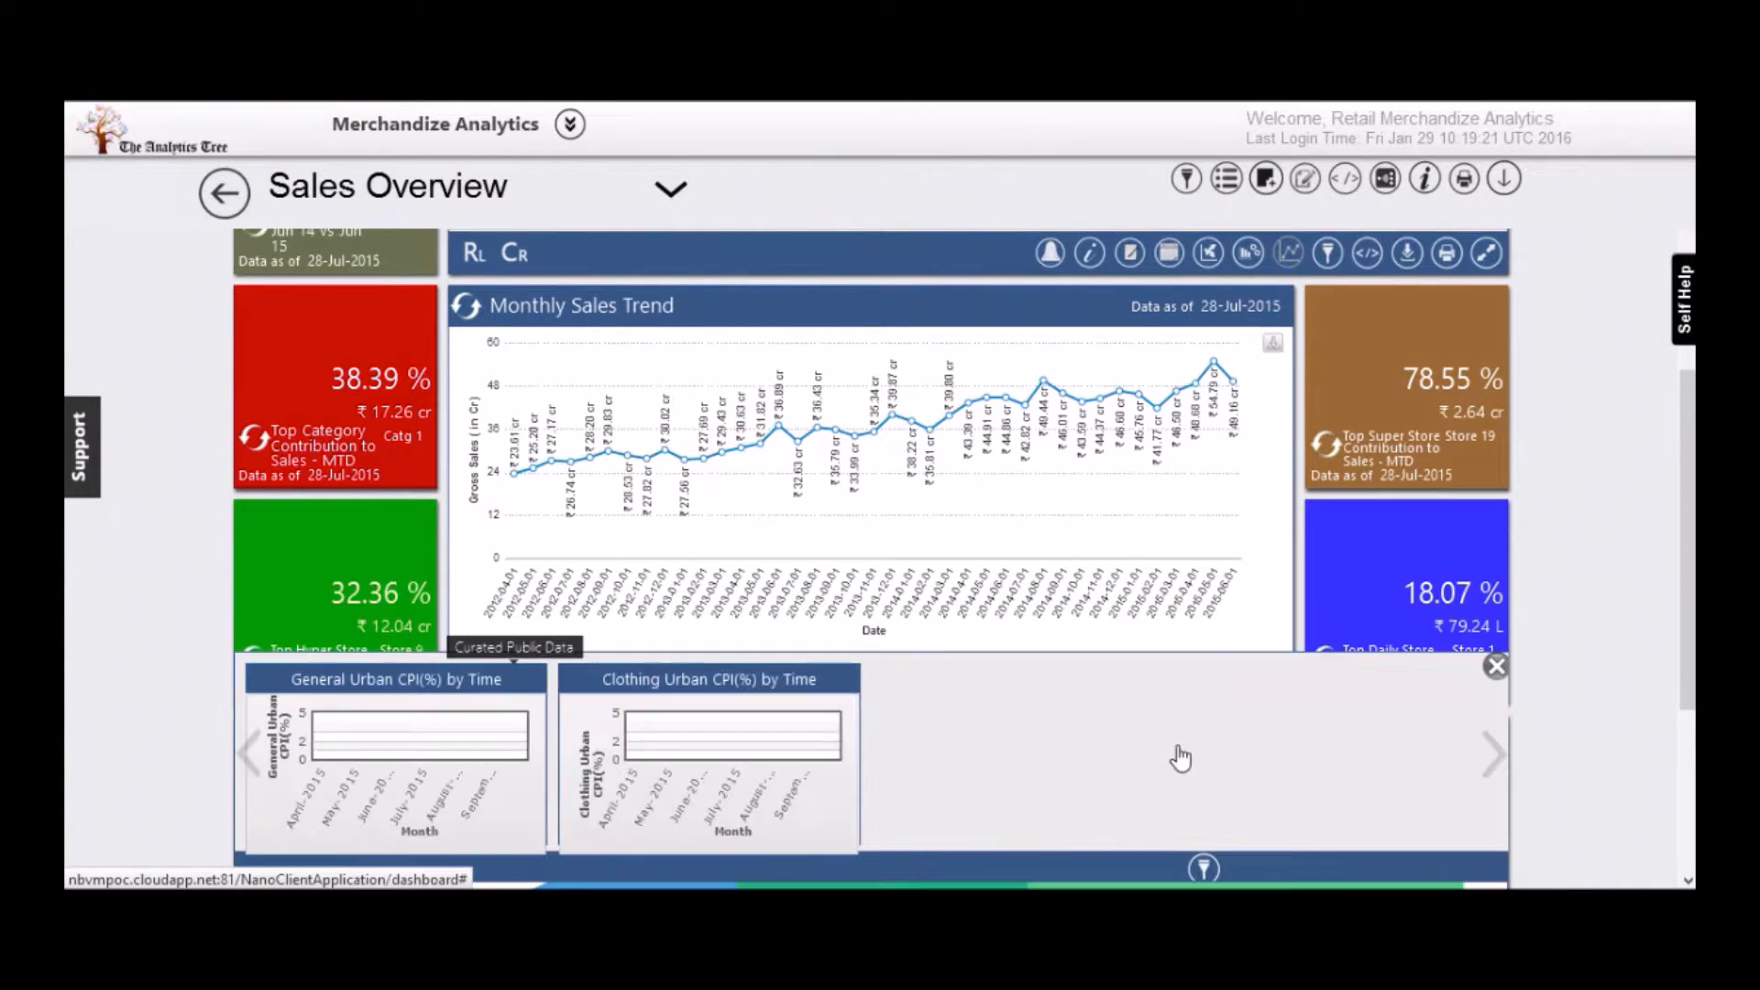
pyautogui.click(1492, 753)
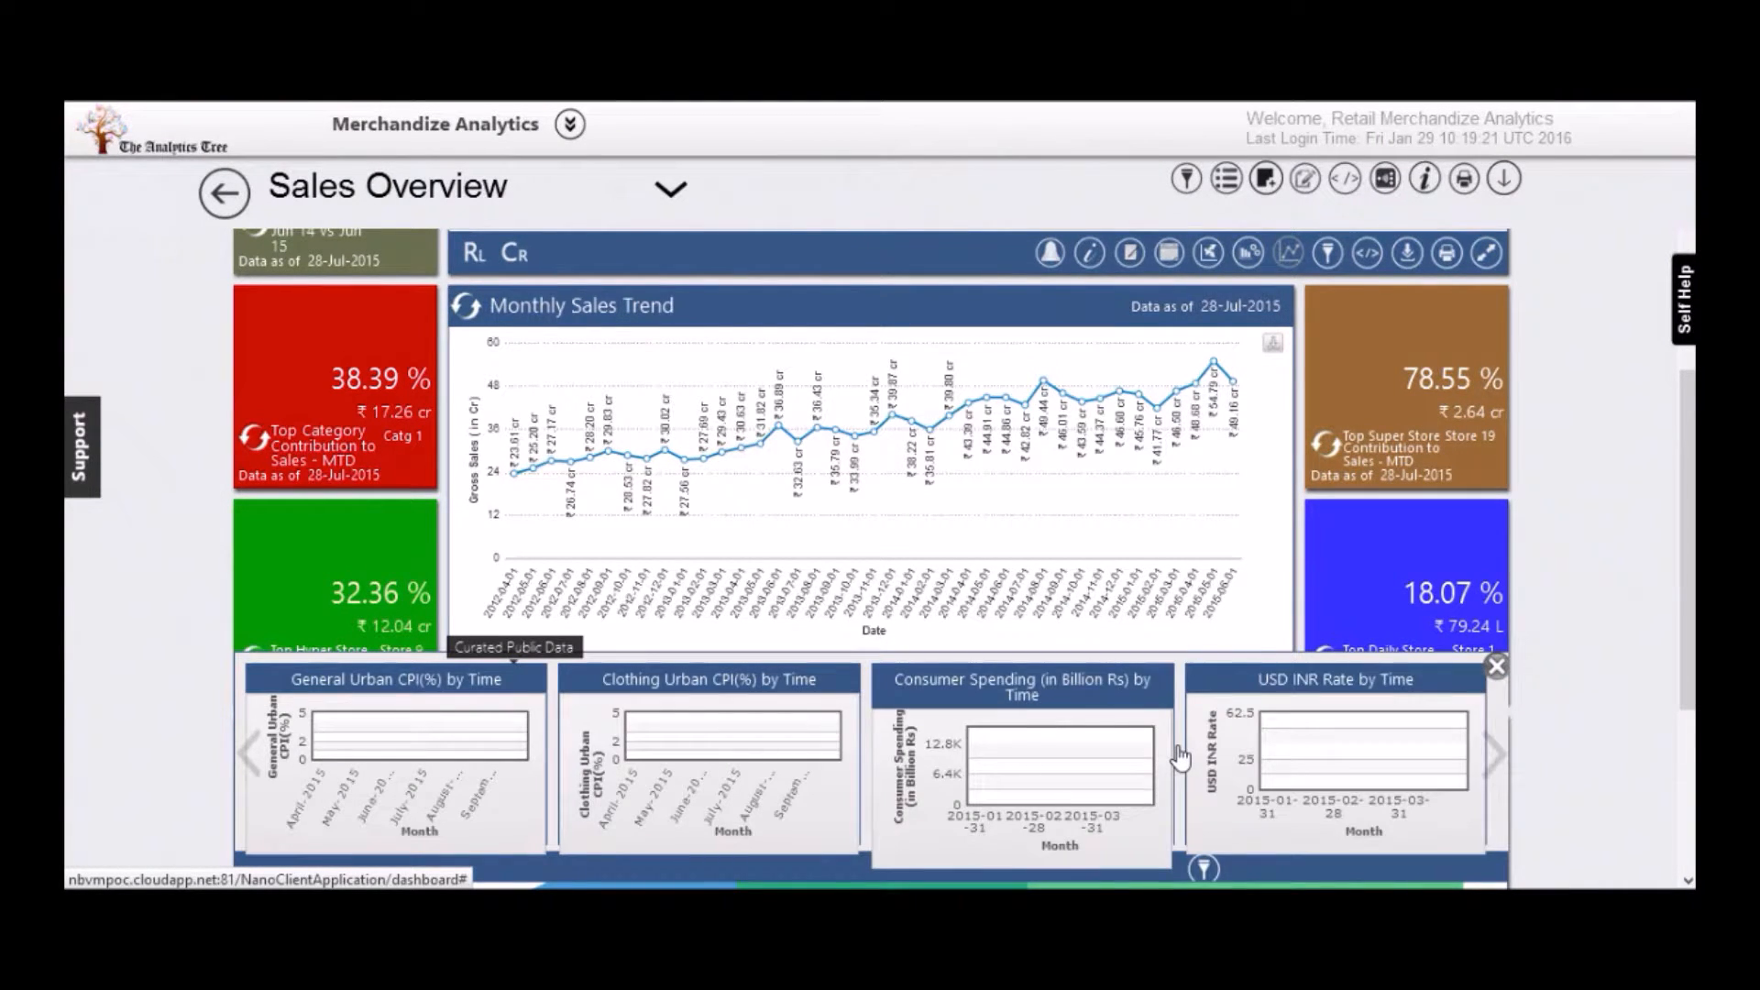
pyautogui.moveTo(1497, 762)
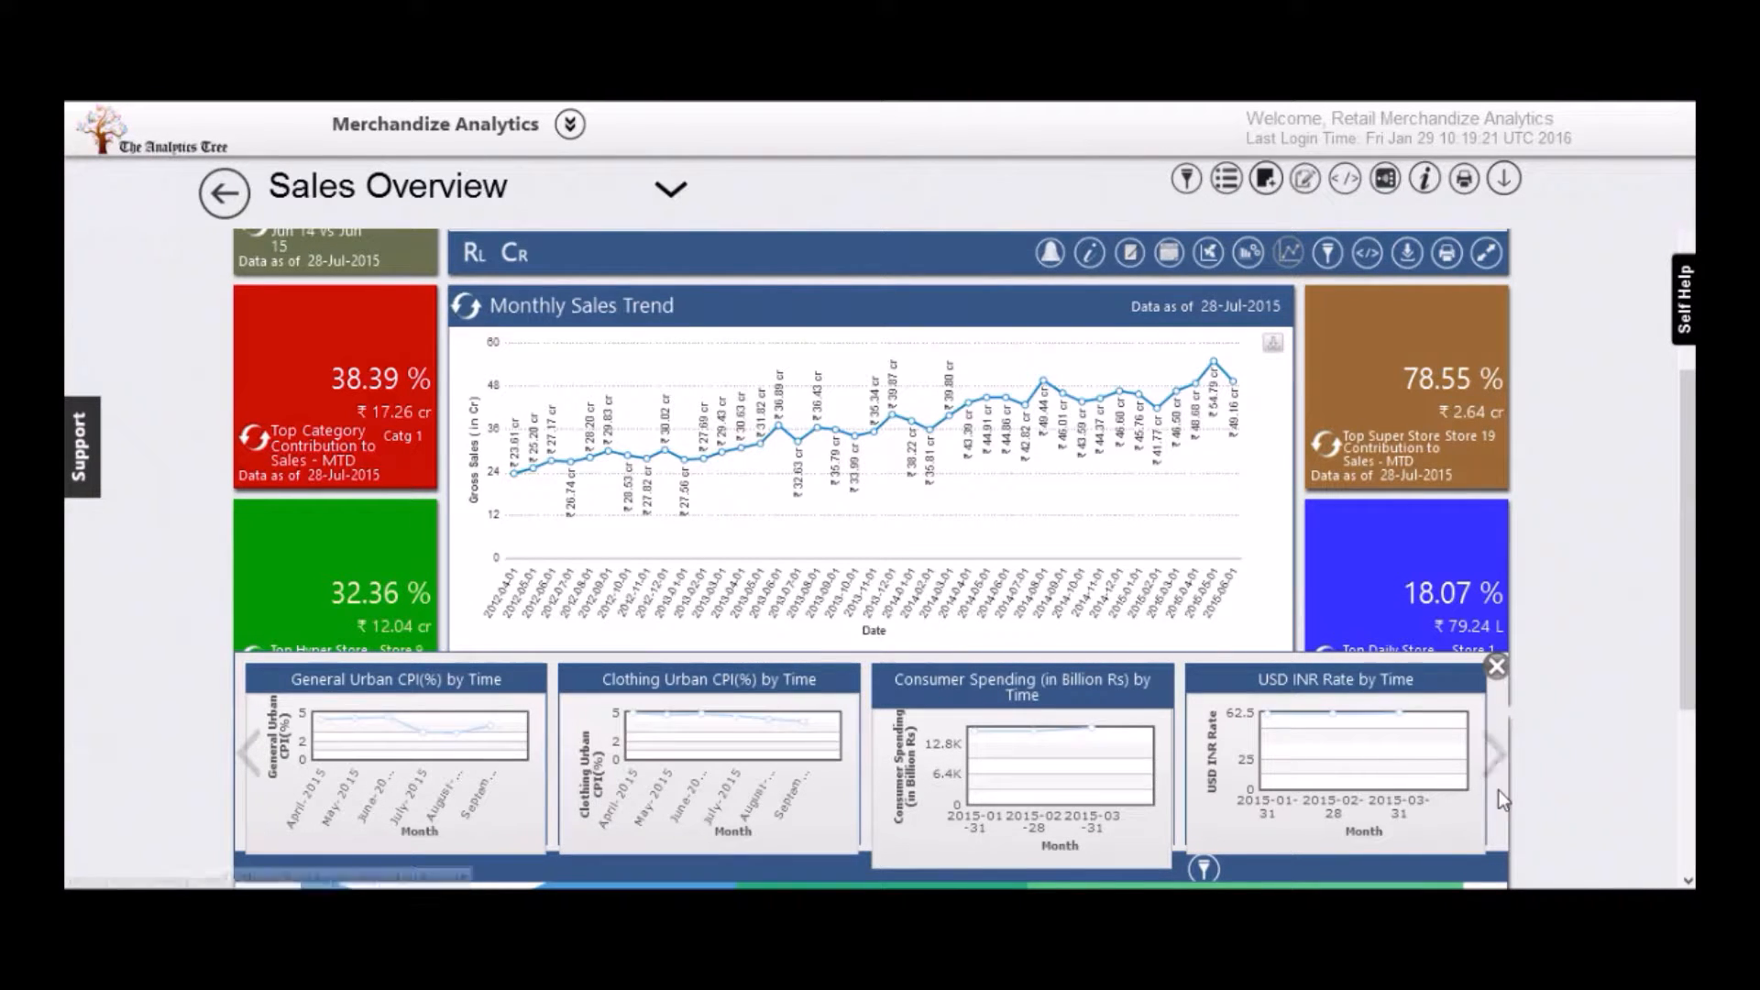
pyautogui.click(1489, 753)
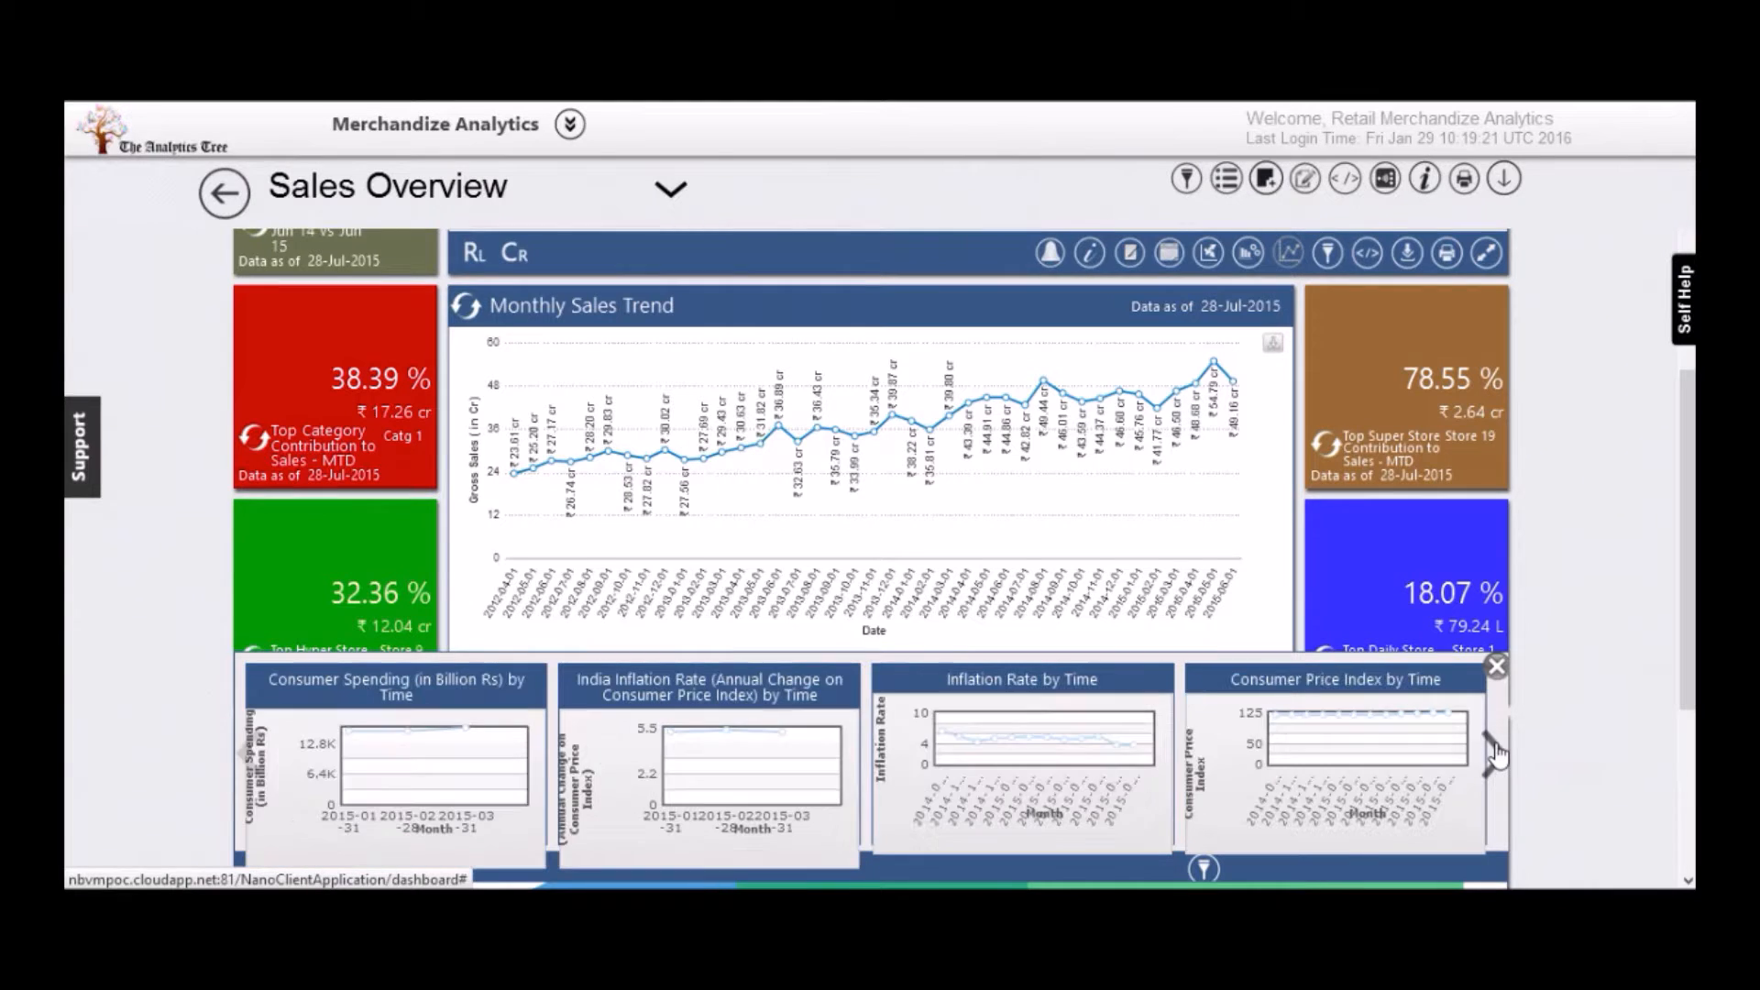
pyautogui.click(1498, 752)
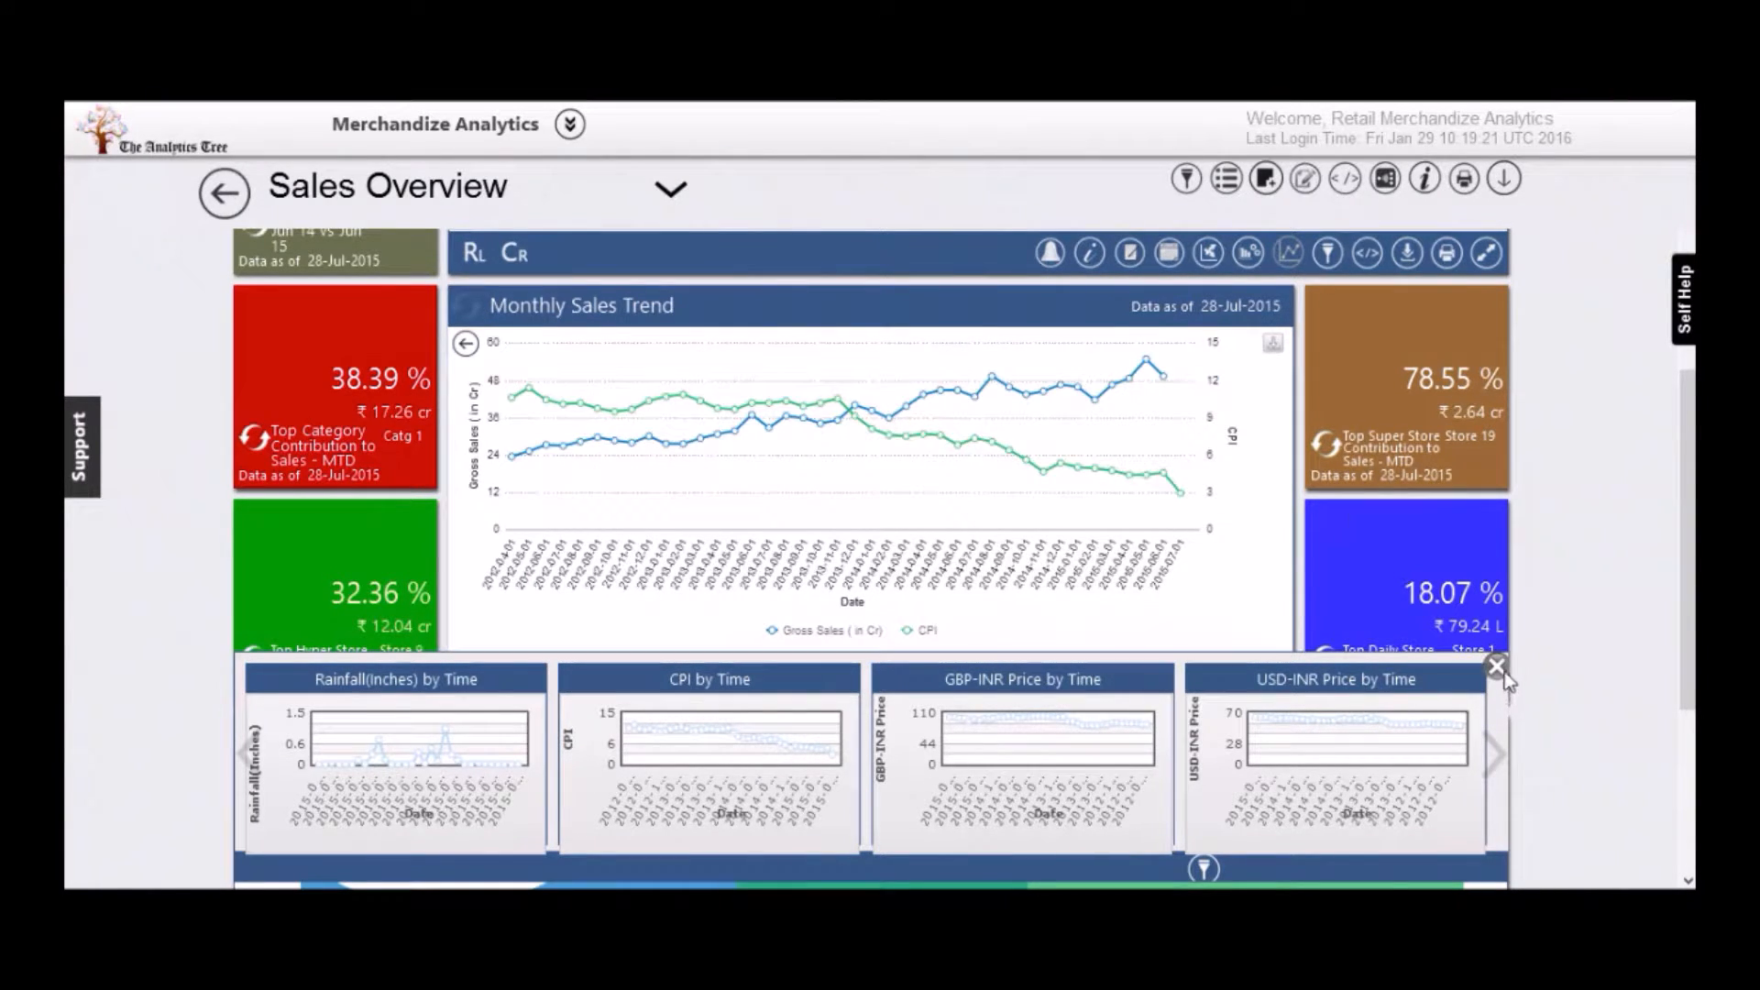
pyautogui.click(1496, 665)
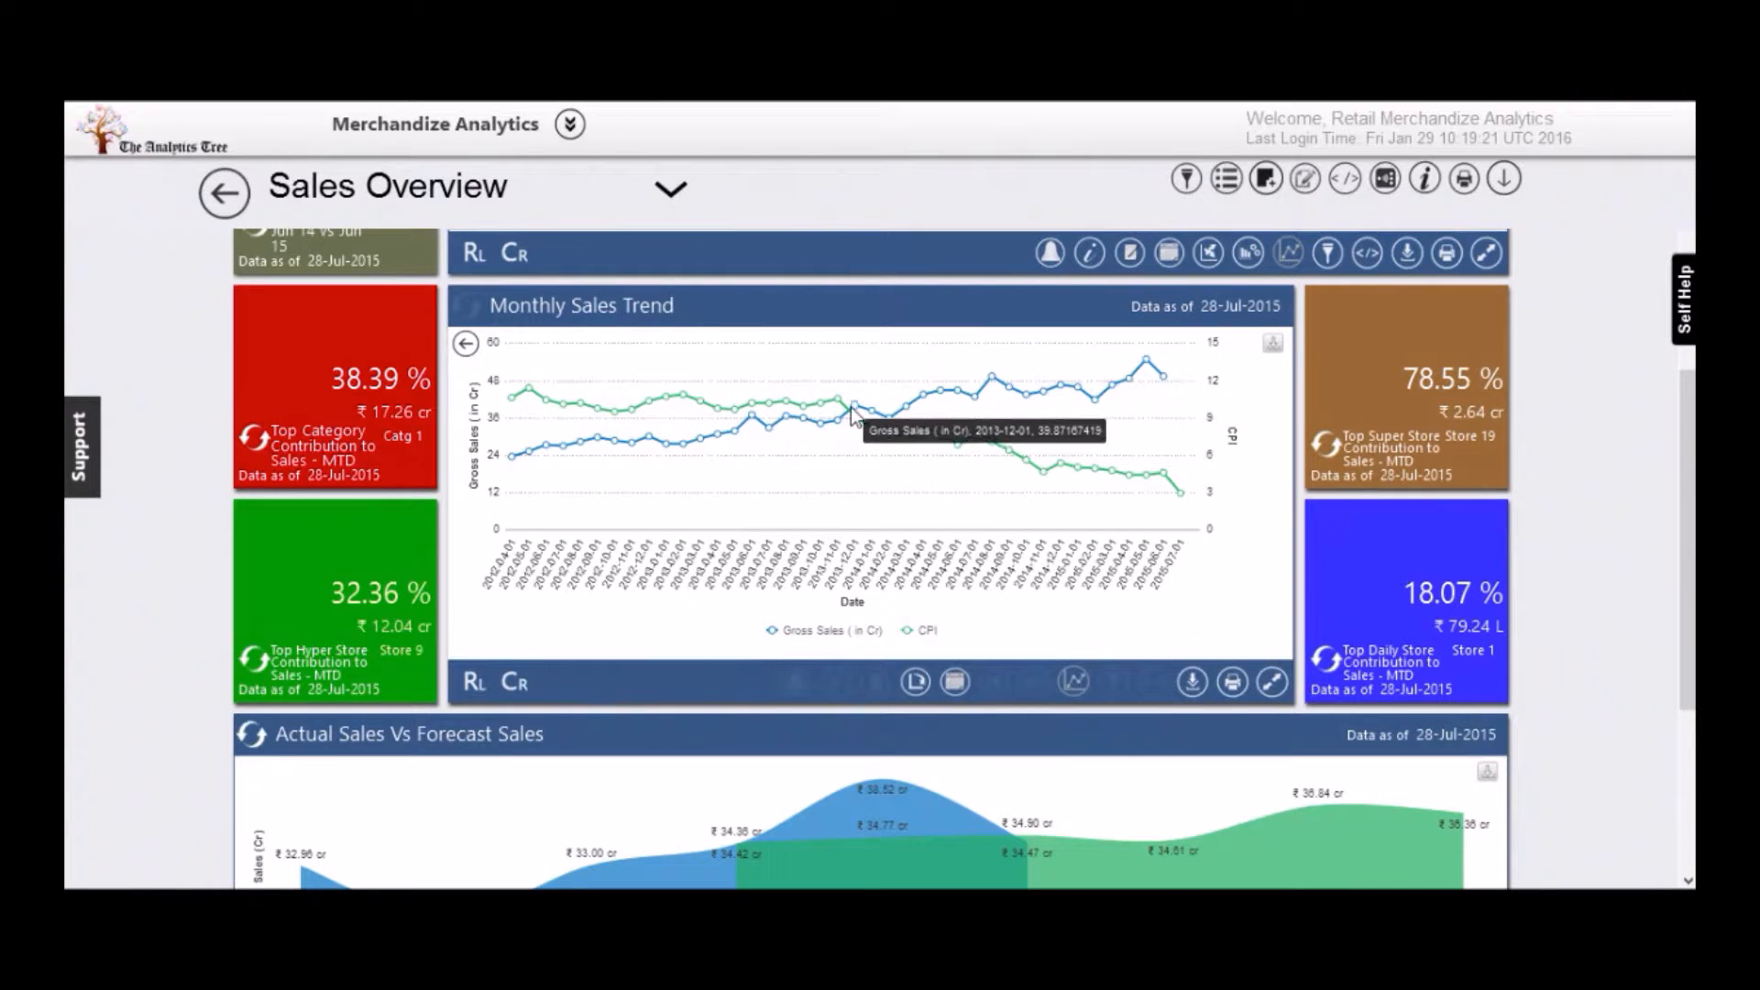
pyautogui.moveTo(1069, 473)
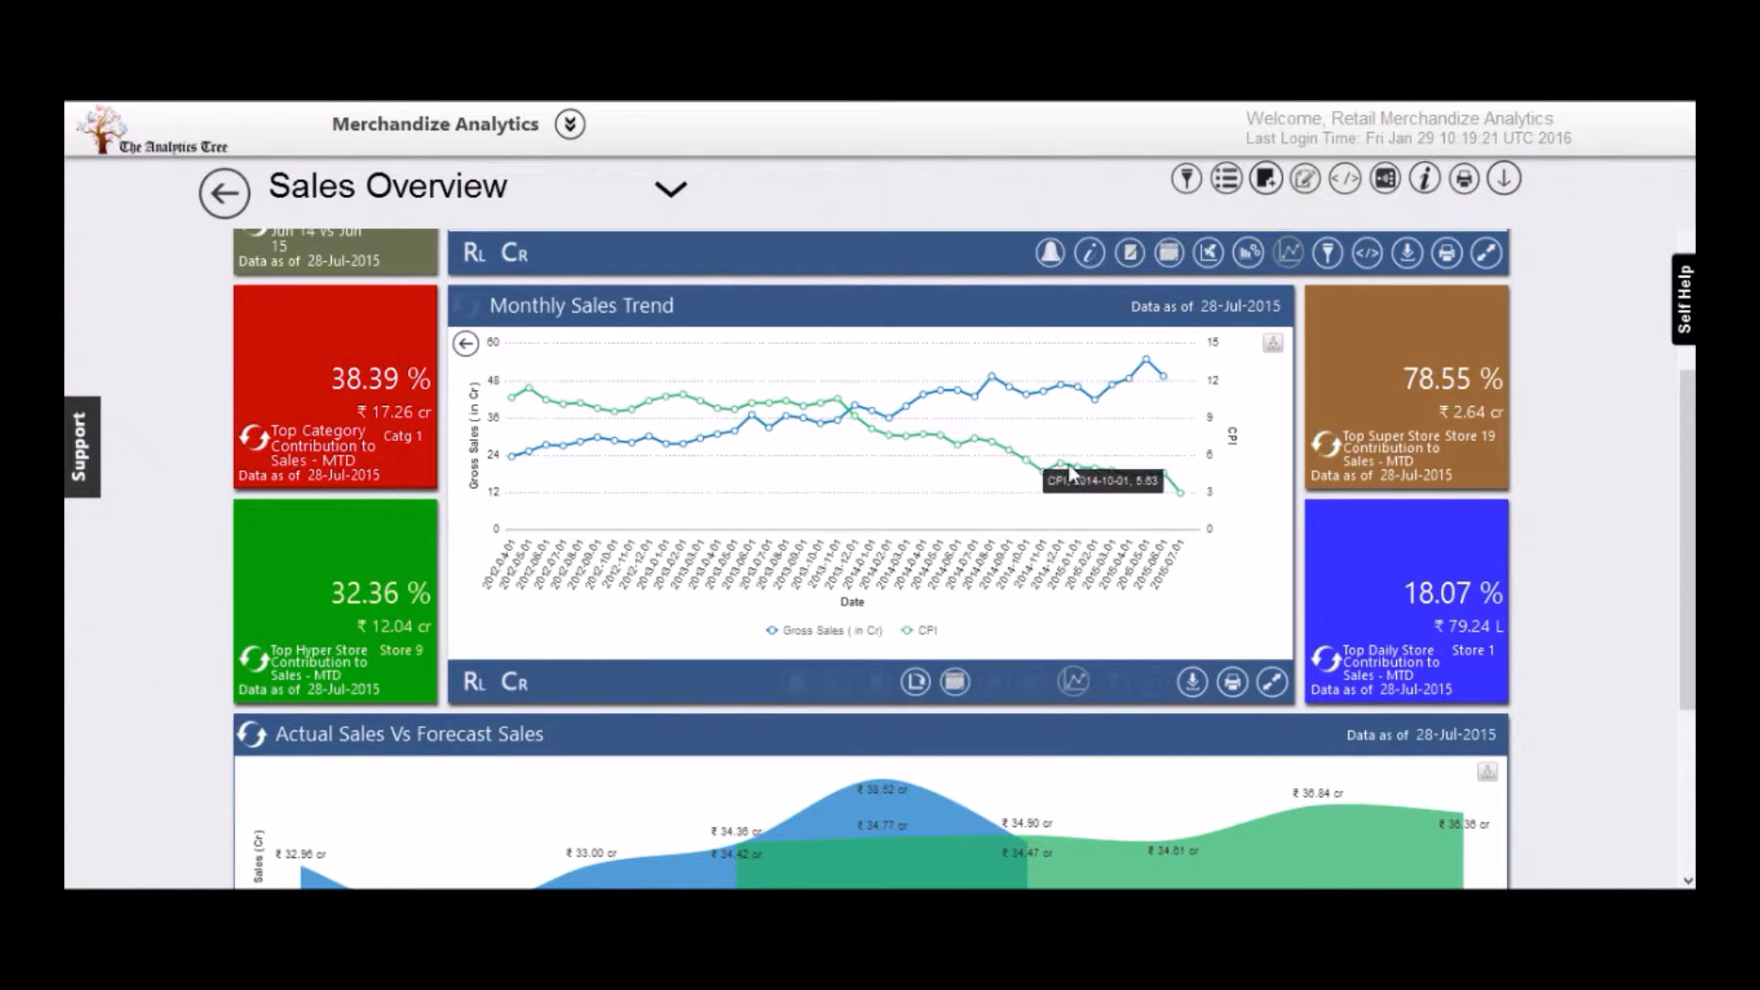
pyautogui.moveTo(955, 410)
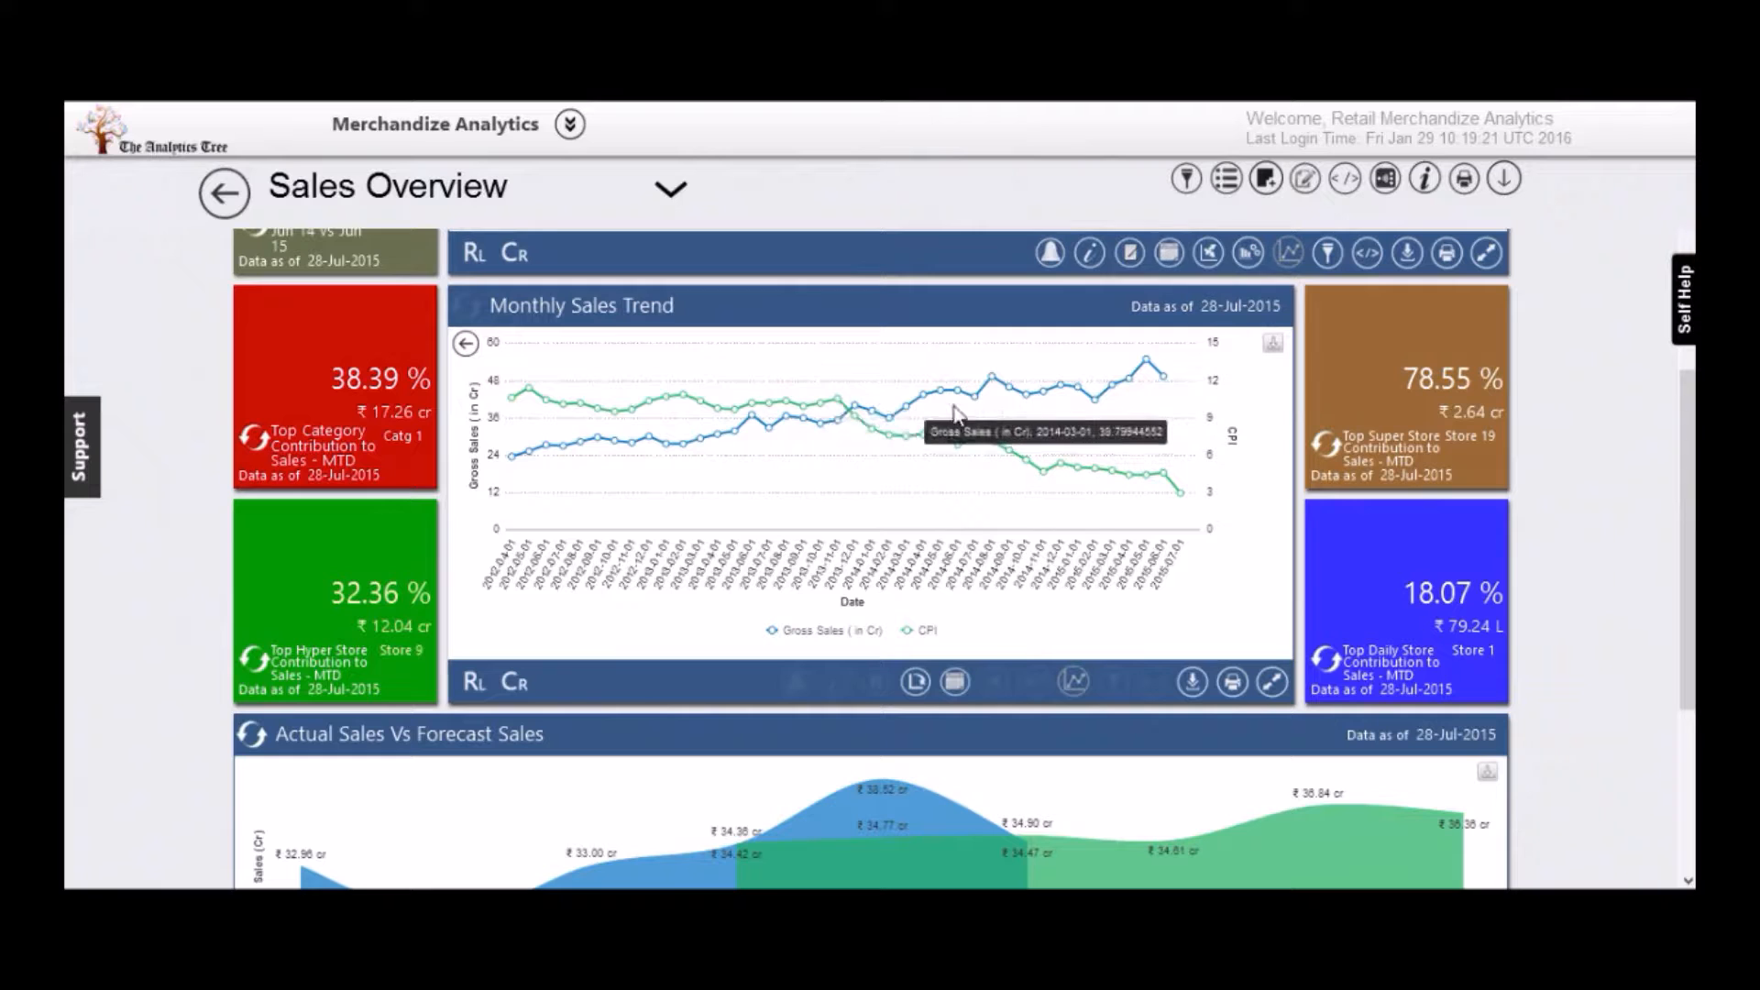
pyautogui.moveTo(1162, 387)
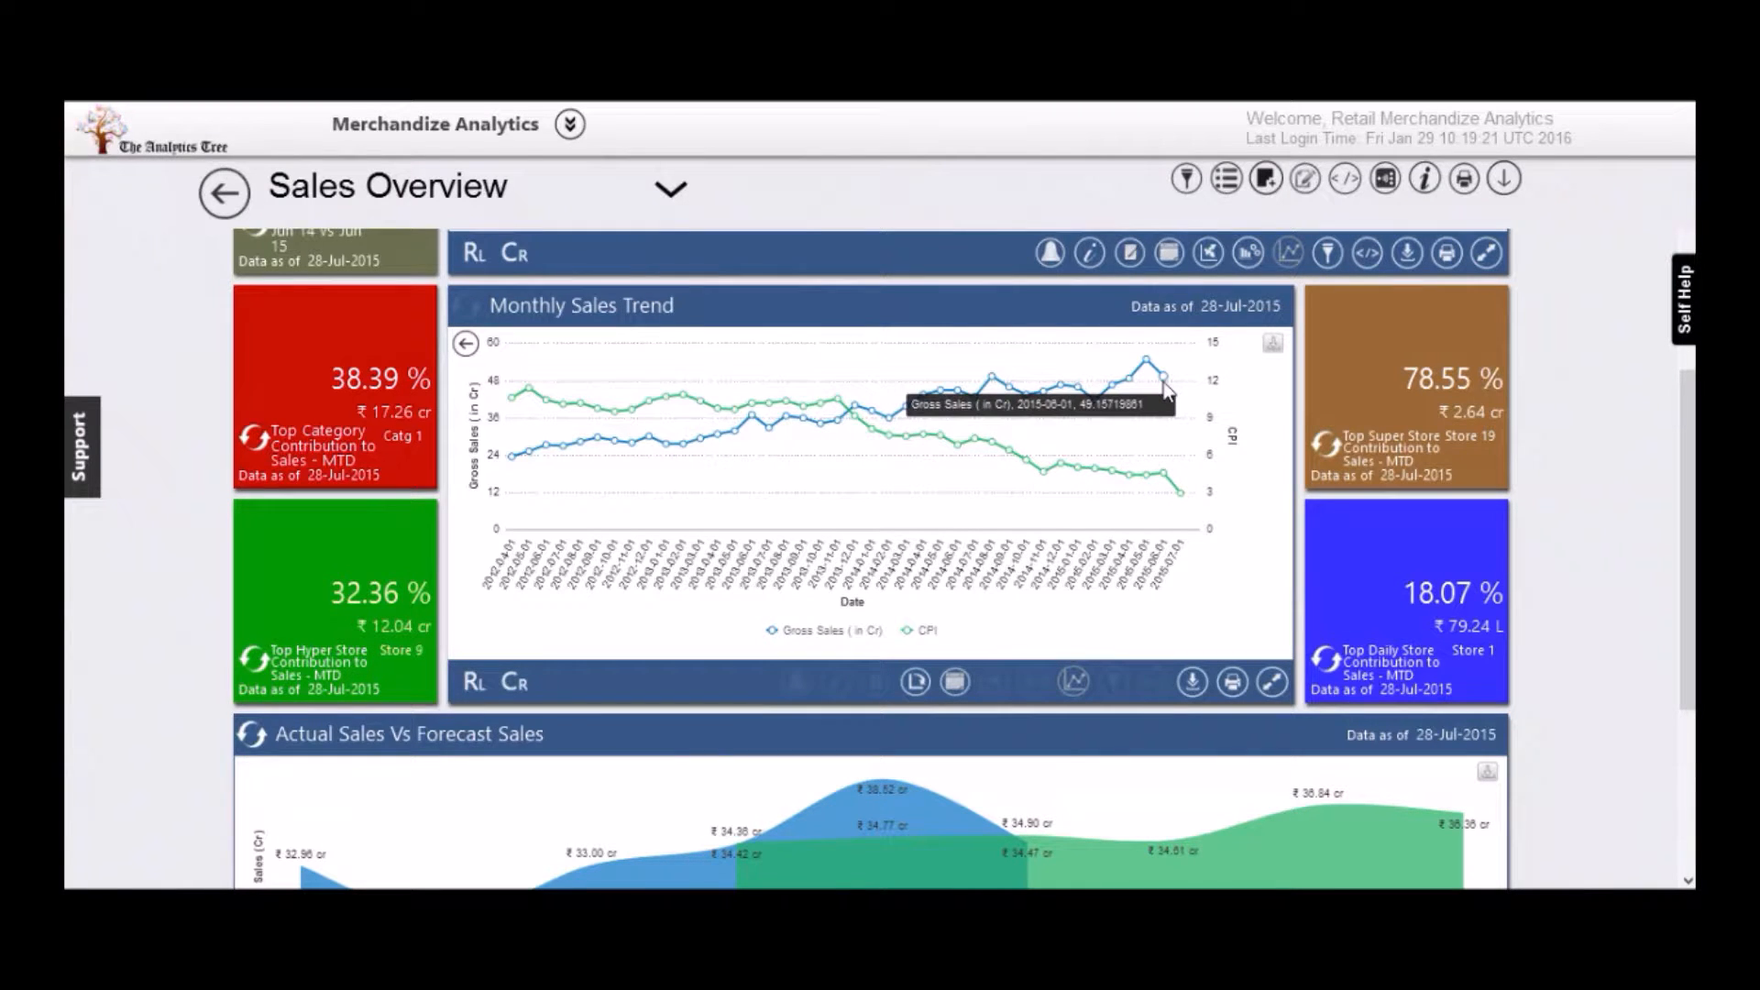
pyautogui.moveTo(1067, 409)
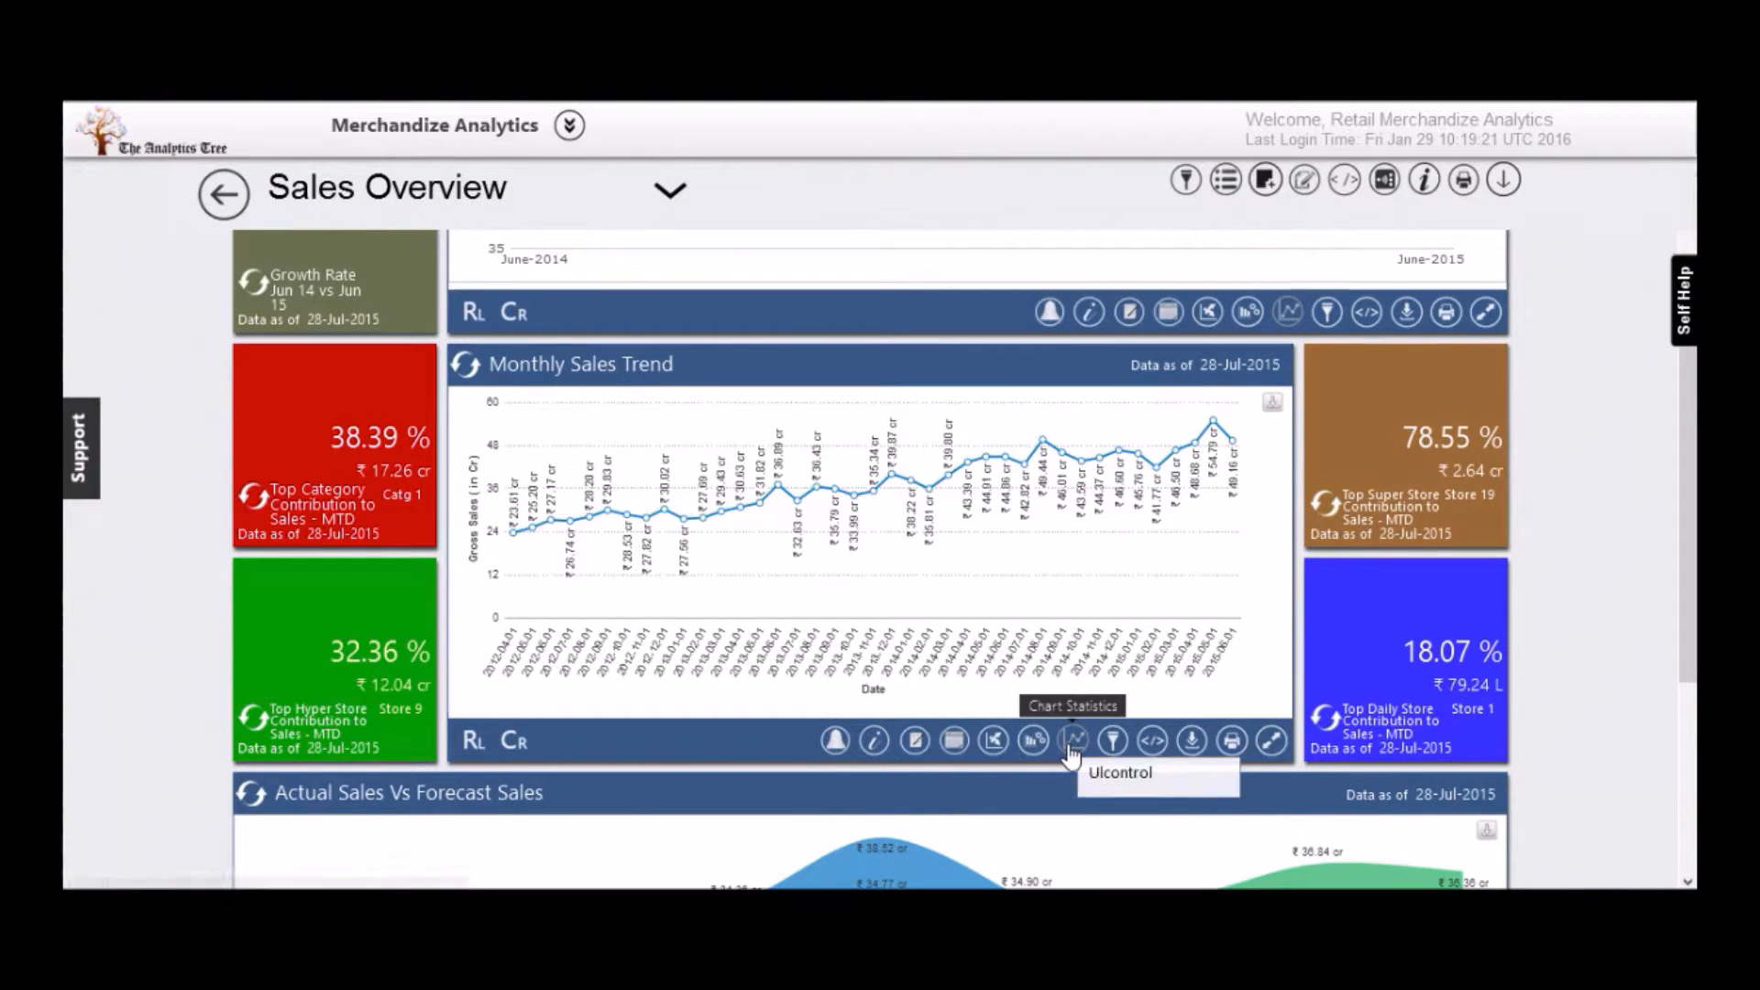
pyautogui.click(1032, 739)
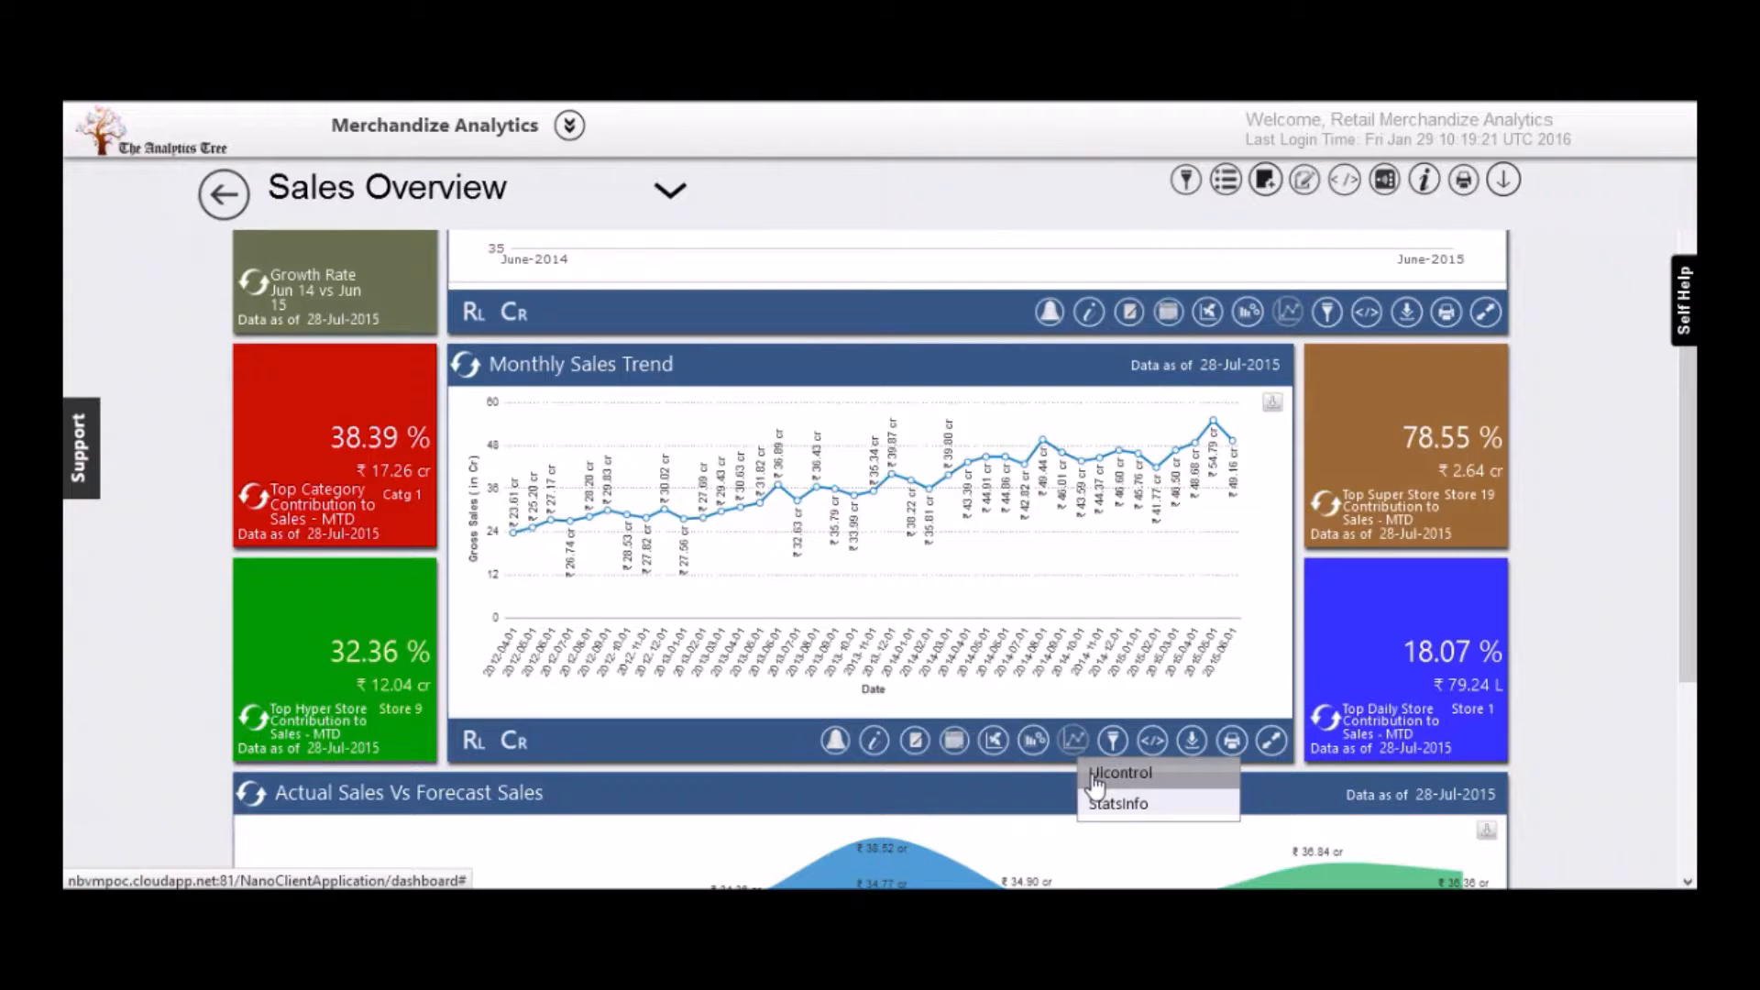
pyautogui.moveTo(1171, 645)
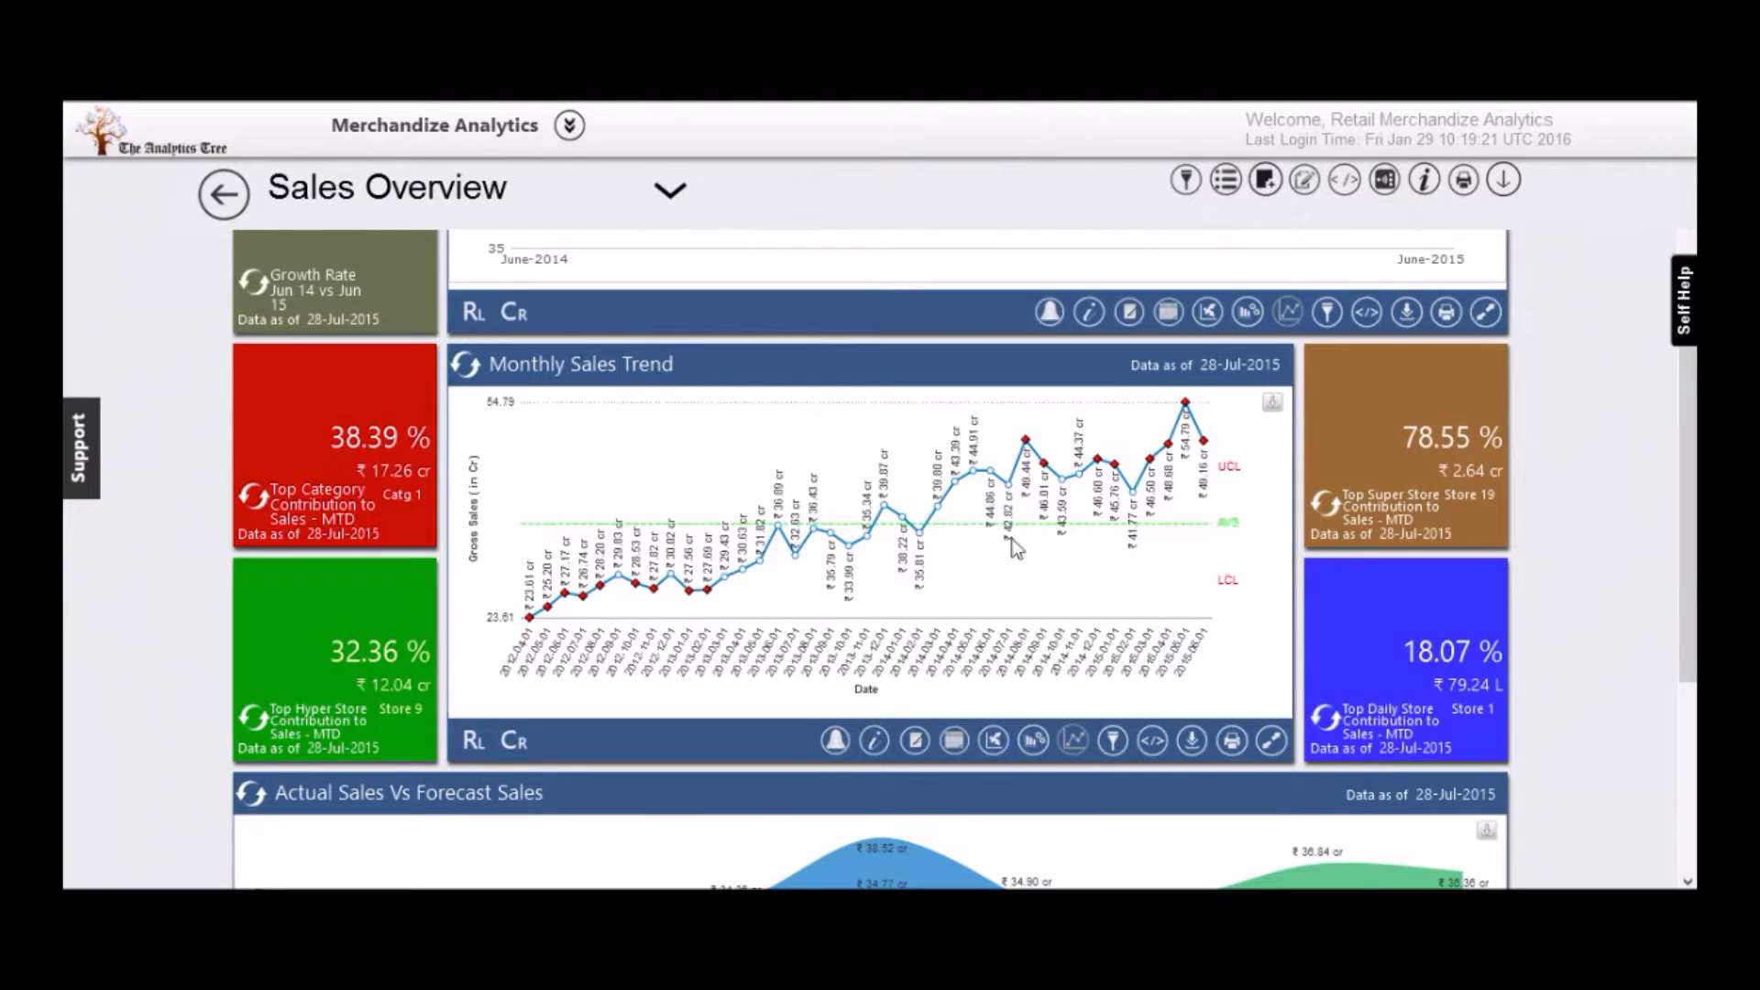
pyautogui.moveTo(924, 542)
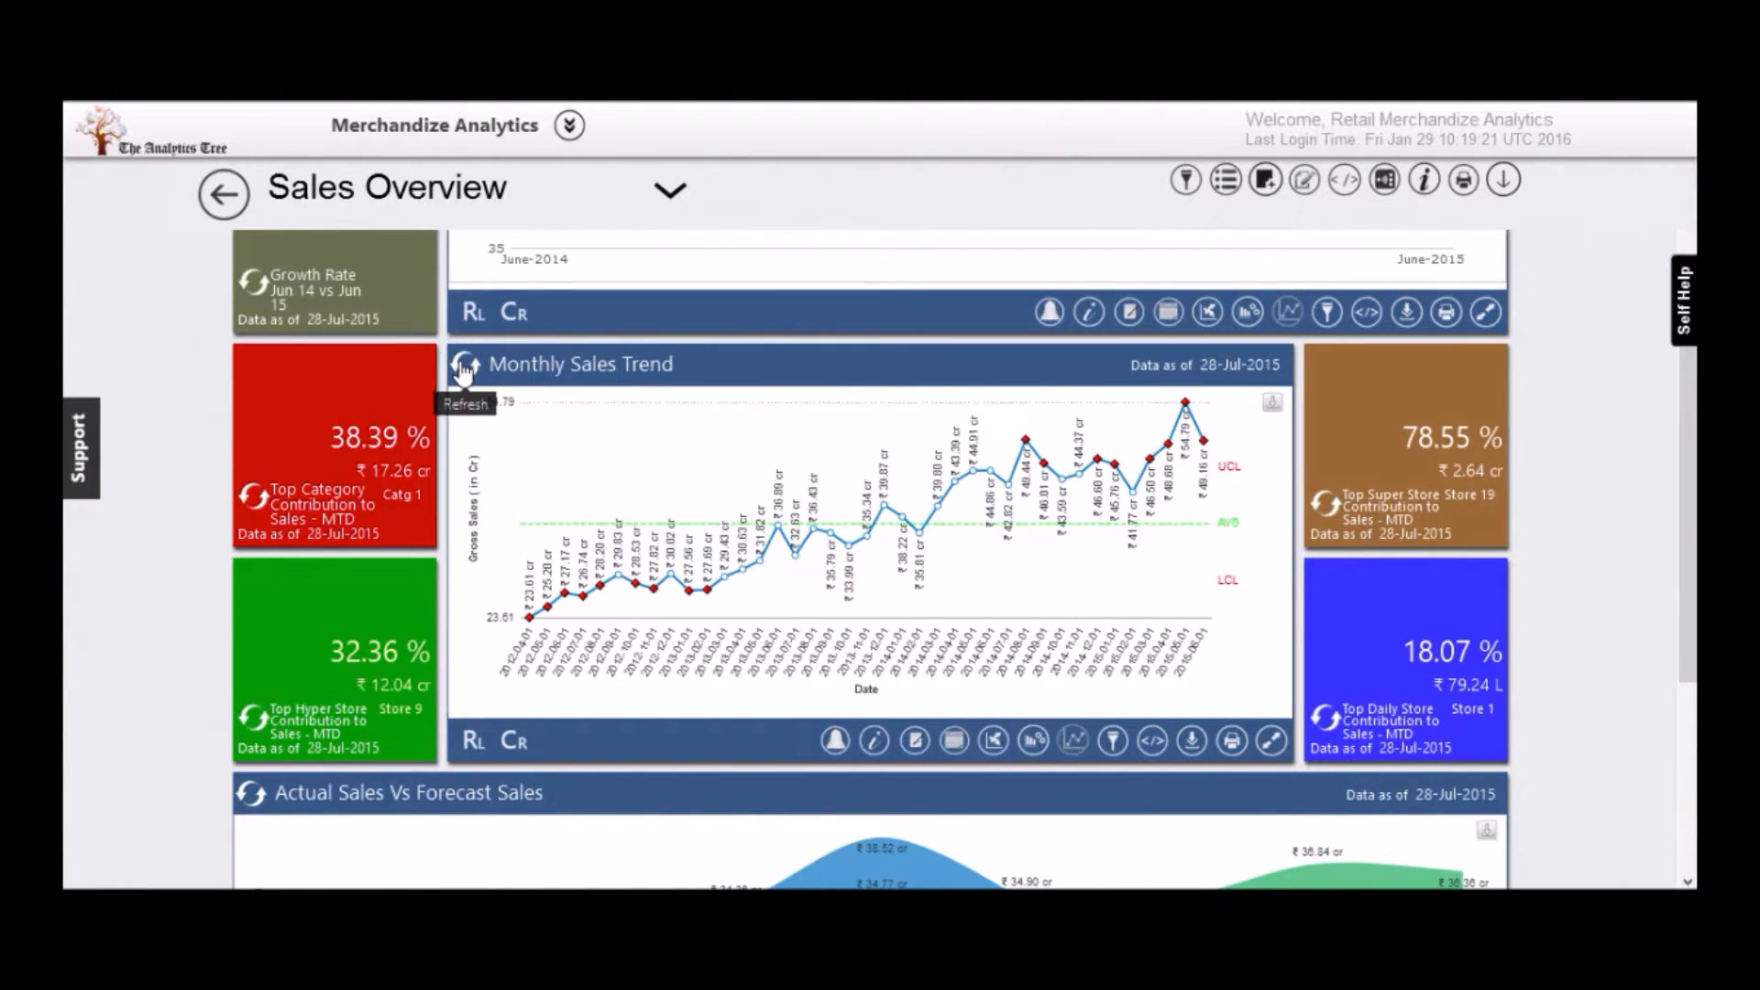
pyautogui.click(464, 363)
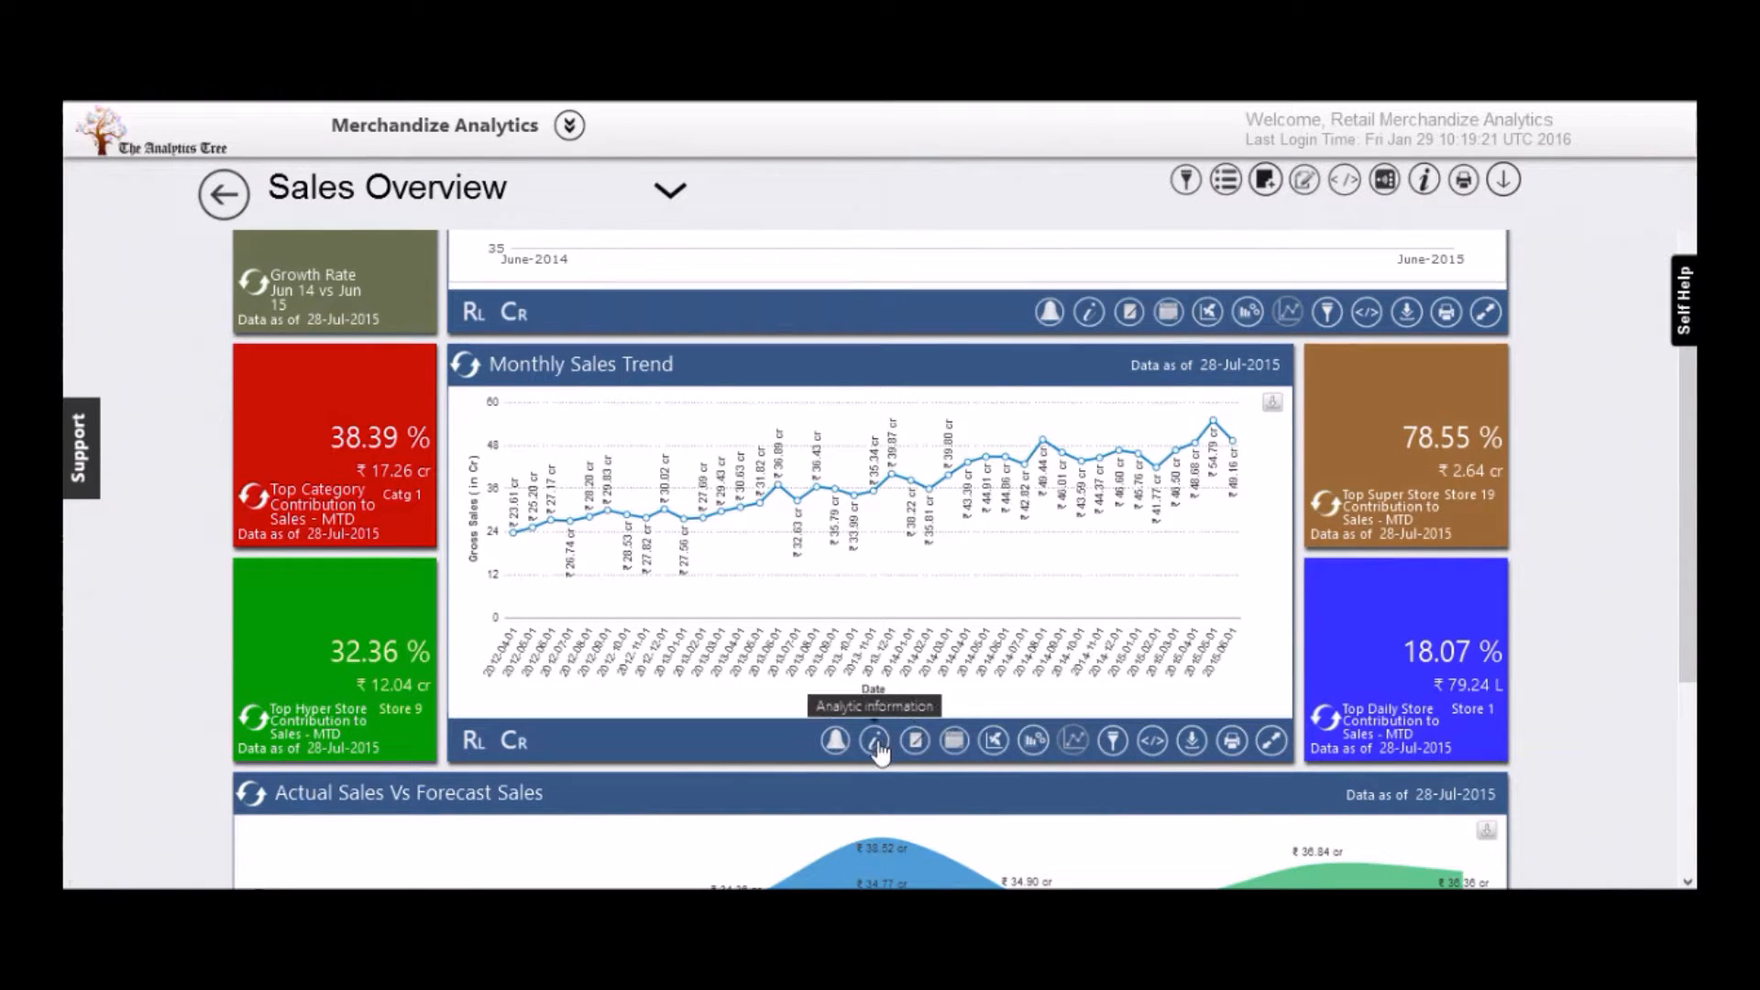
pyautogui.click(874, 738)
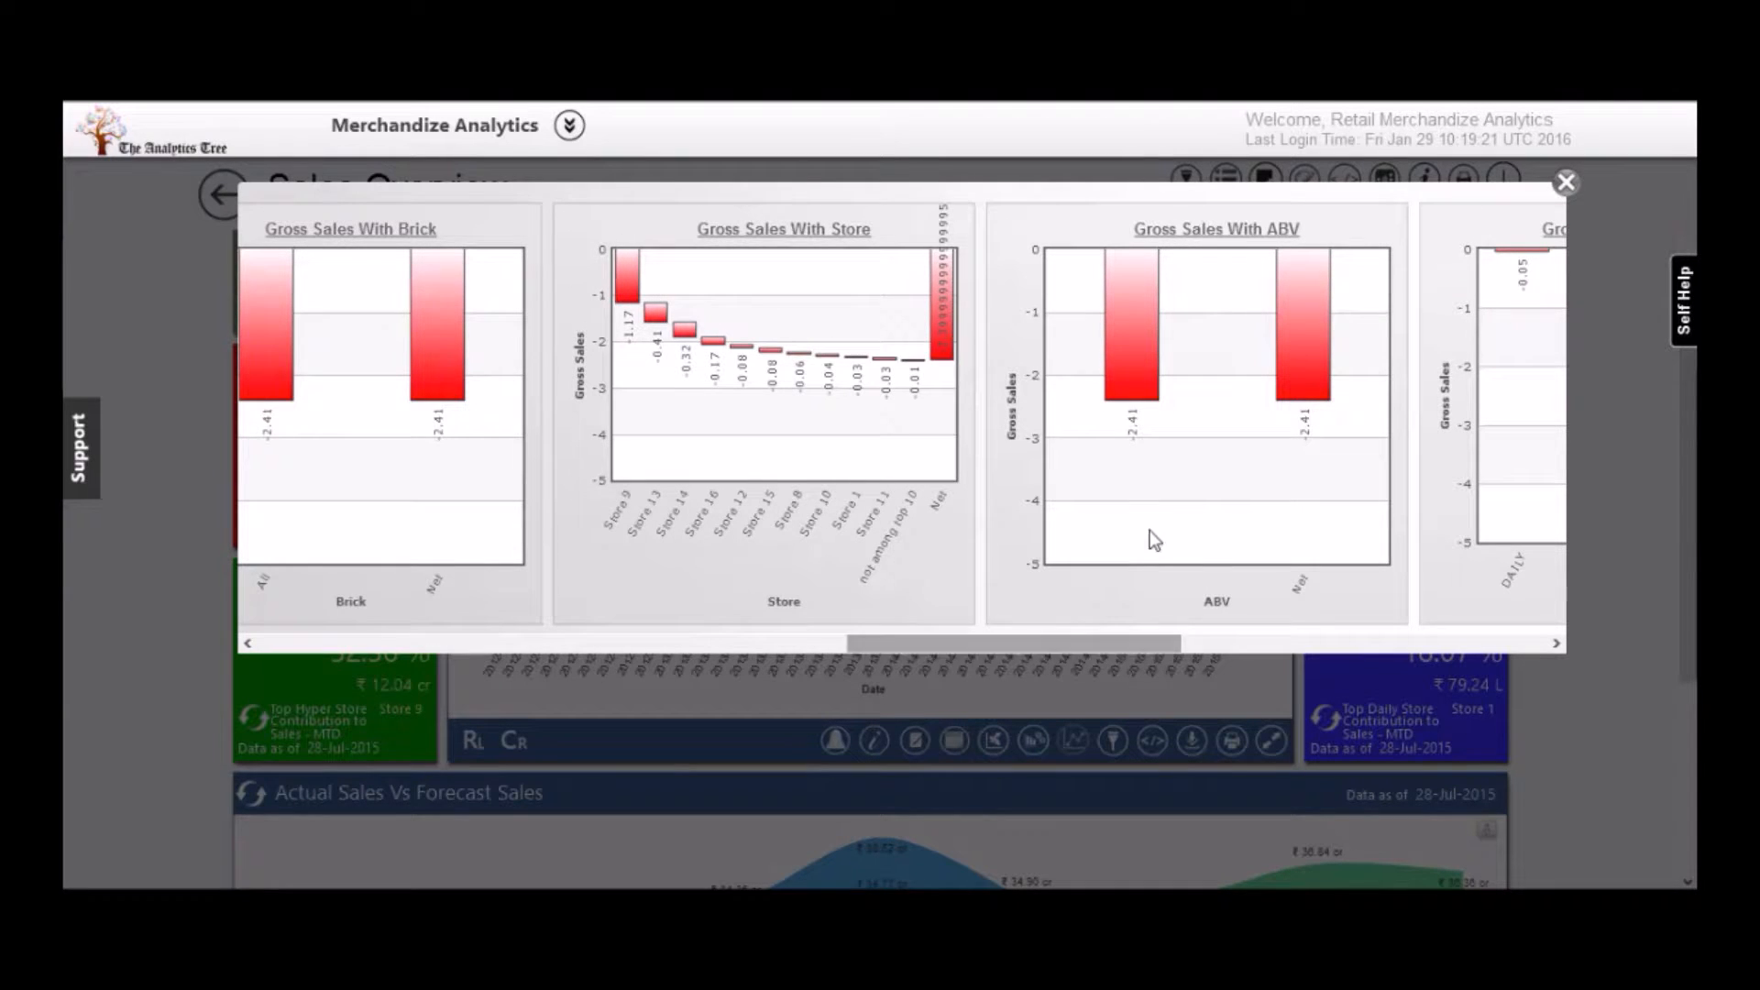
pyautogui.moveTo(625, 273)
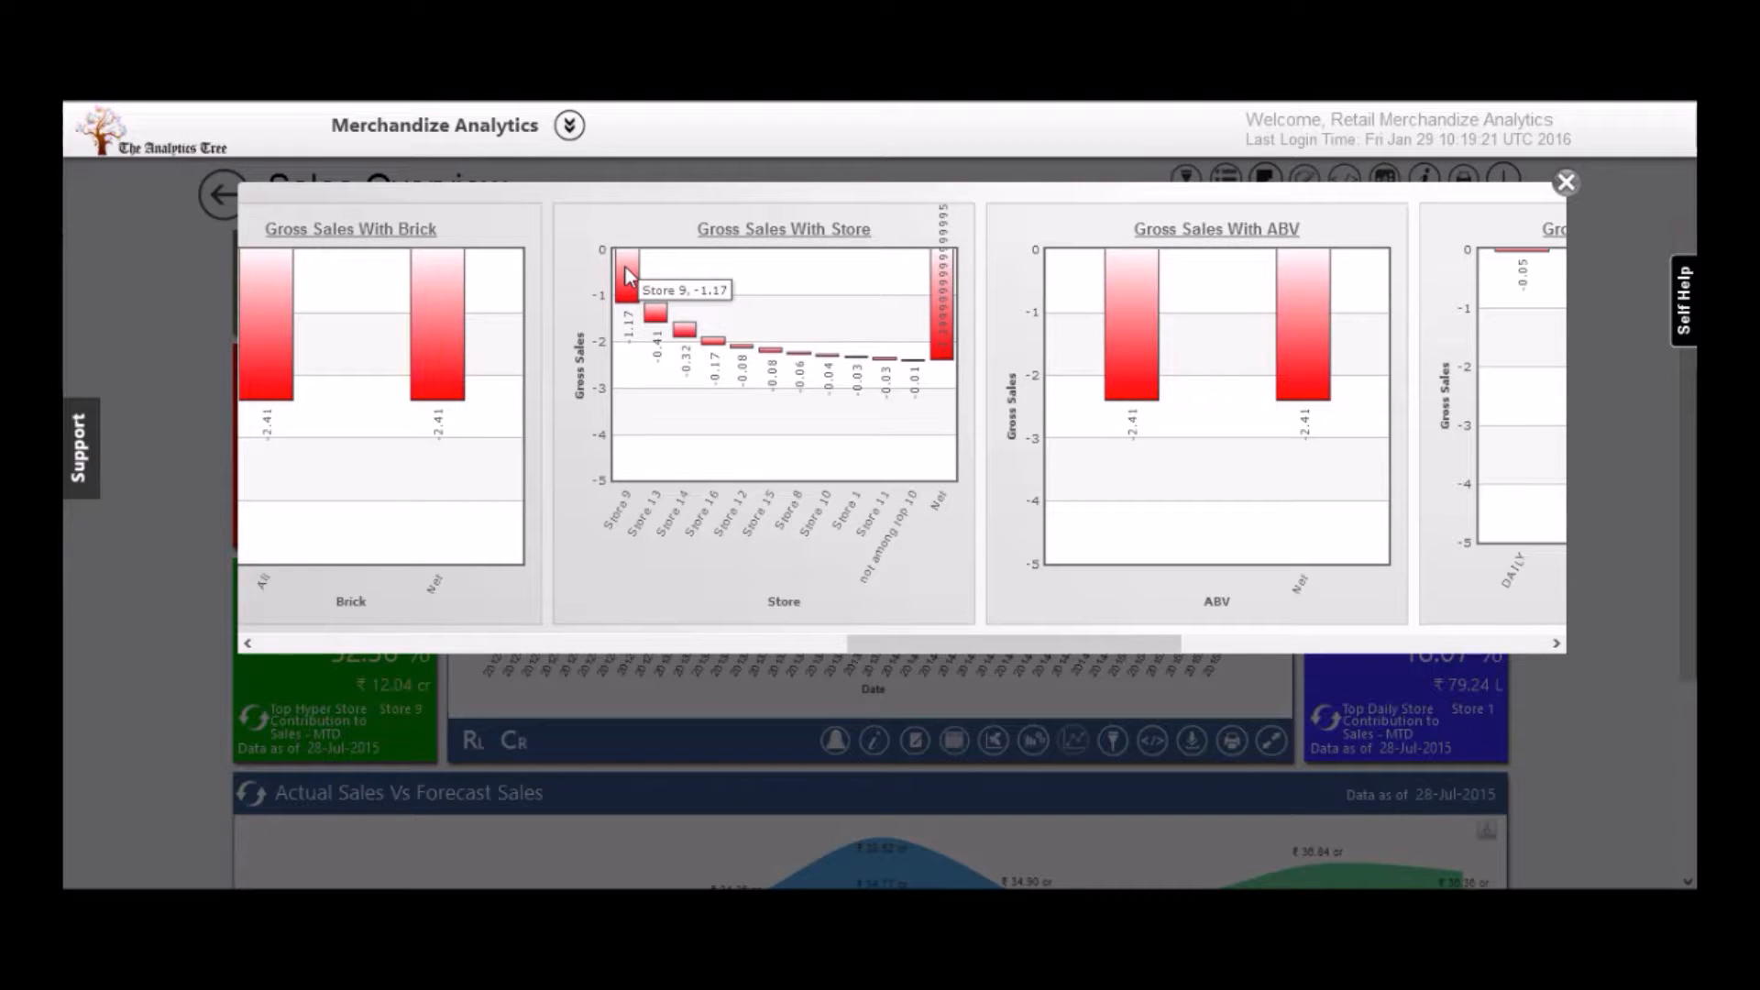
pyautogui.moveTo(1563, 185)
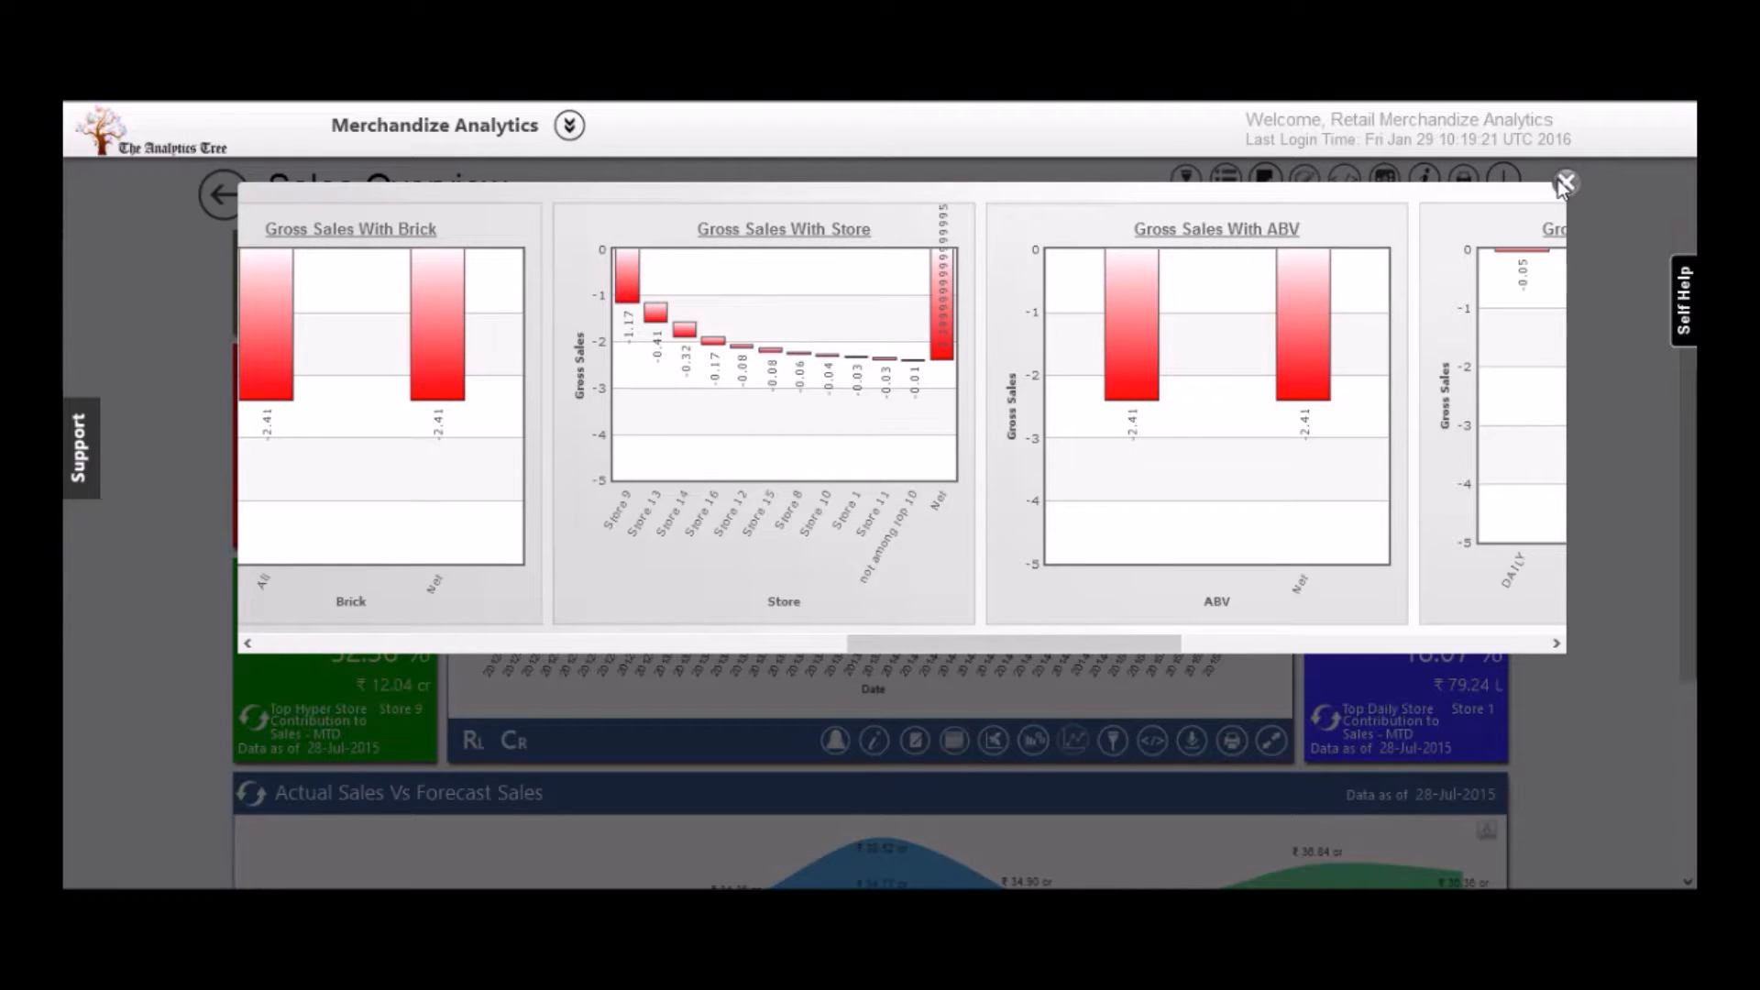
pyautogui.click(1562, 183)
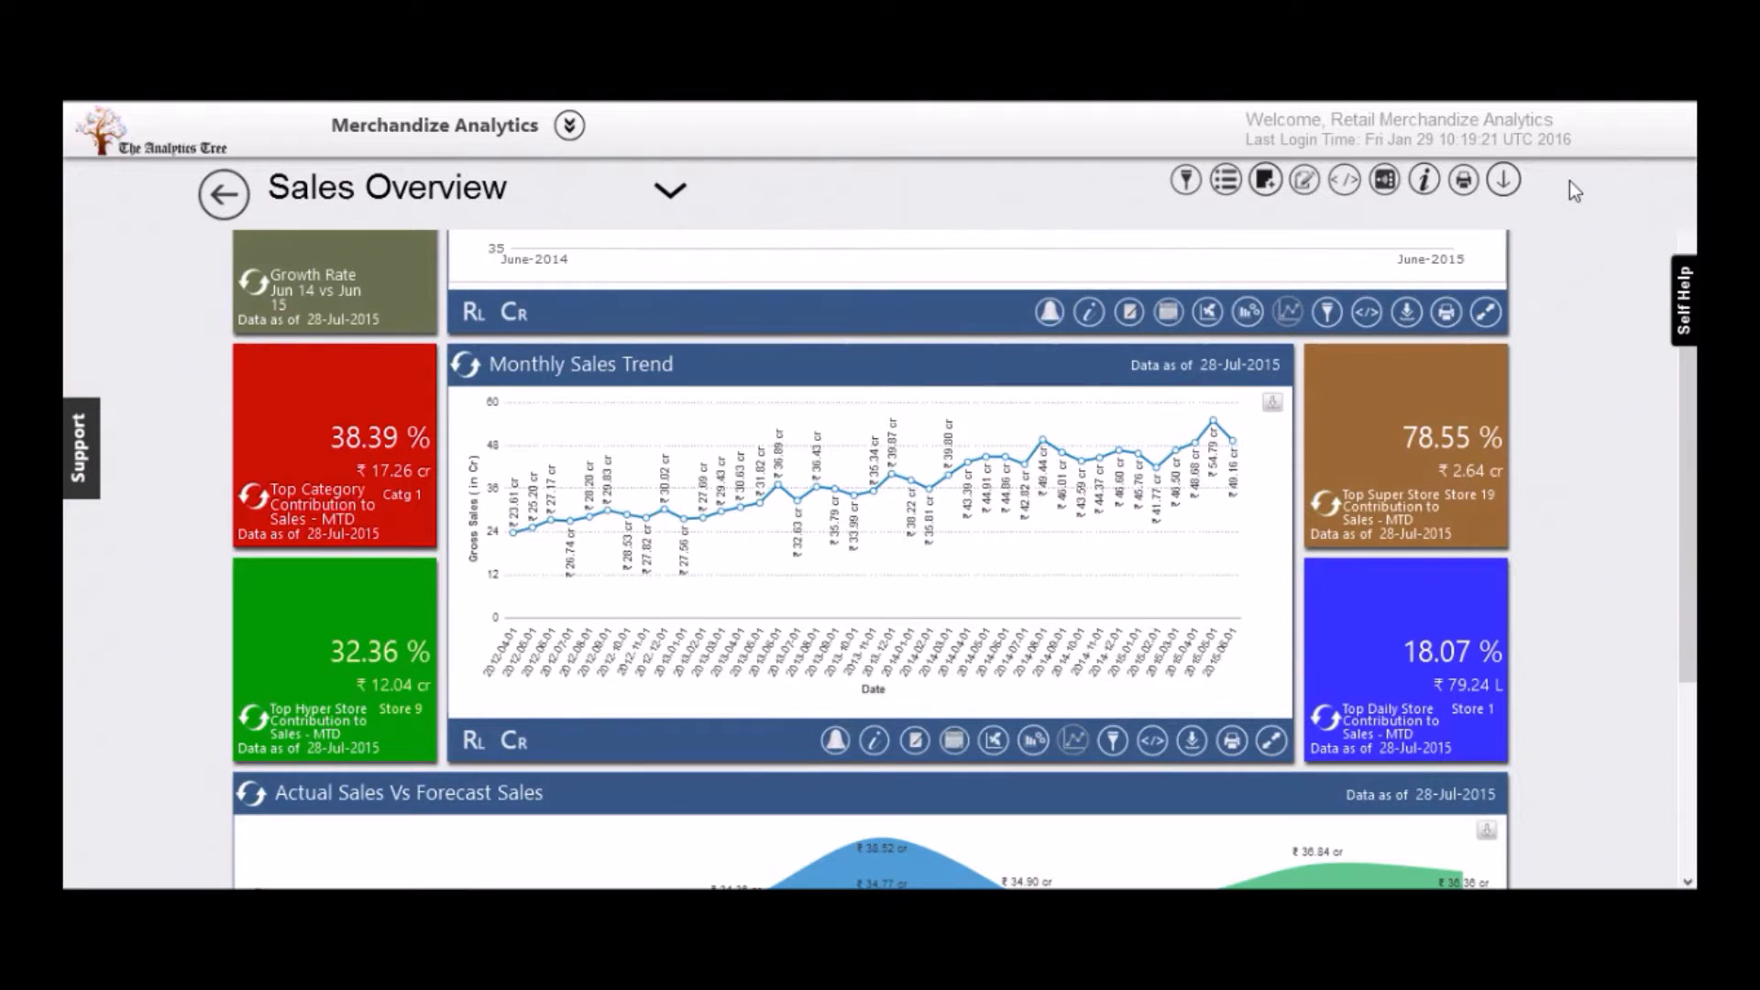
pyautogui.moveTo(154, 118)
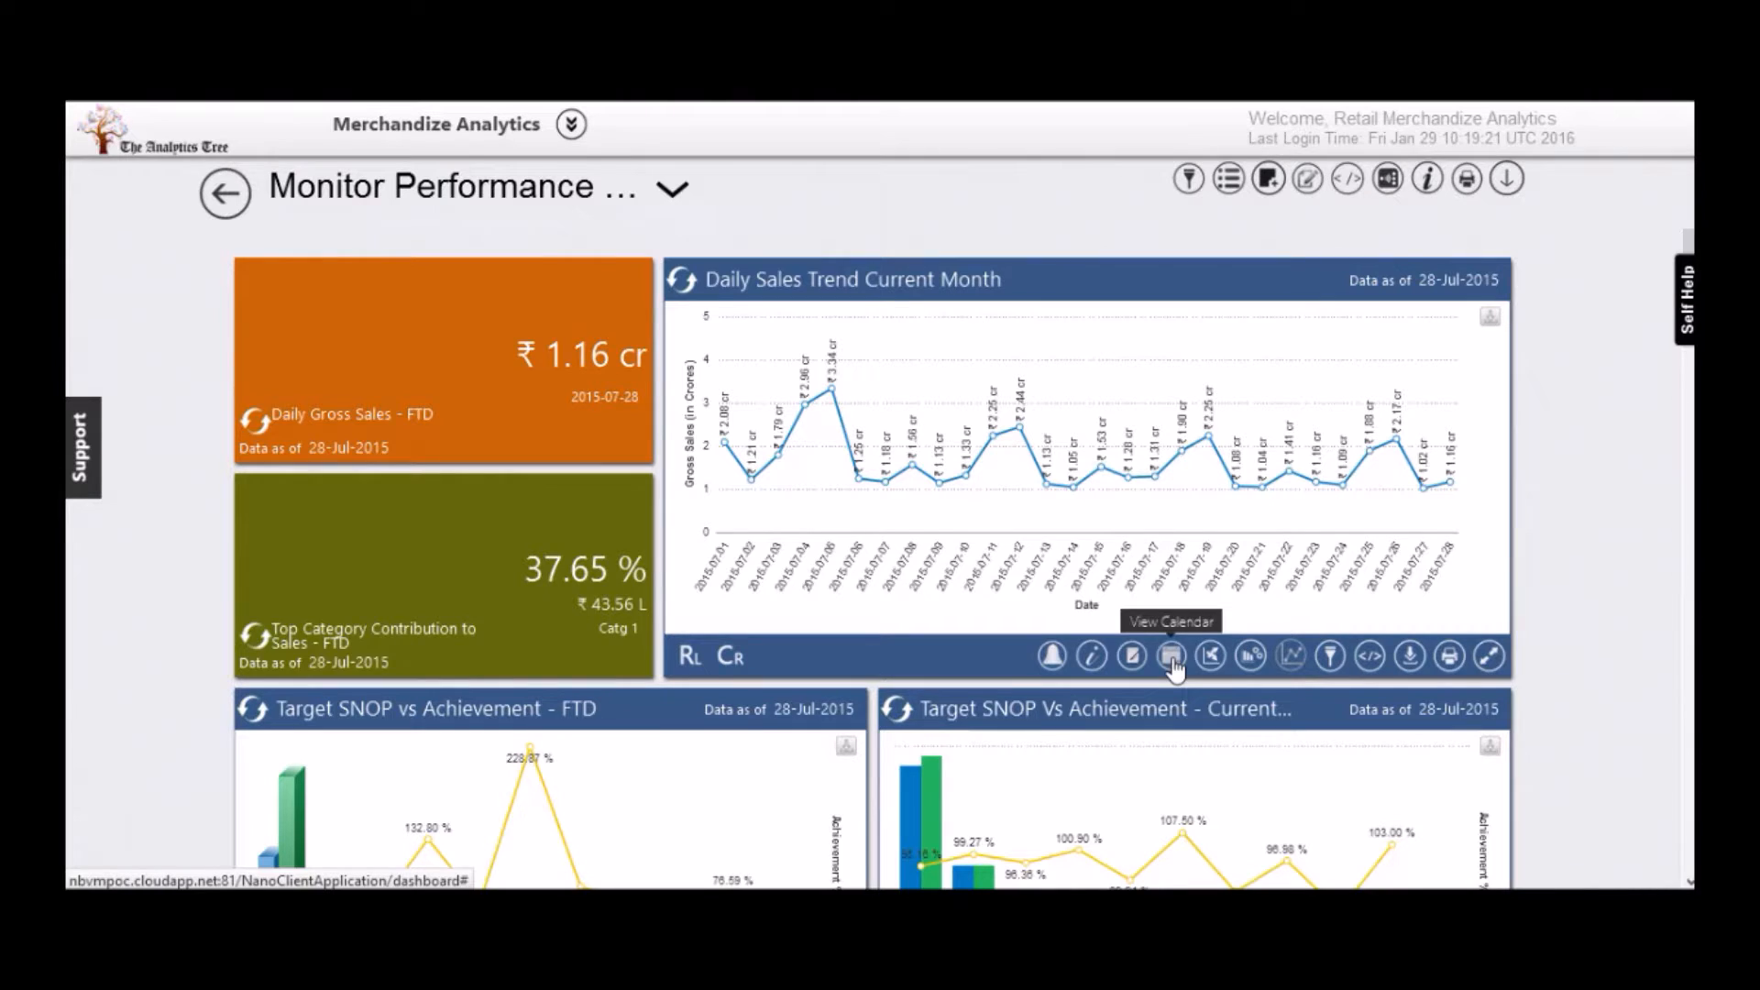
# Mash the July 2015 Offer calendar event onto Daily Sales Trend, highlighting 3–5 July.
pyautogui.click(1172, 657)
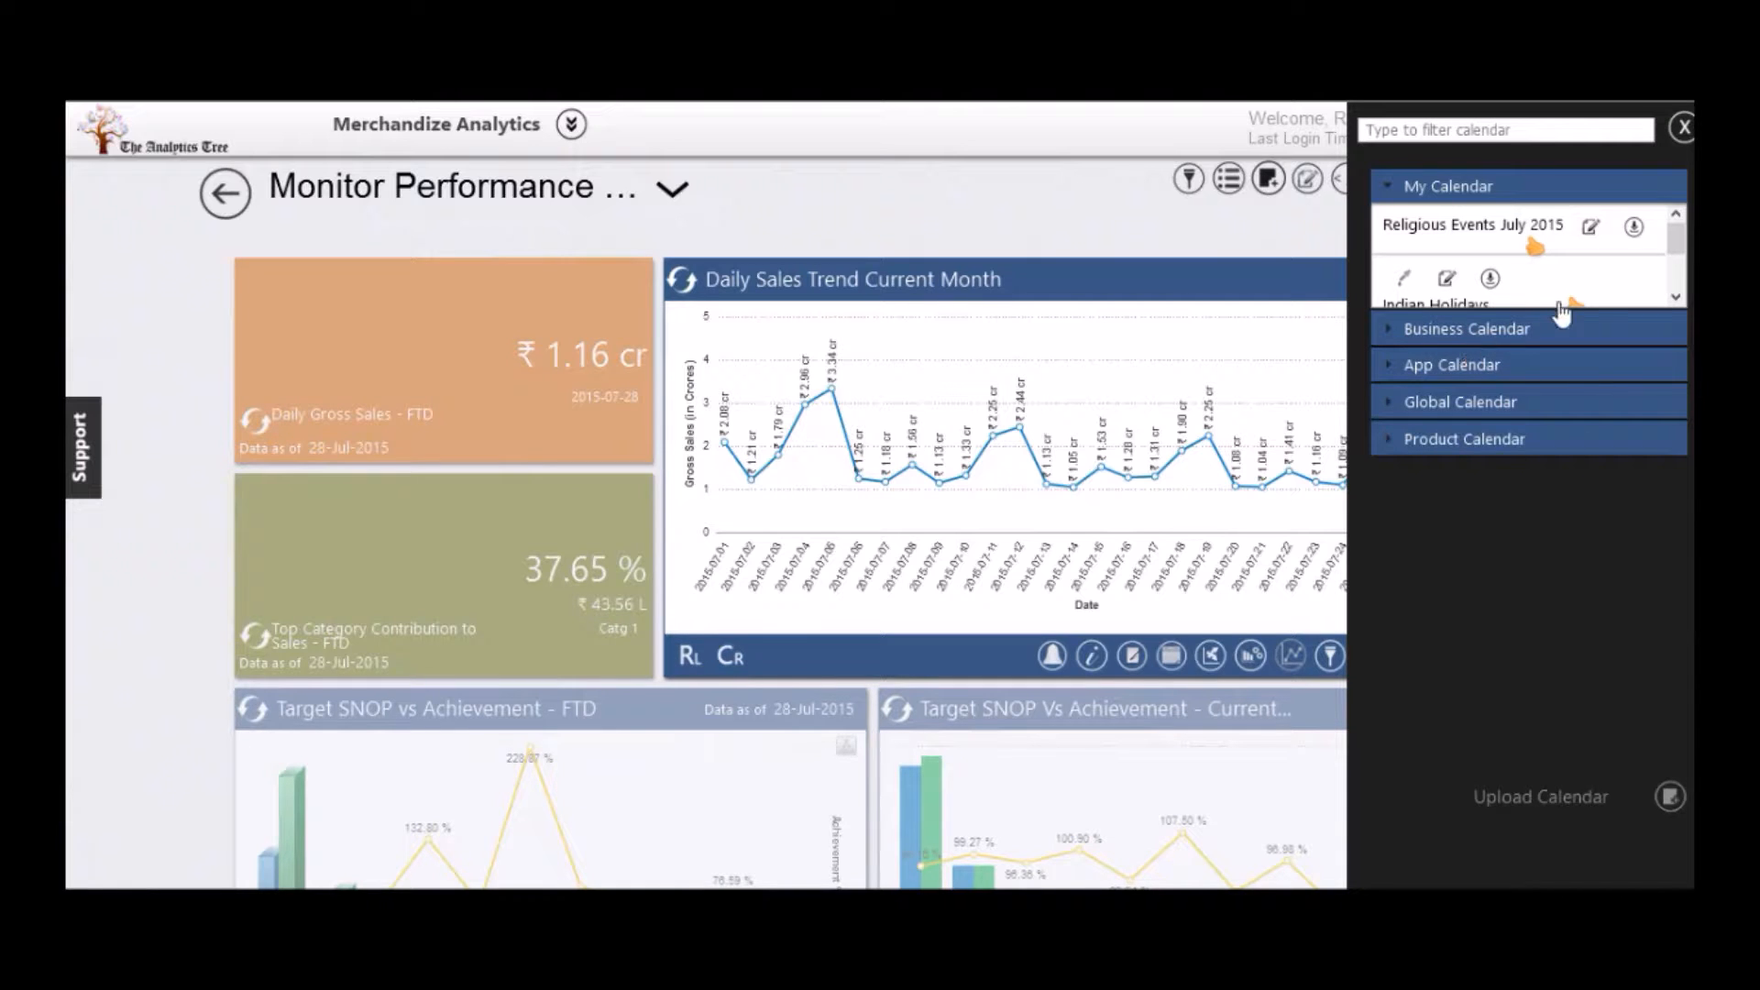
pyautogui.scroll(-3)
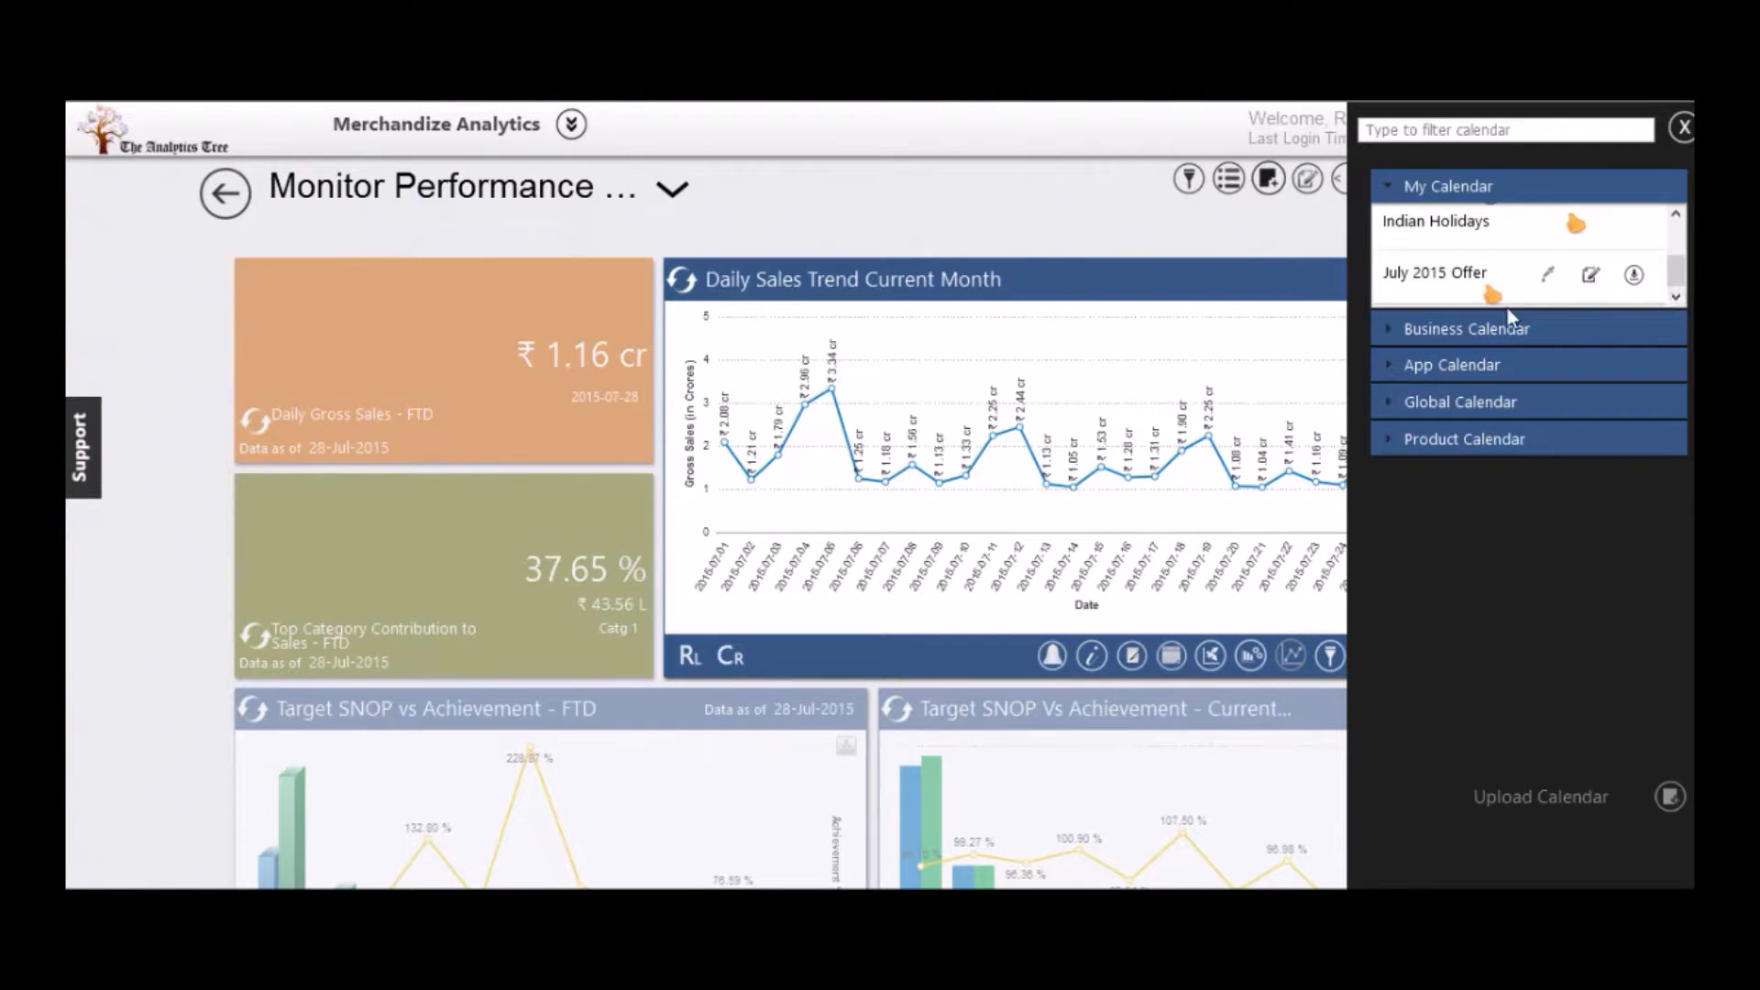
pyautogui.moveTo(1493, 301)
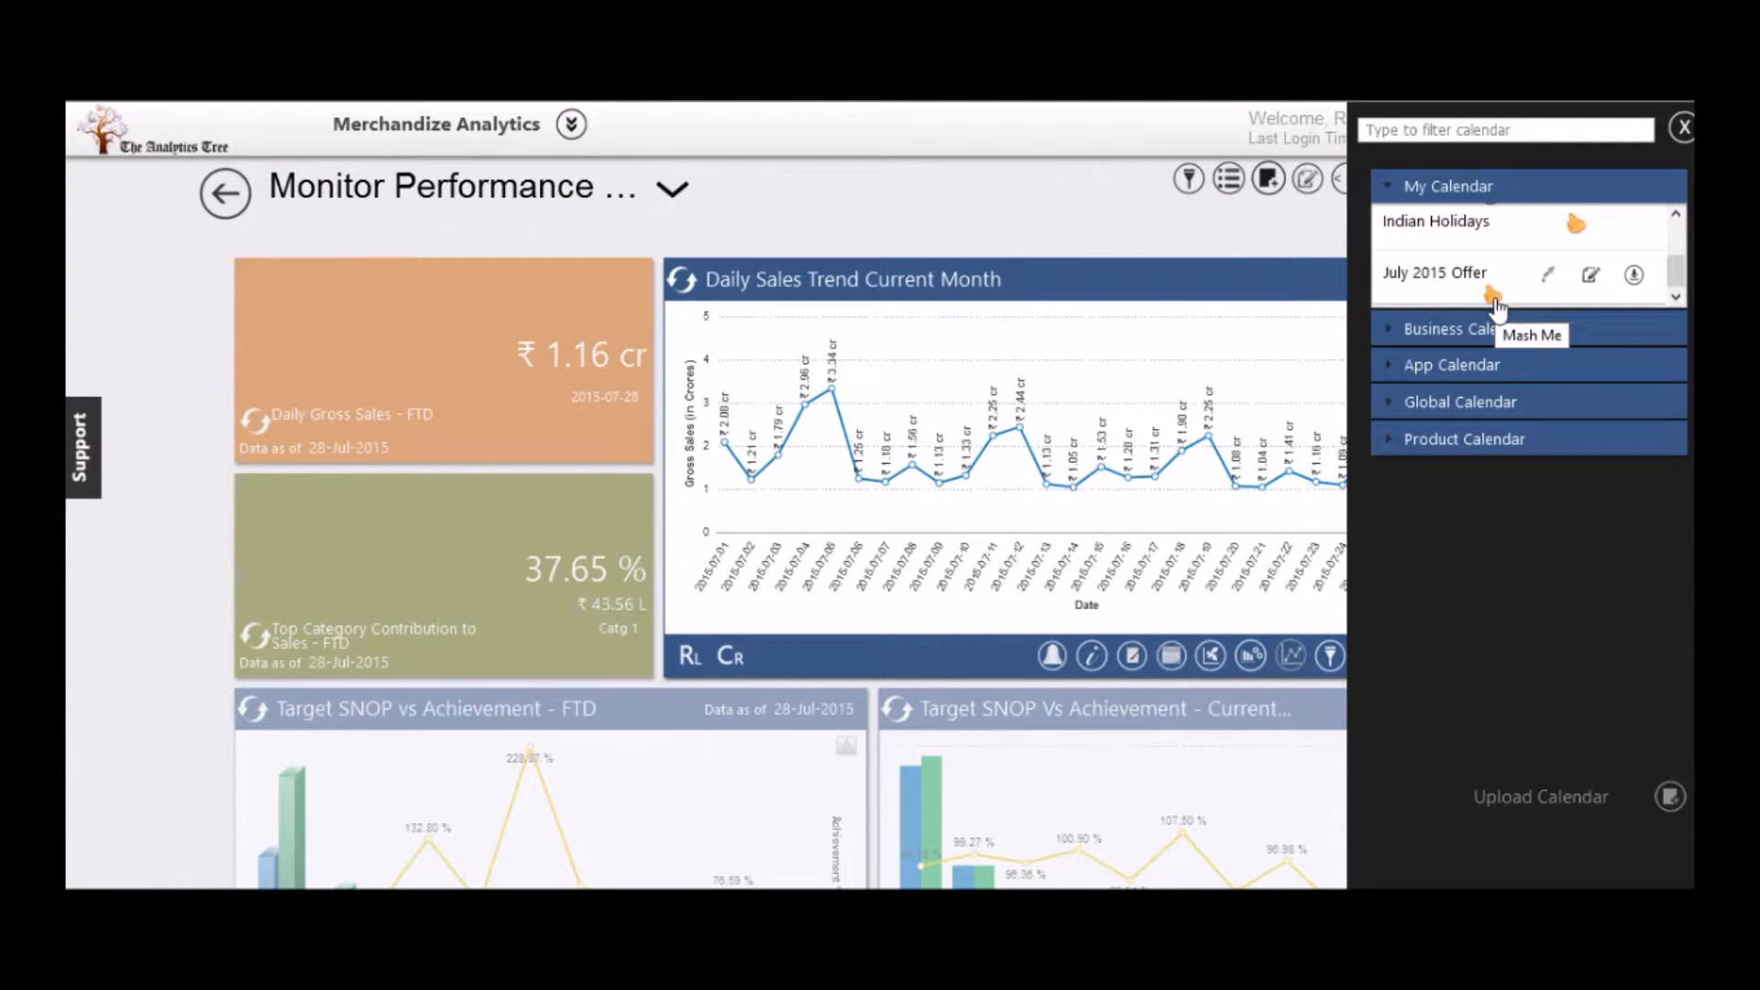
pyautogui.moveTo(1498, 302)
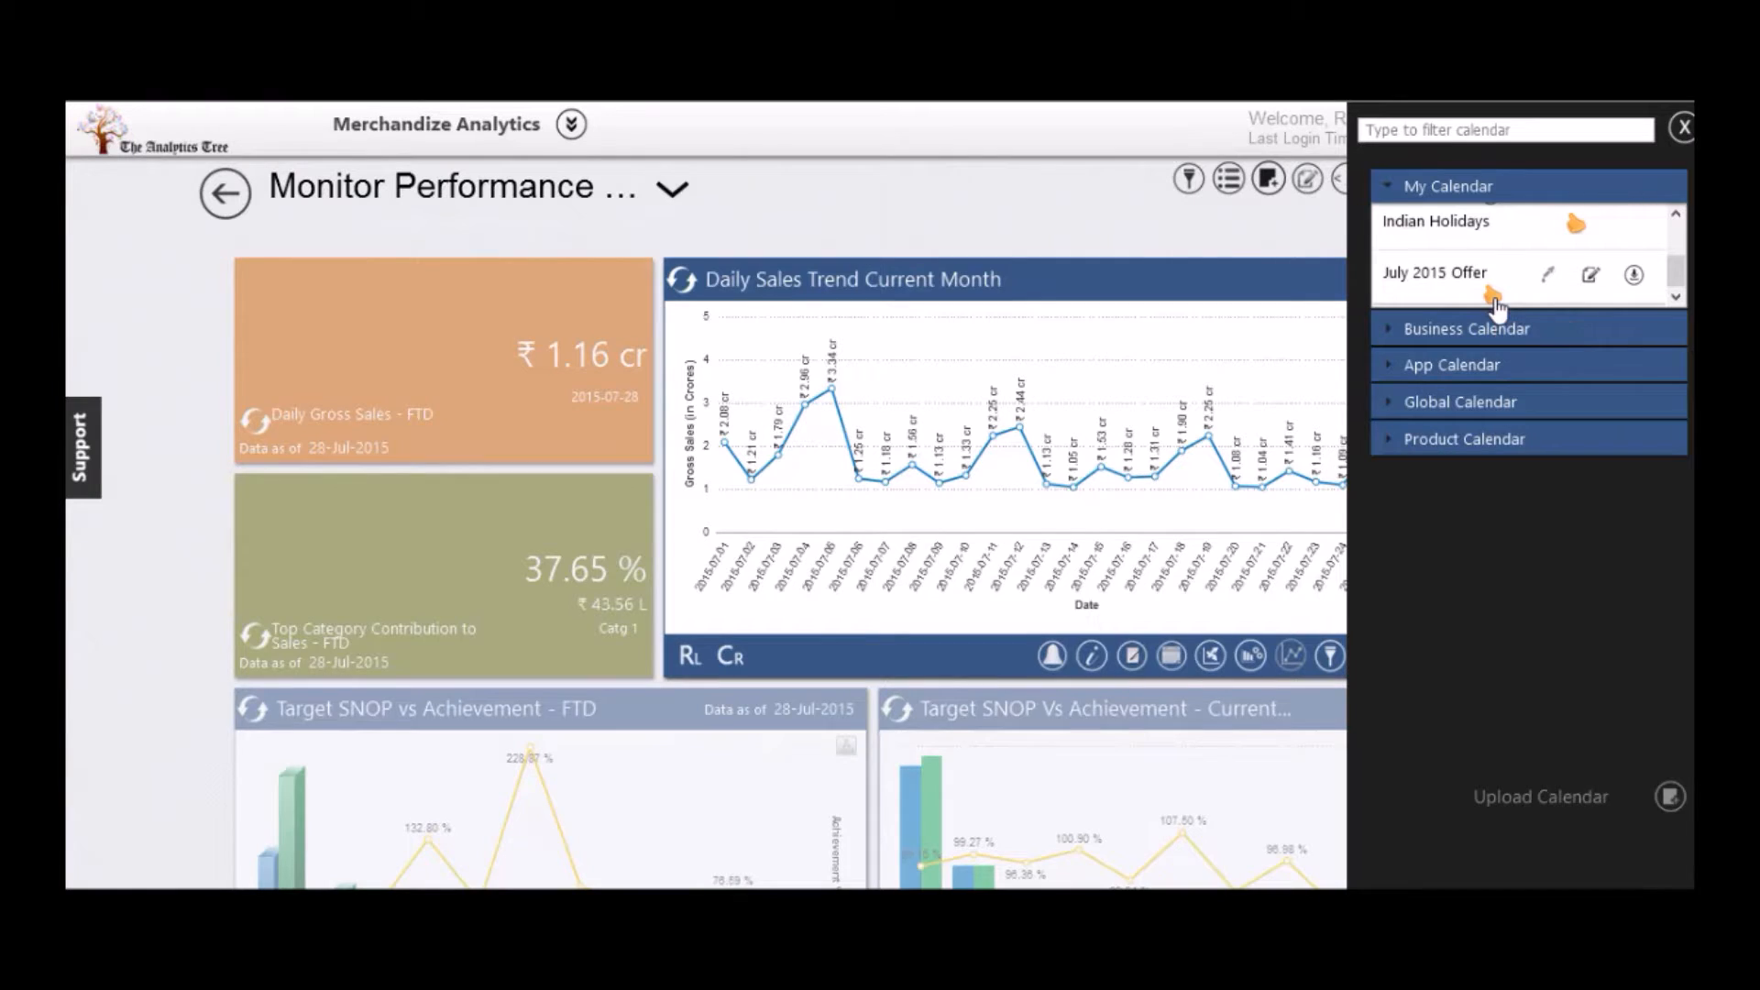
pyautogui.click(1683, 129)
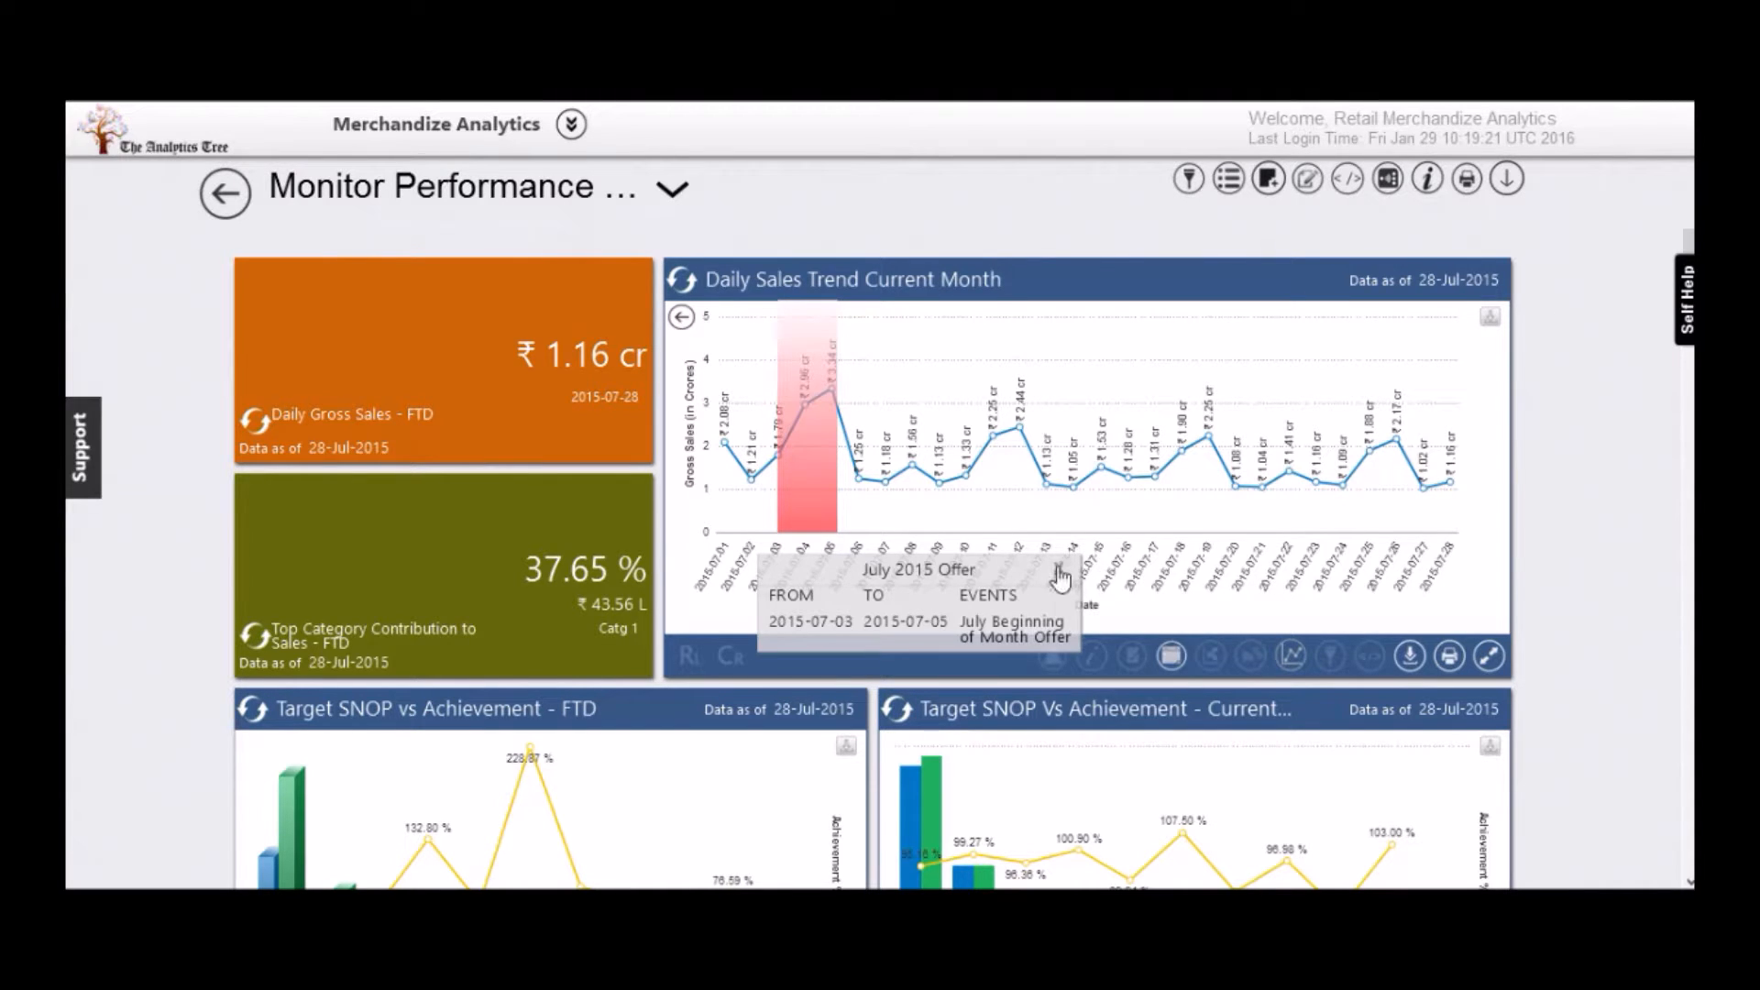
pyautogui.moveTo(1318, 491)
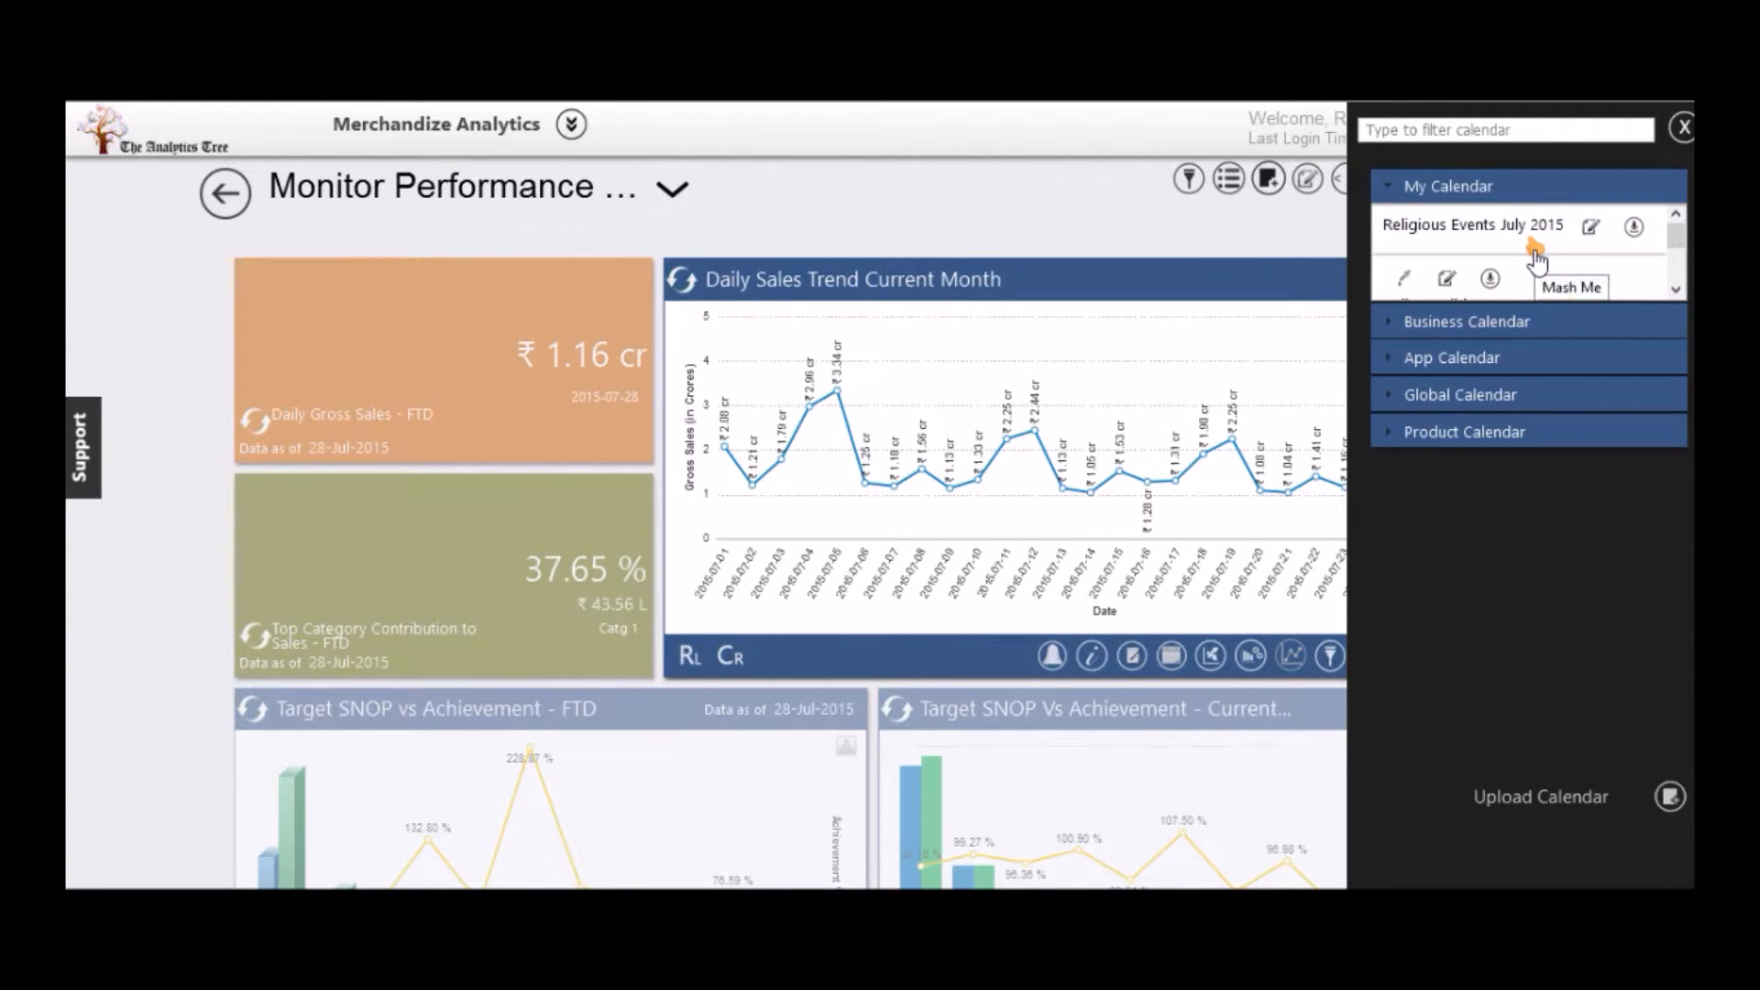
# Mash Religious Events July 2015 onto the chart and show the 18 July festival details.
pyautogui.click(1681, 128)
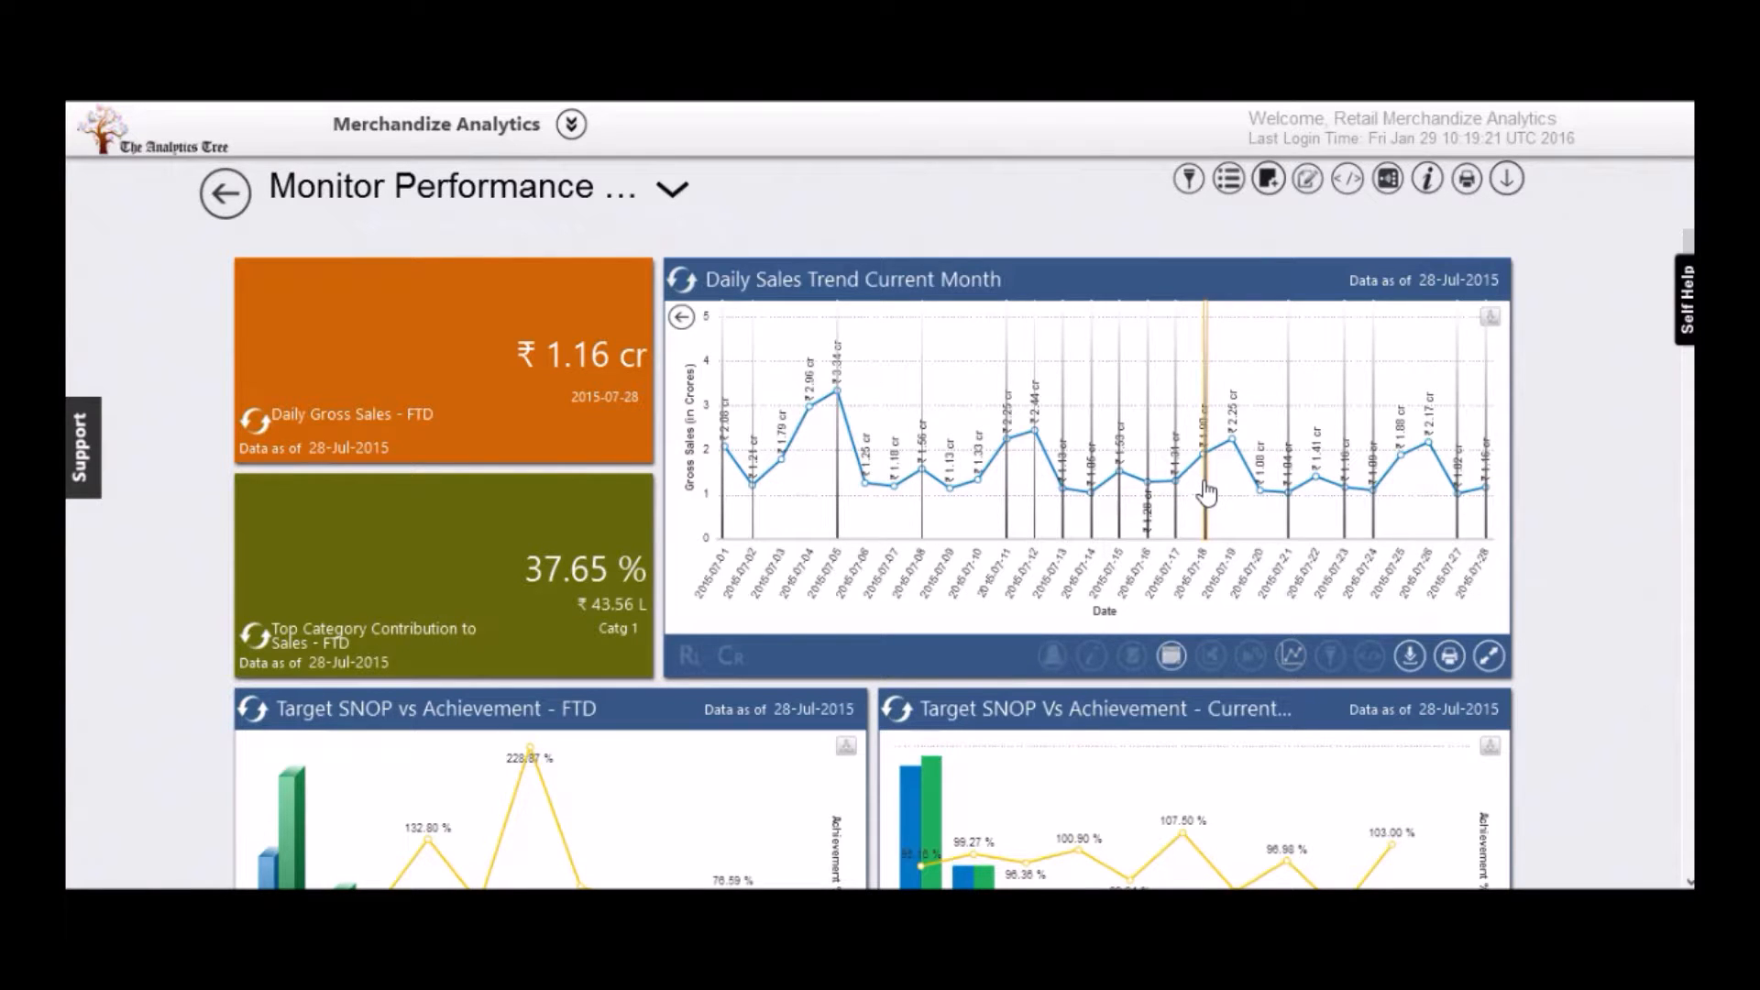
pyautogui.moveTo(1206, 488)
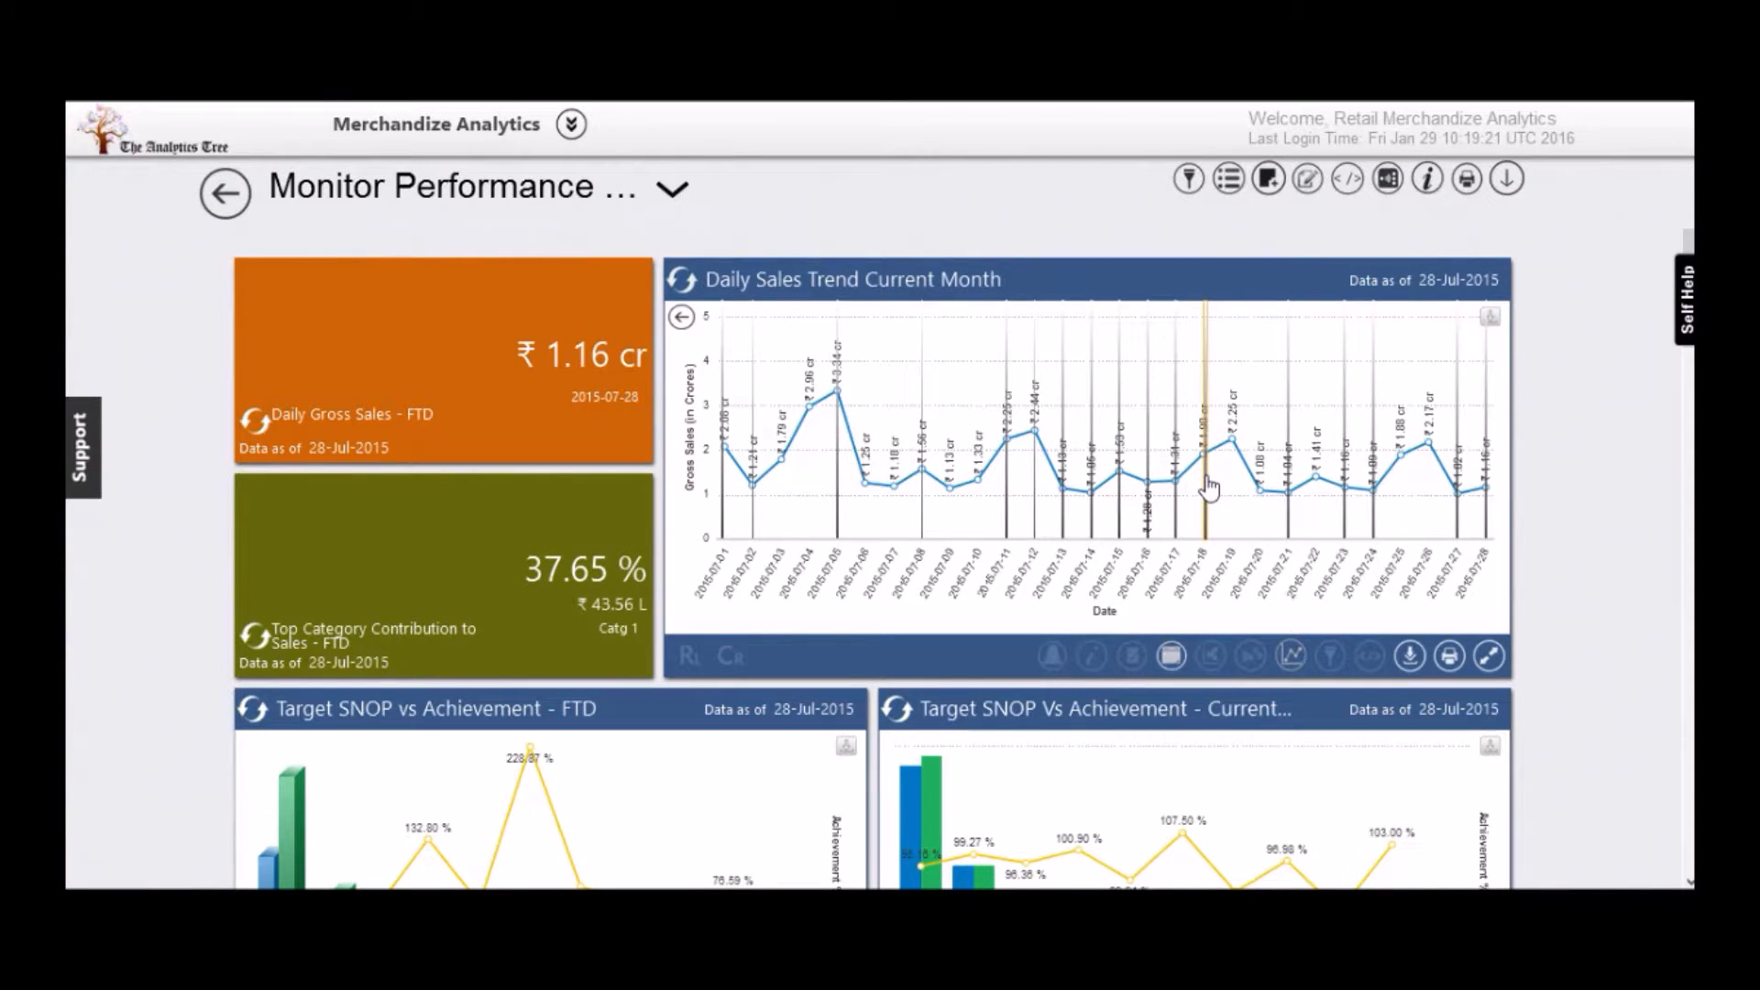
pyautogui.click(1206, 482)
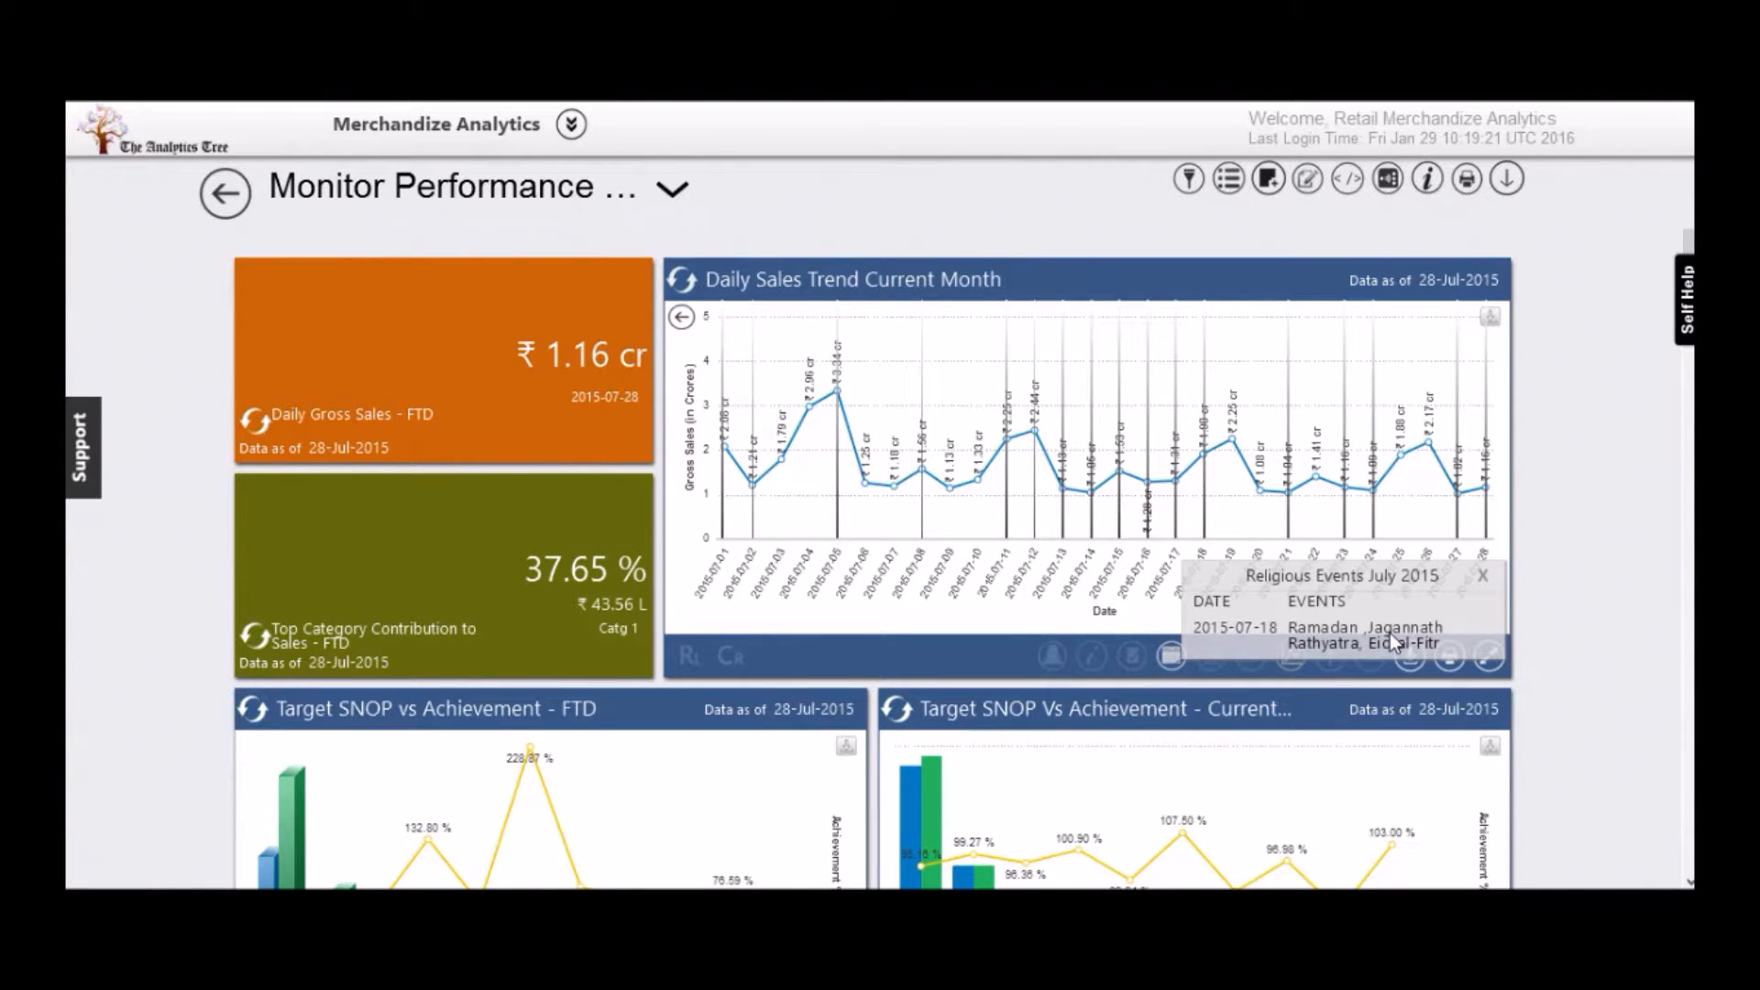
pyautogui.moveTo(1127, 609)
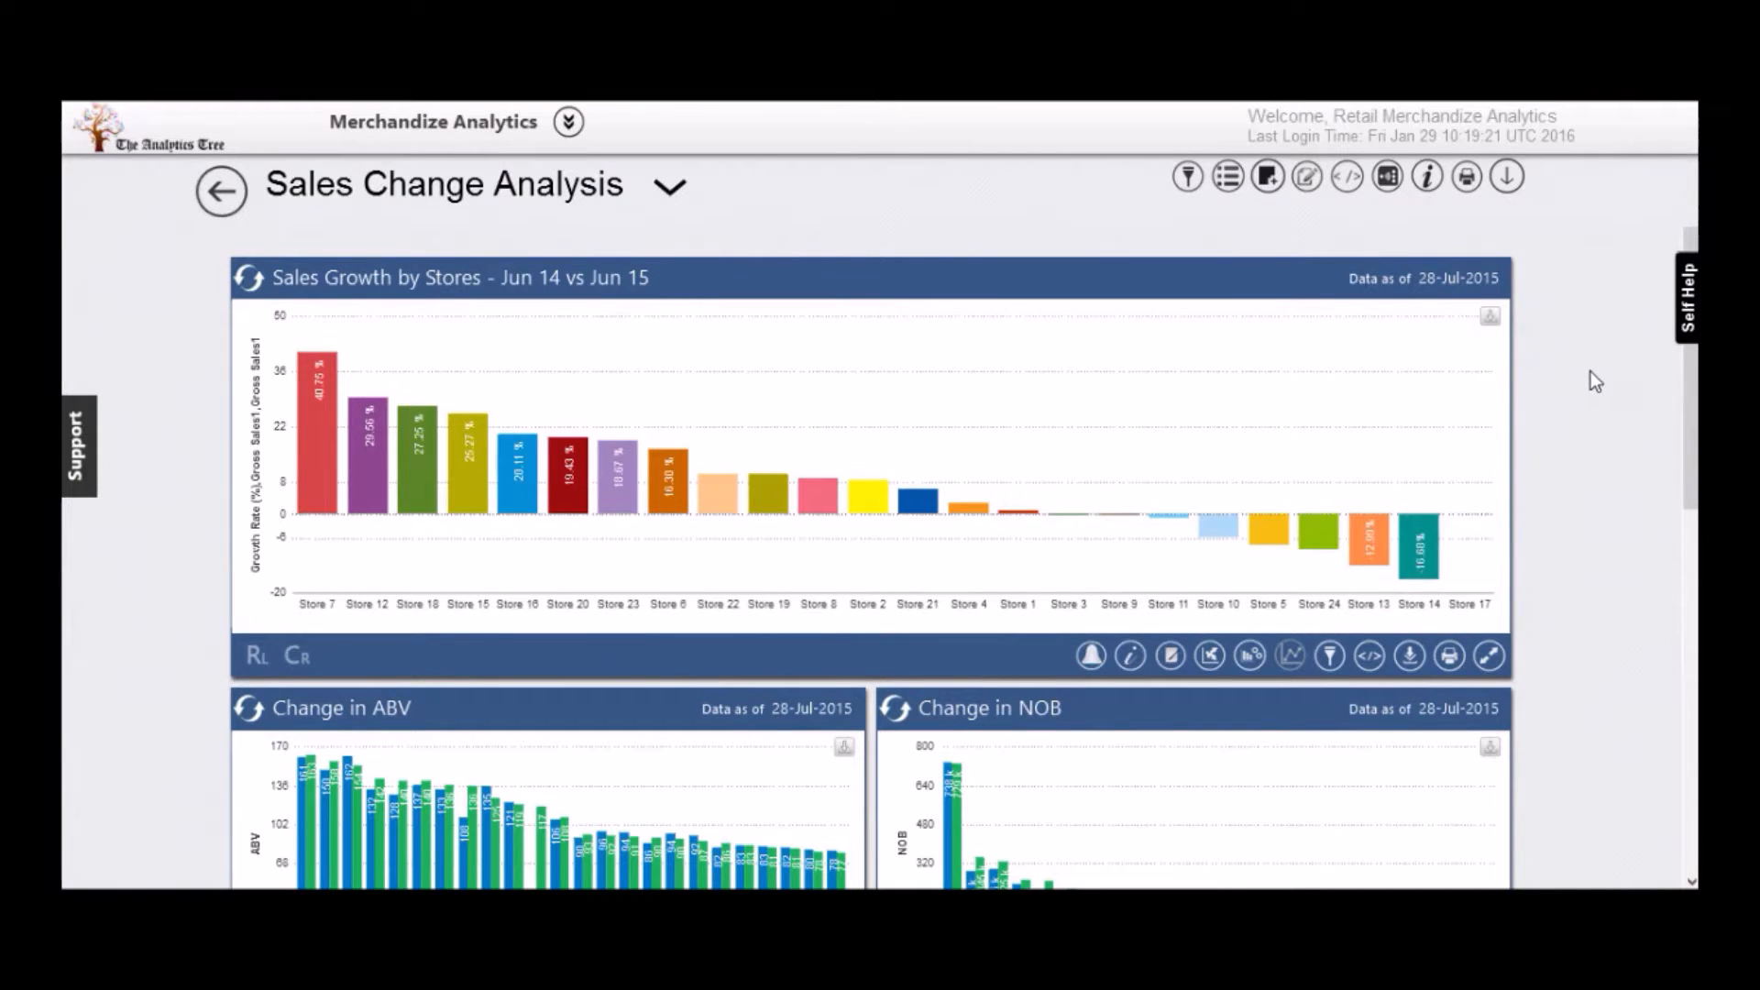
pyautogui.moveTo(1571, 396)
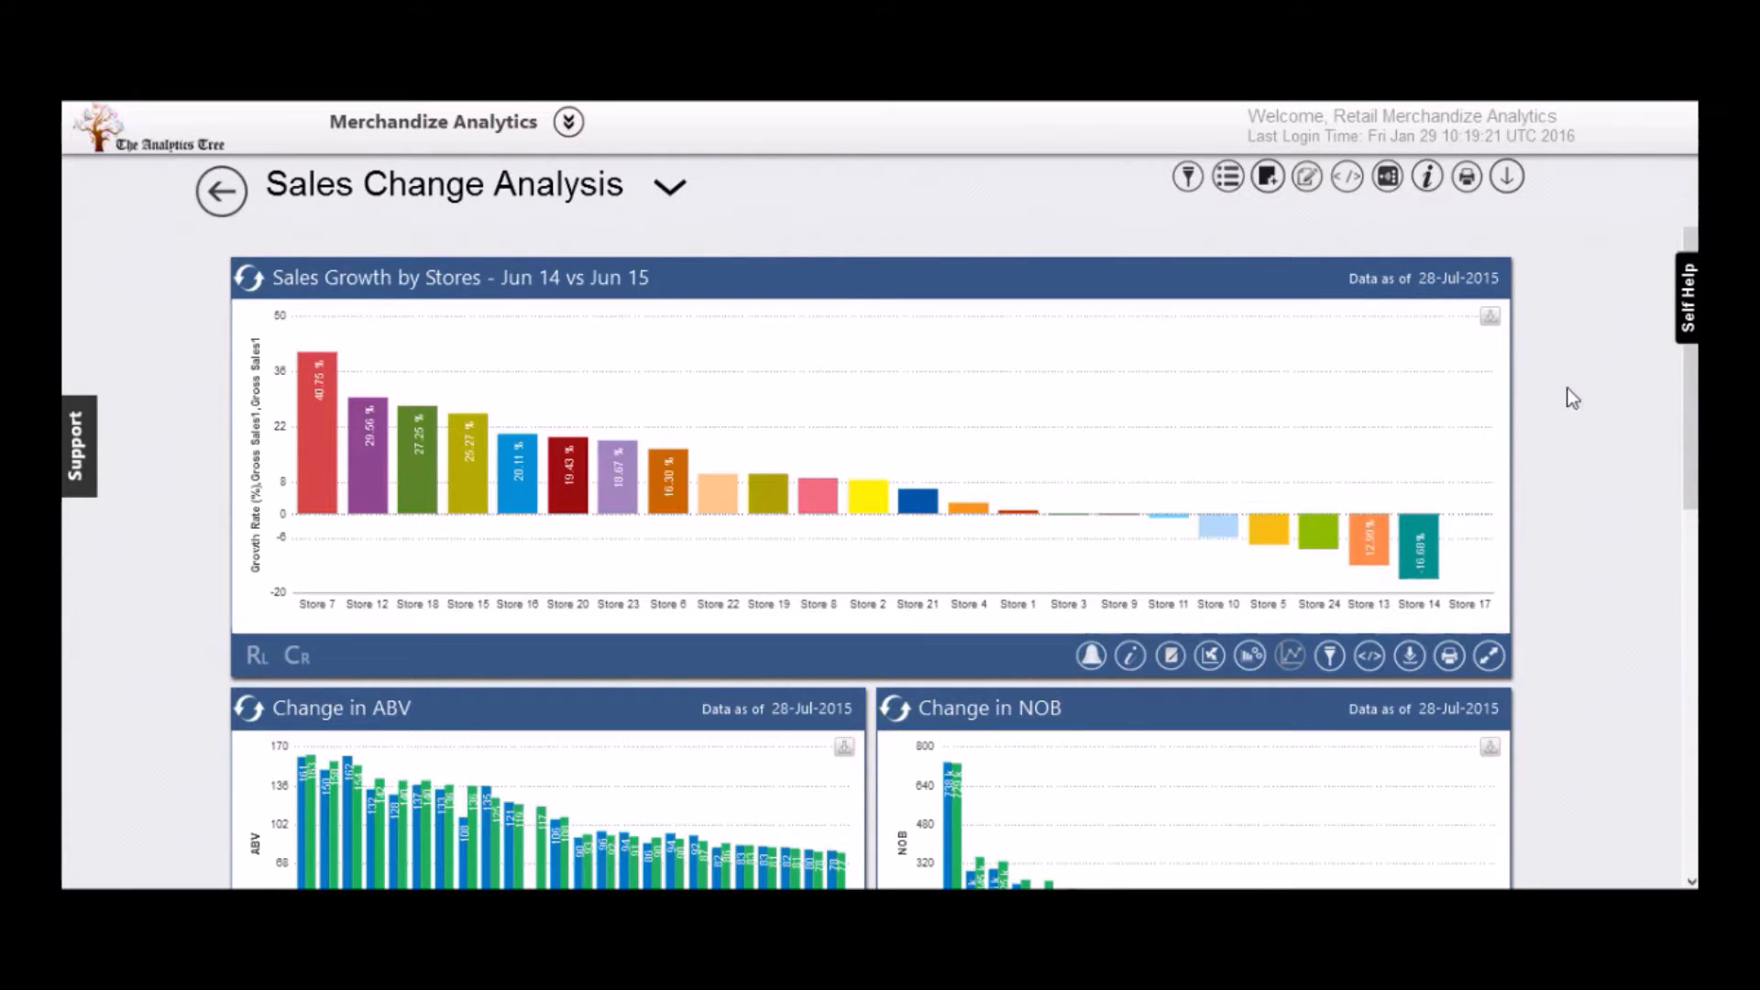
pyautogui.moveTo(1460, 572)
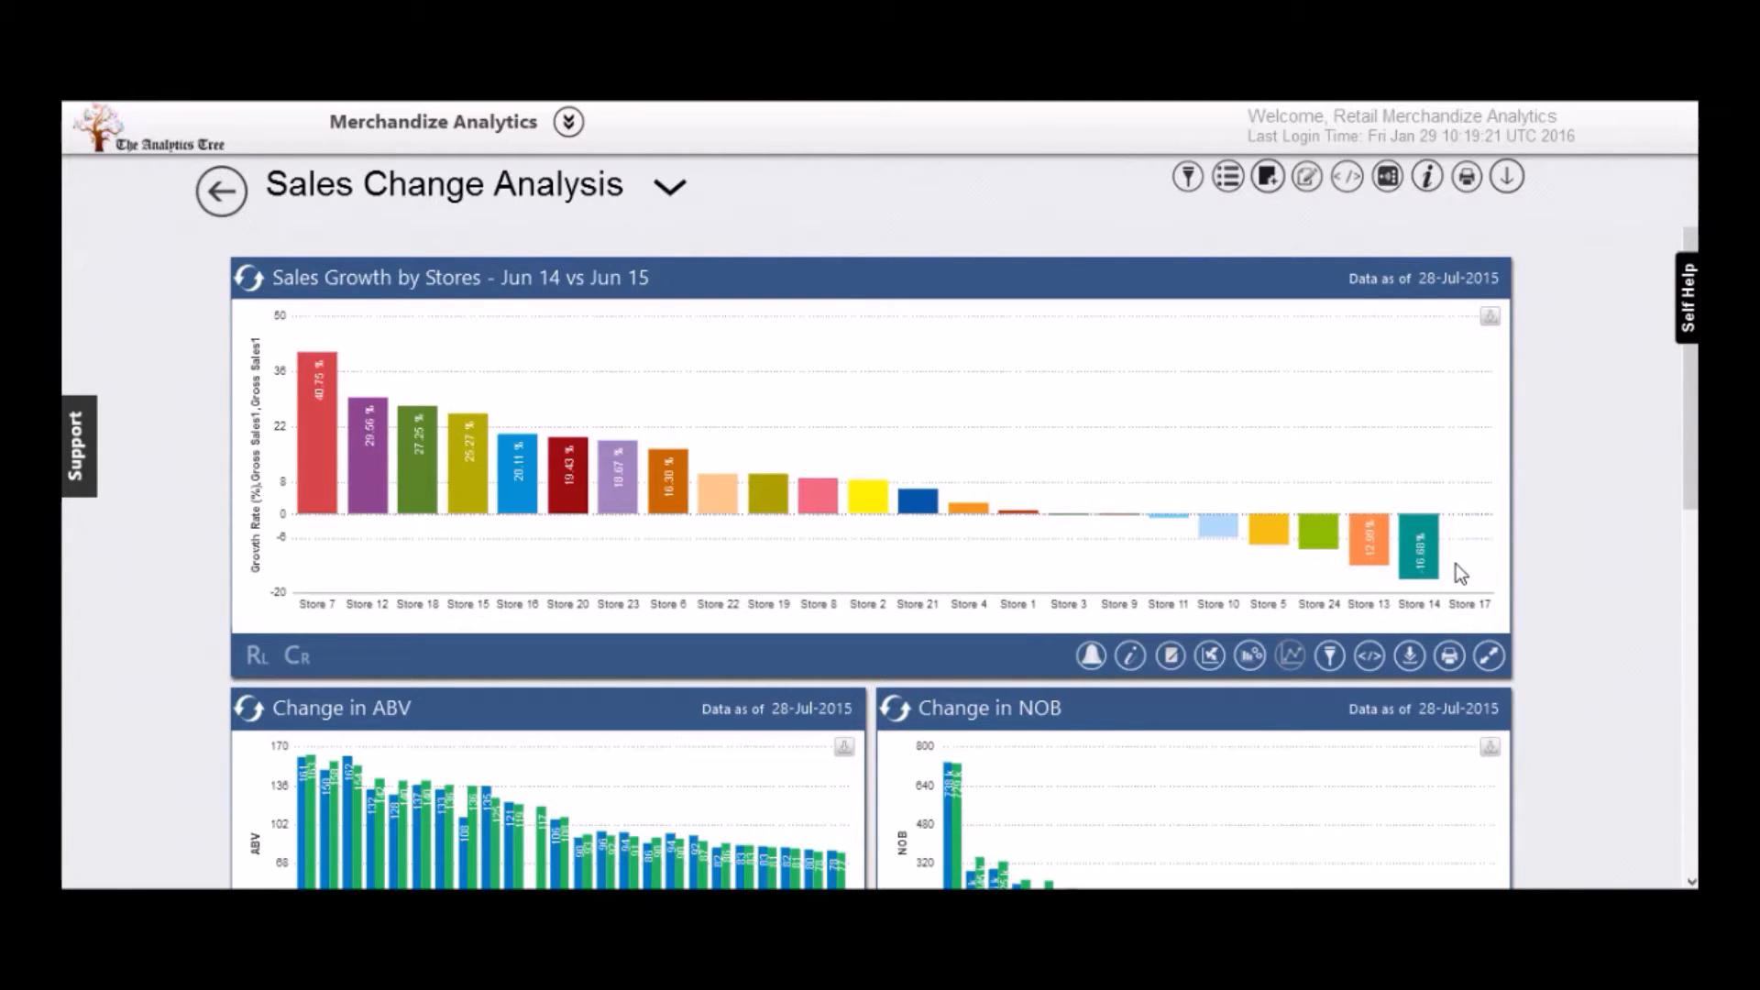
pyautogui.moveTo(532, 284)
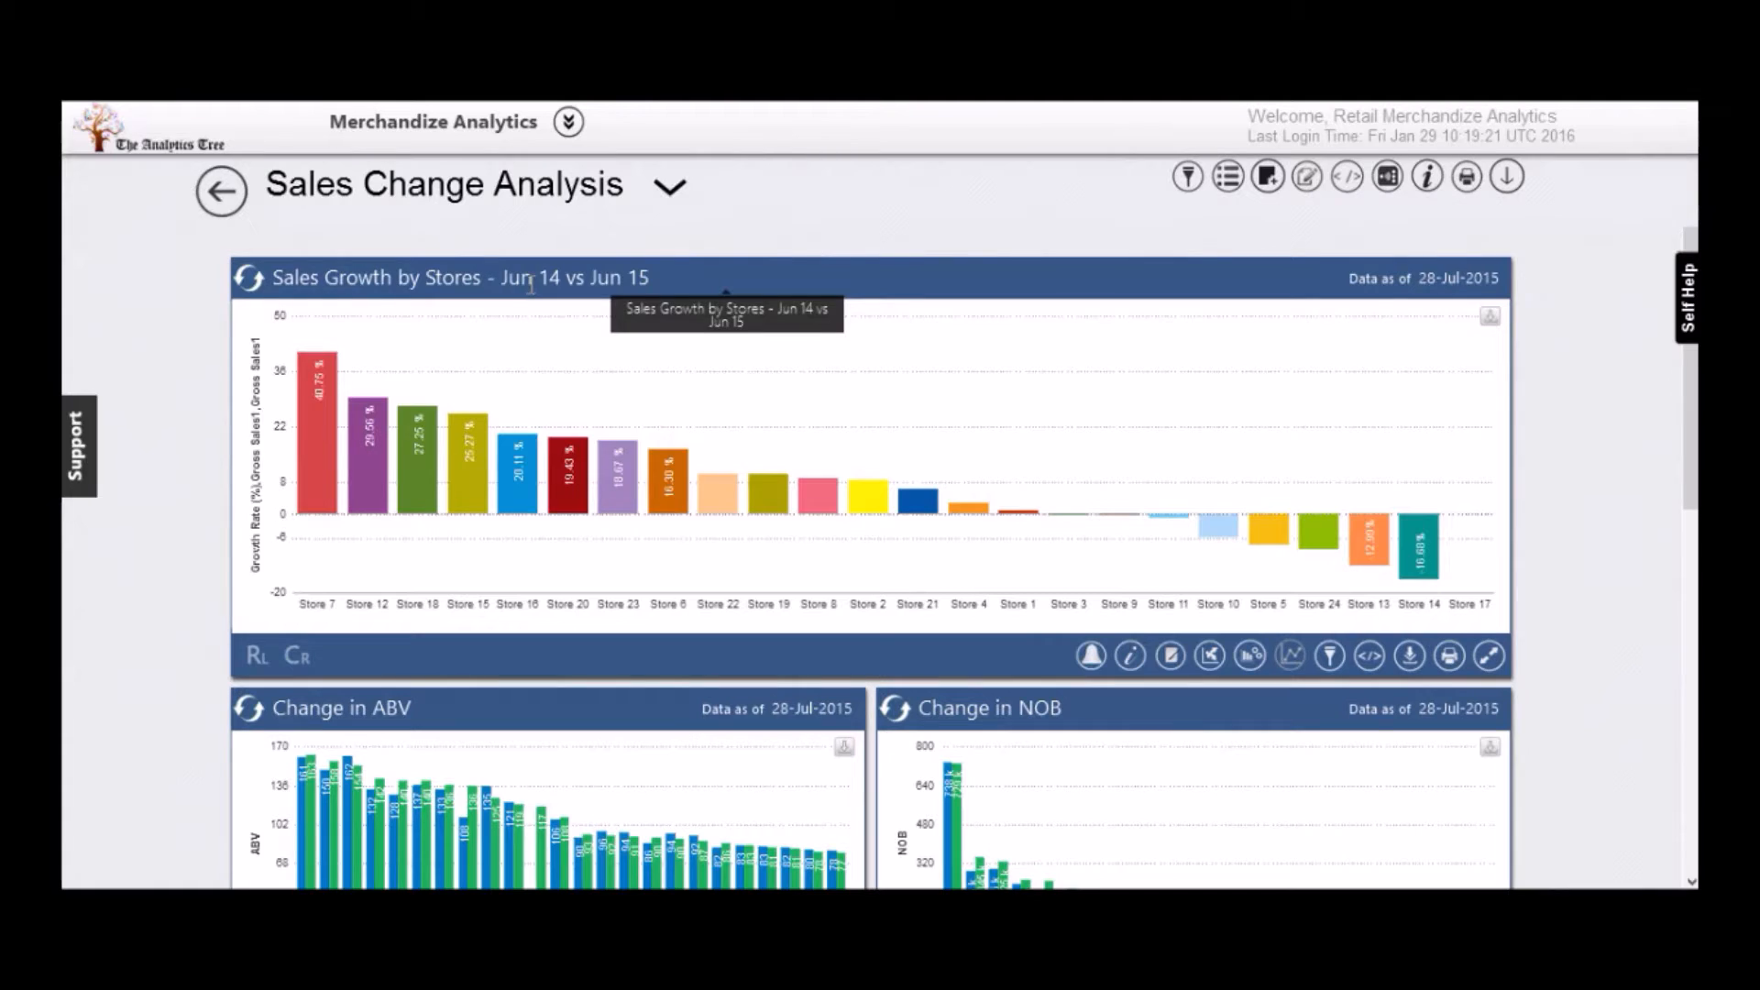
pyautogui.moveTo(1417, 572)
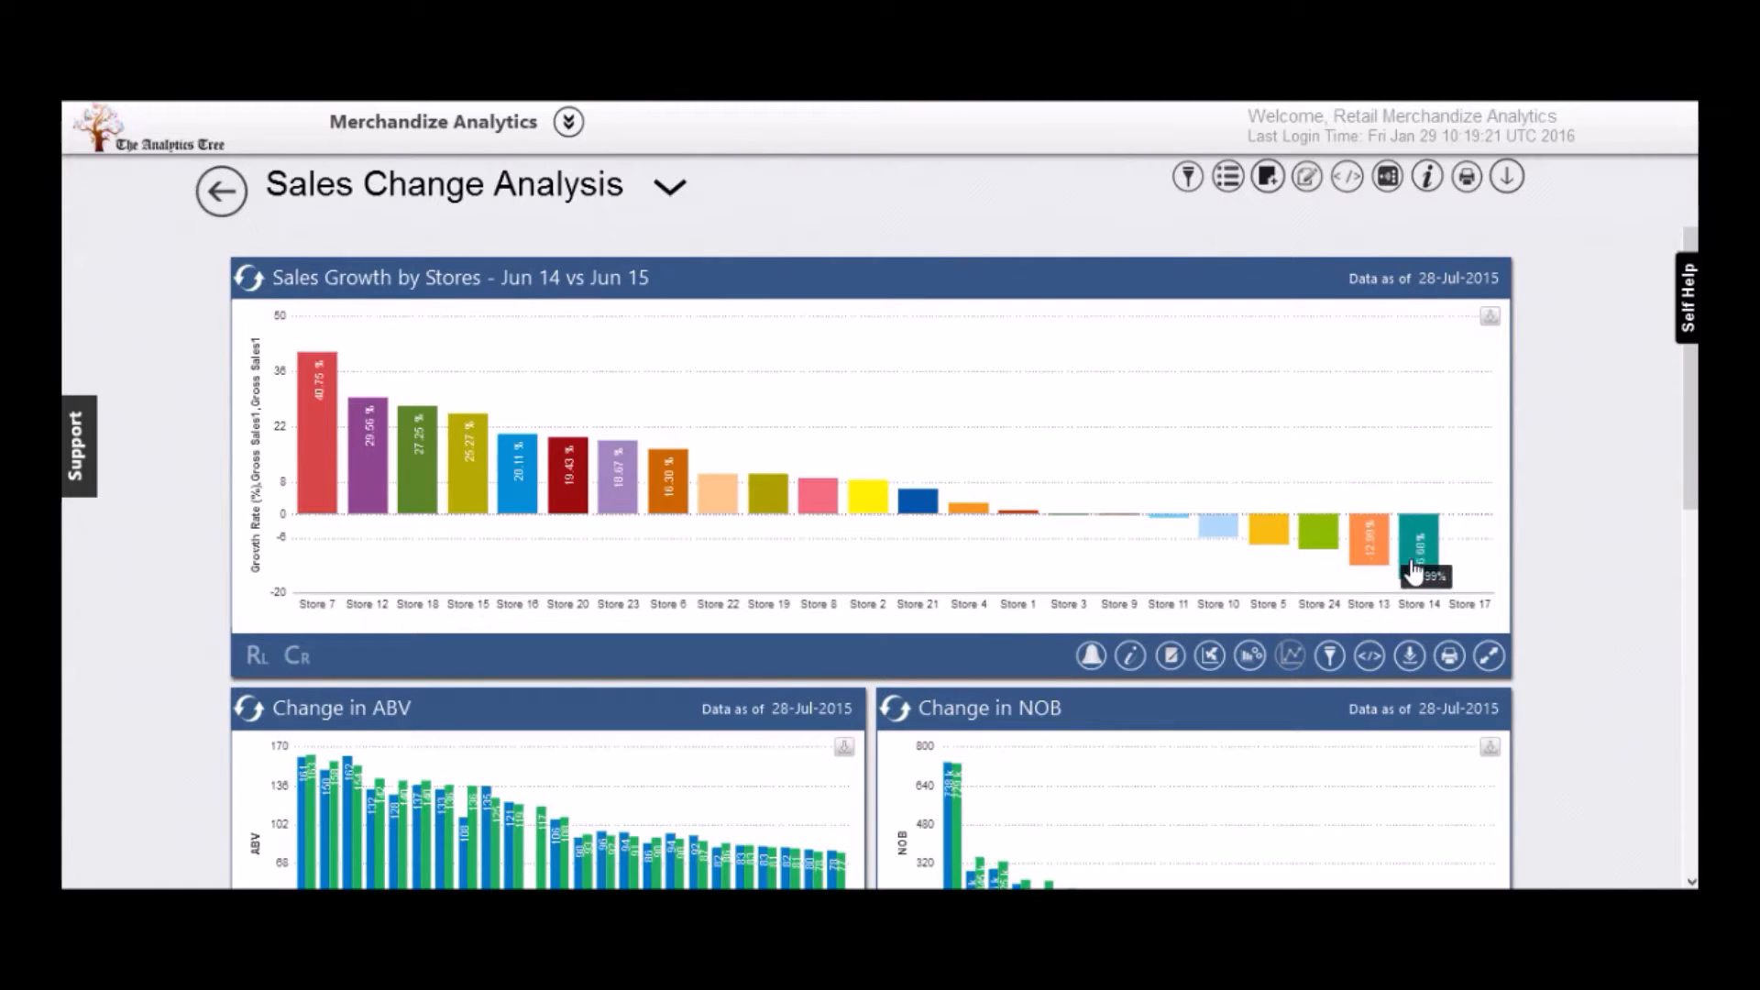
pyautogui.moveTo(1417, 570)
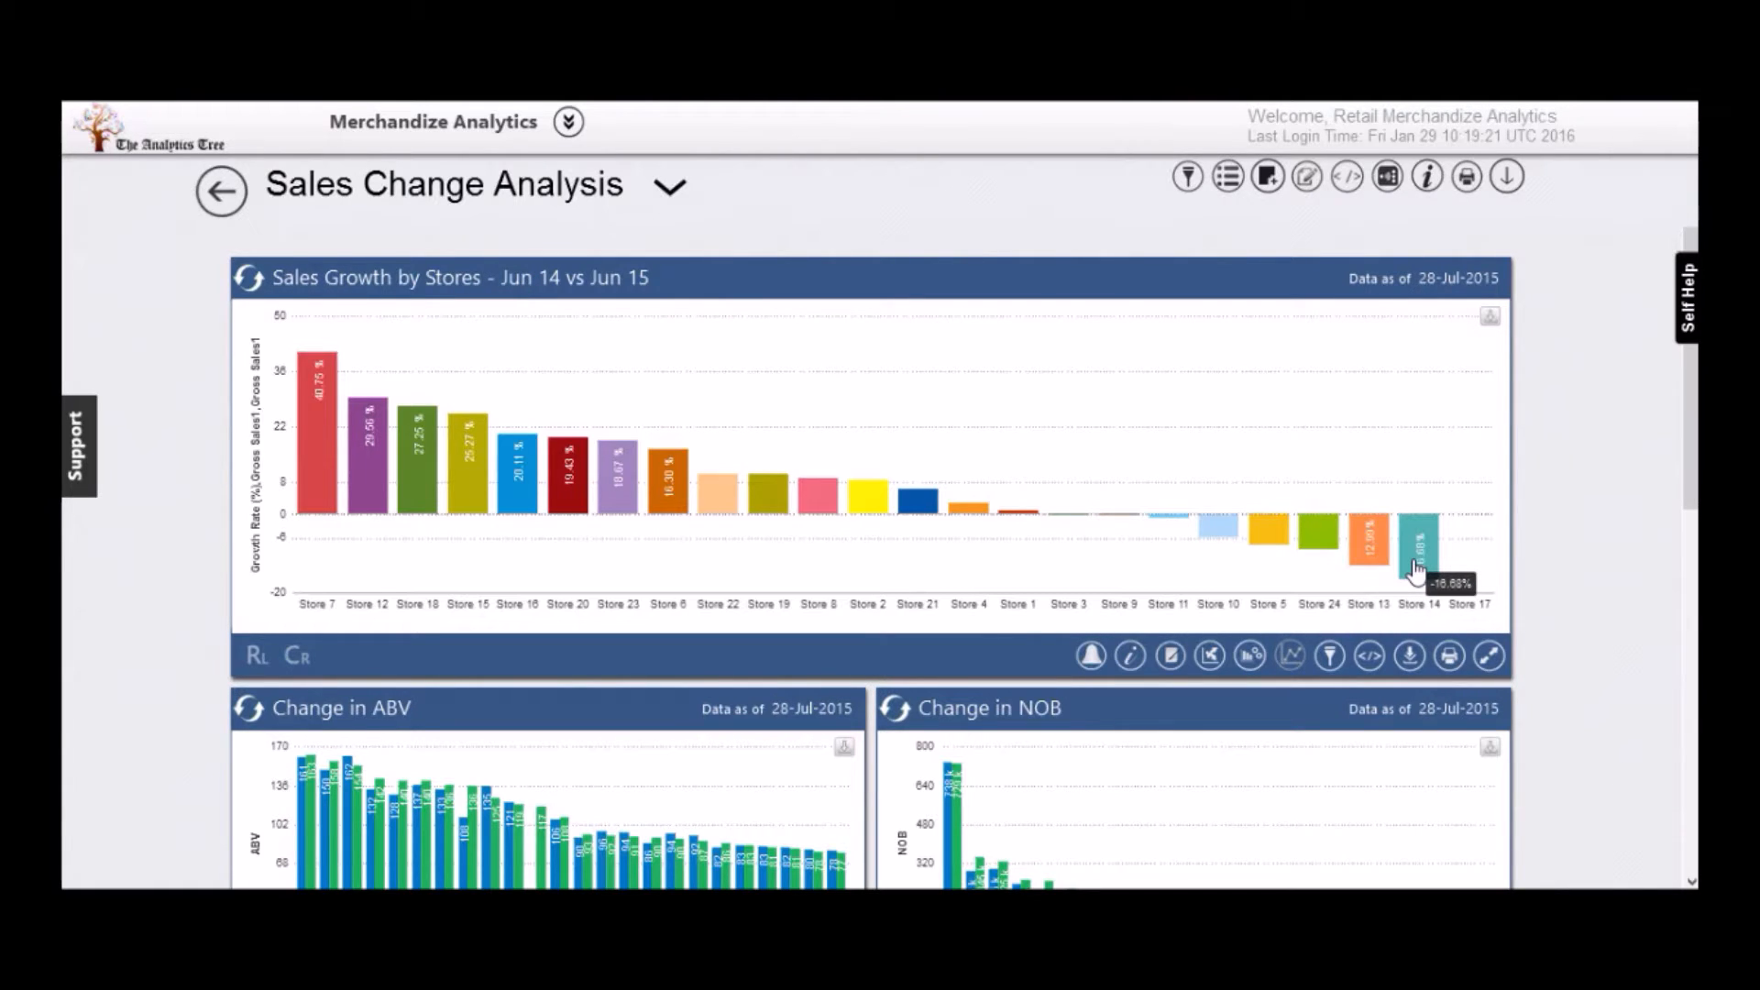
pyautogui.moveTo(1186, 176)
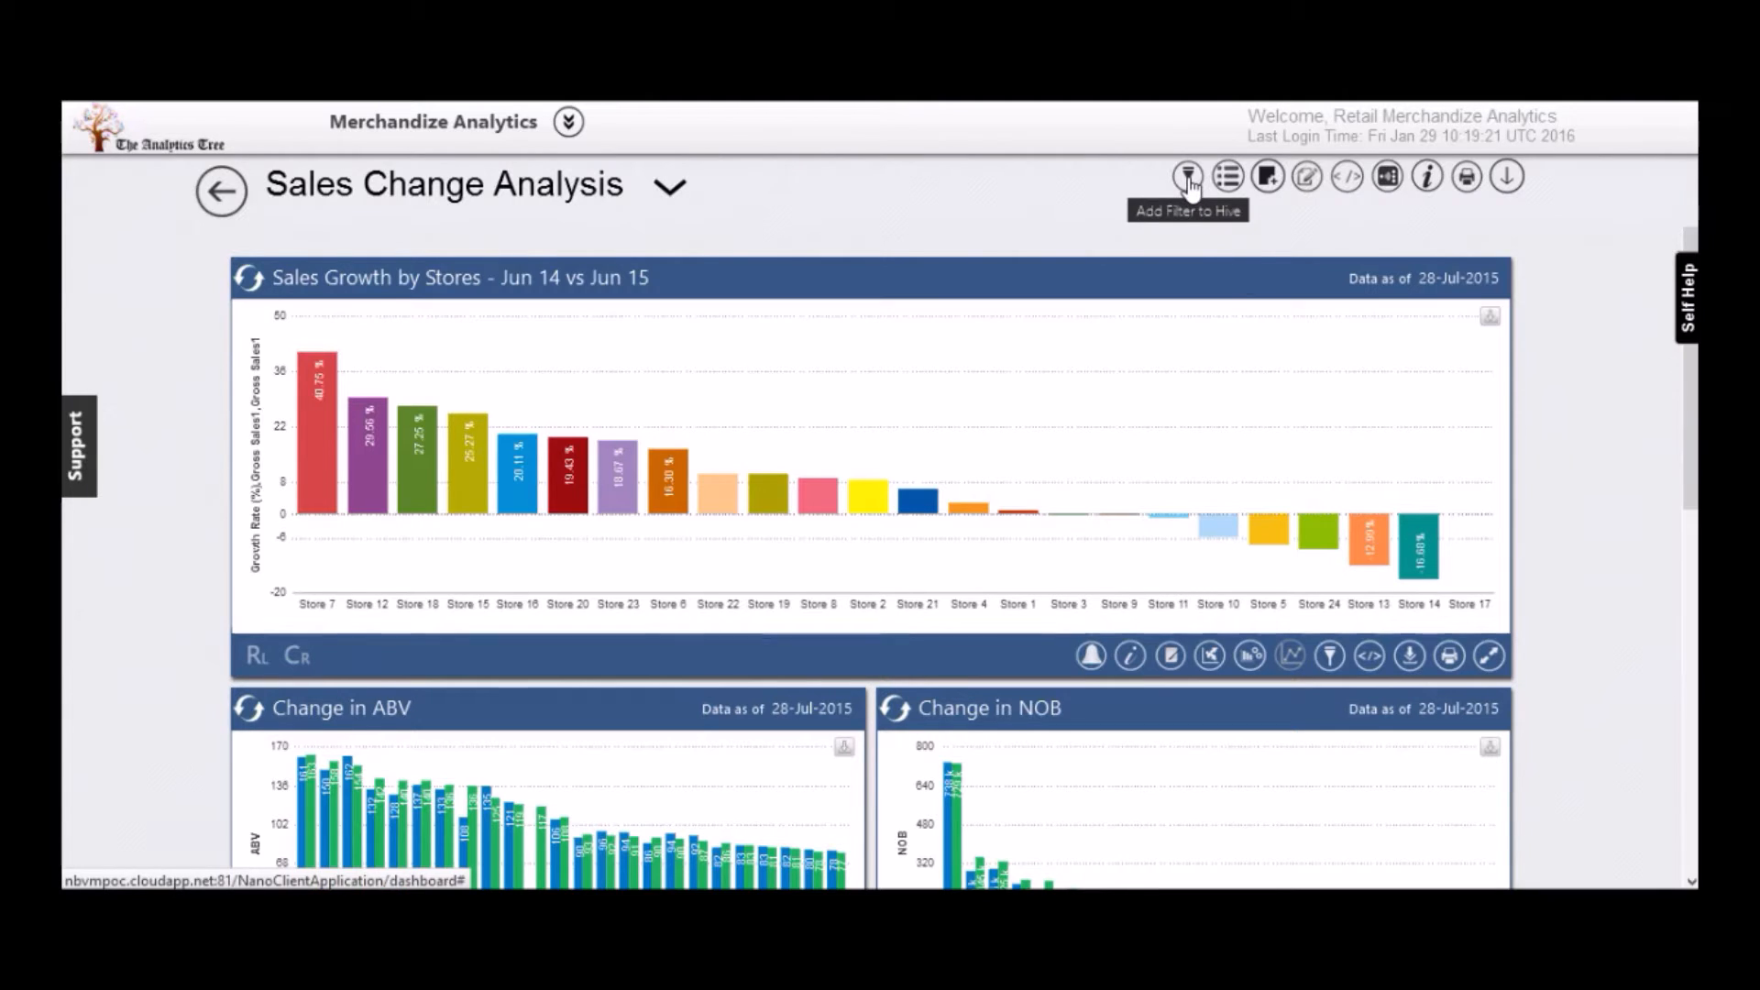
# Add a Location > Region hive filter narrowing every chart to Store 14.
pyautogui.click(1186, 176)
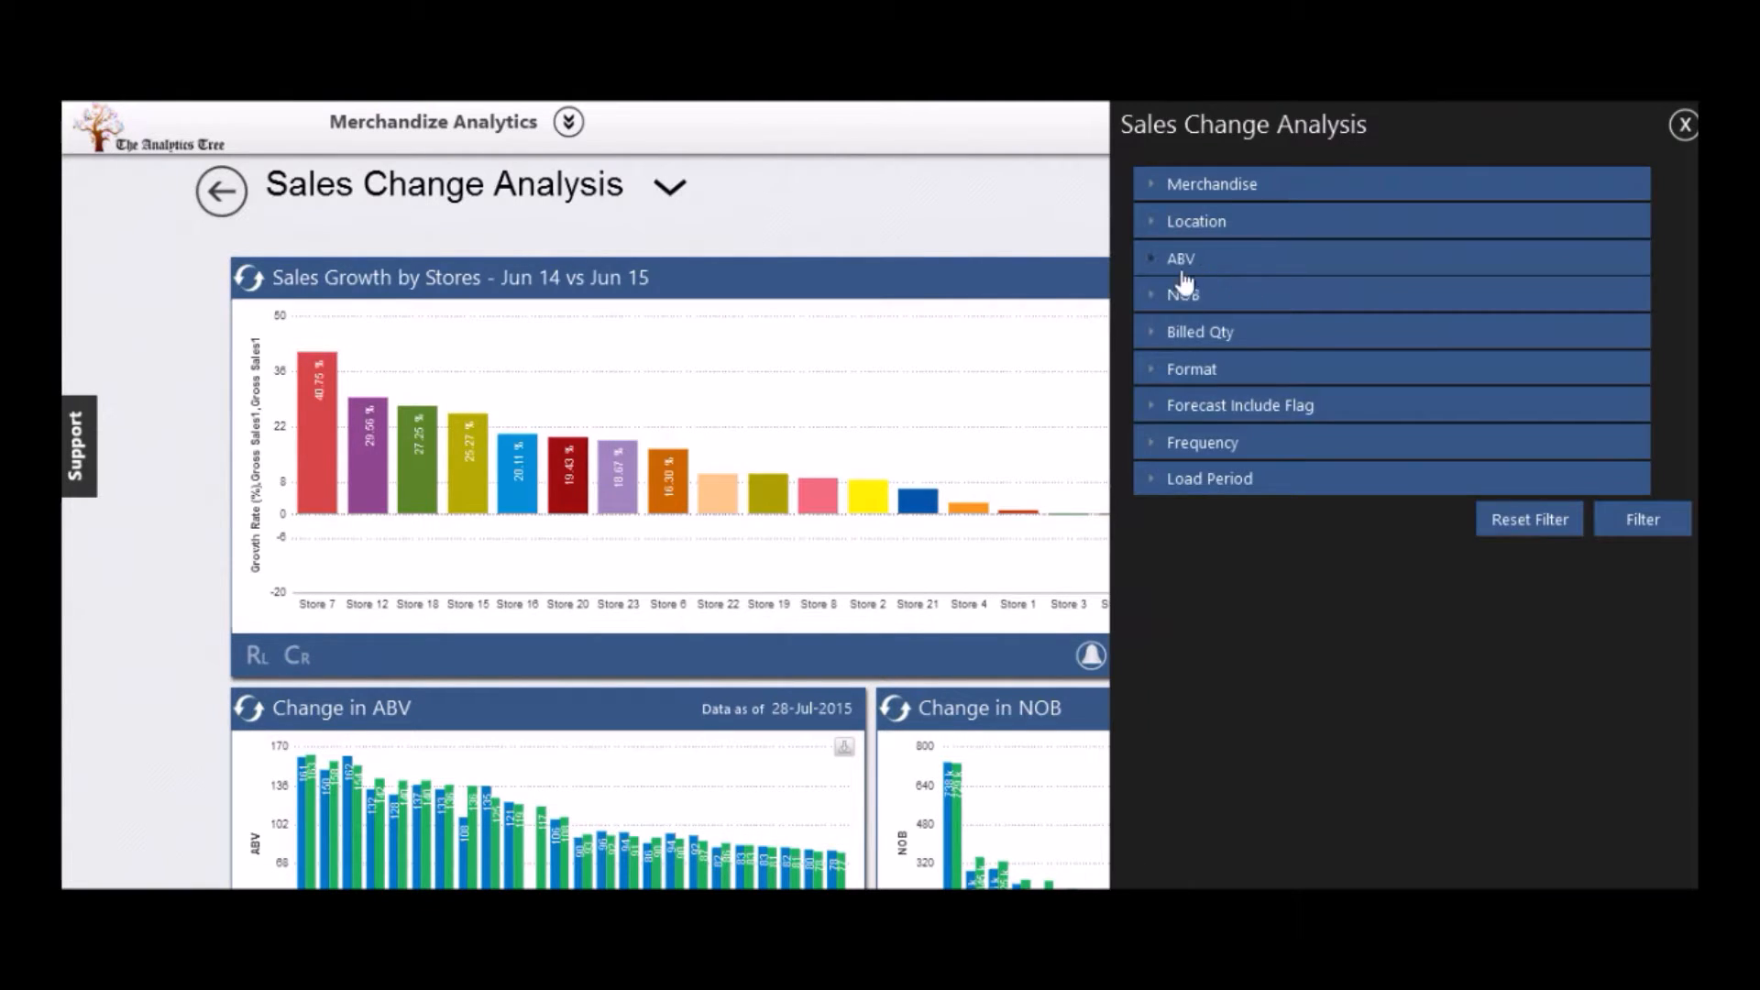
pyautogui.click(1195, 222)
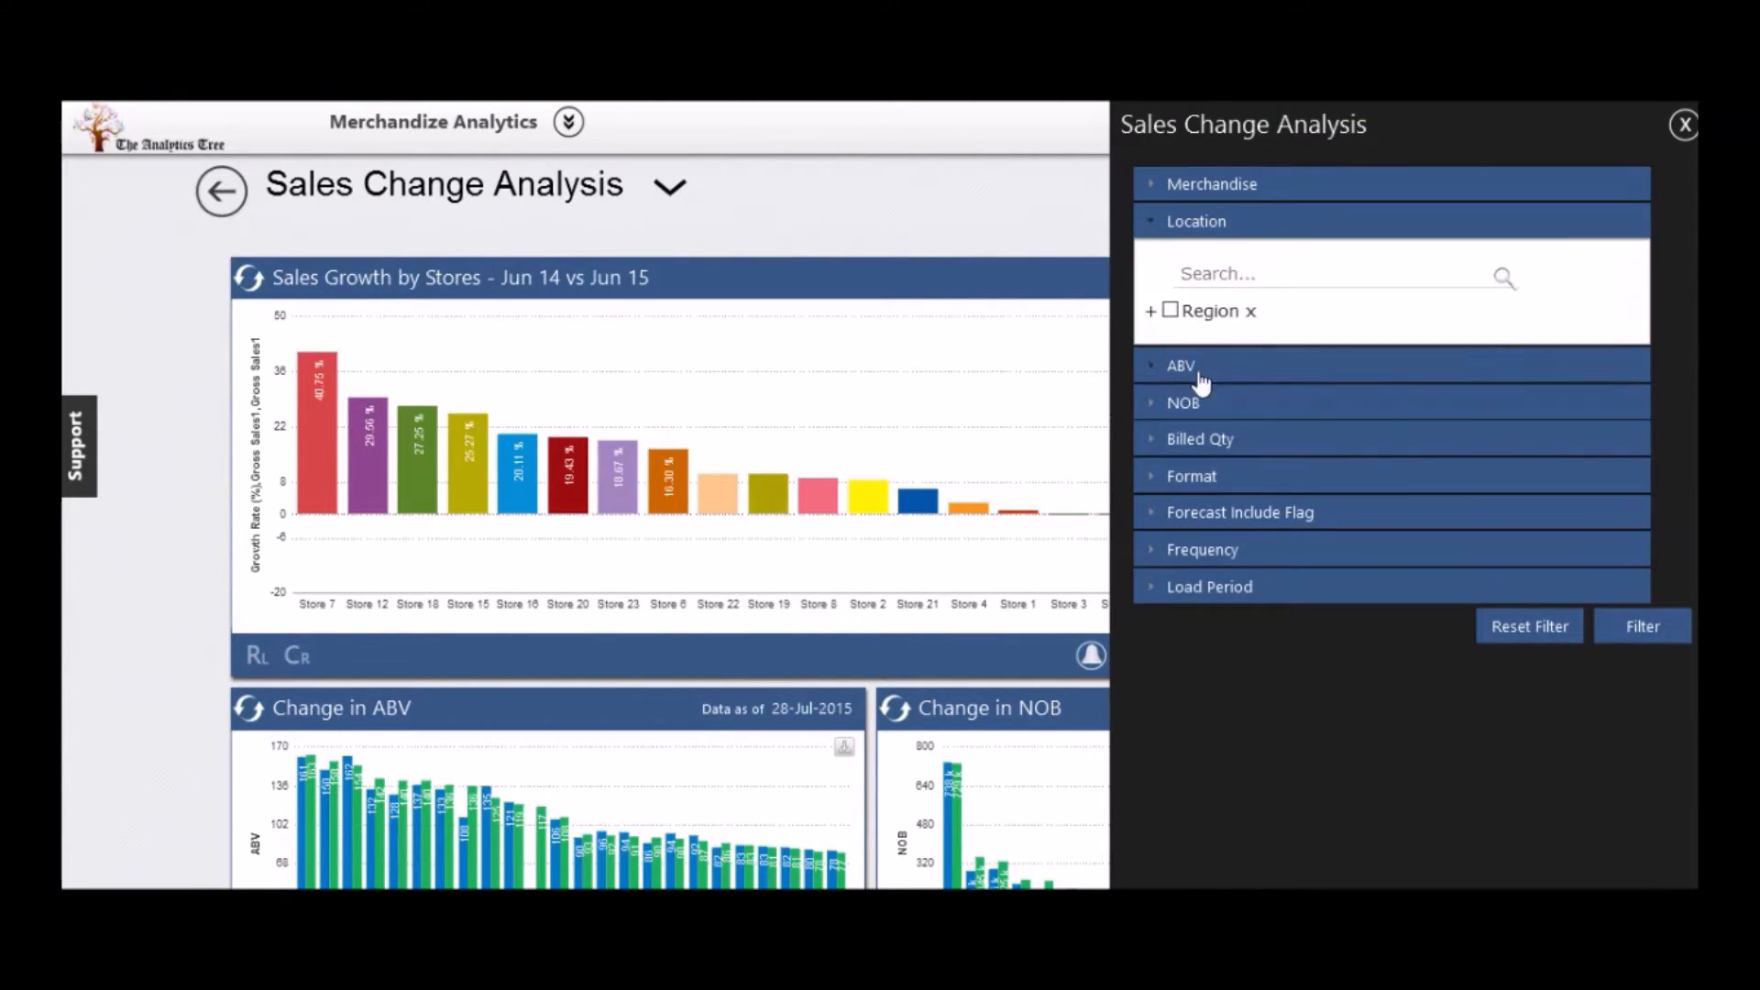
pyautogui.click(1147, 312)
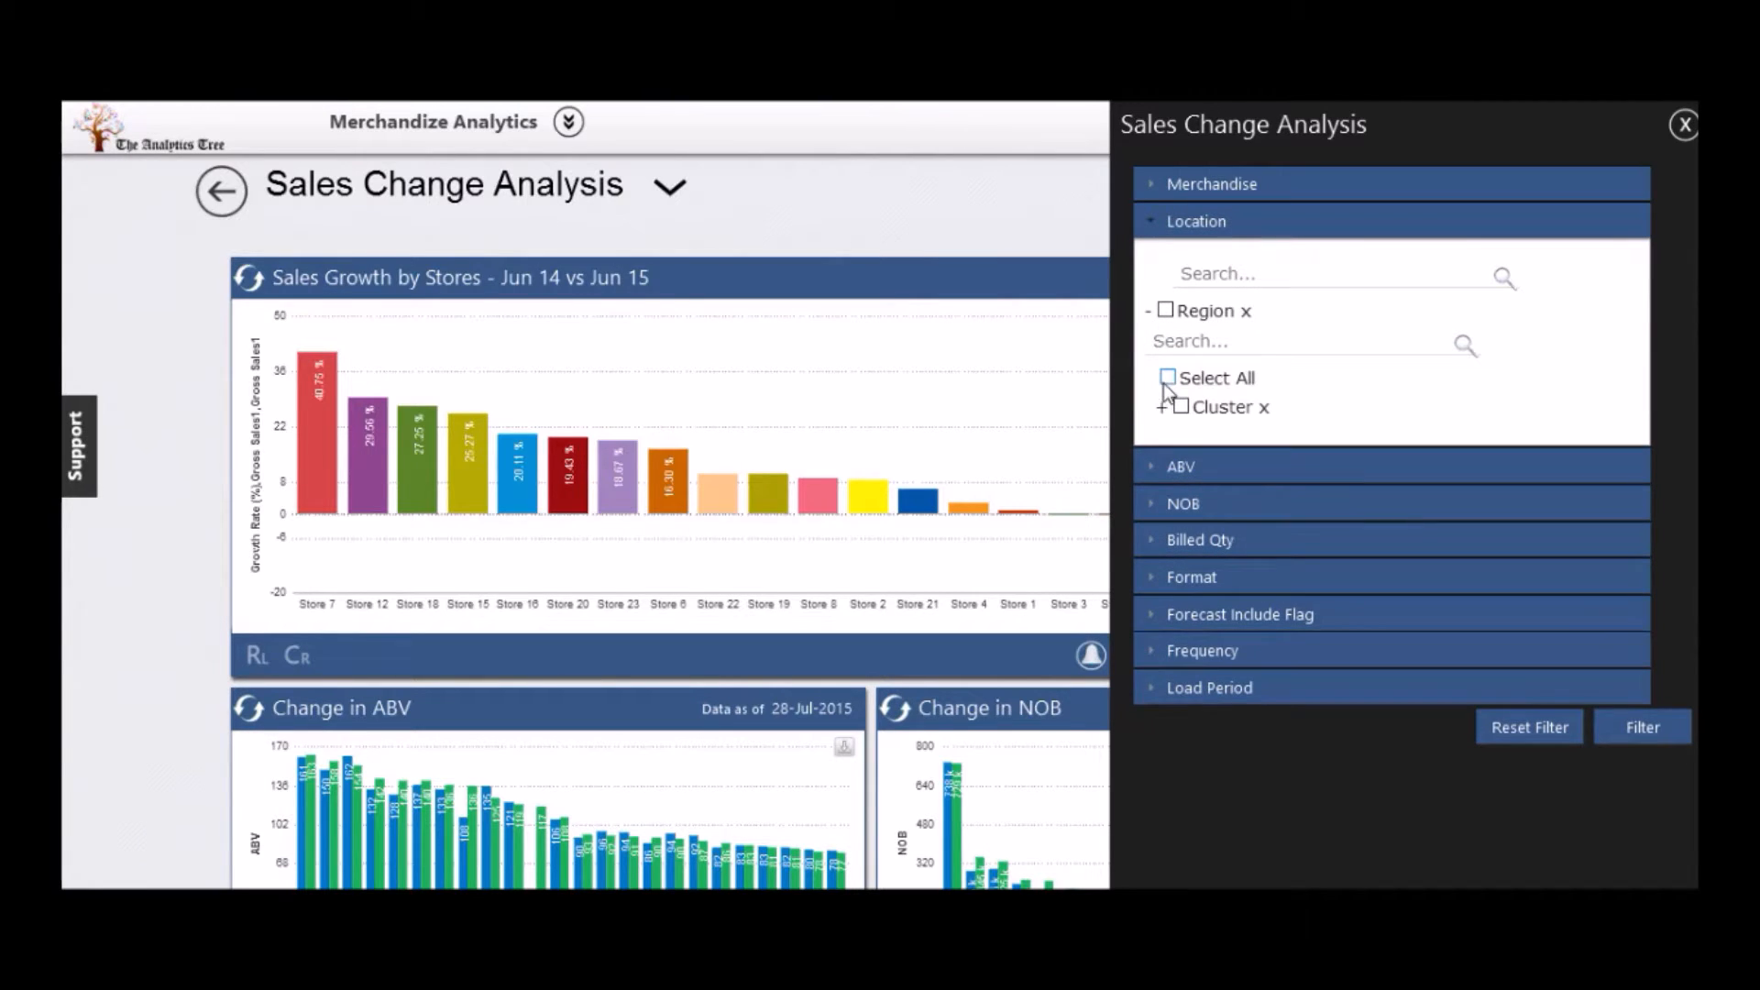
pyautogui.click(1159, 407)
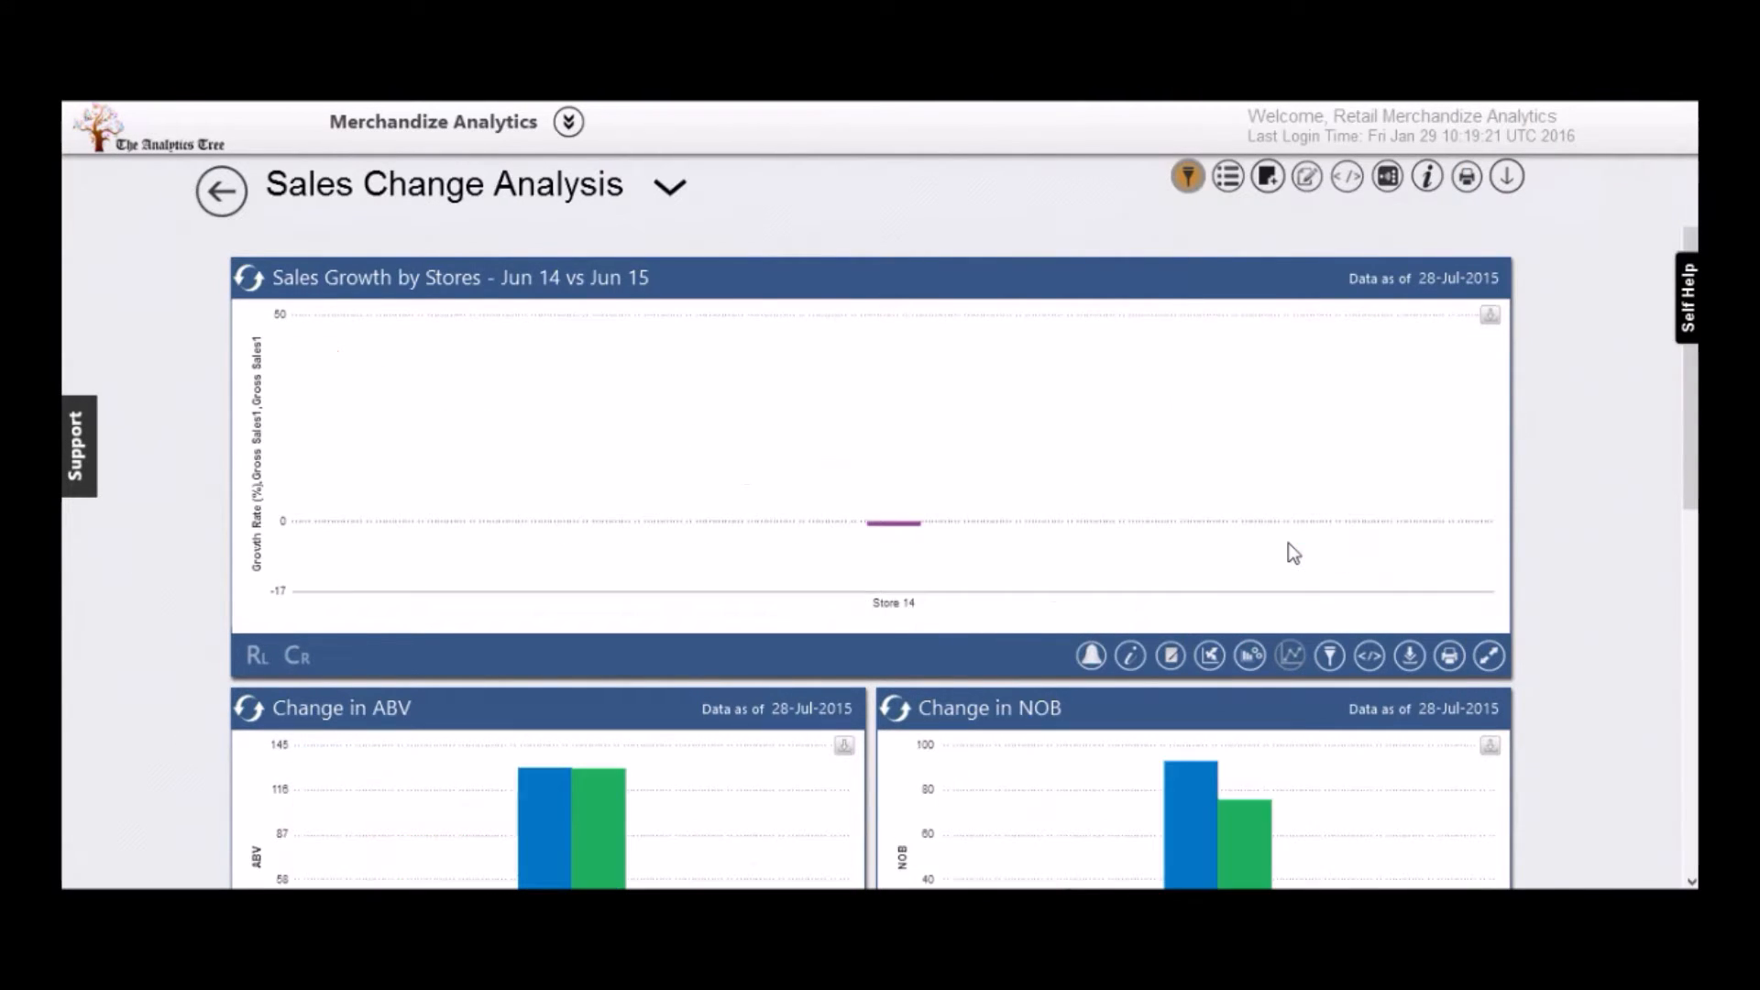
pyautogui.scroll(-3)
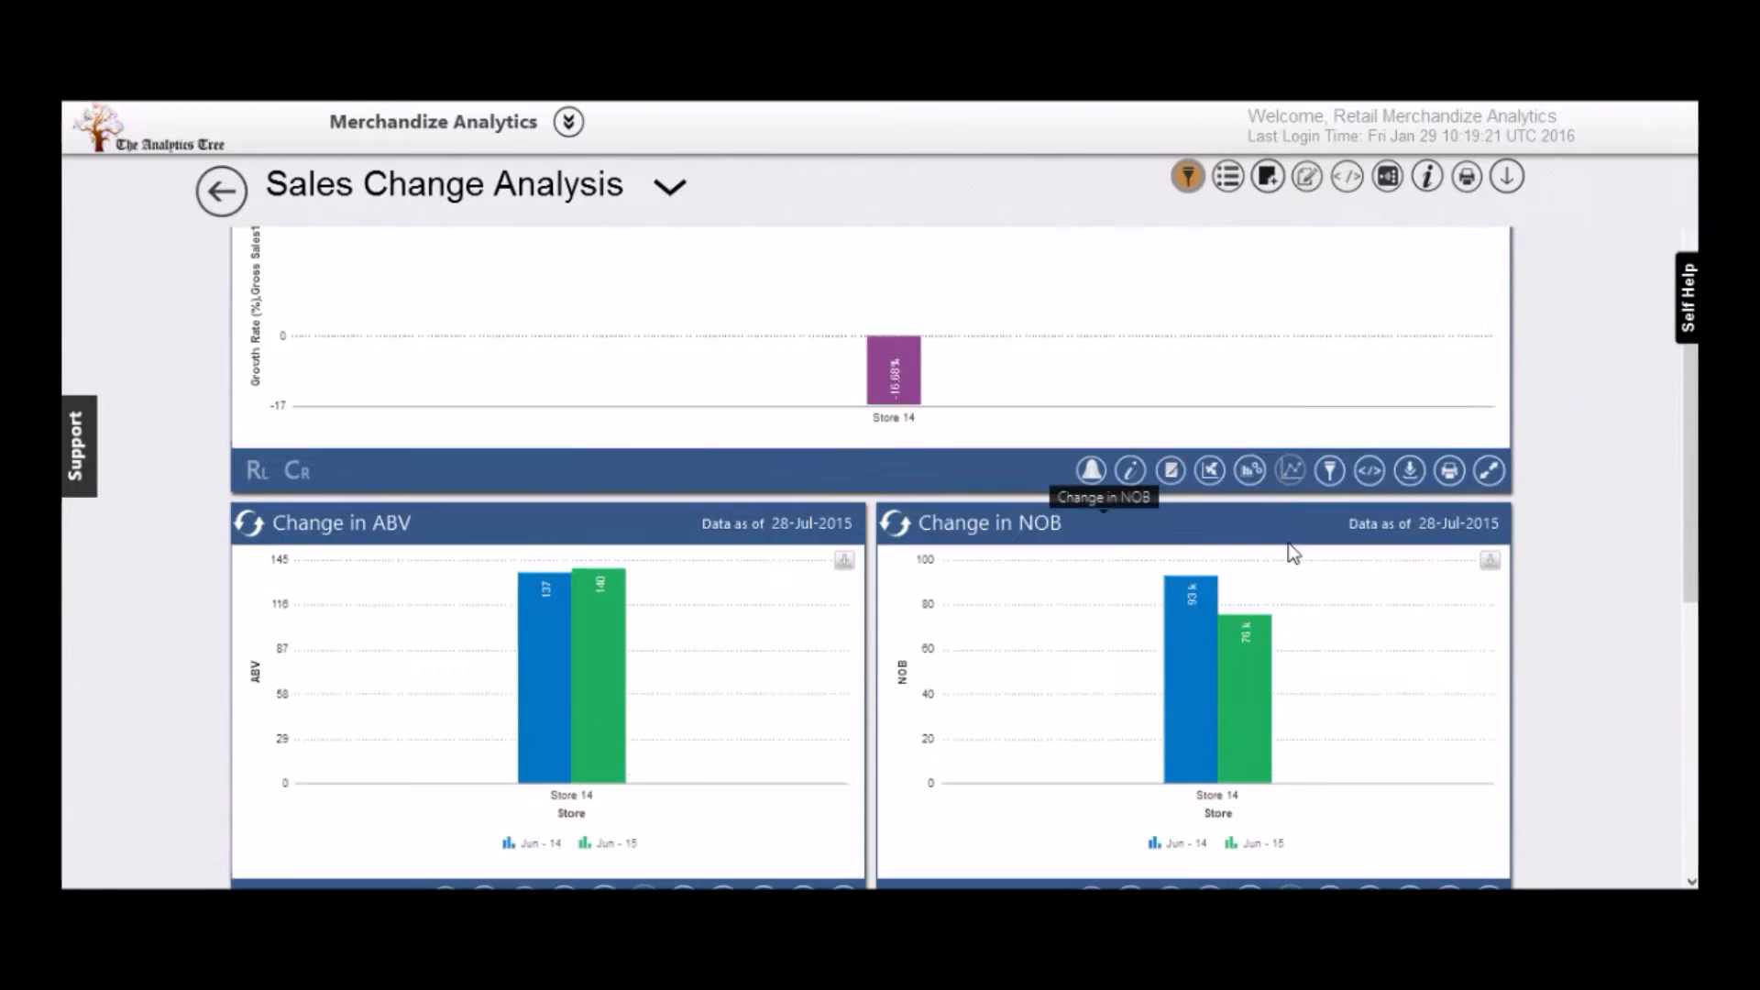
pyautogui.scroll(-3)
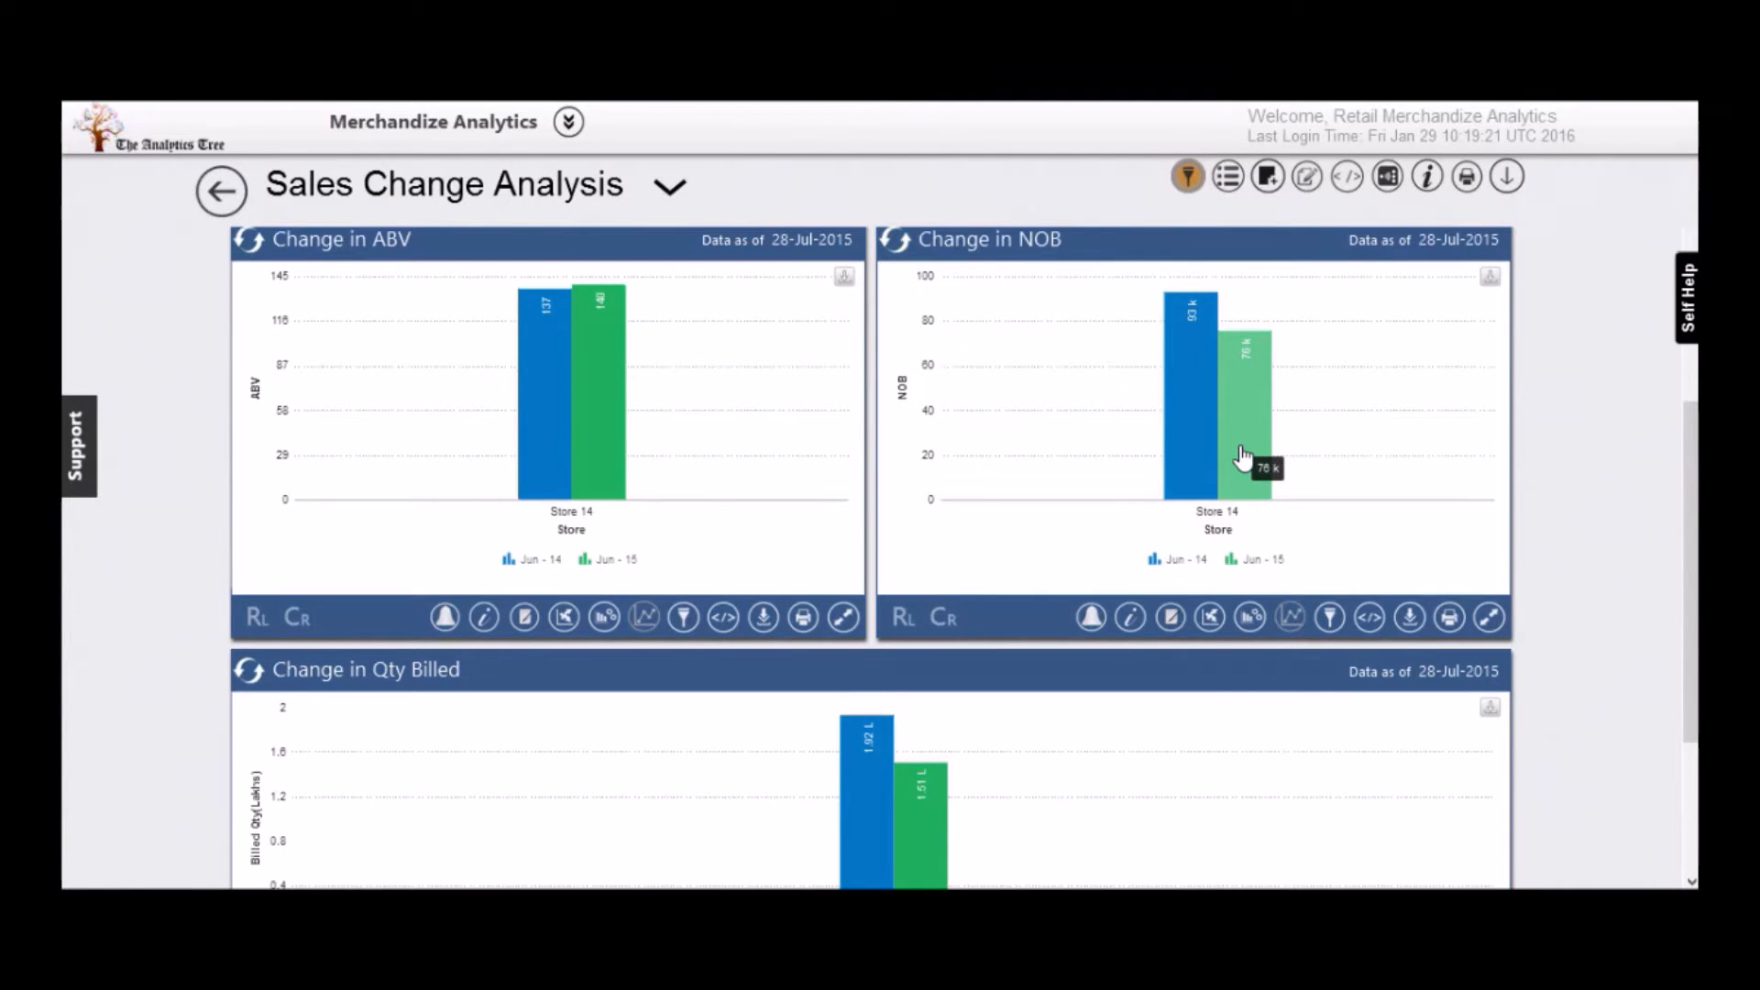
pyautogui.scroll(-3)
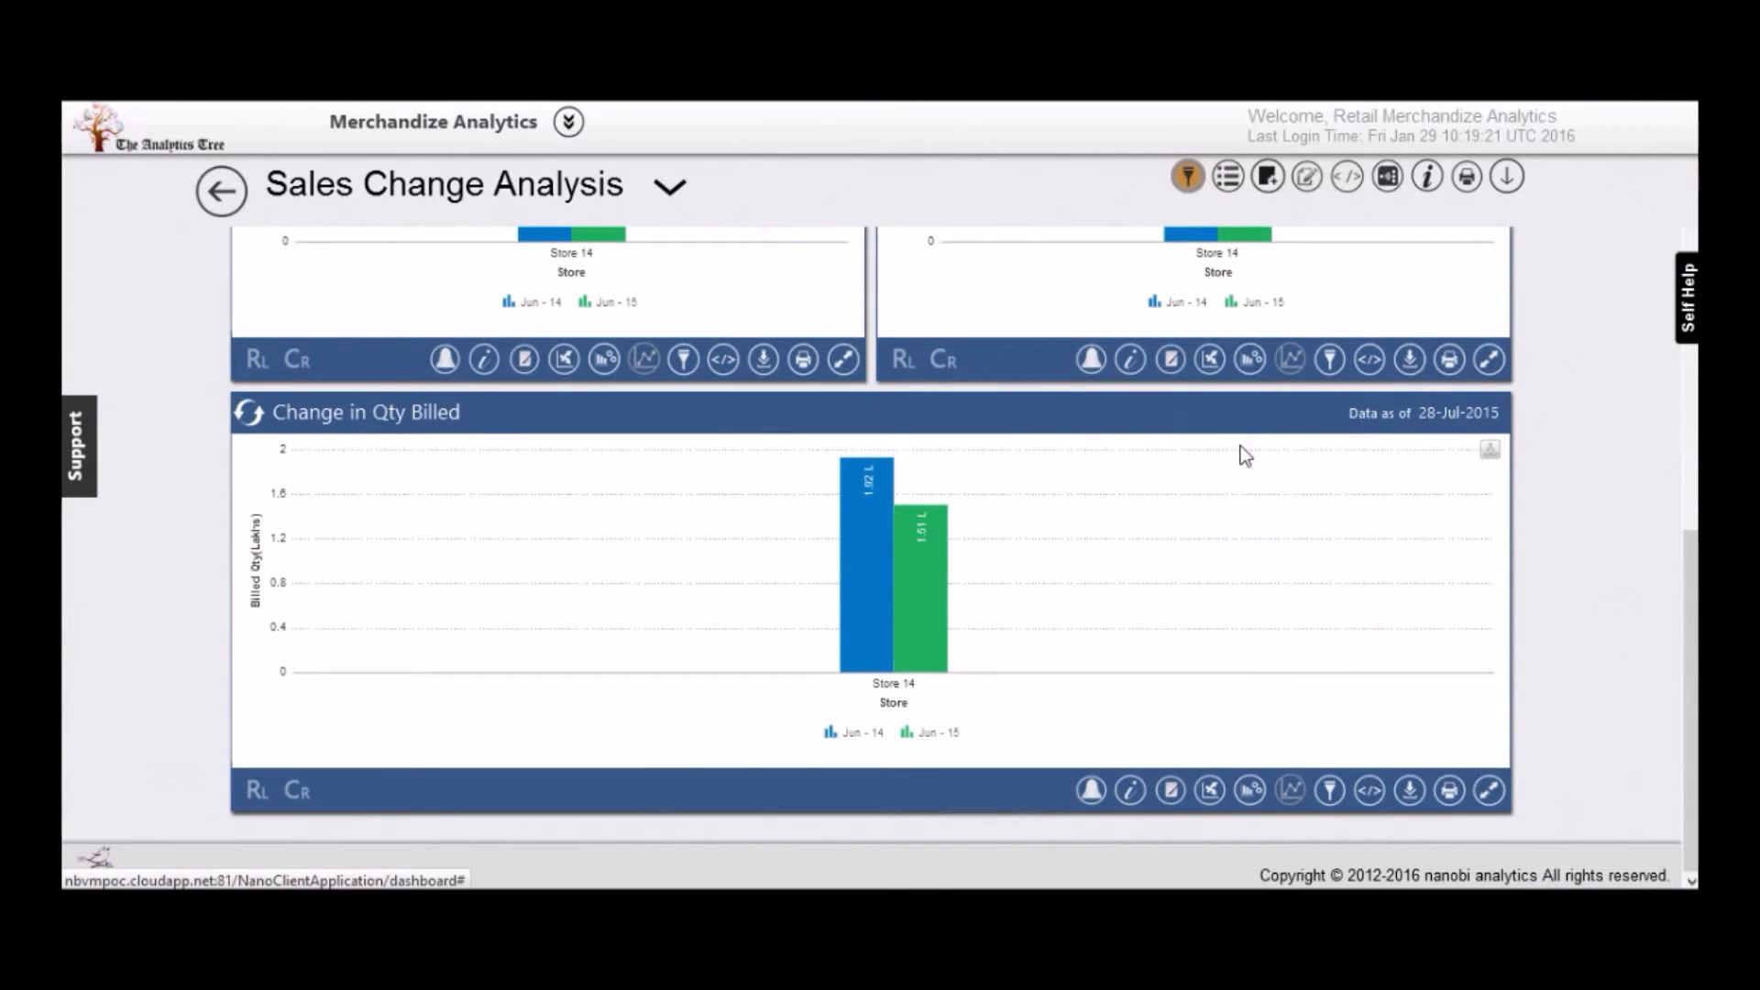
pyautogui.moveTo(922, 557)
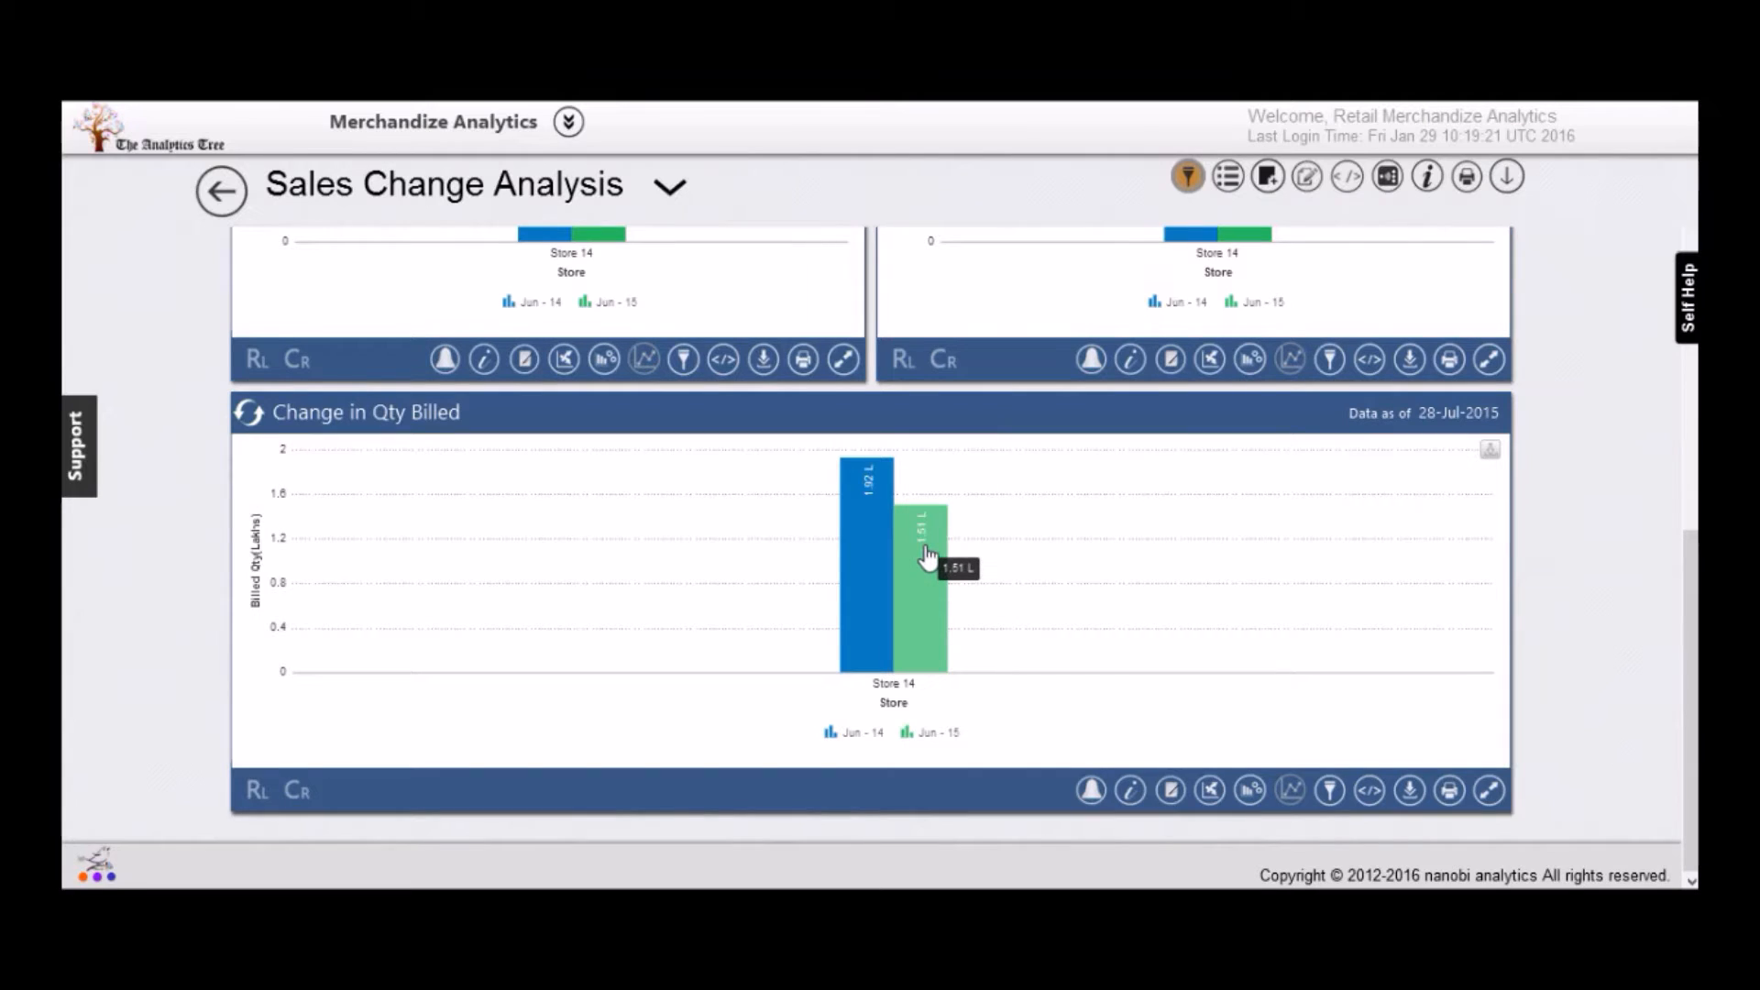
pyautogui.moveTo(1005, 699)
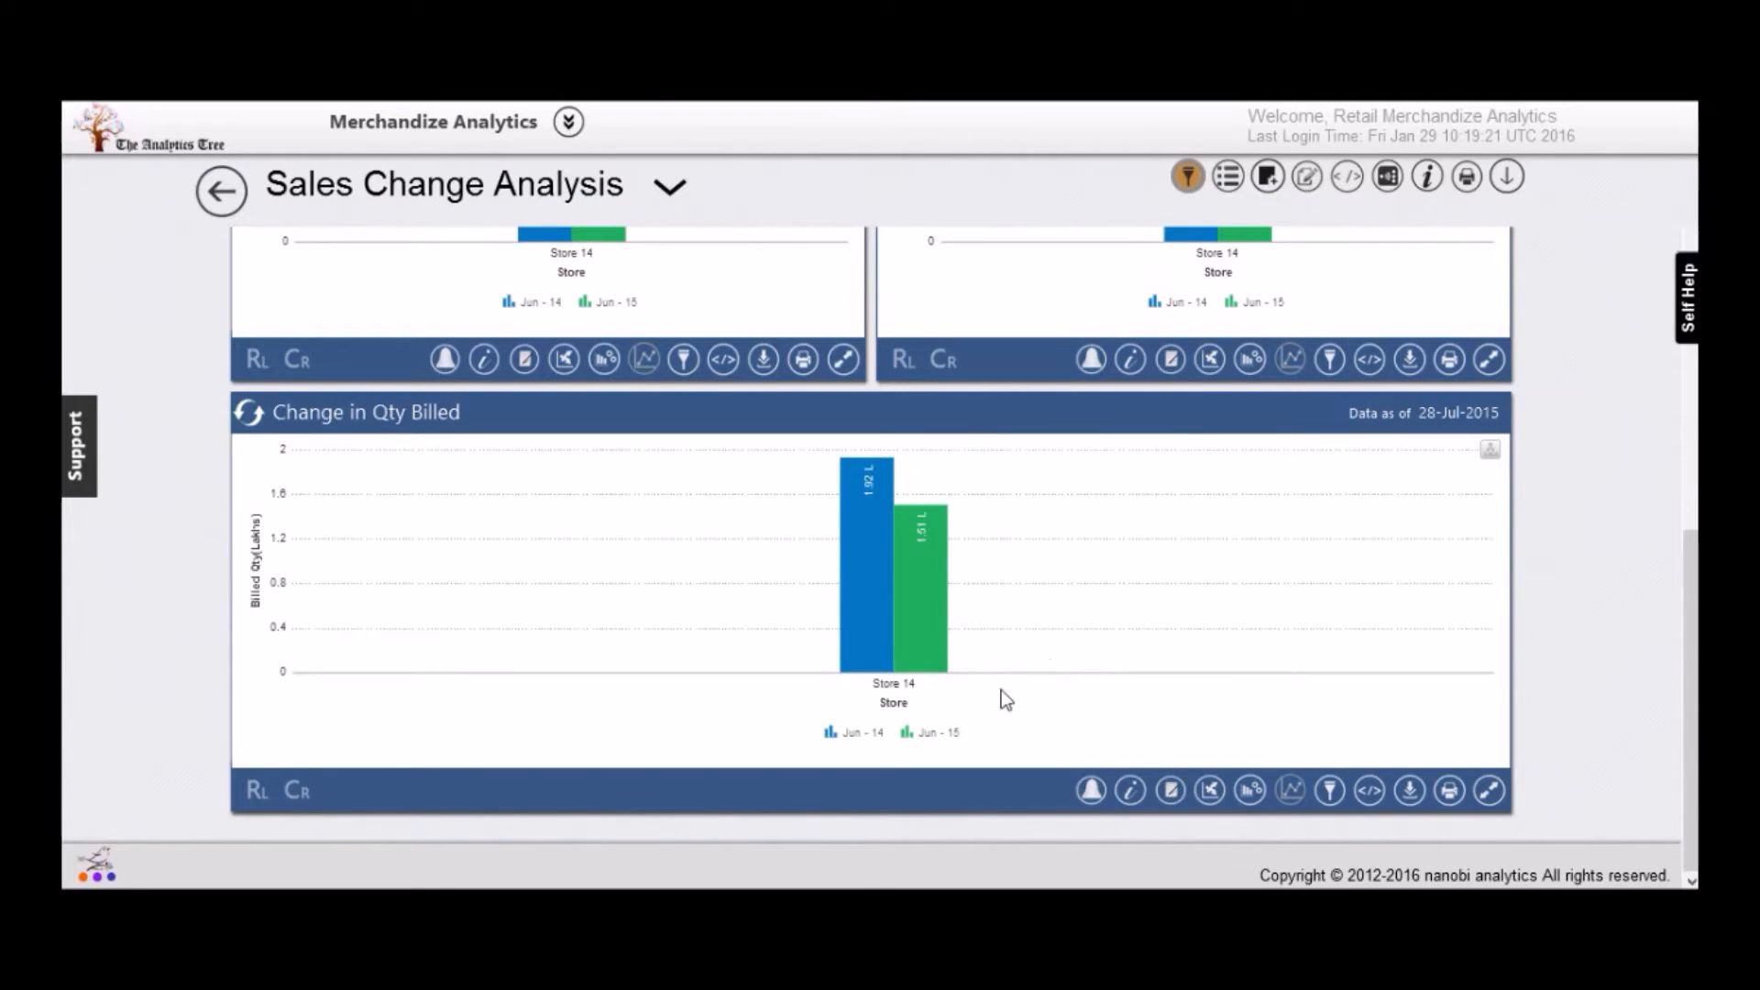
pyautogui.moveTo(909, 578)
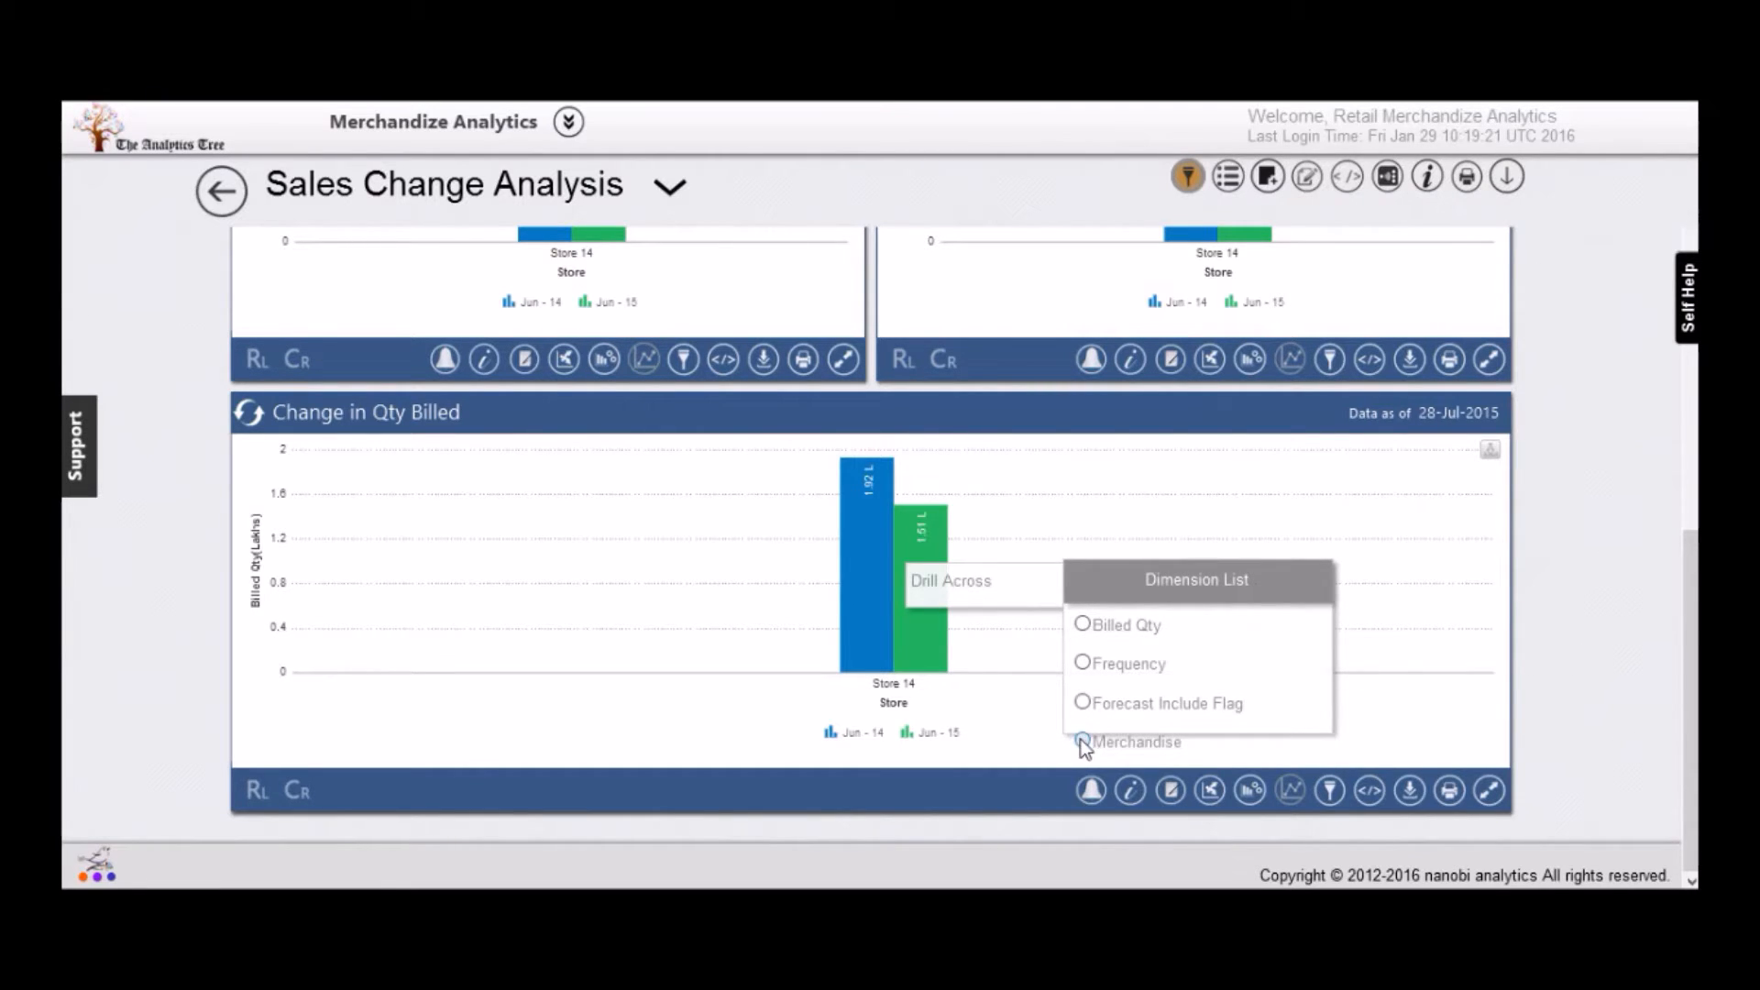
# Drill Store 14's Change in Qty Billed into Catg 1 to show billed quantity by family.
pyautogui.click(1084, 742)
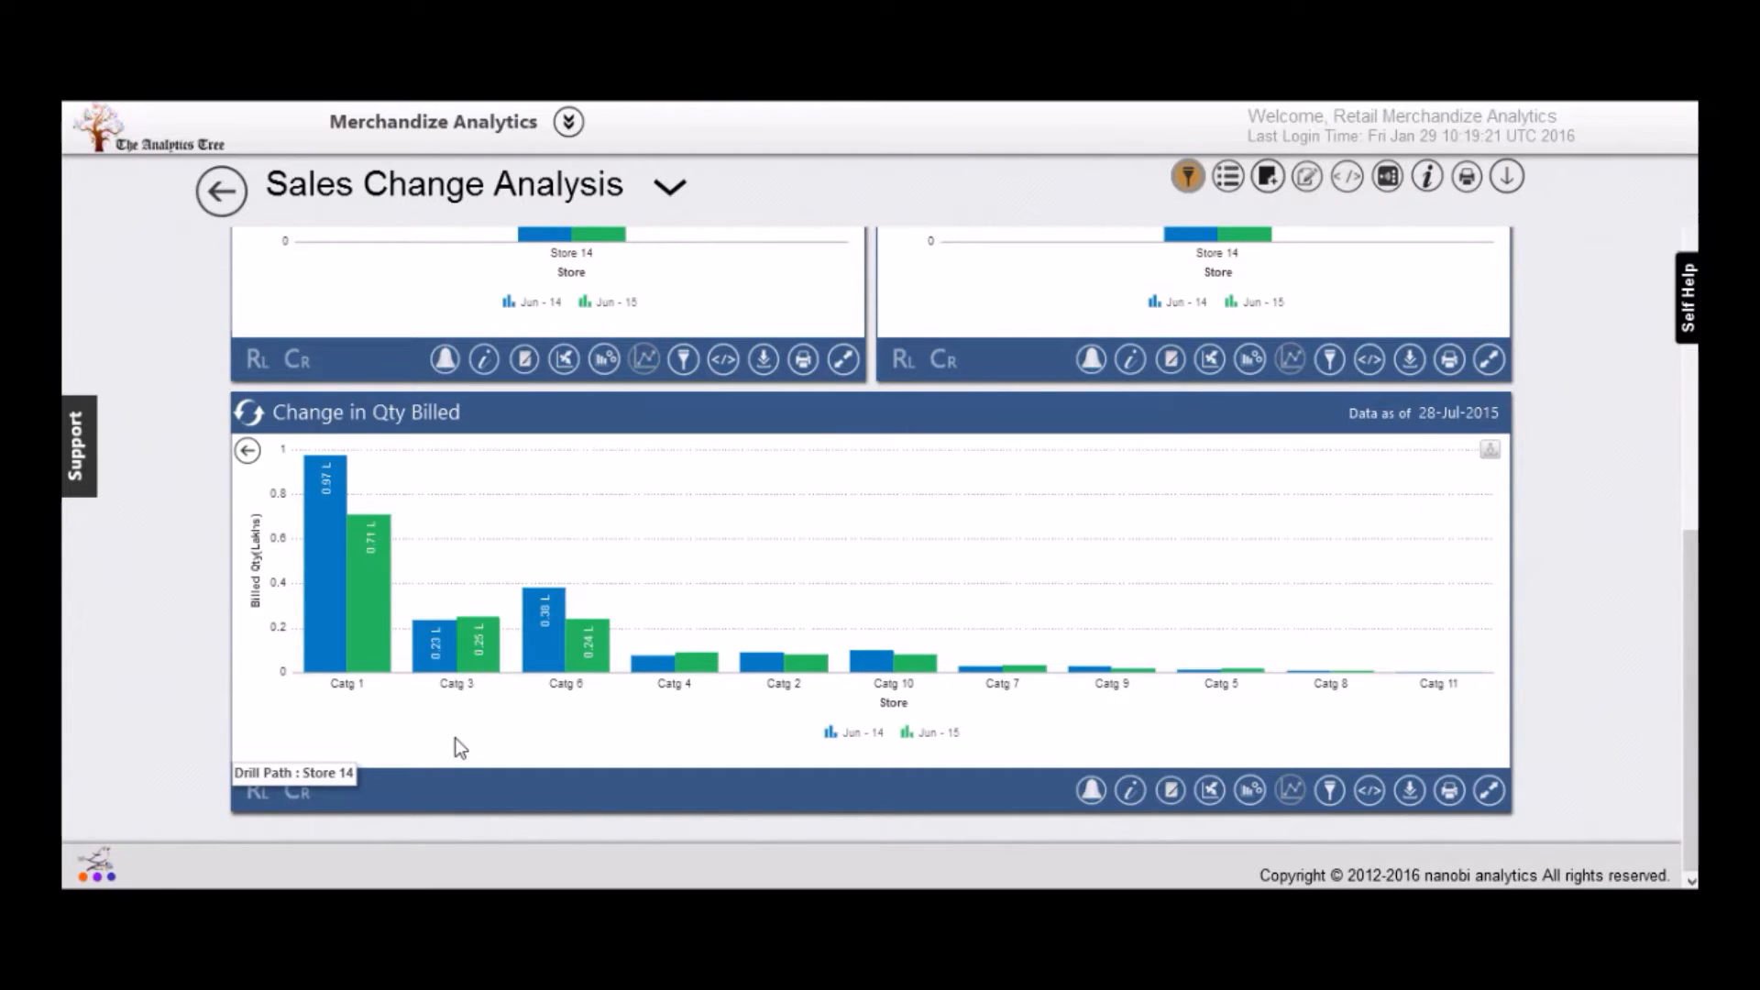
pyautogui.moveTo(376, 618)
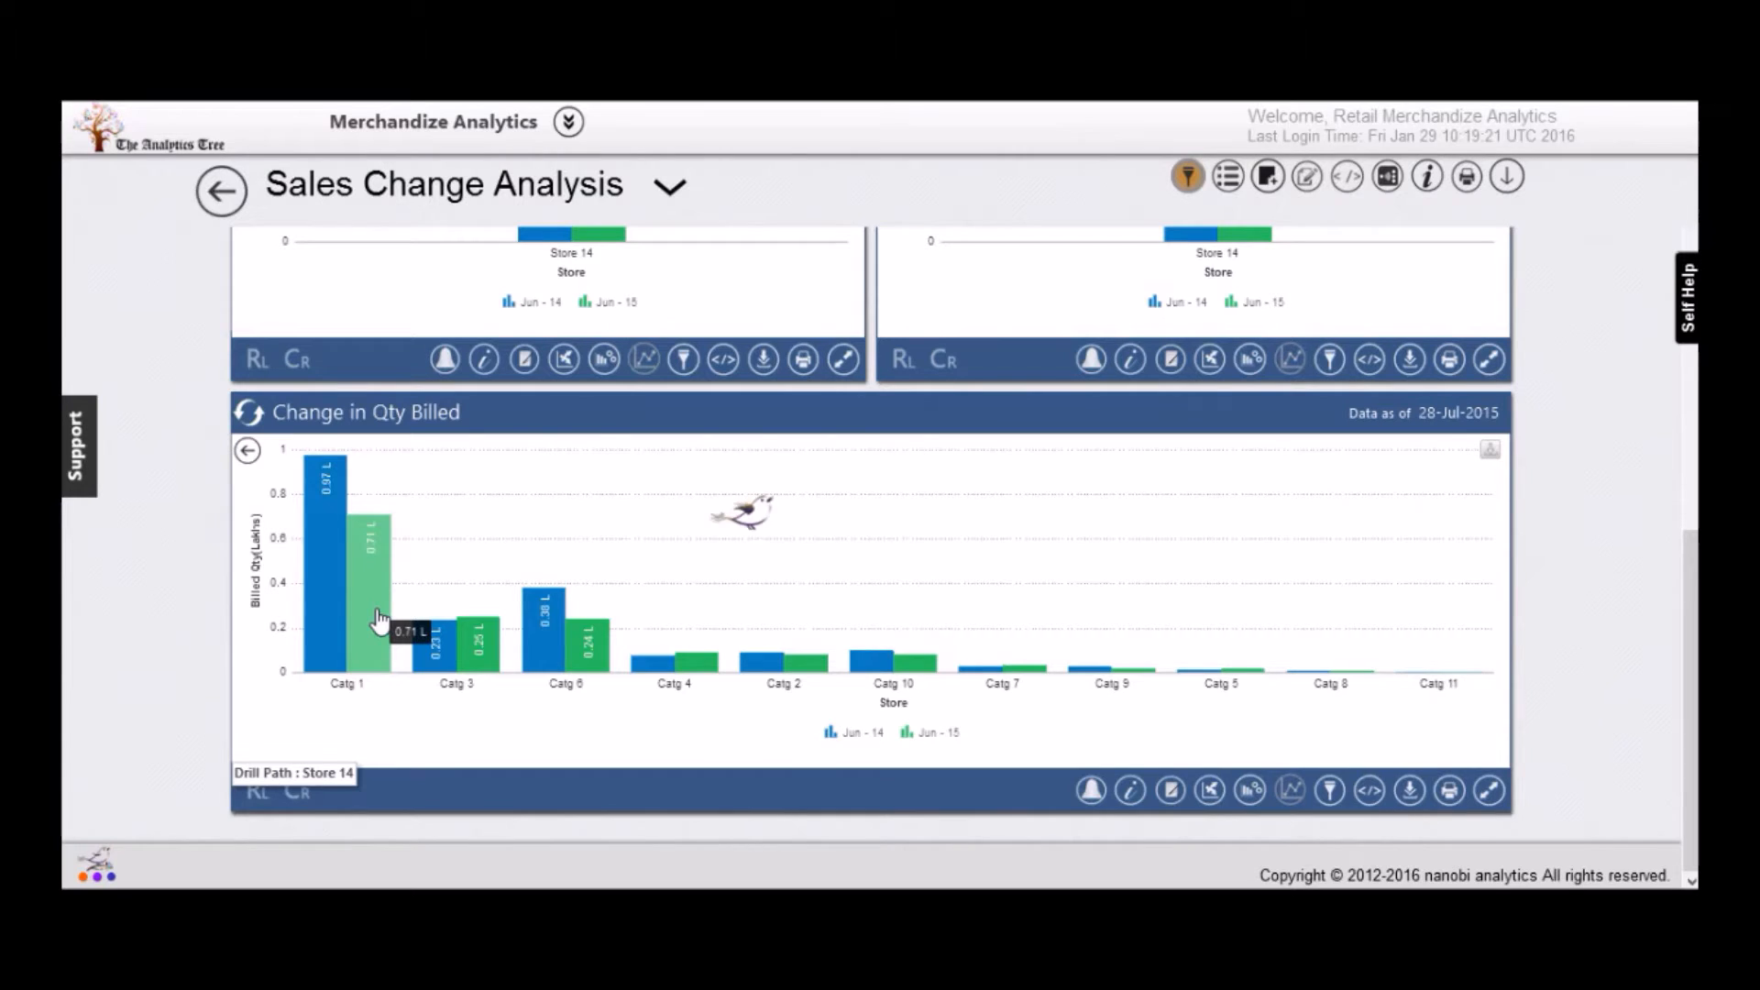
pyautogui.click(347, 561)
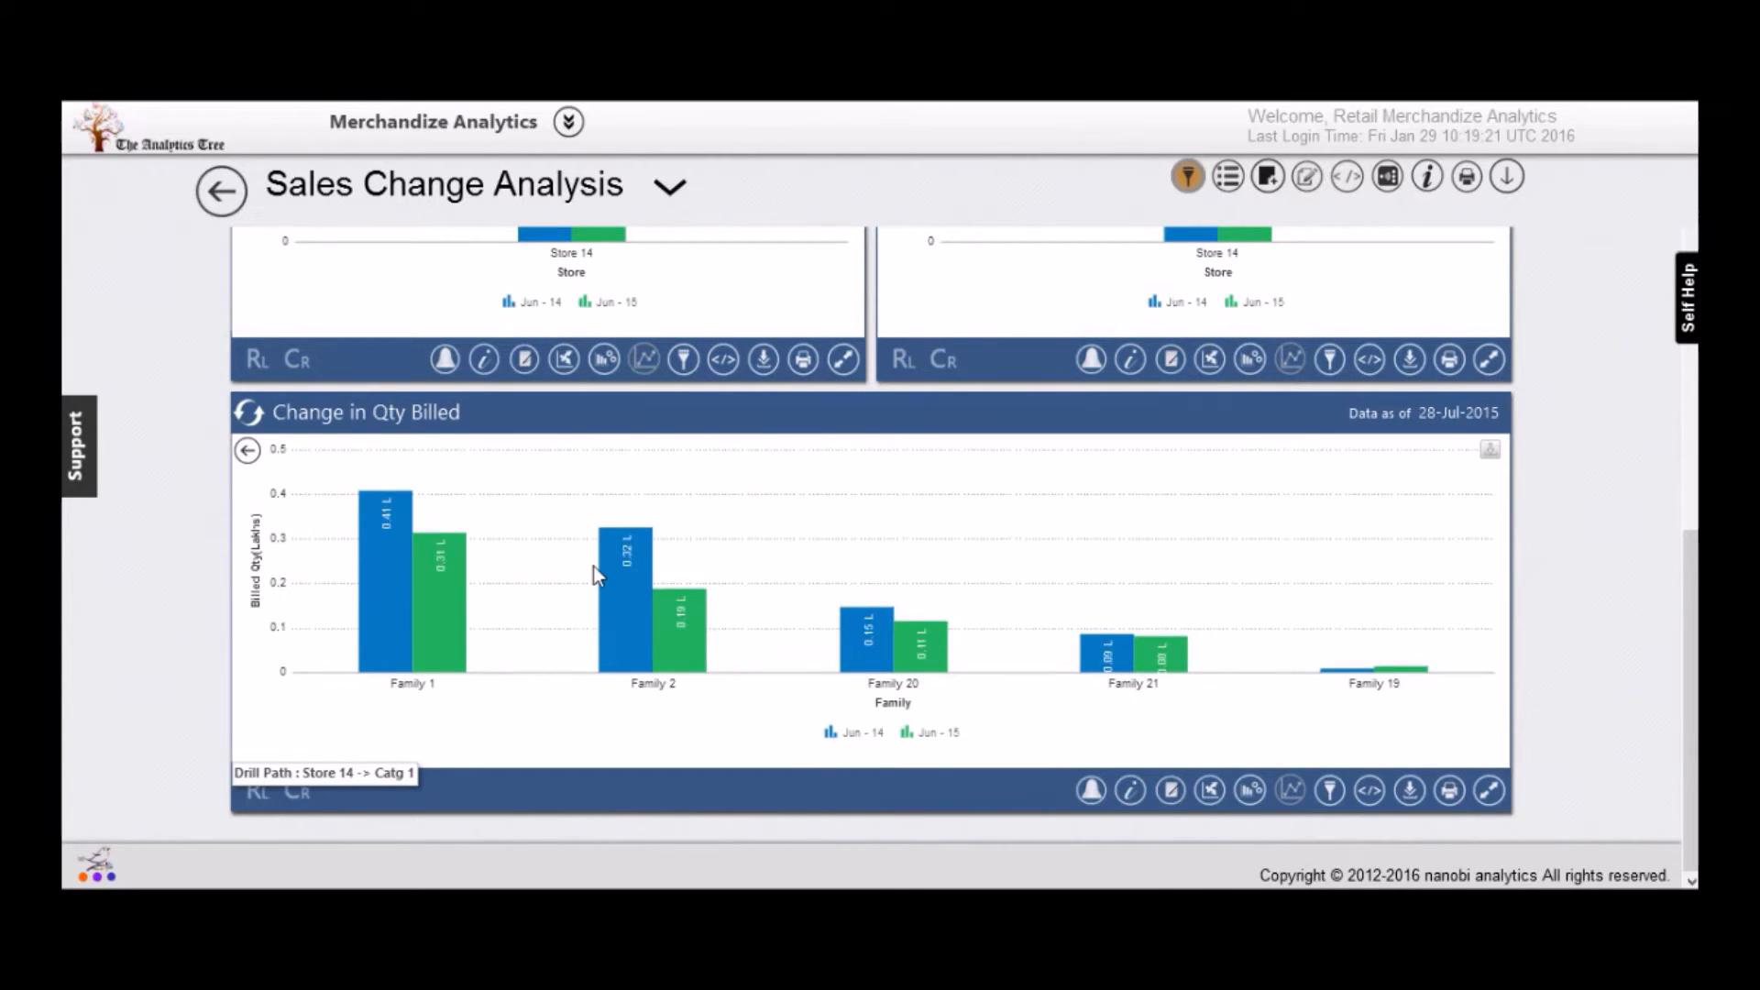
pyautogui.moveTo(683, 656)
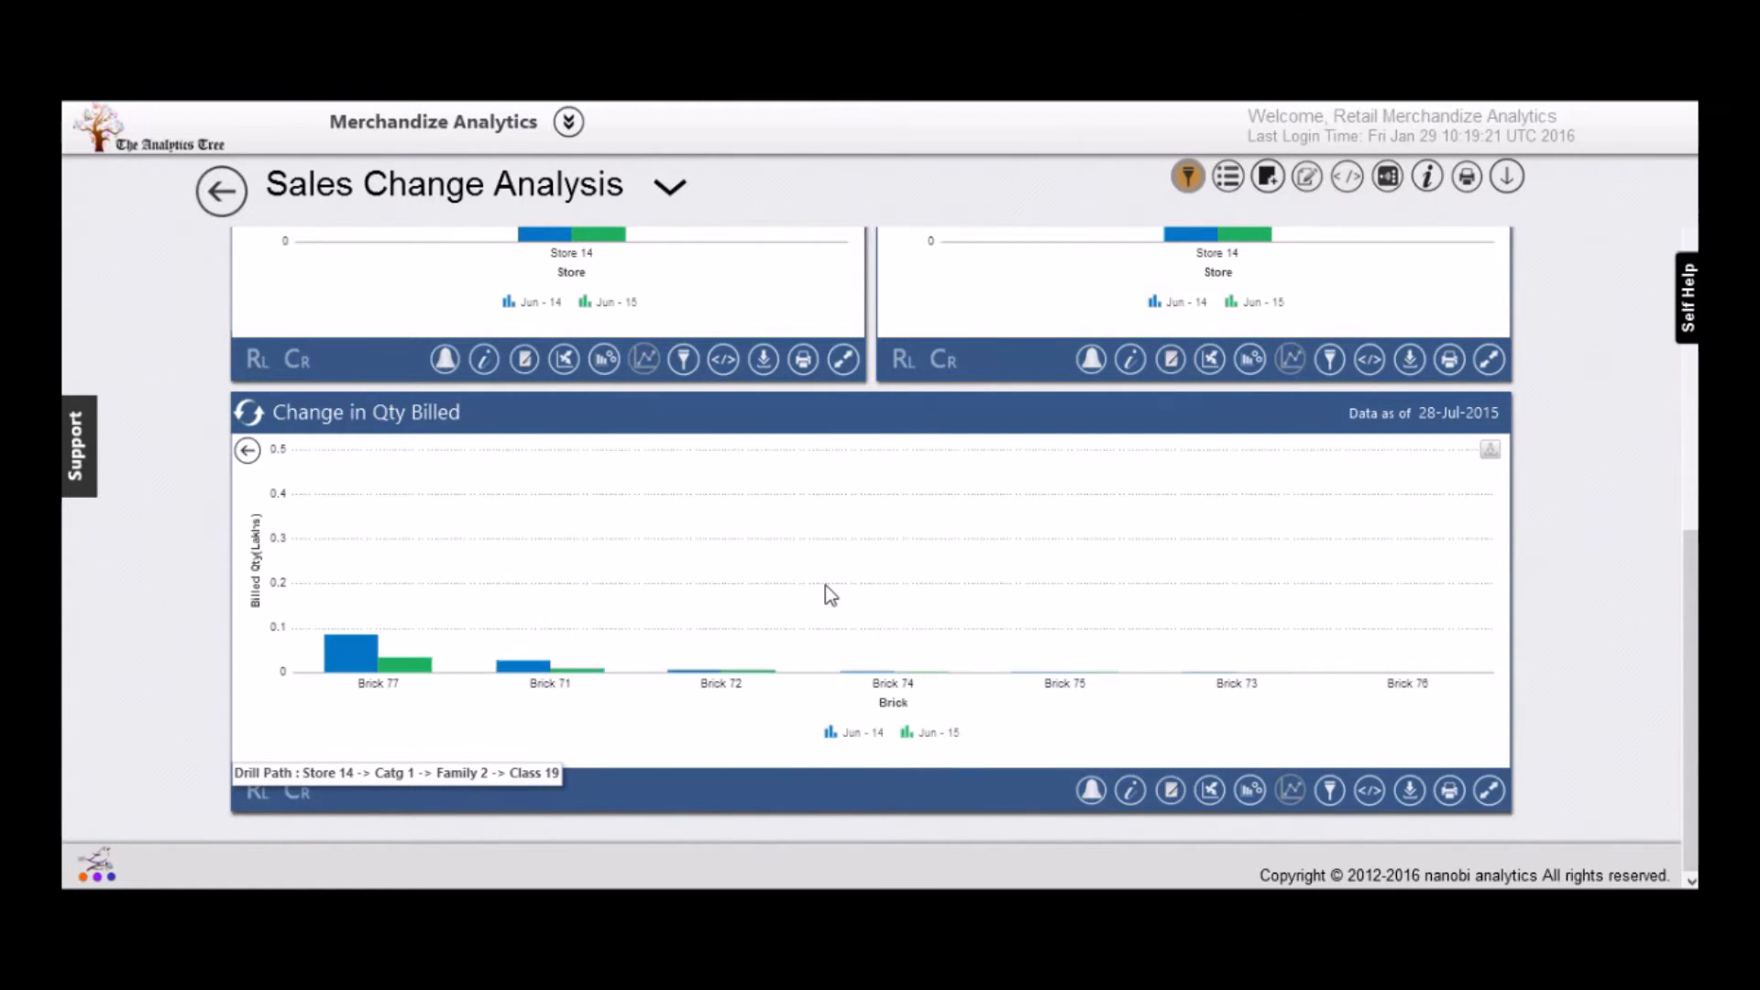
pyautogui.moveTo(422, 681)
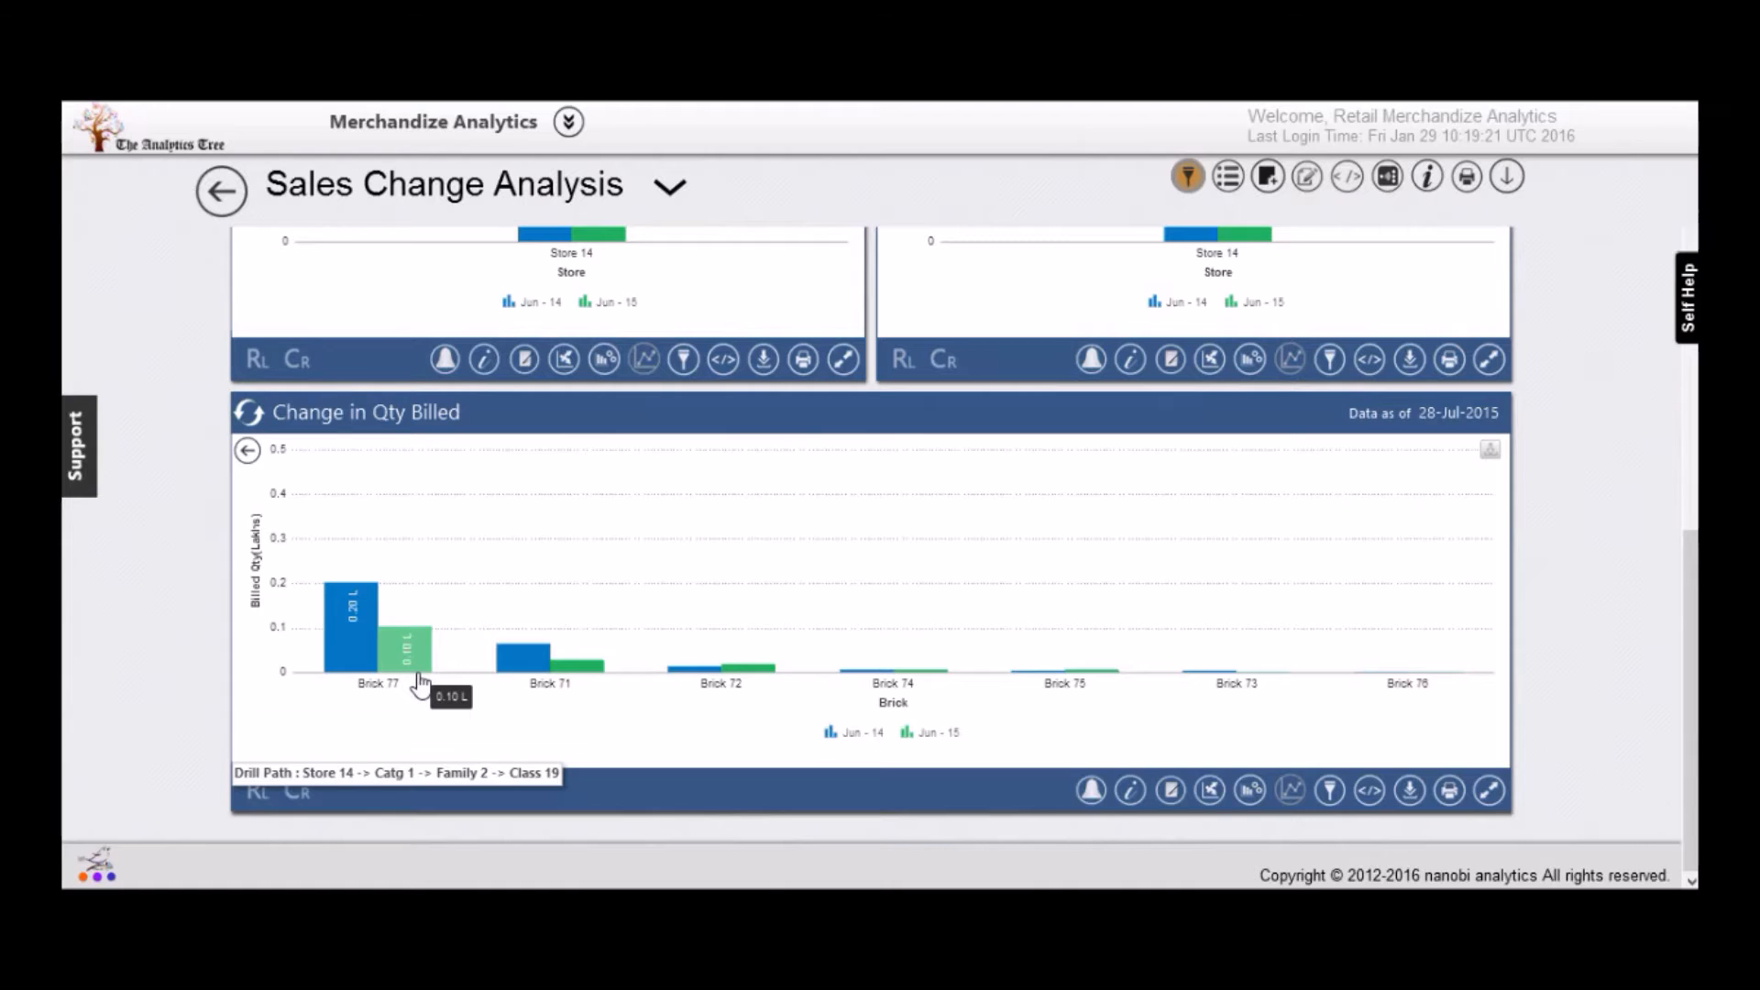
pyautogui.moveTo(476, 647)
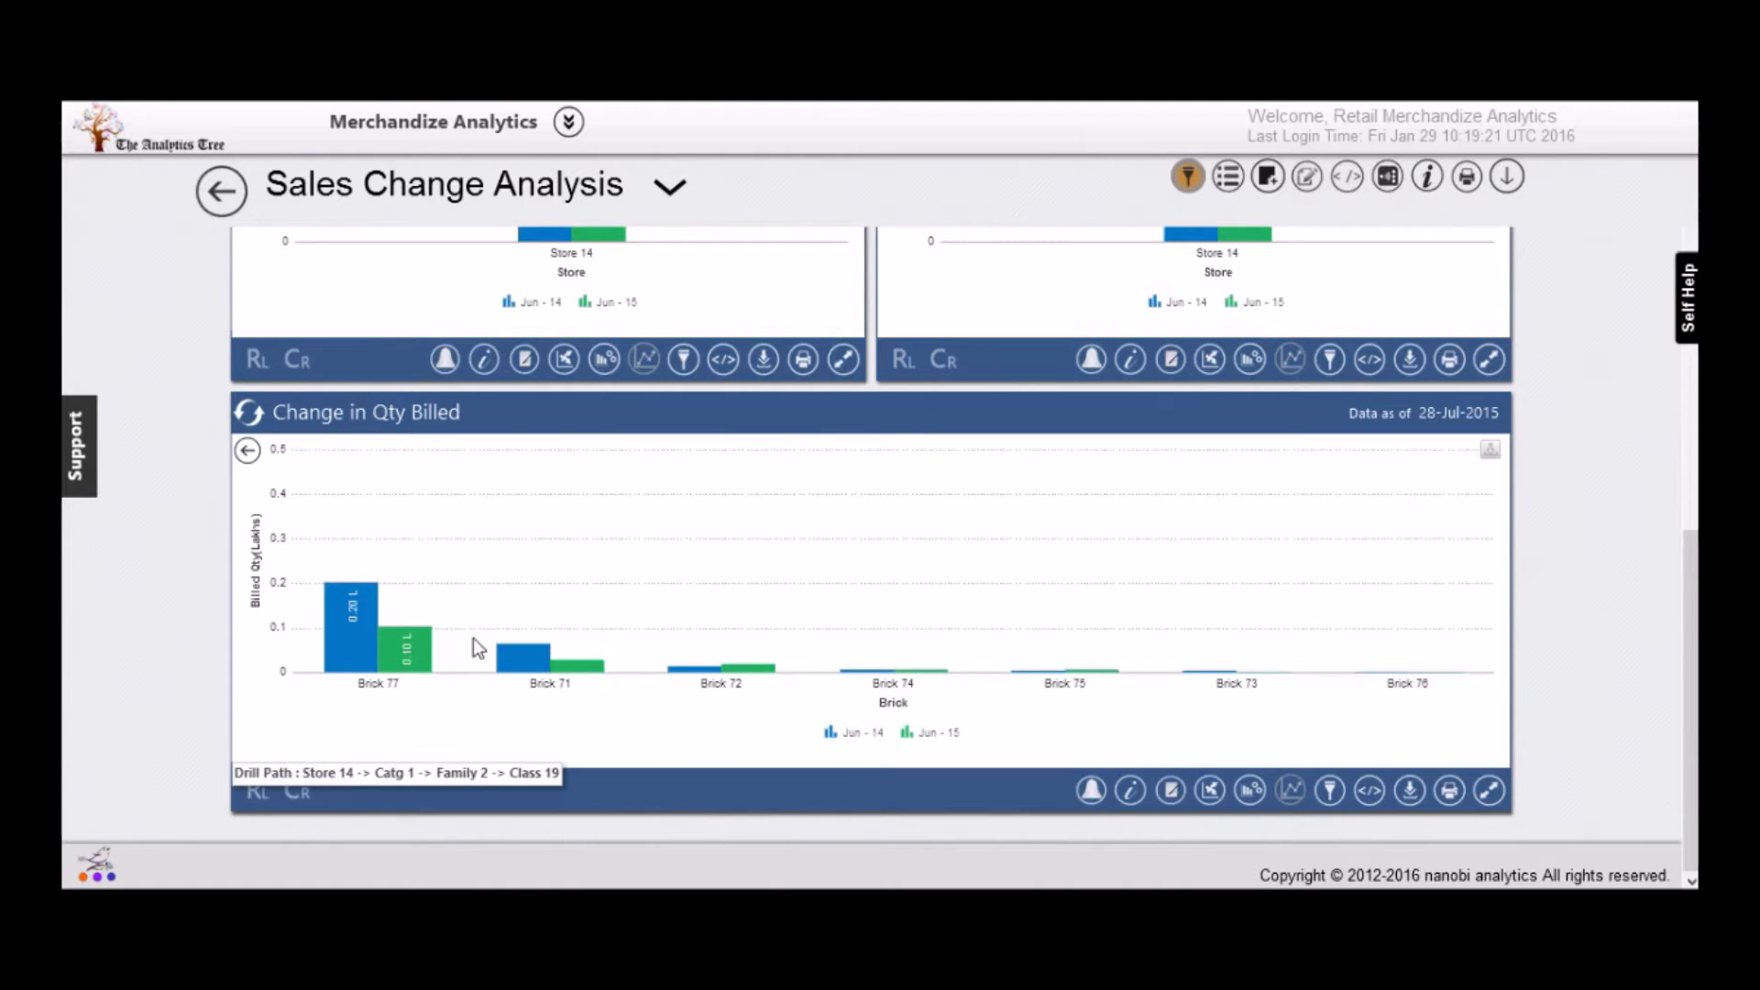
pyautogui.moveTo(427, 587)
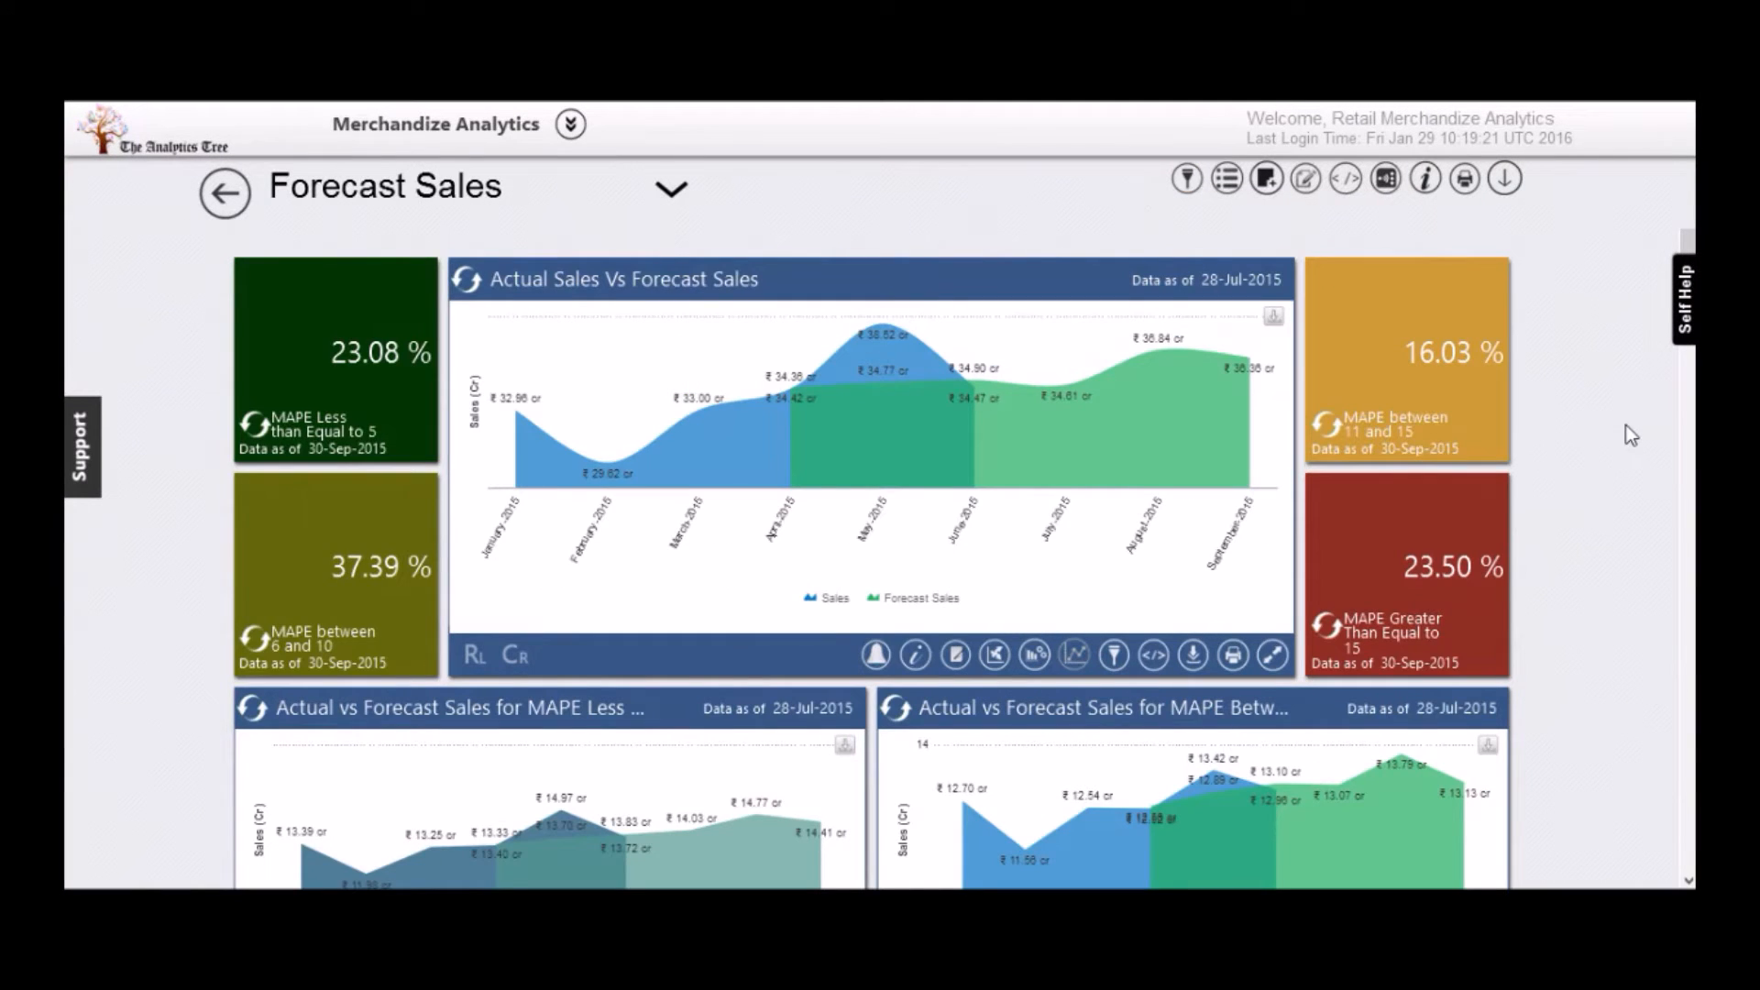
pyautogui.moveTo(1681, 432)
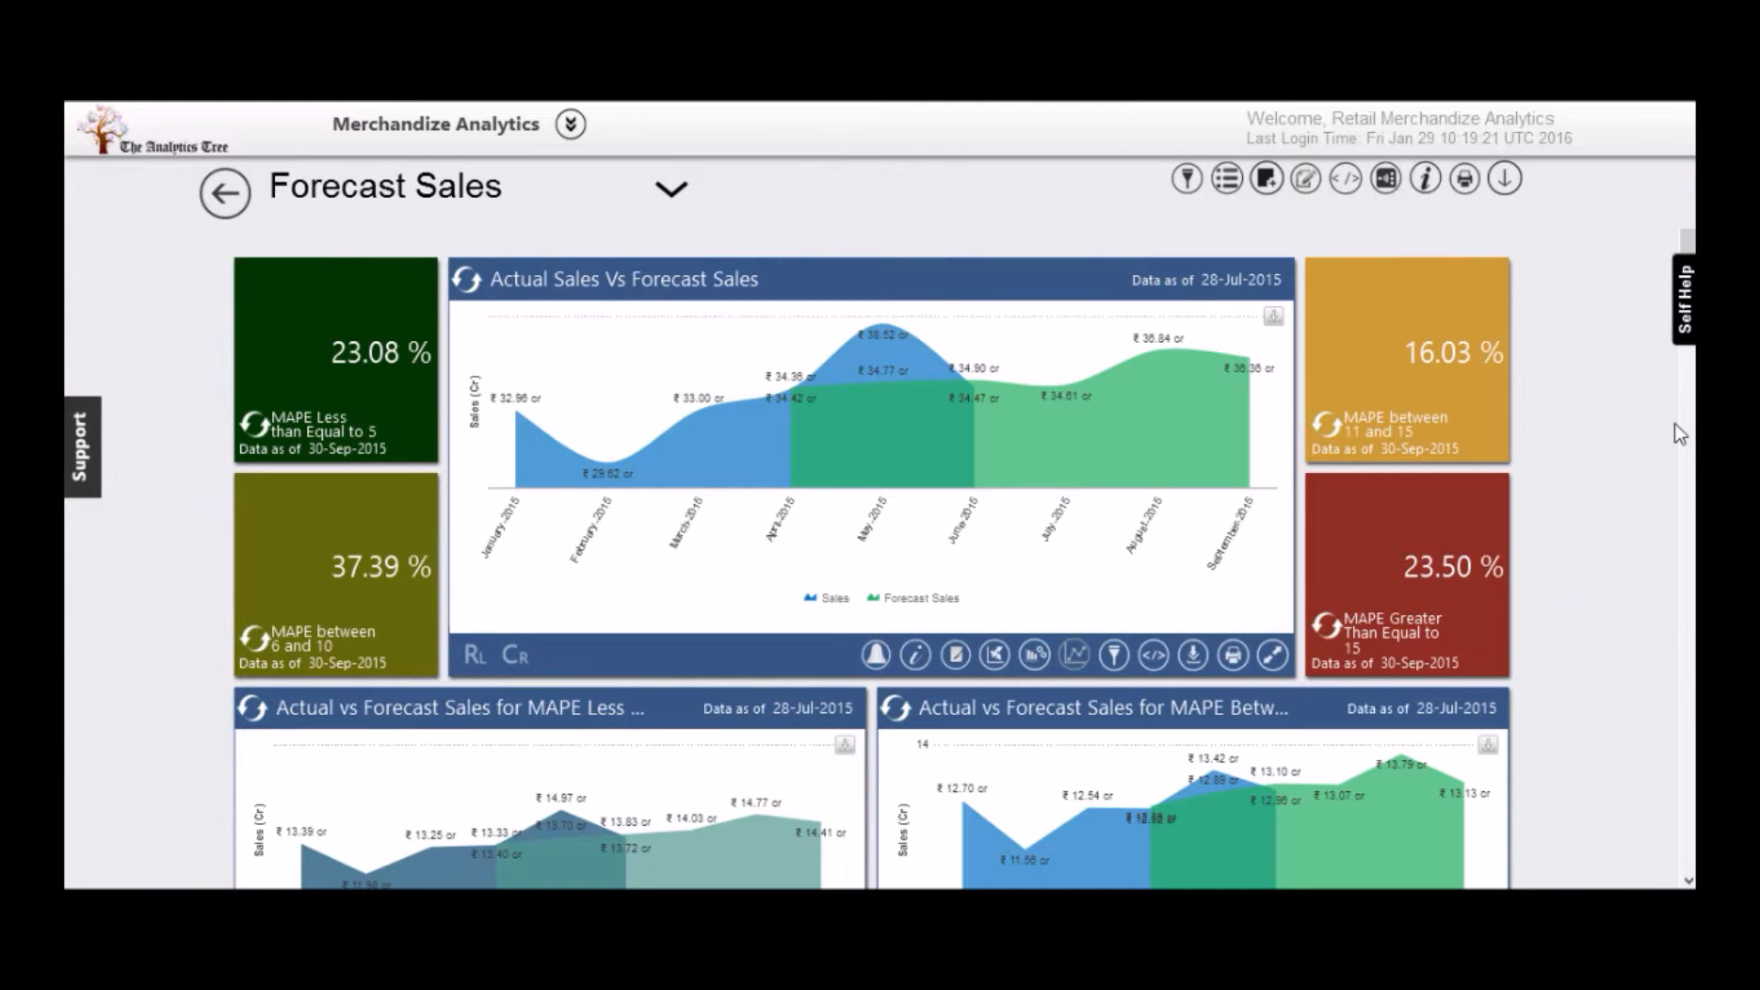
pyautogui.moveTo(1105, 387)
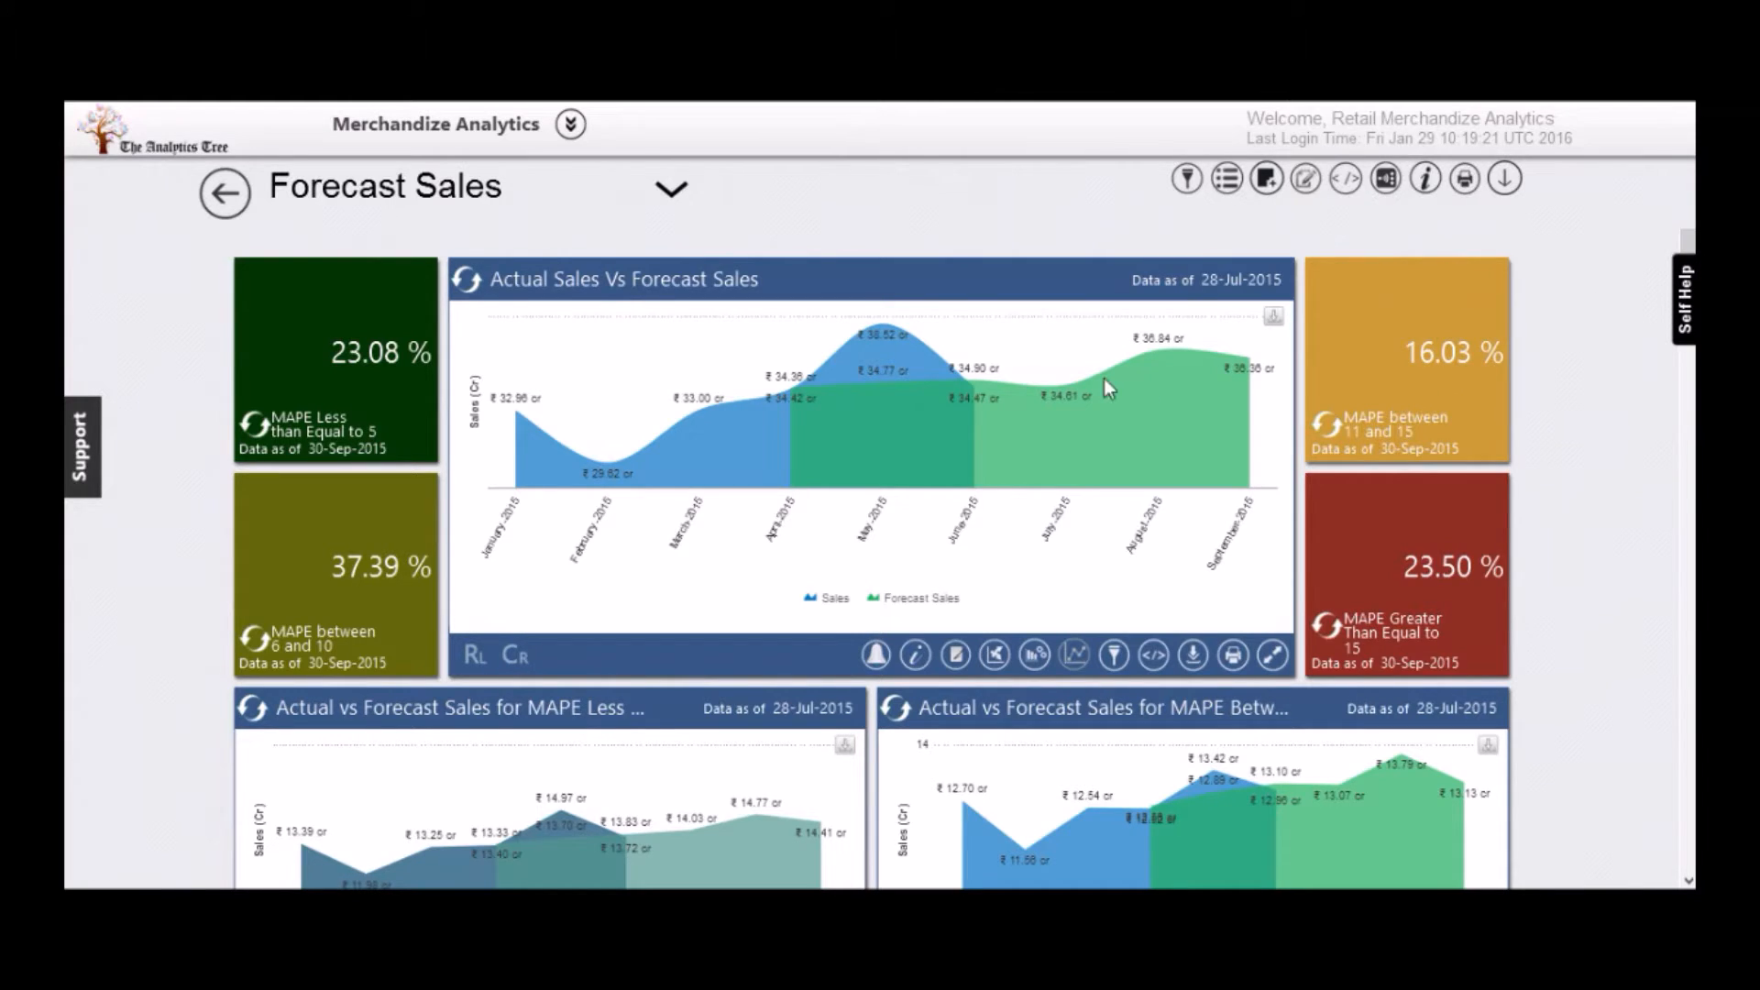
pyautogui.moveTo(707, 279)
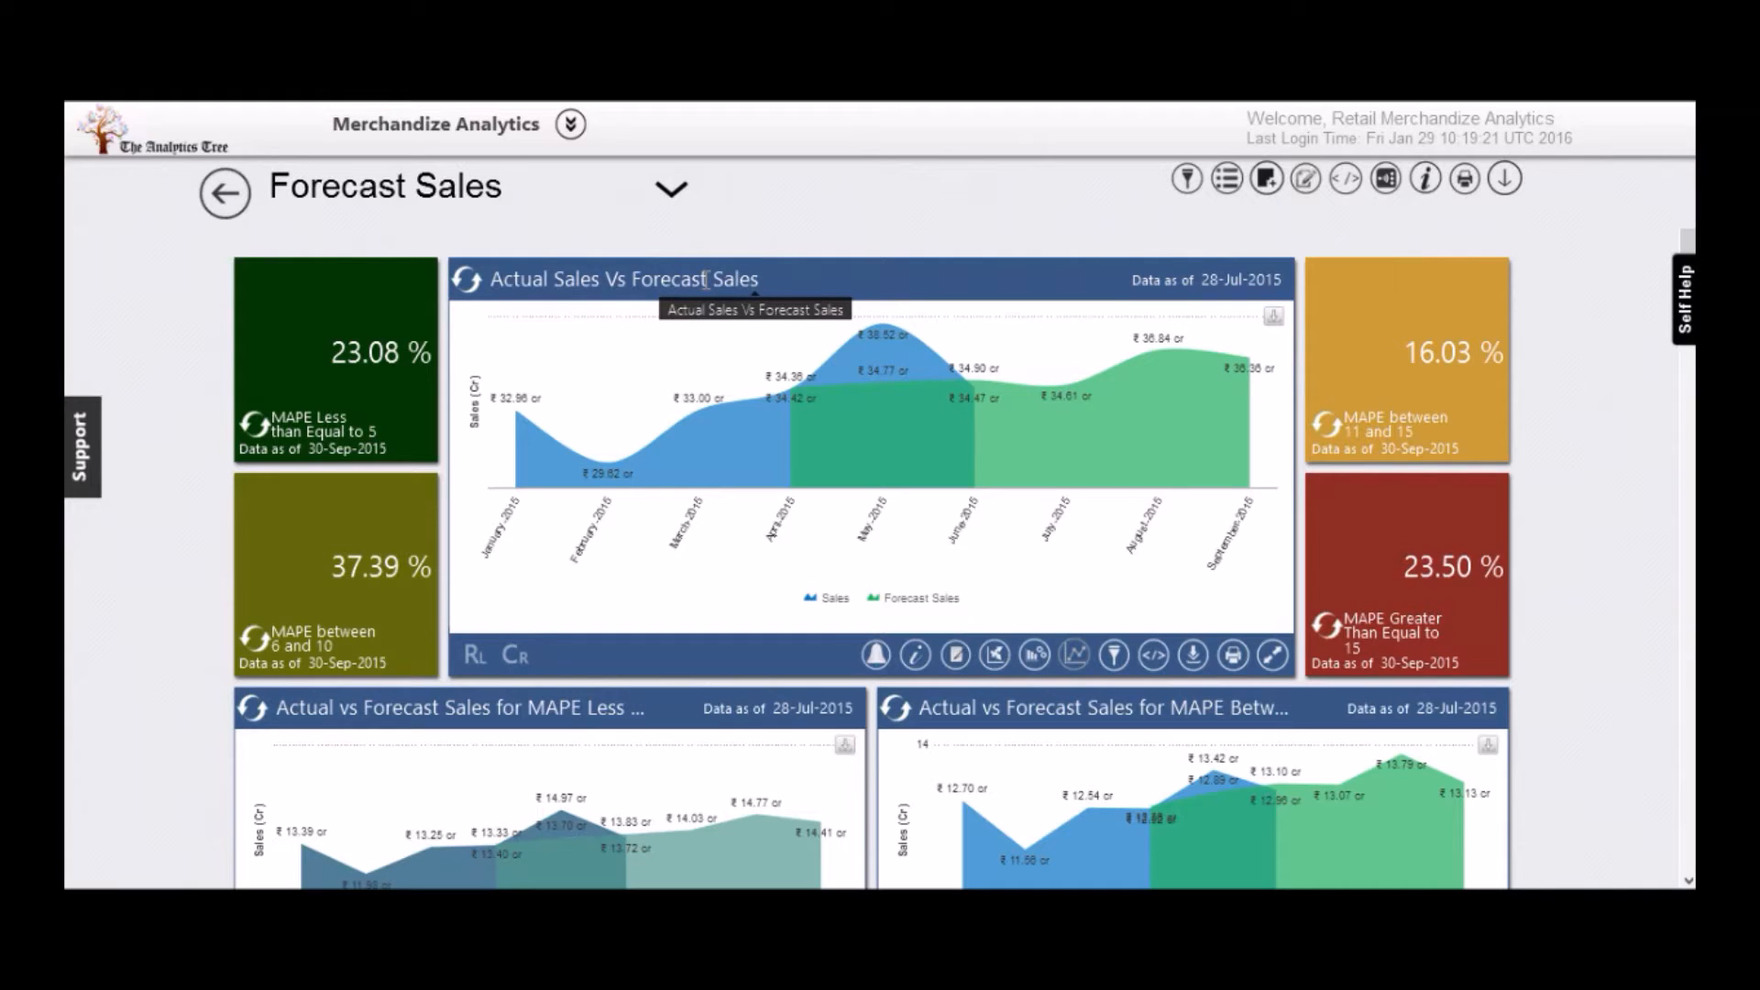
pyautogui.moveTo(1116, 386)
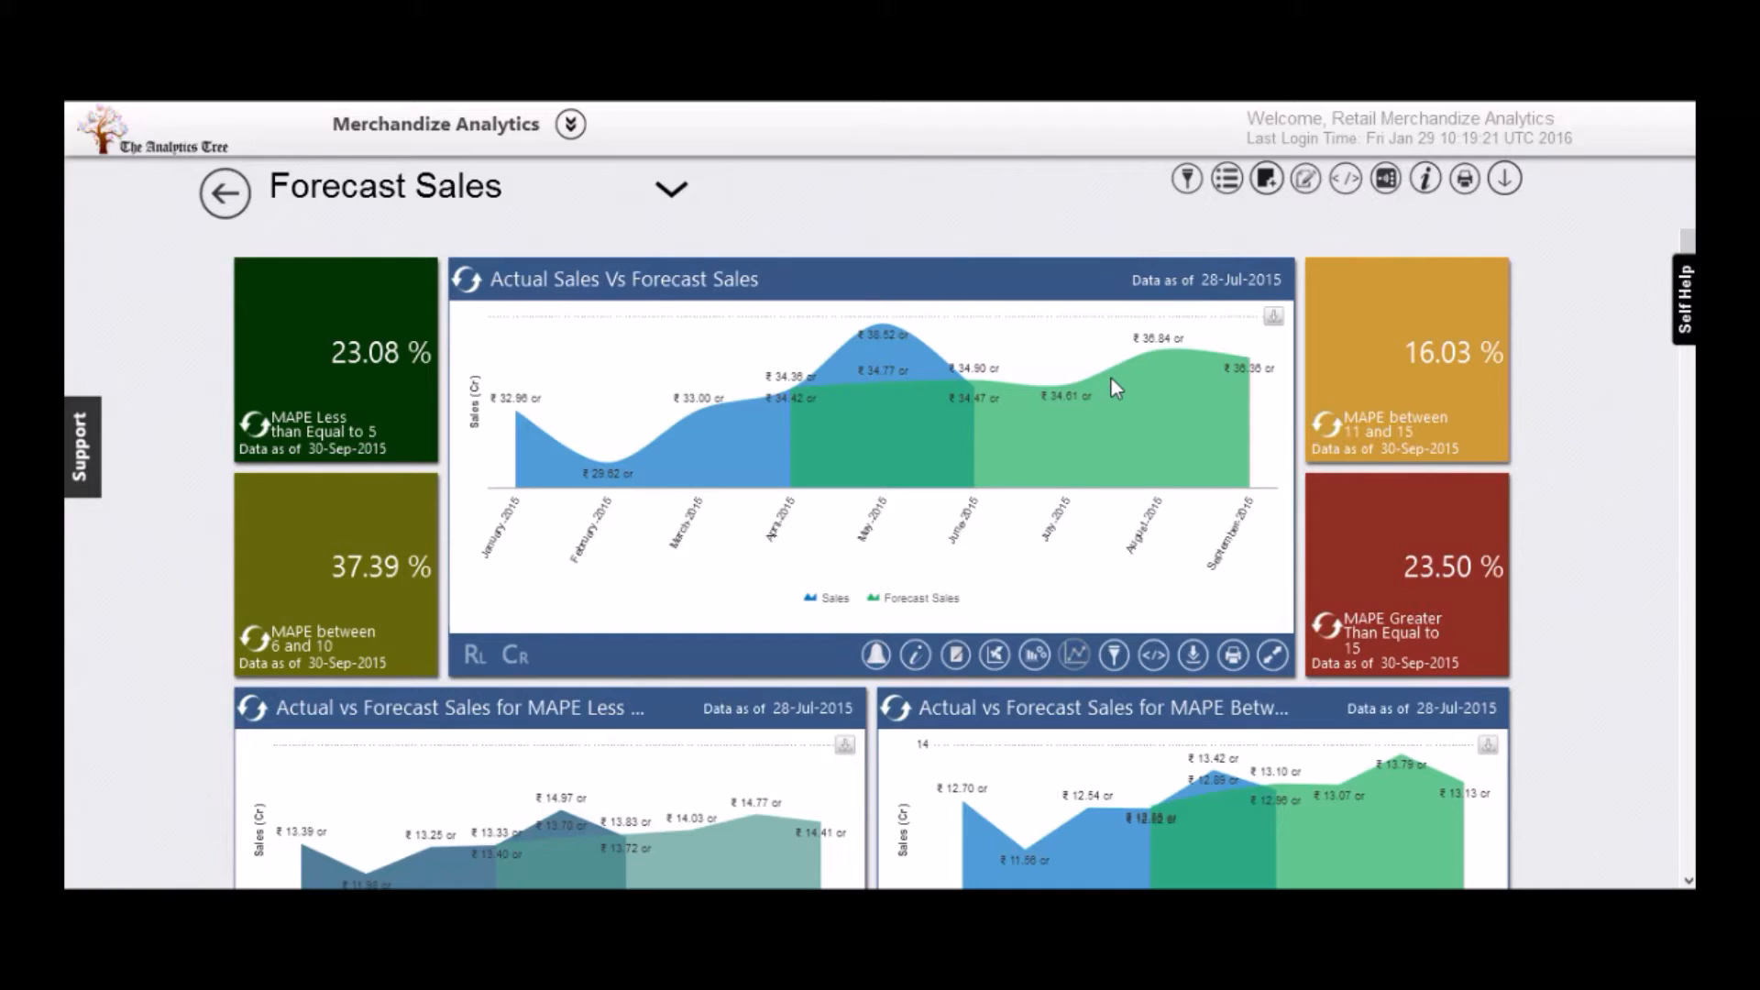
pyautogui.moveTo(863, 402)
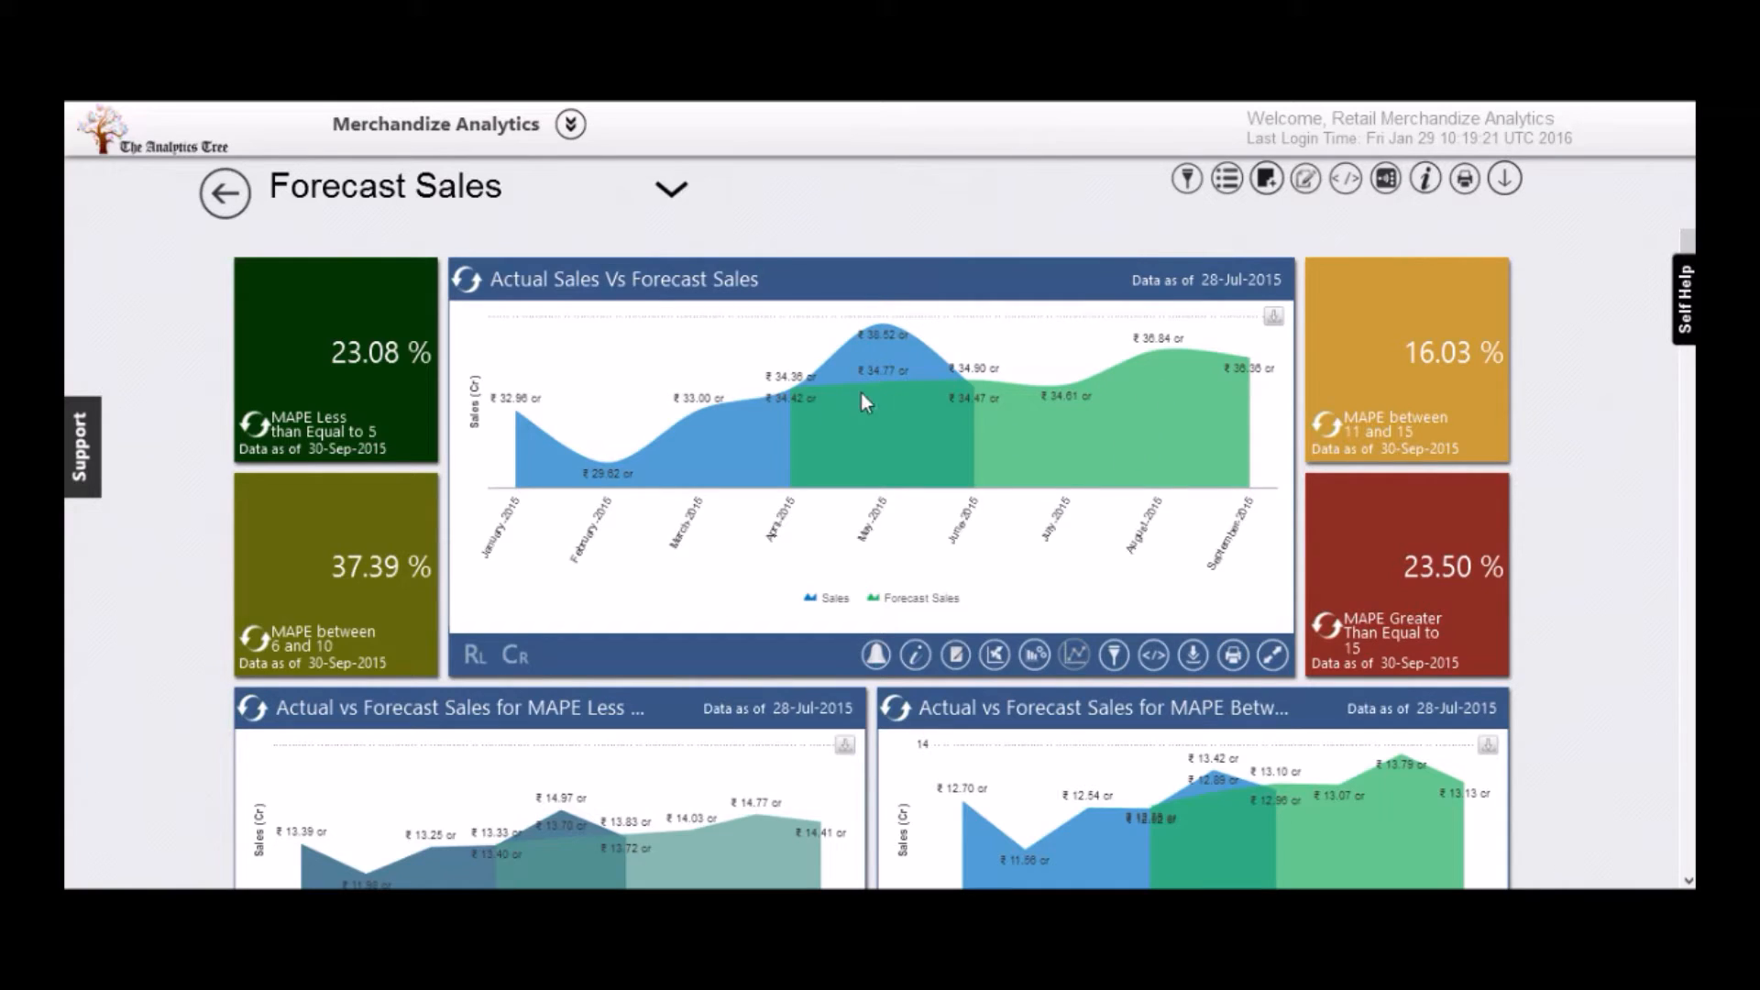
pyautogui.moveTo(1234, 390)
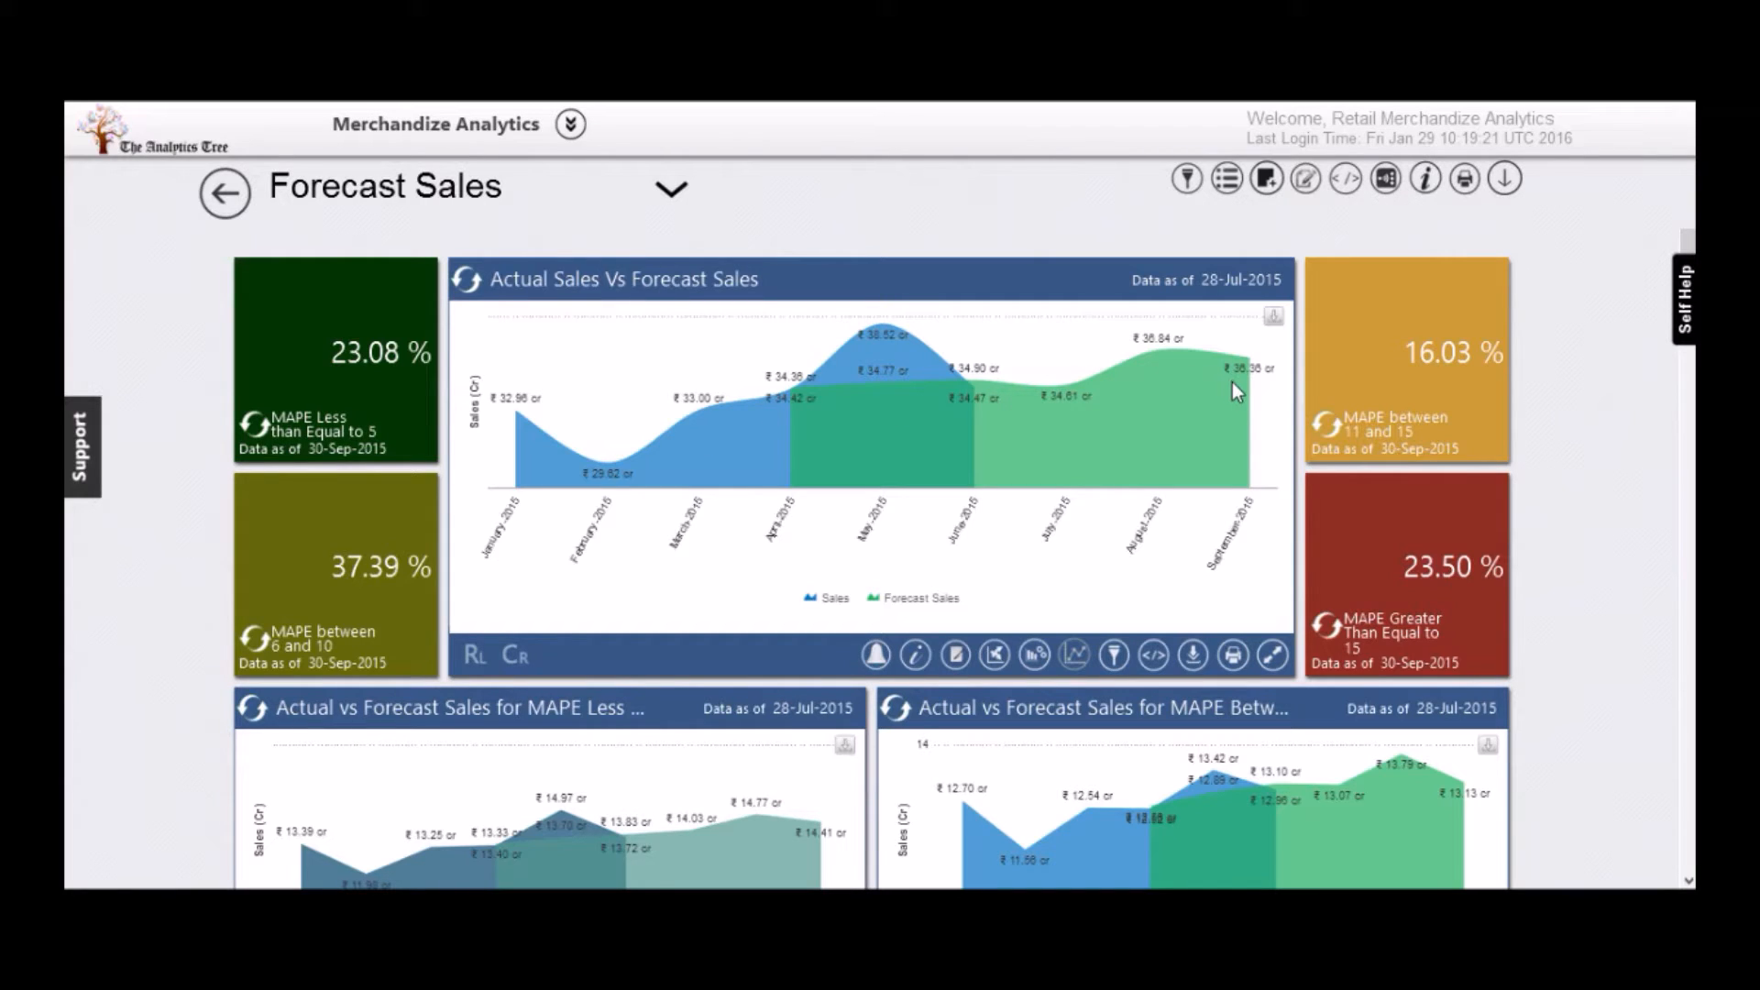
pyautogui.moveTo(935, 442)
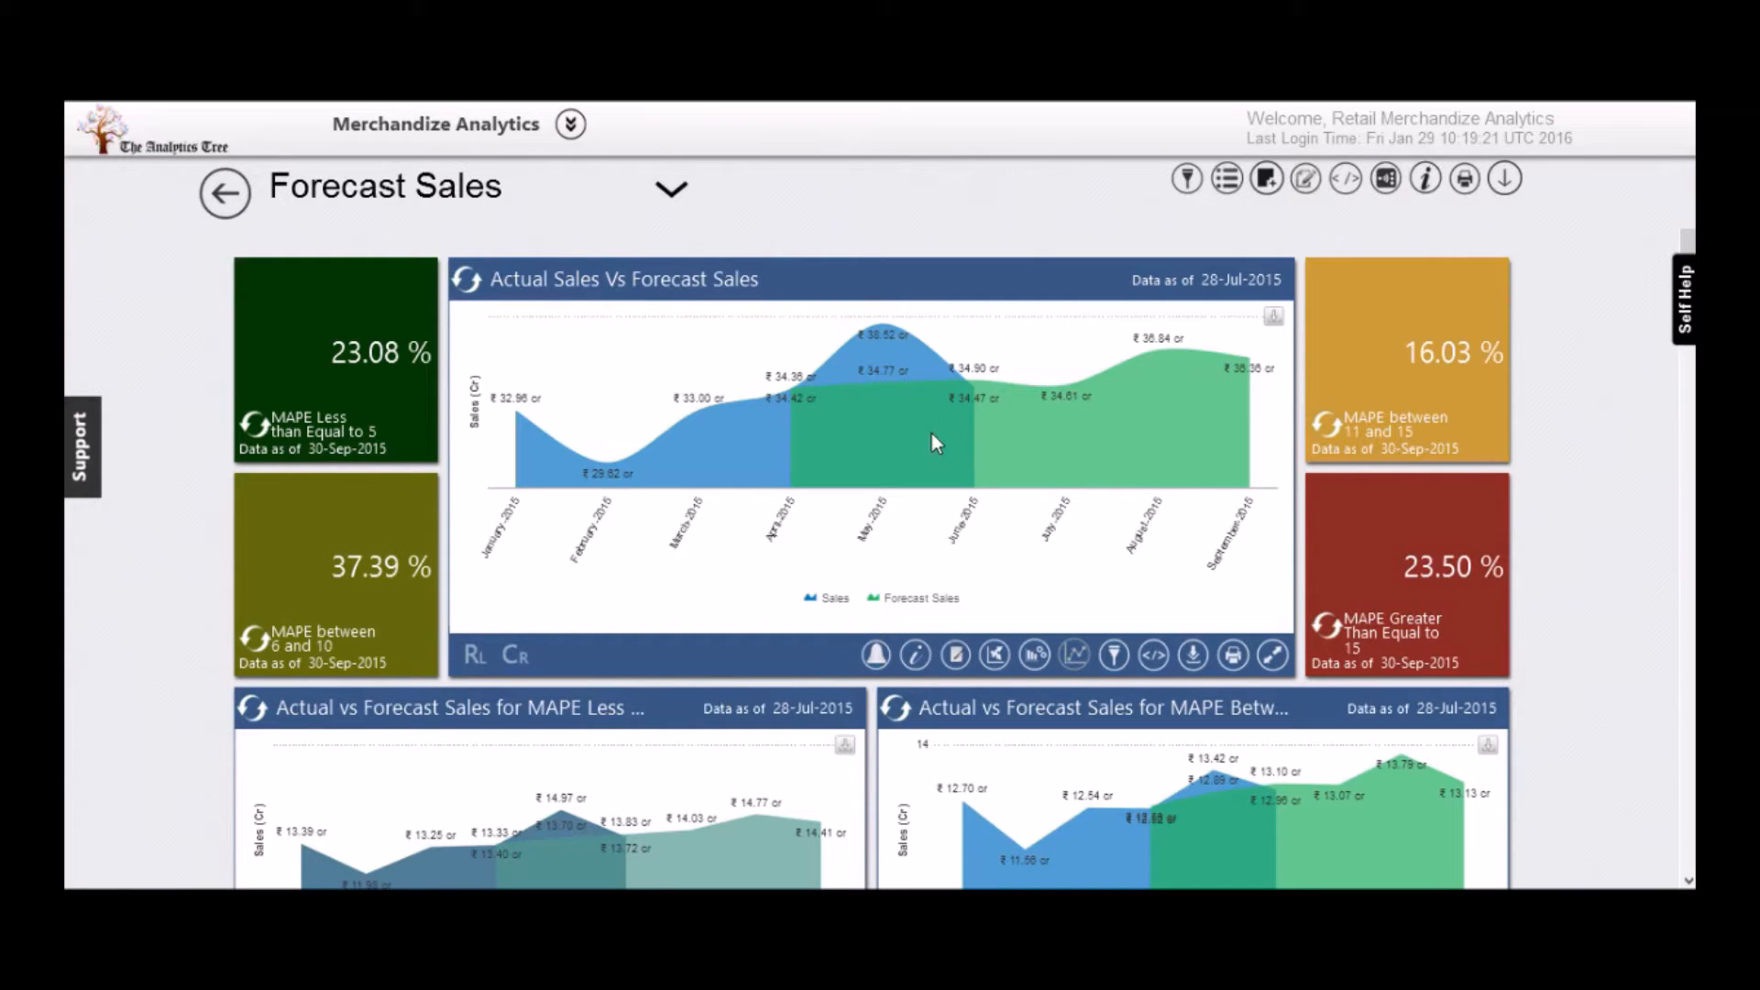
pyautogui.moveTo(1142, 462)
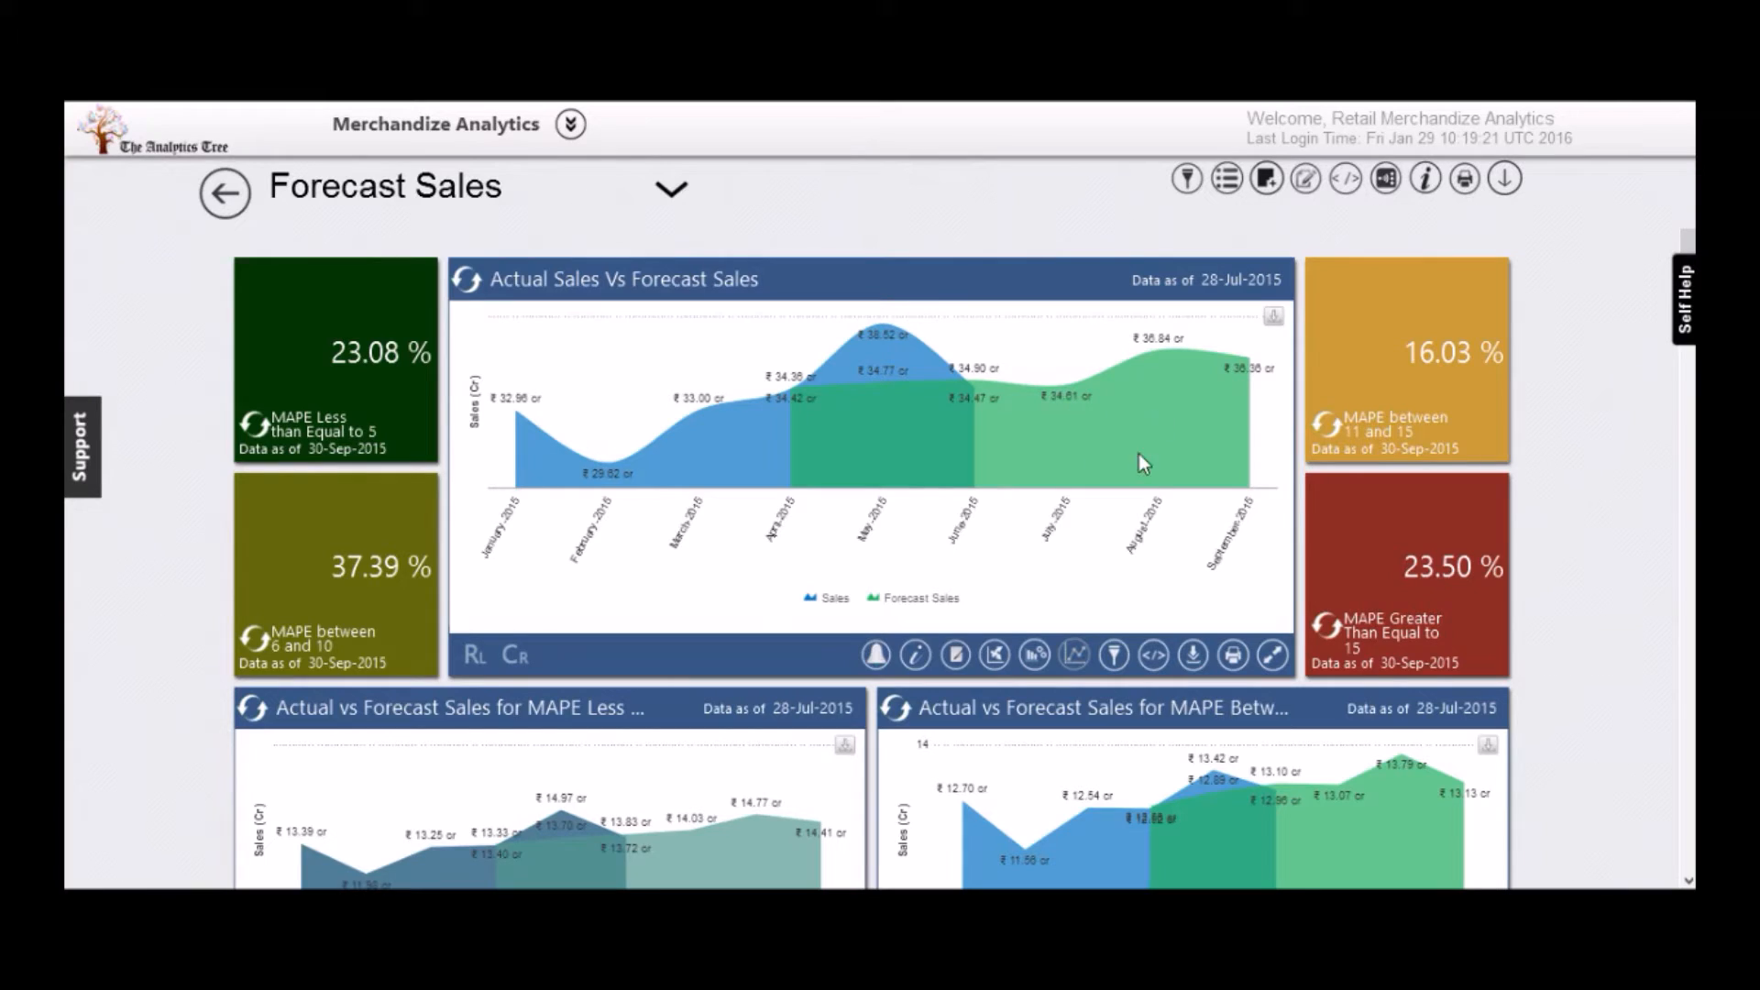
pyautogui.moveTo(1158, 458)
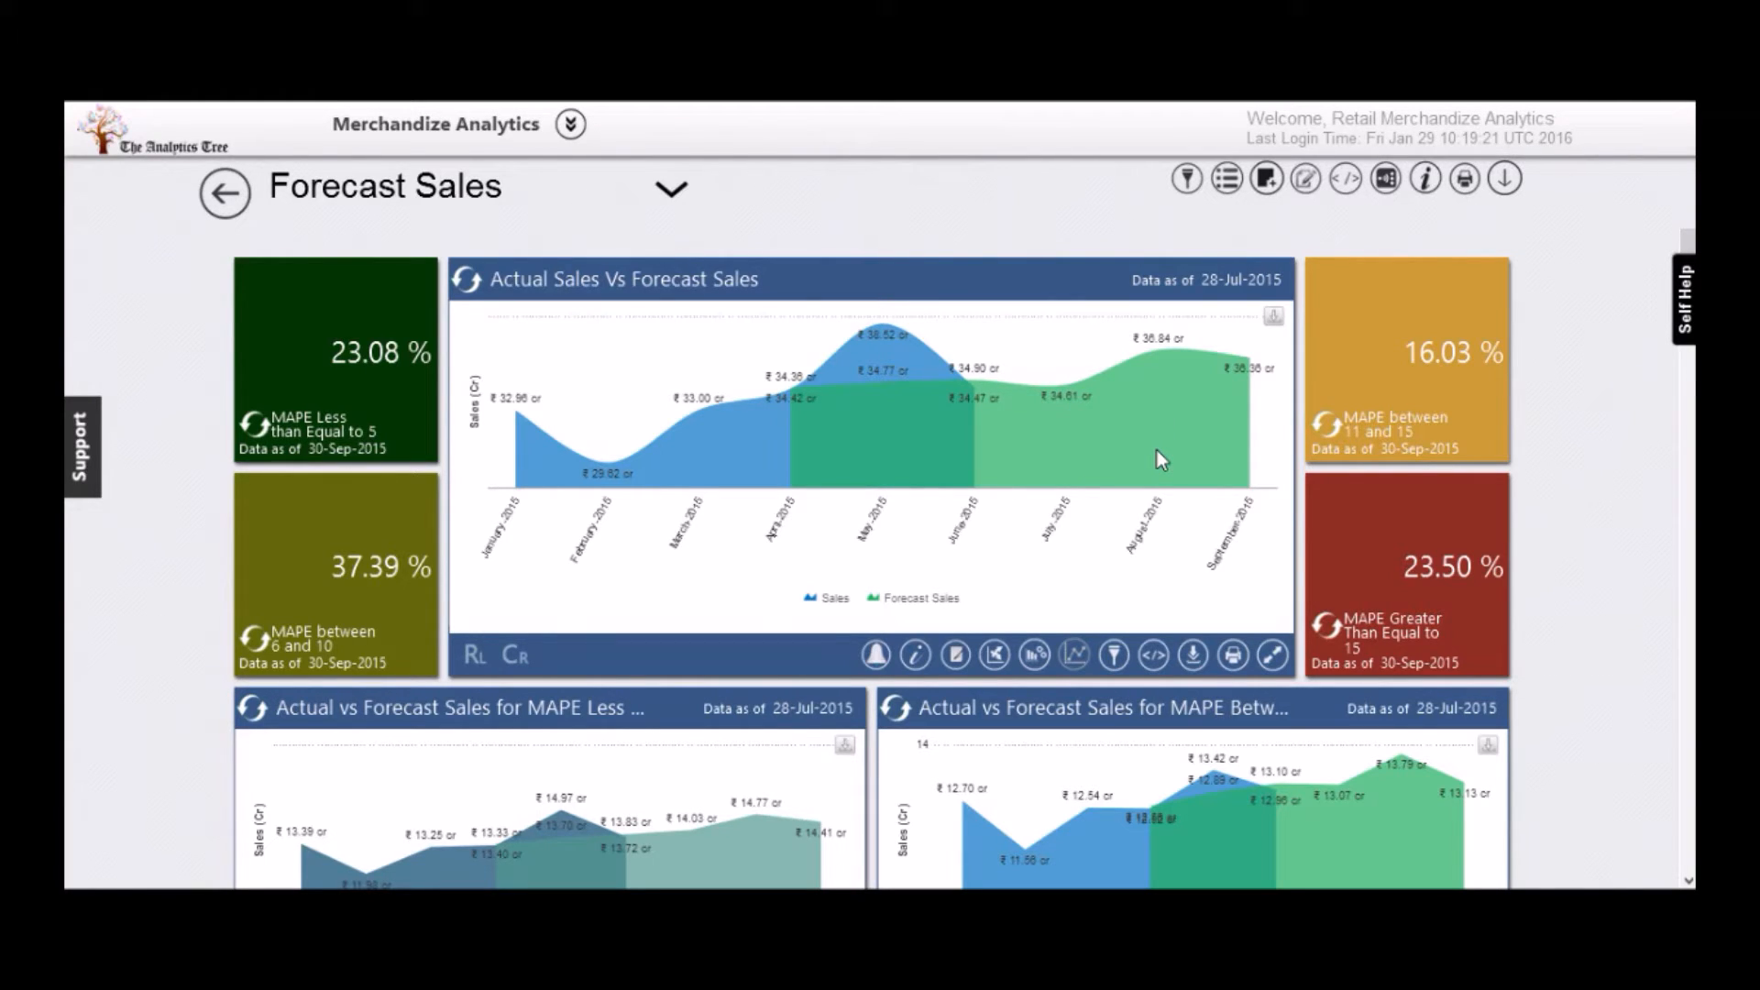
pyautogui.moveTo(1156, 543)
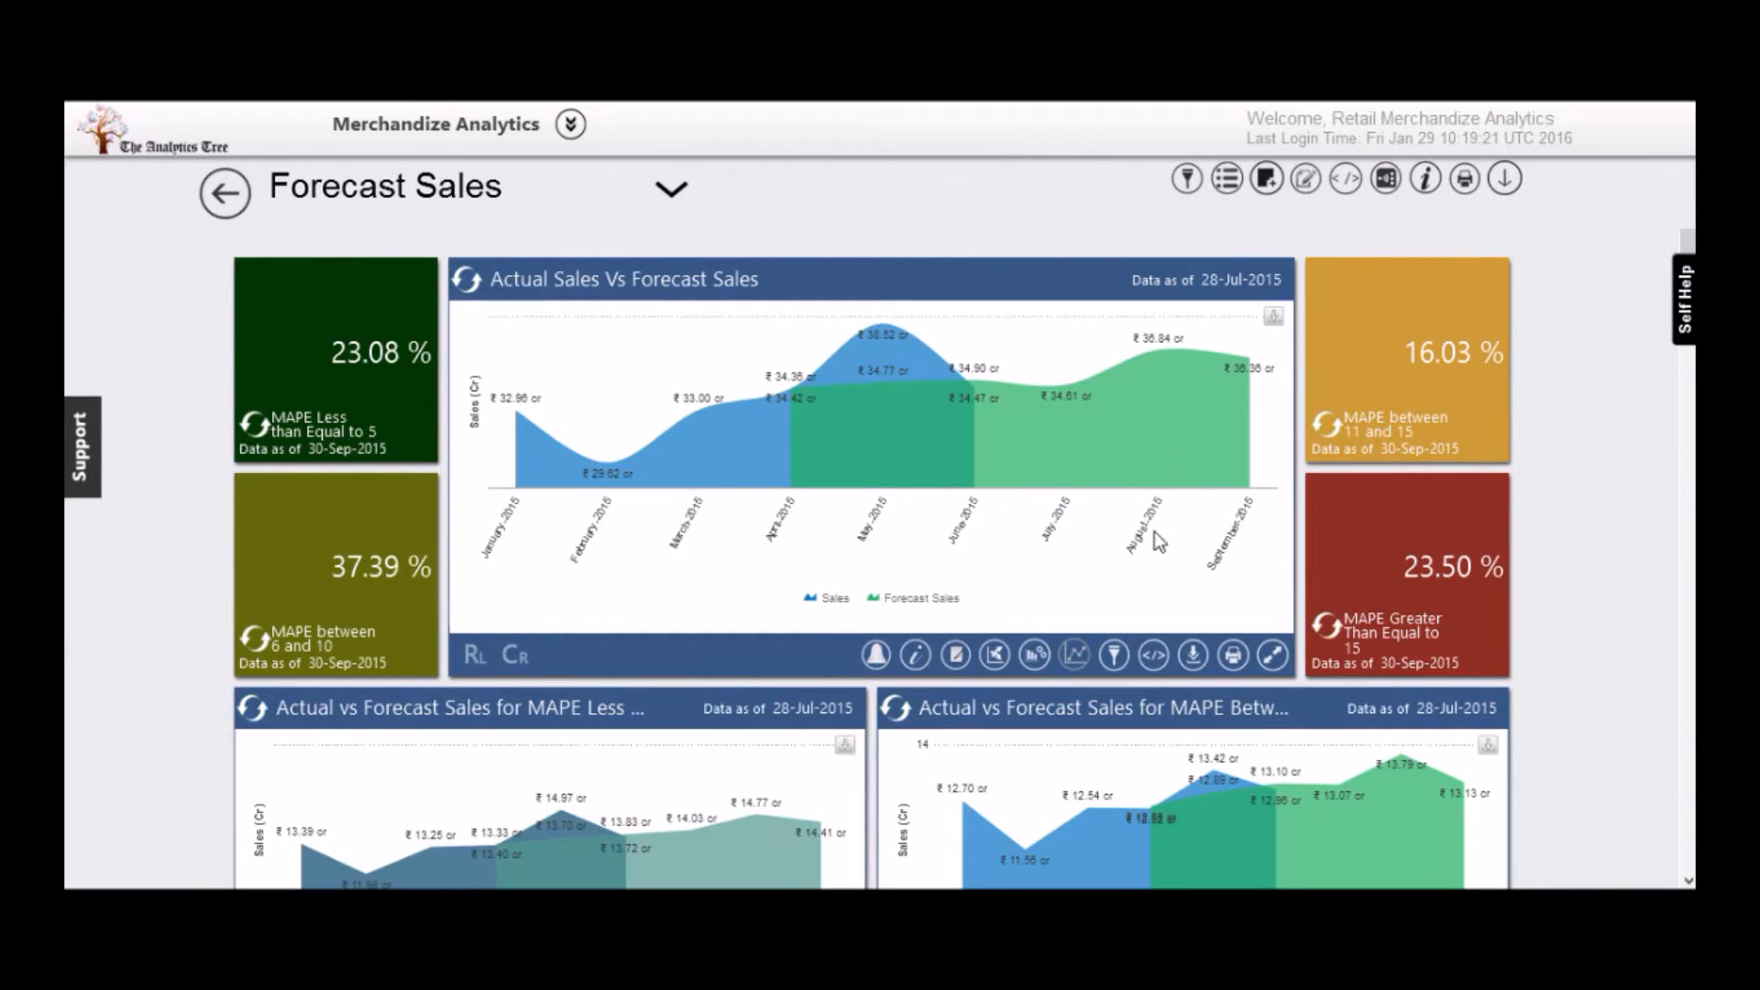
pyautogui.moveTo(1113, 657)
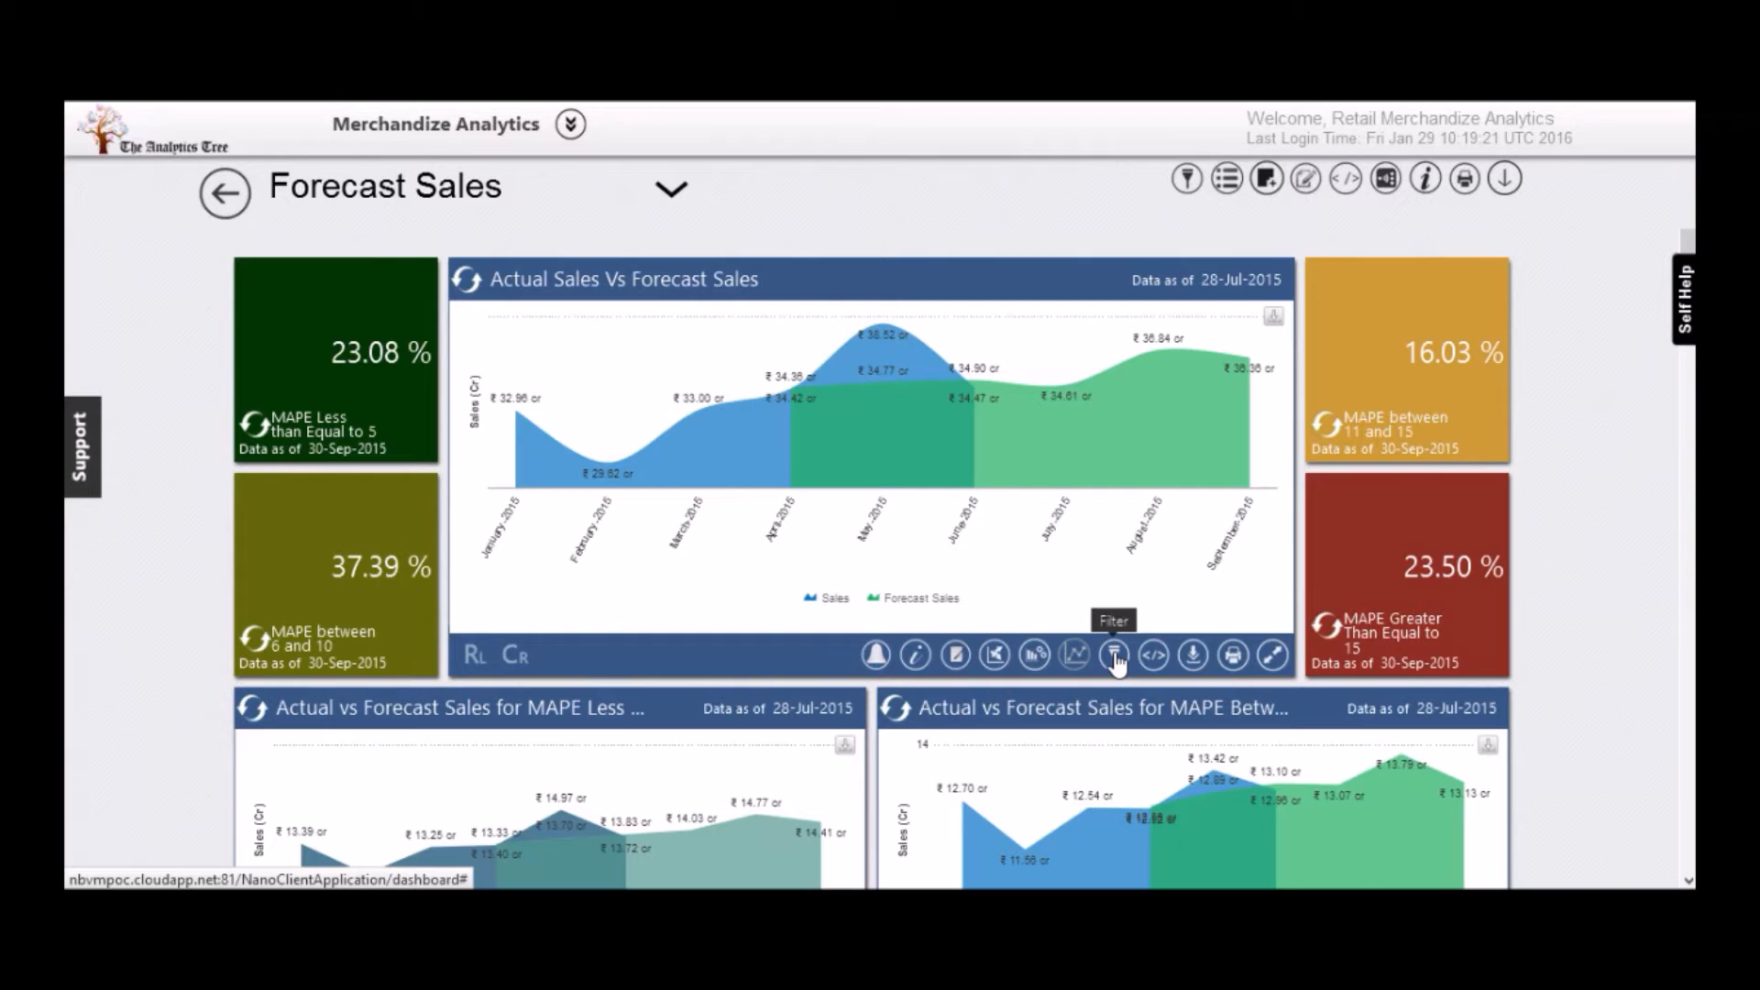
# Filter Actual vs Forecast Sales by a merchandise category and drill into September-2015 by week.
pyautogui.click(1113, 656)
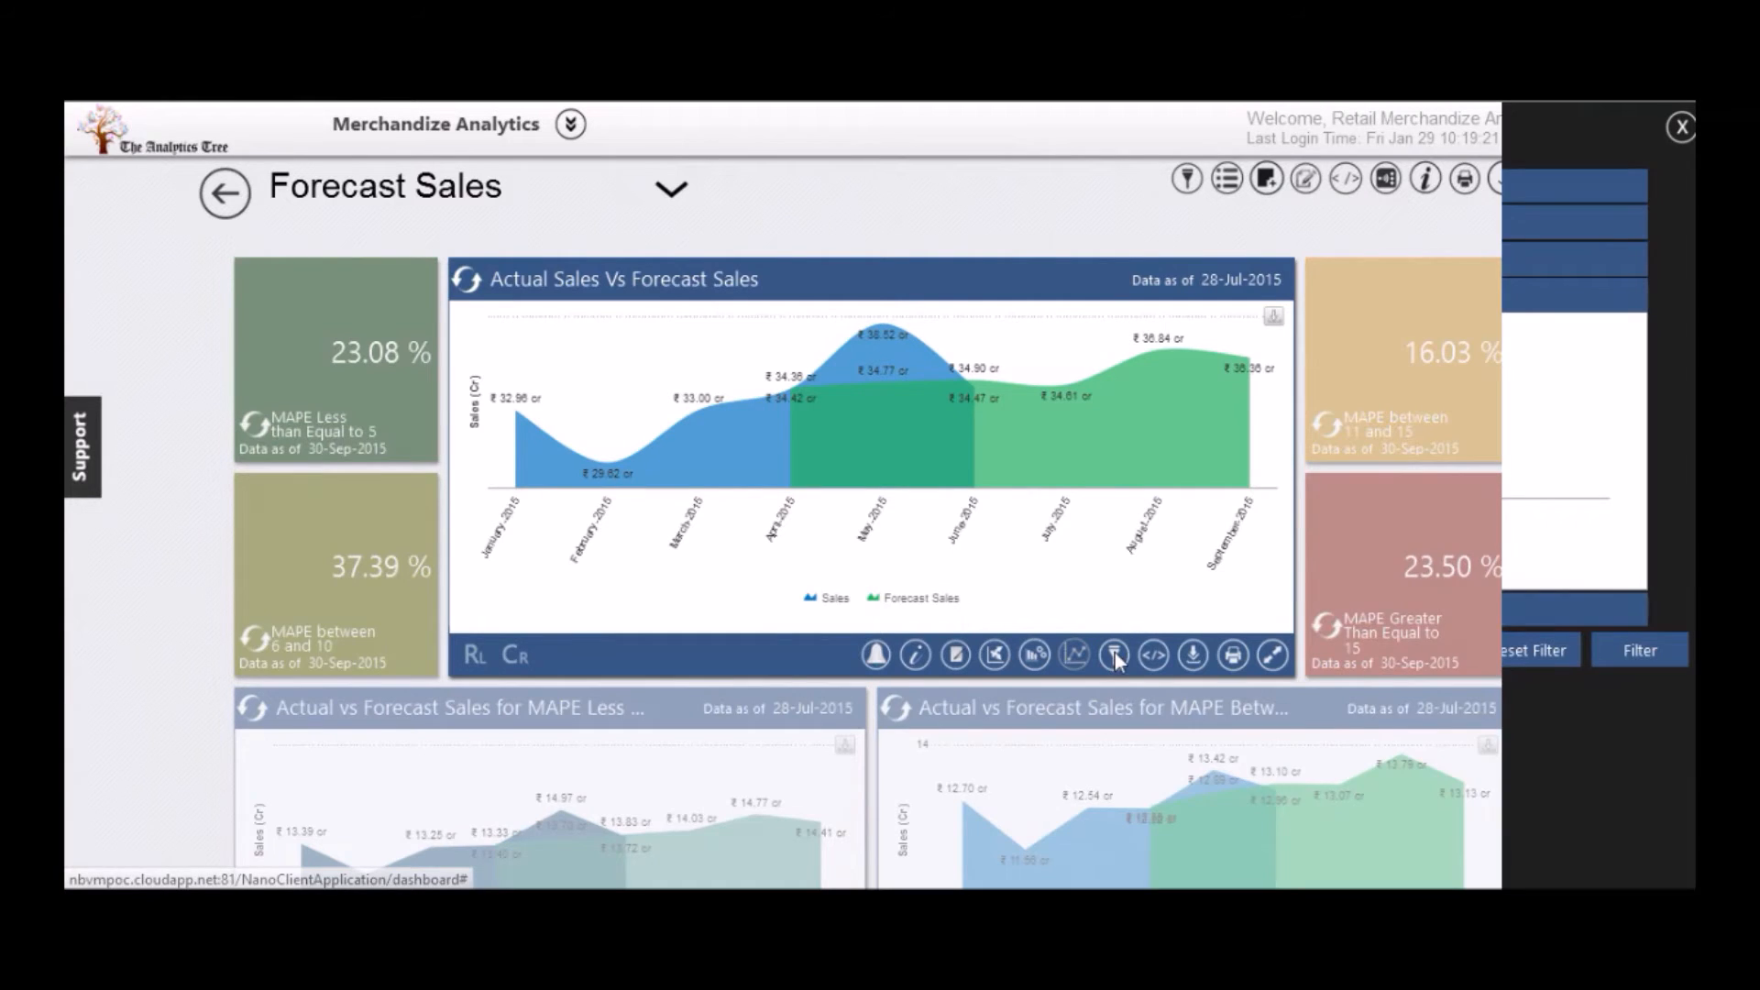
pyautogui.click(1114, 656)
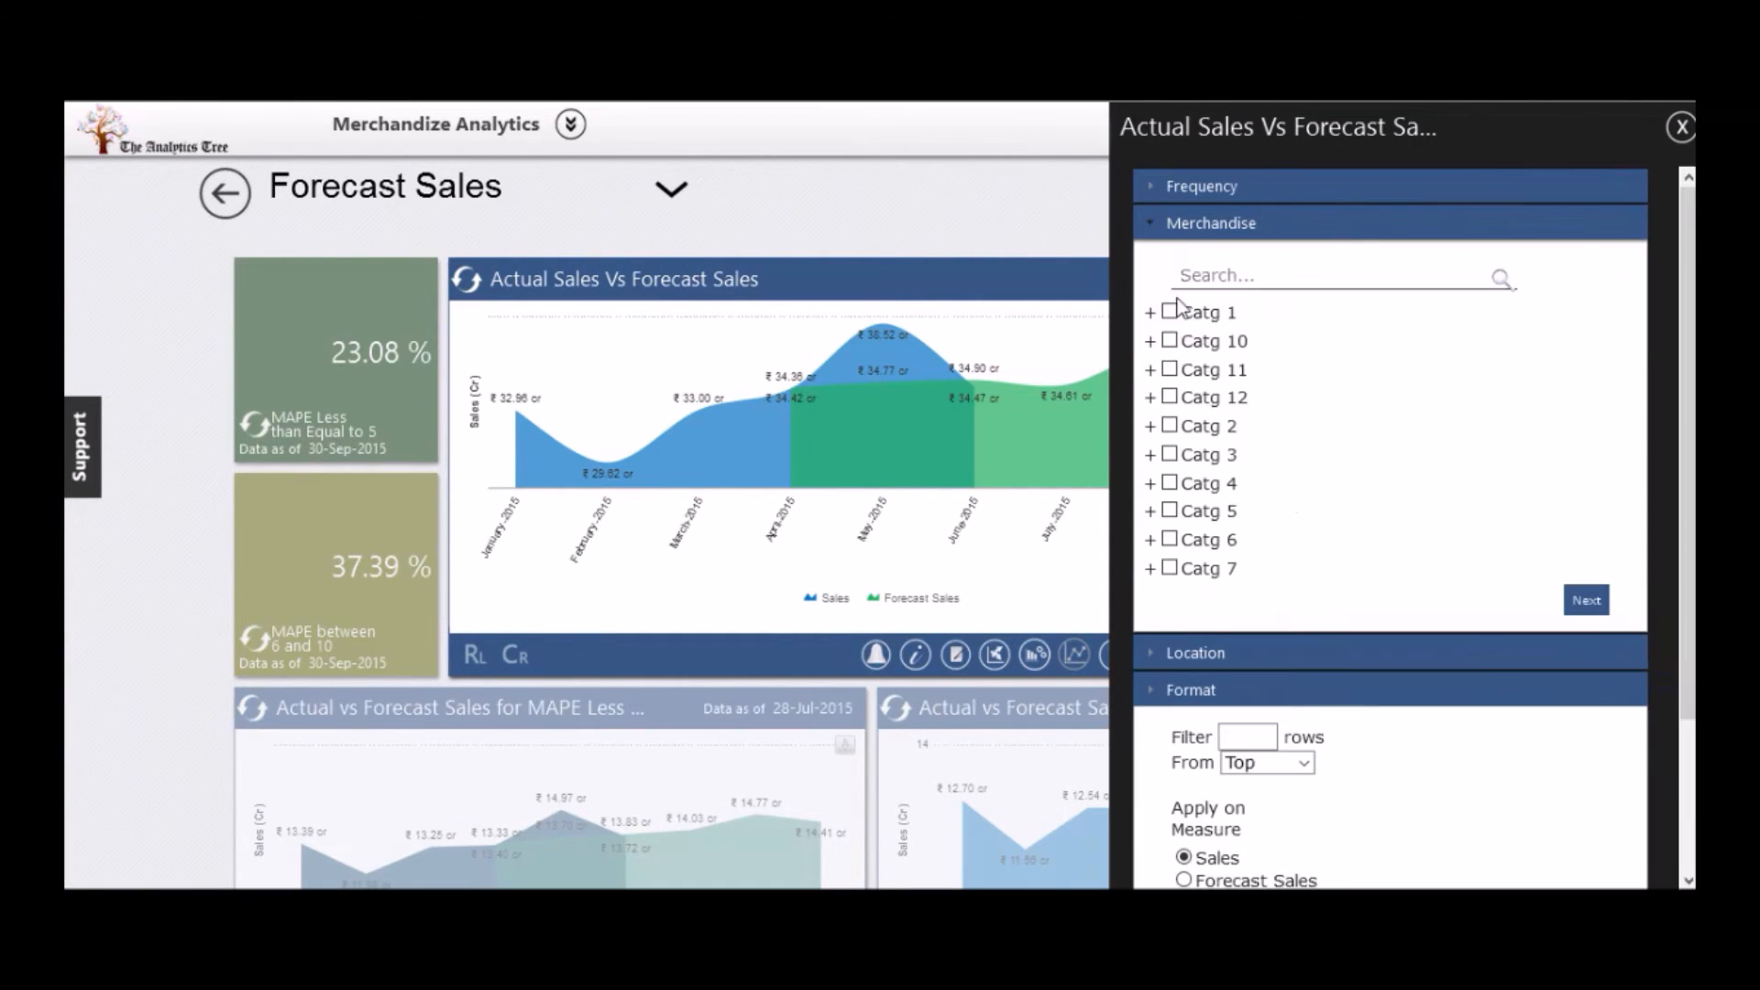
pyautogui.click(1212, 222)
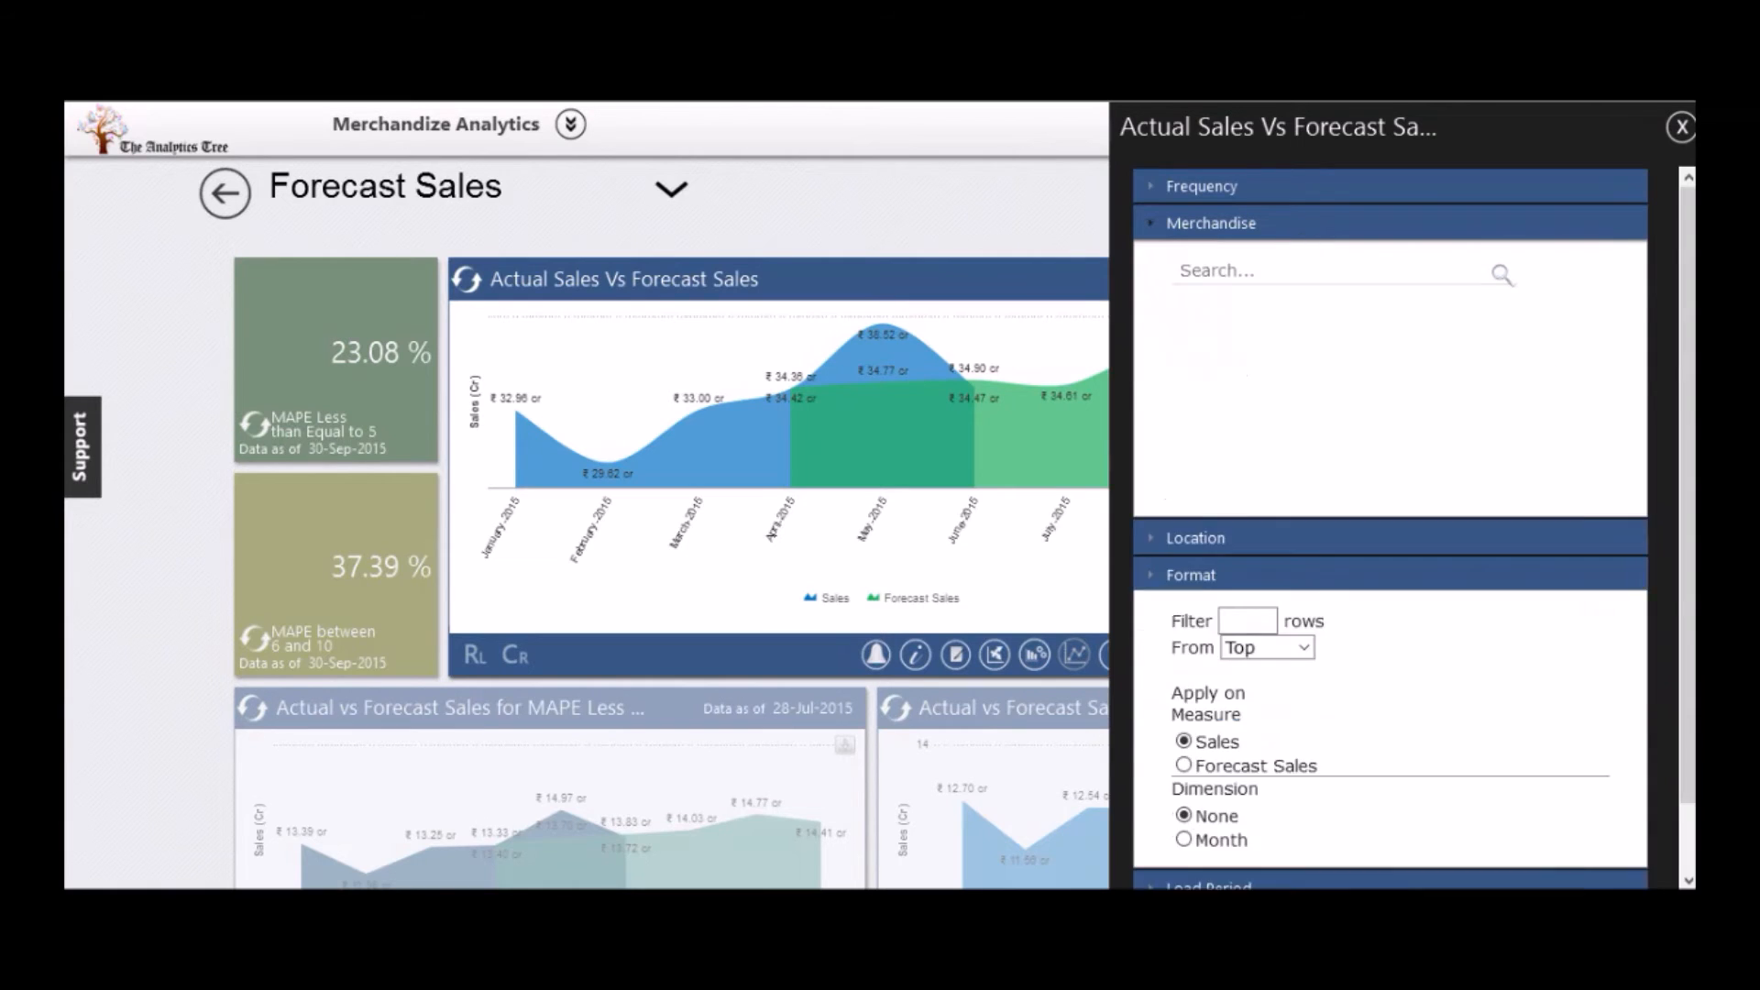
pyautogui.click(1637, 648)
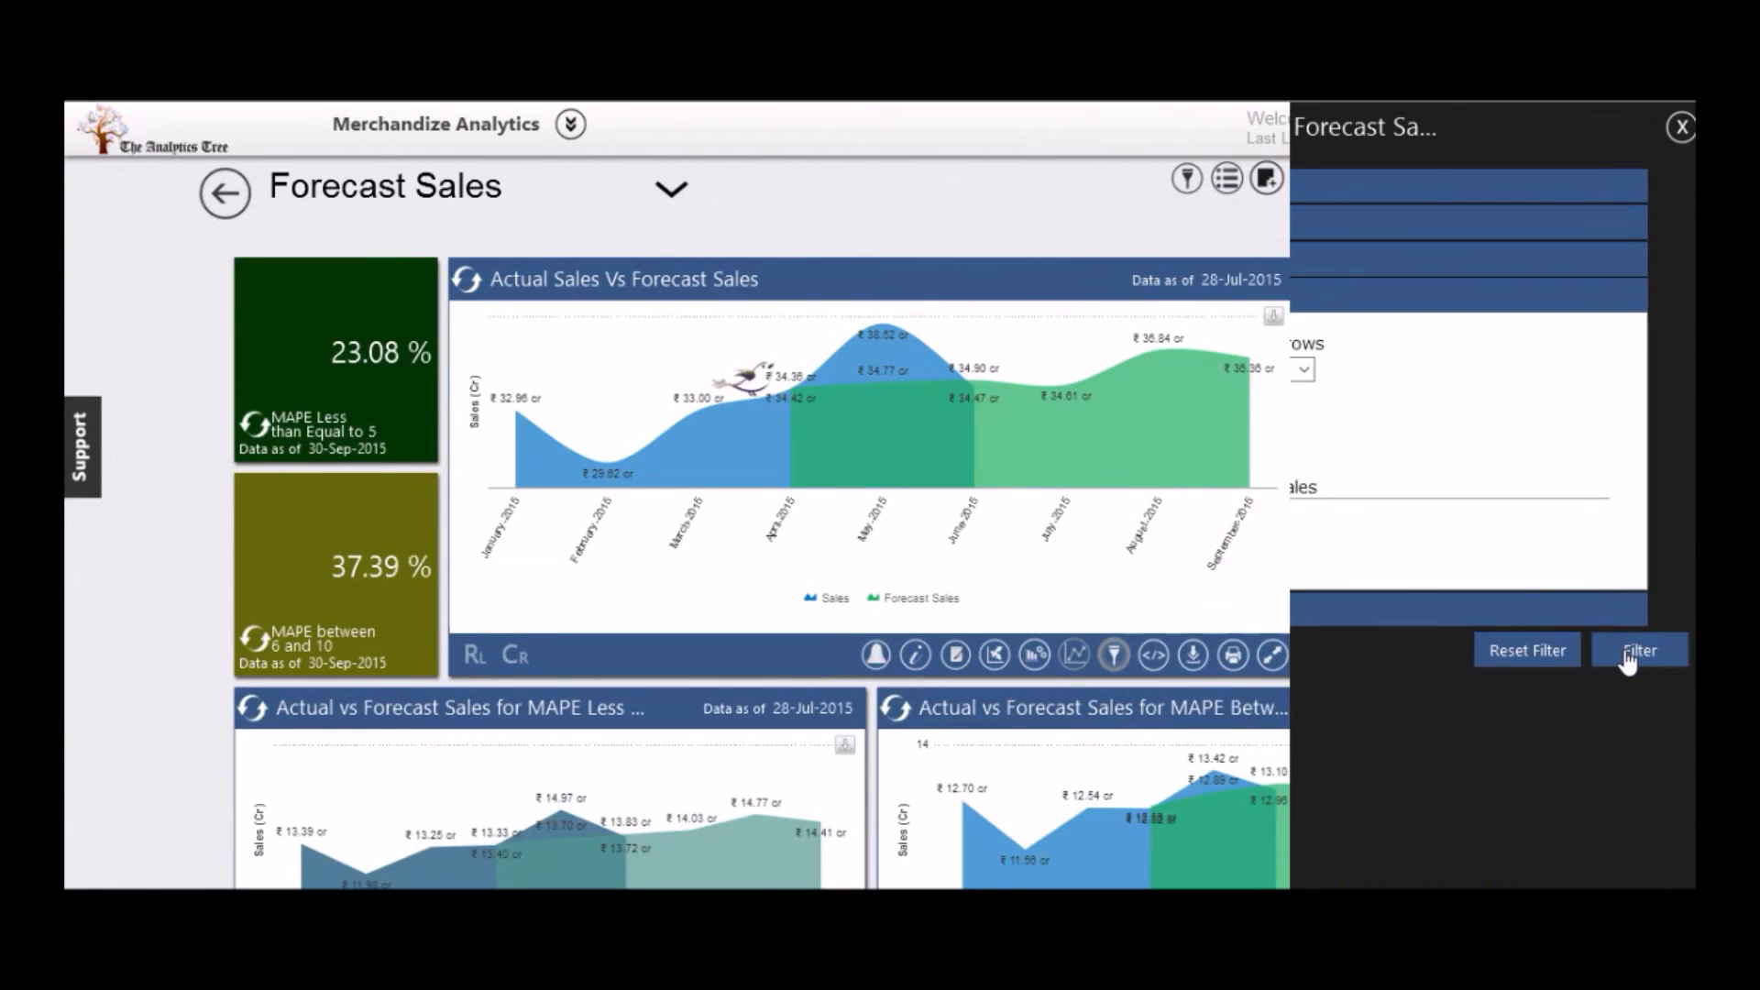
pyautogui.click(1637, 649)
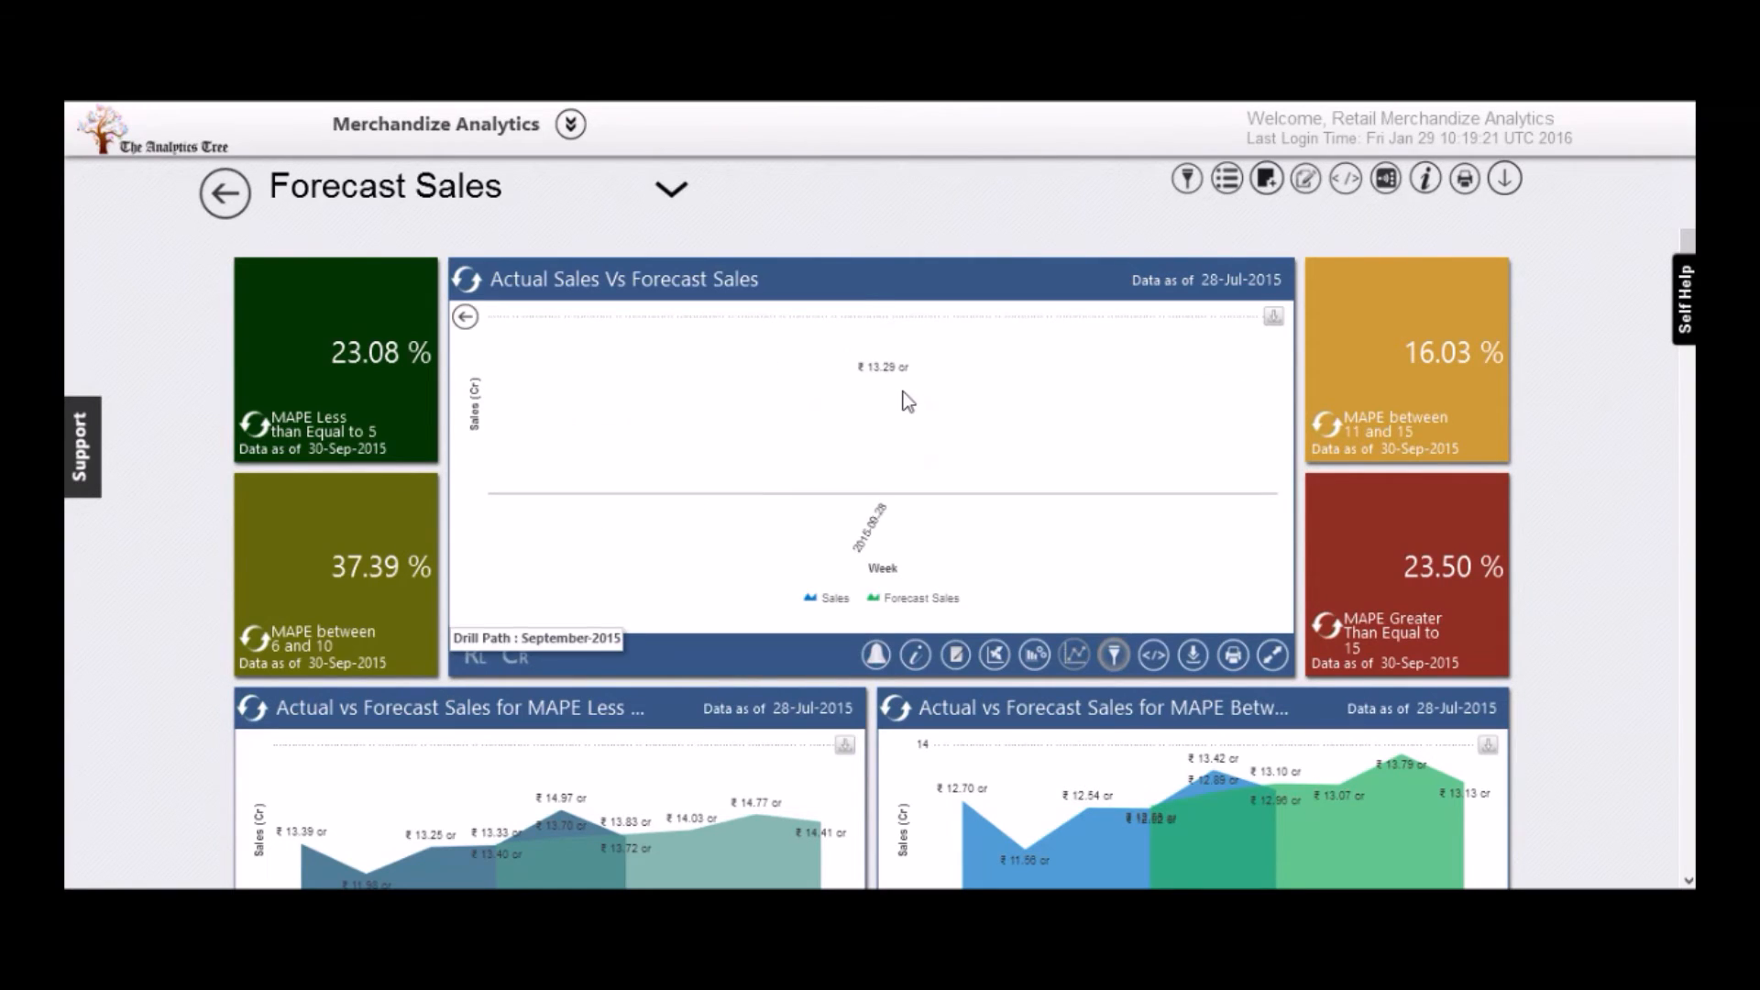
pyautogui.moveTo(885, 386)
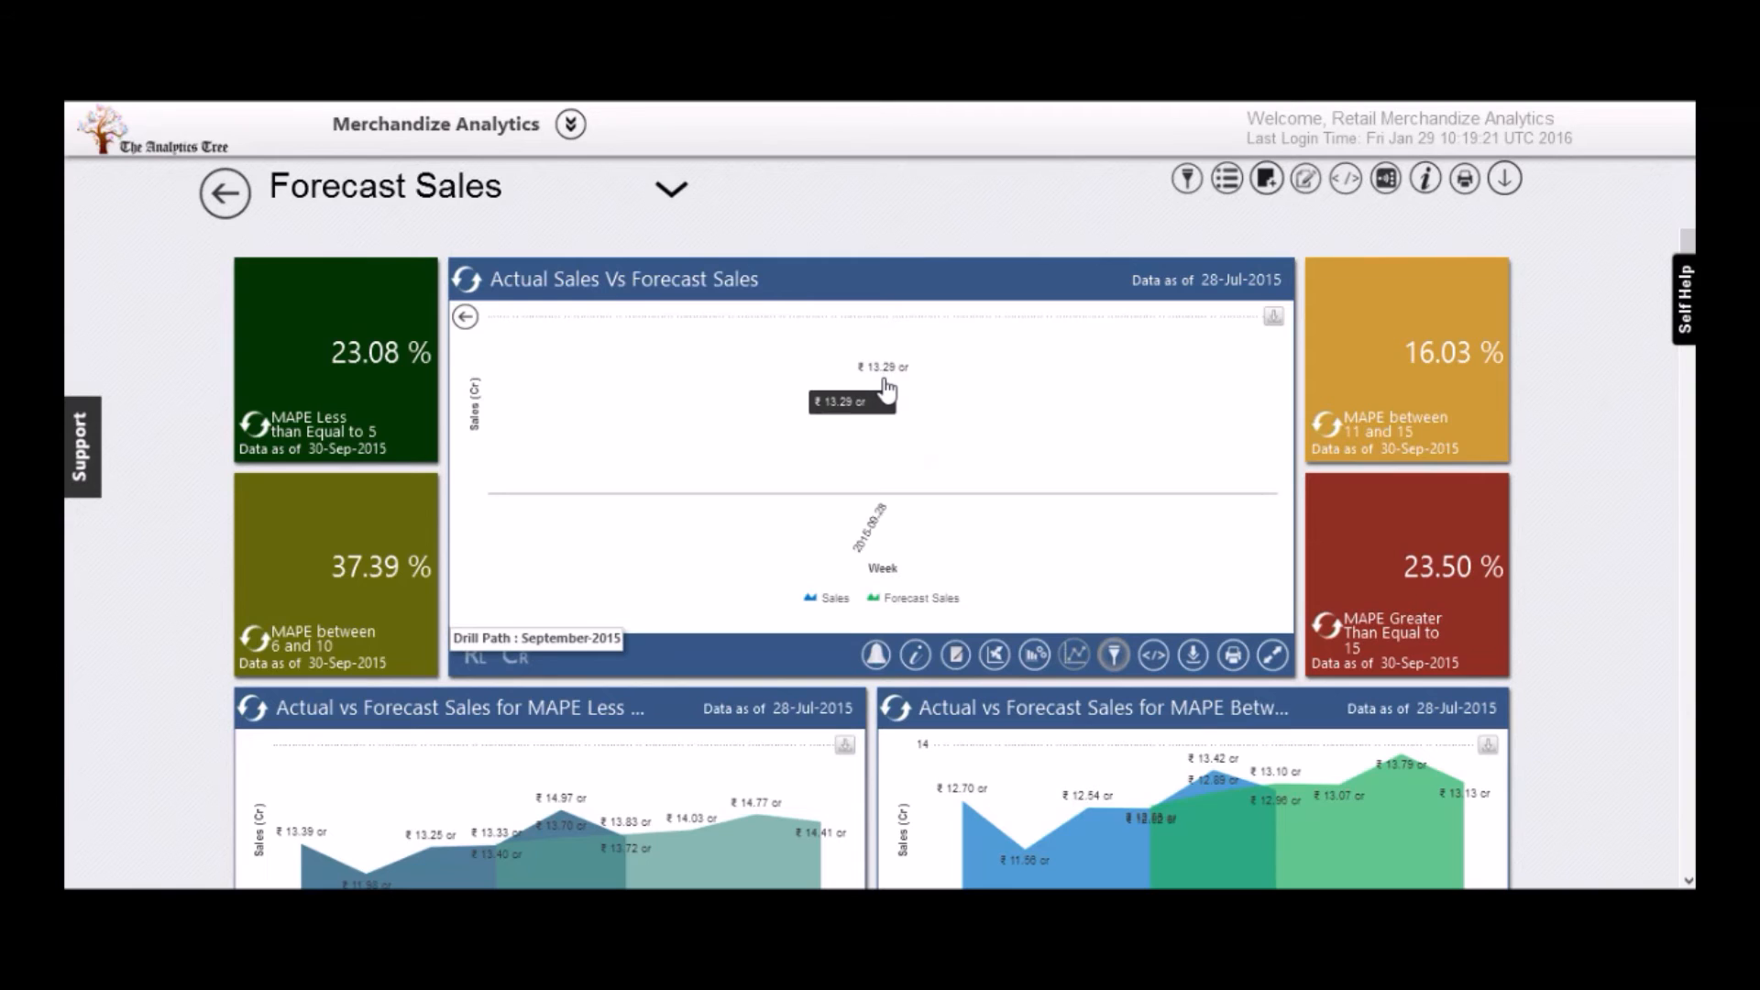
pyautogui.click(882, 387)
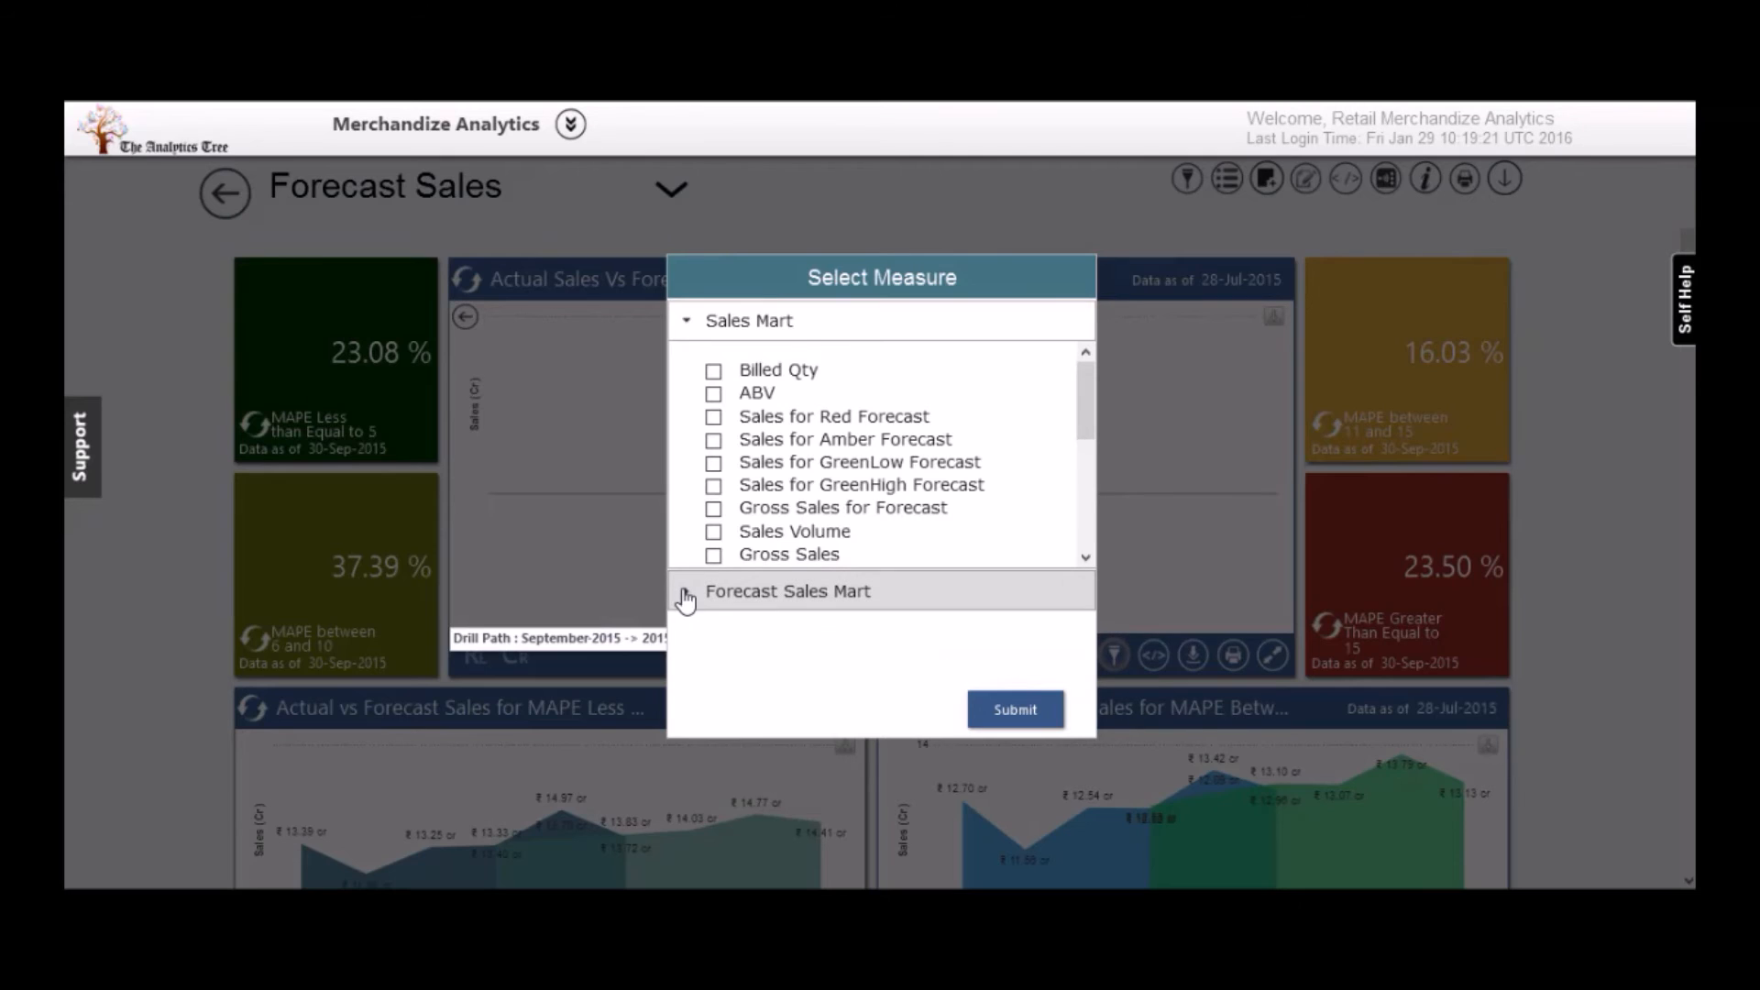
pyautogui.moveTo(1094, 438)
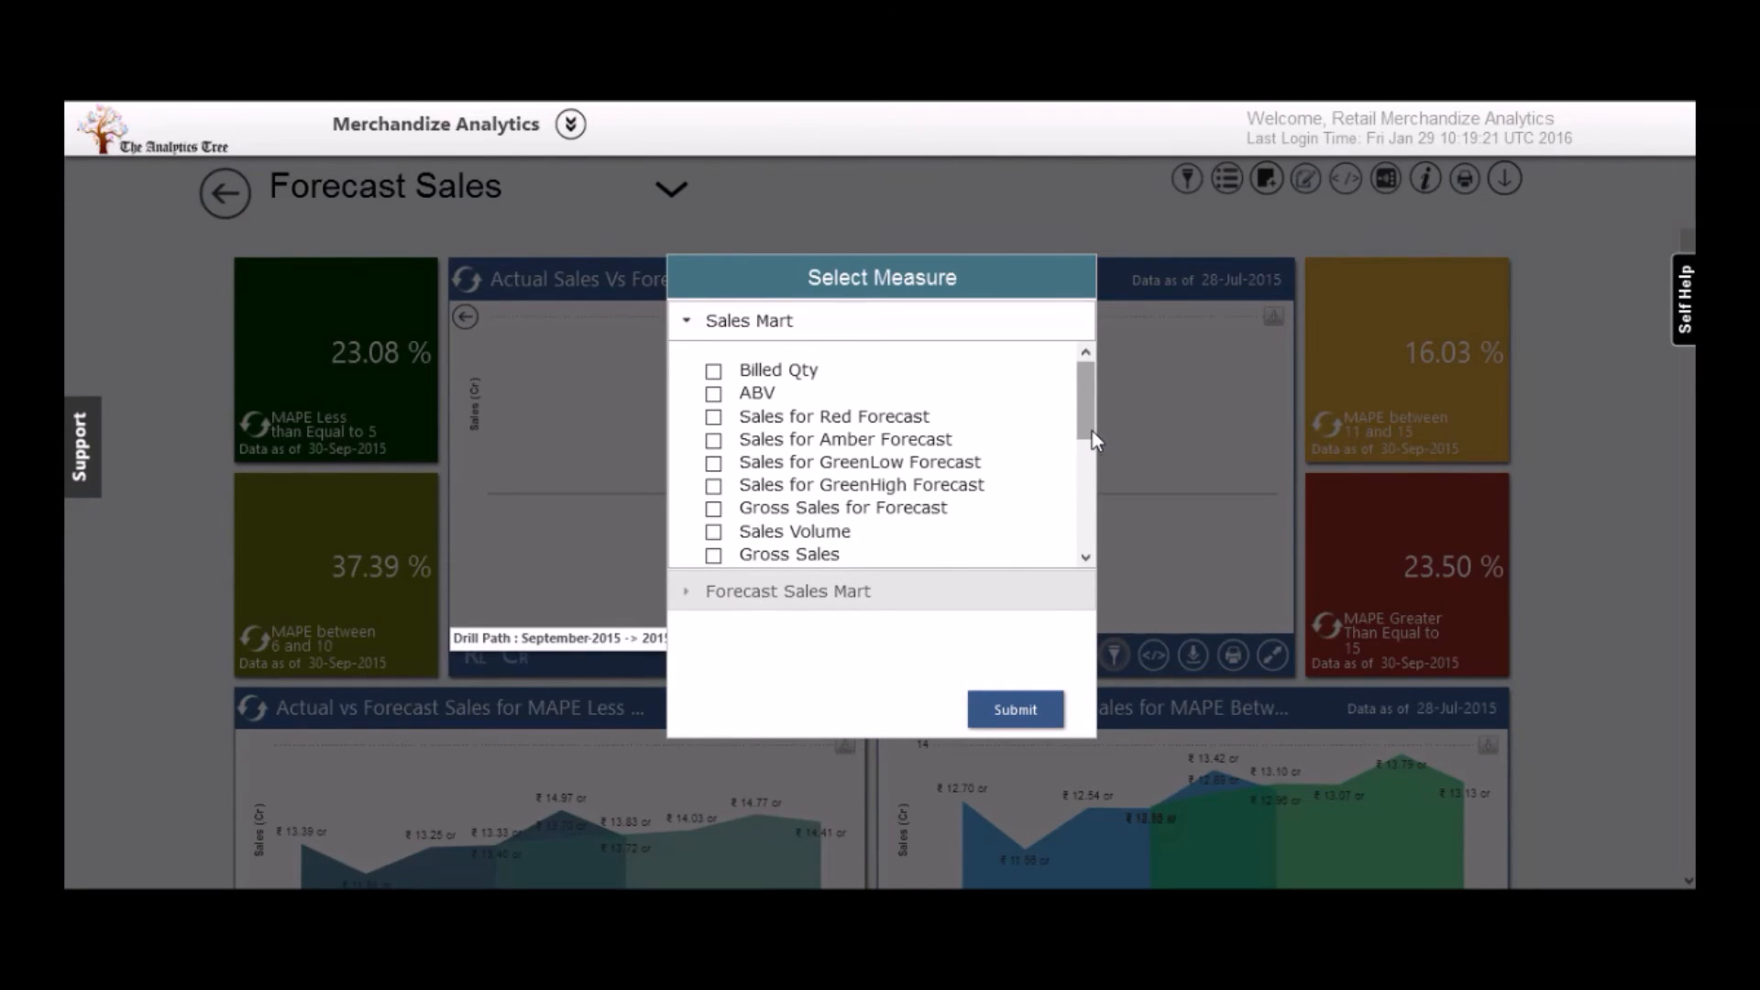
pyautogui.moveTo(848, 552)
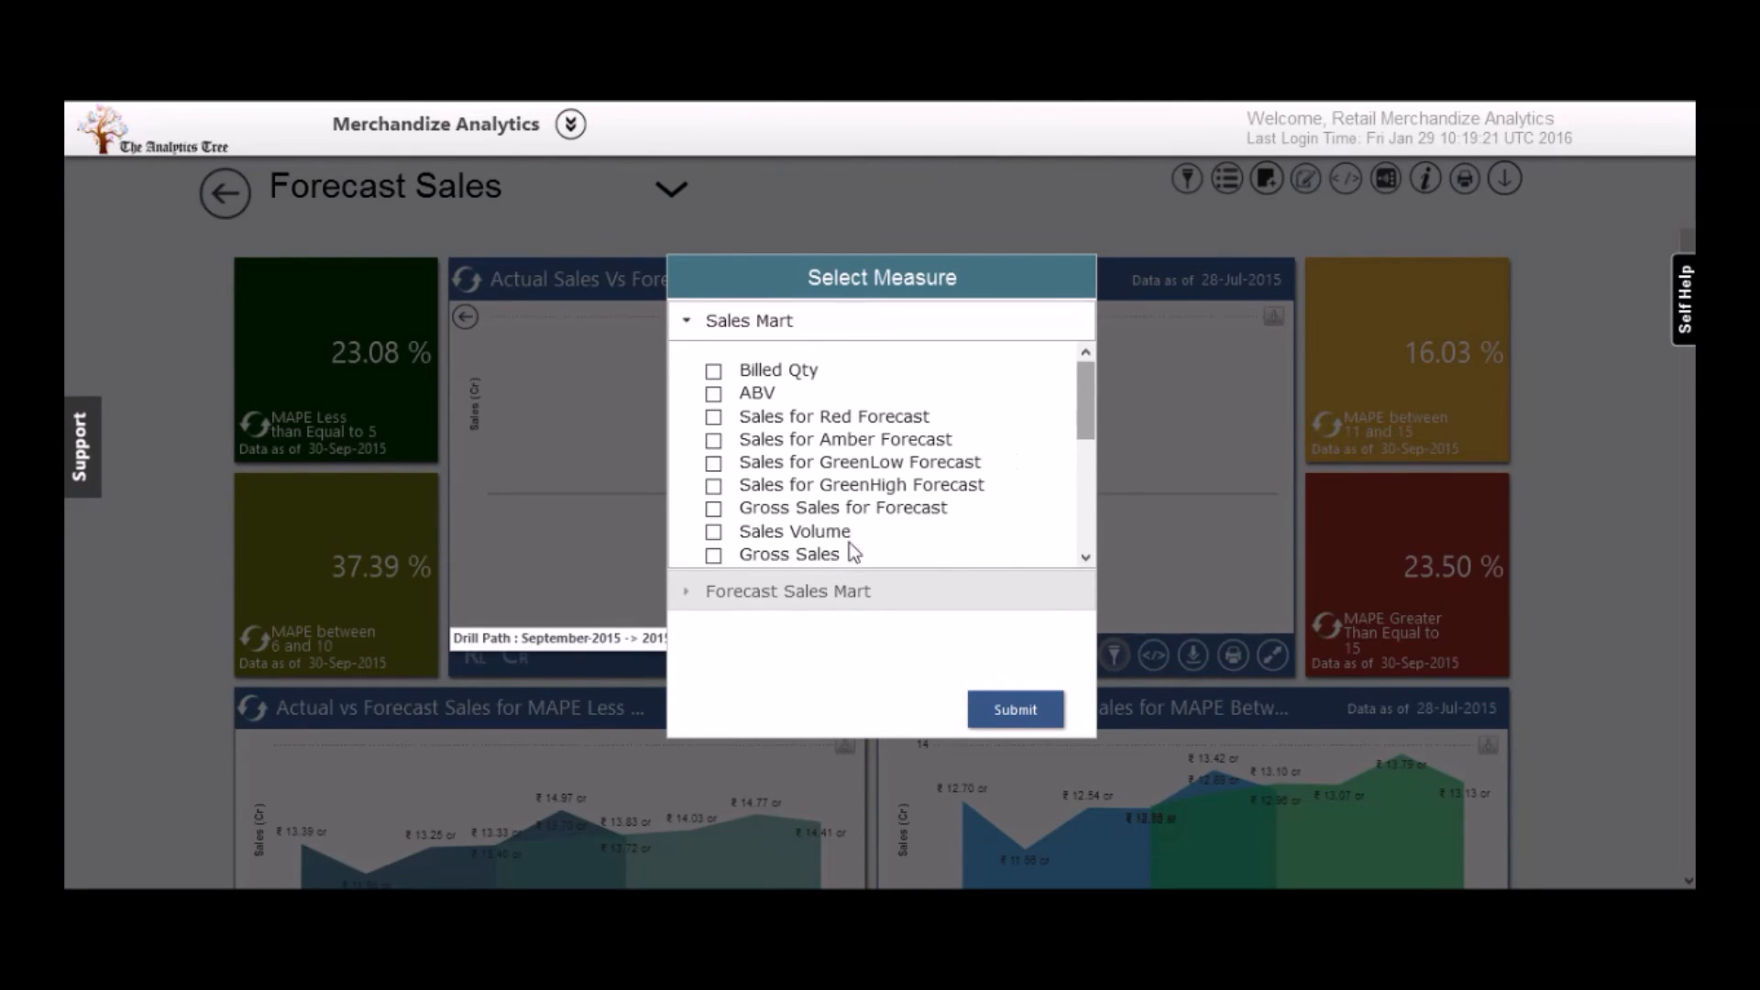
# Select Forecast Value under Forecast Sales Mart as the measure for the drilled week.
pyautogui.click(786, 590)
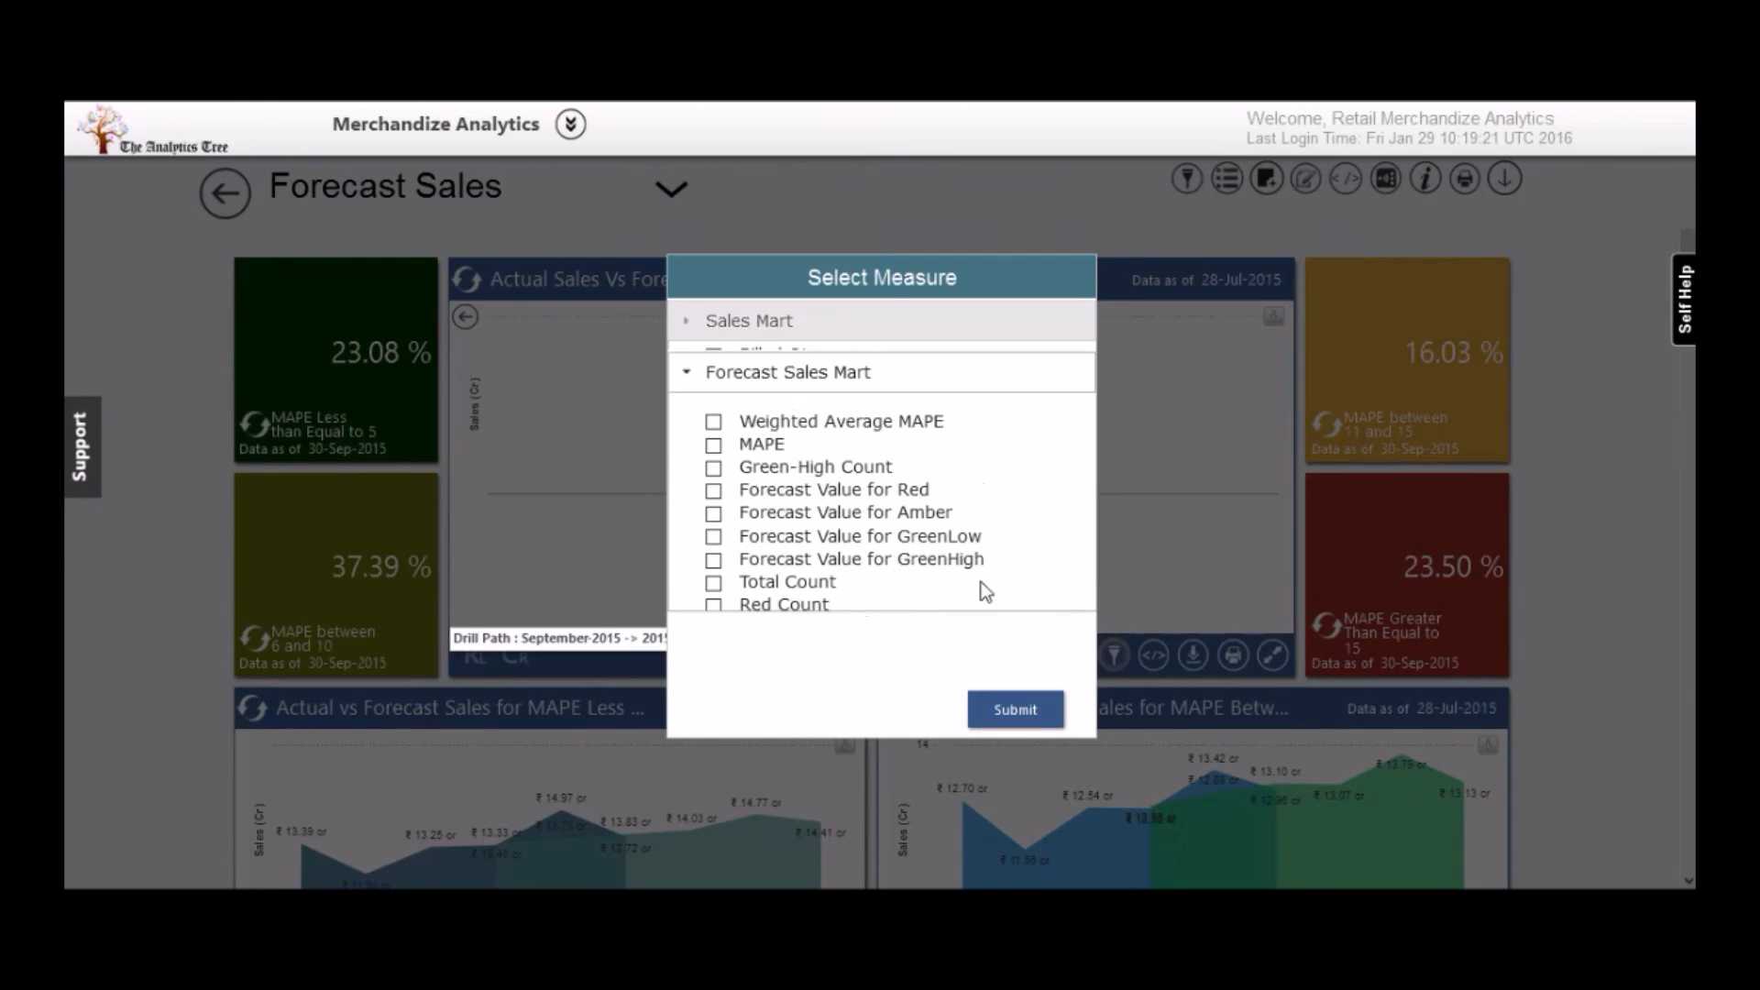
pyautogui.scroll(-3)
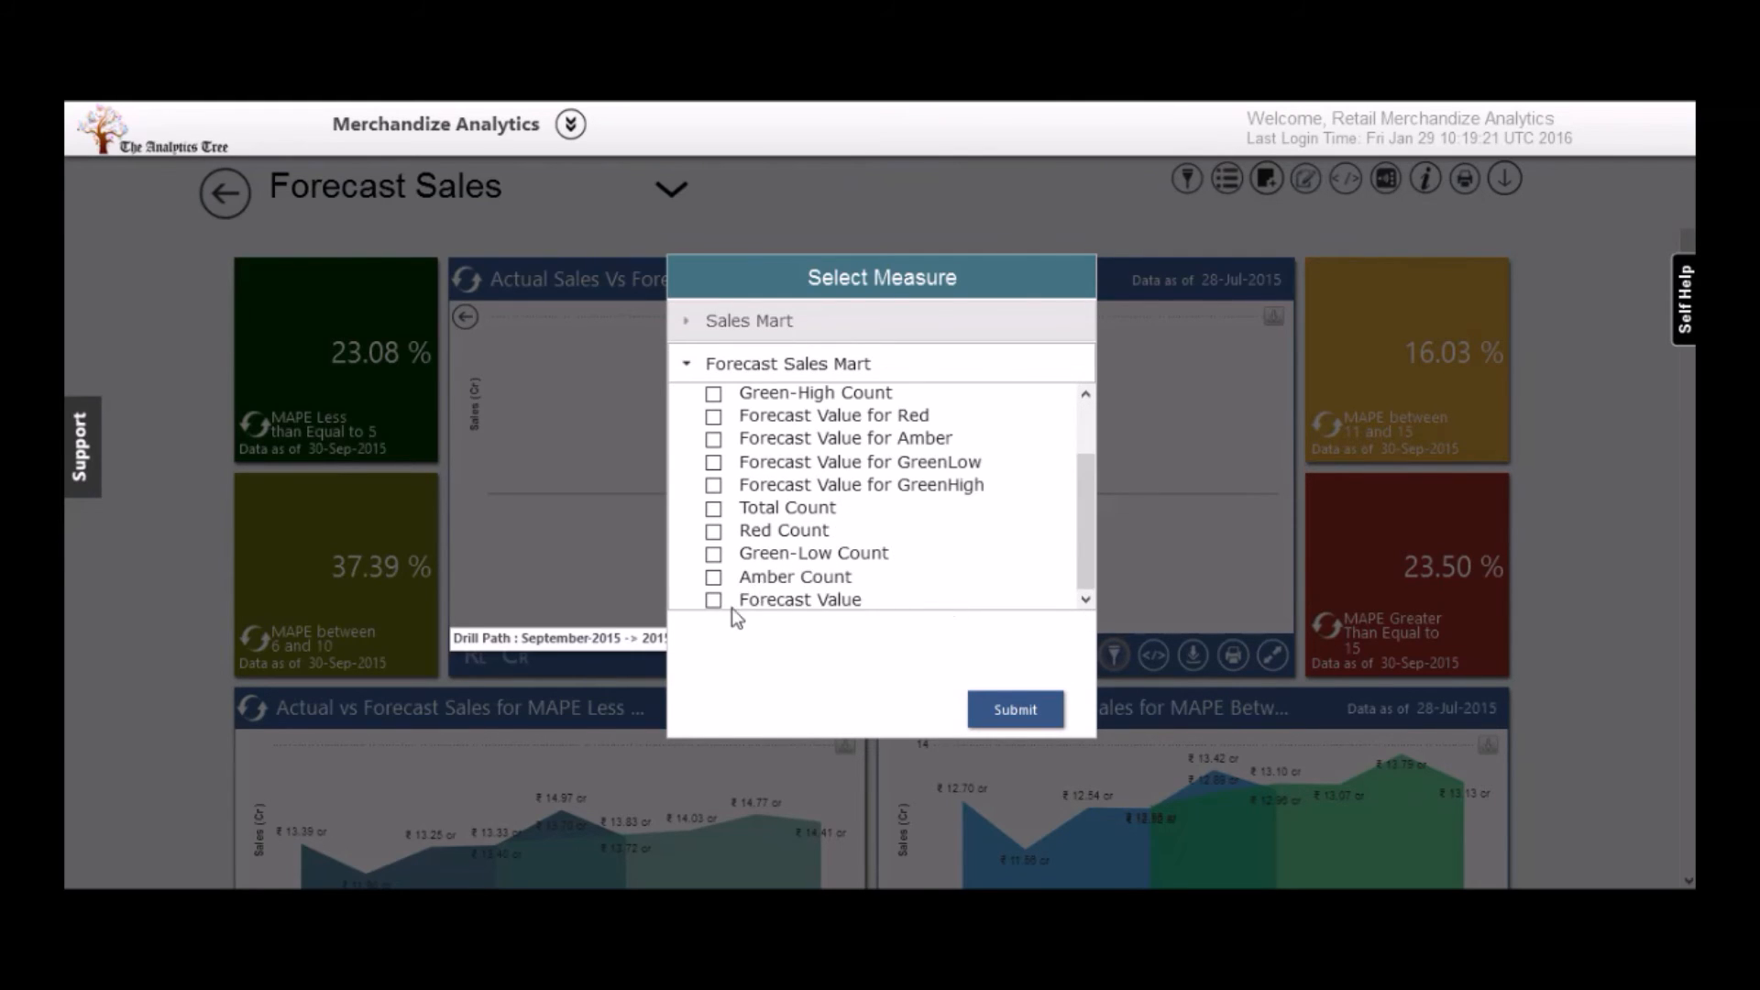
pyautogui.click(1012, 708)
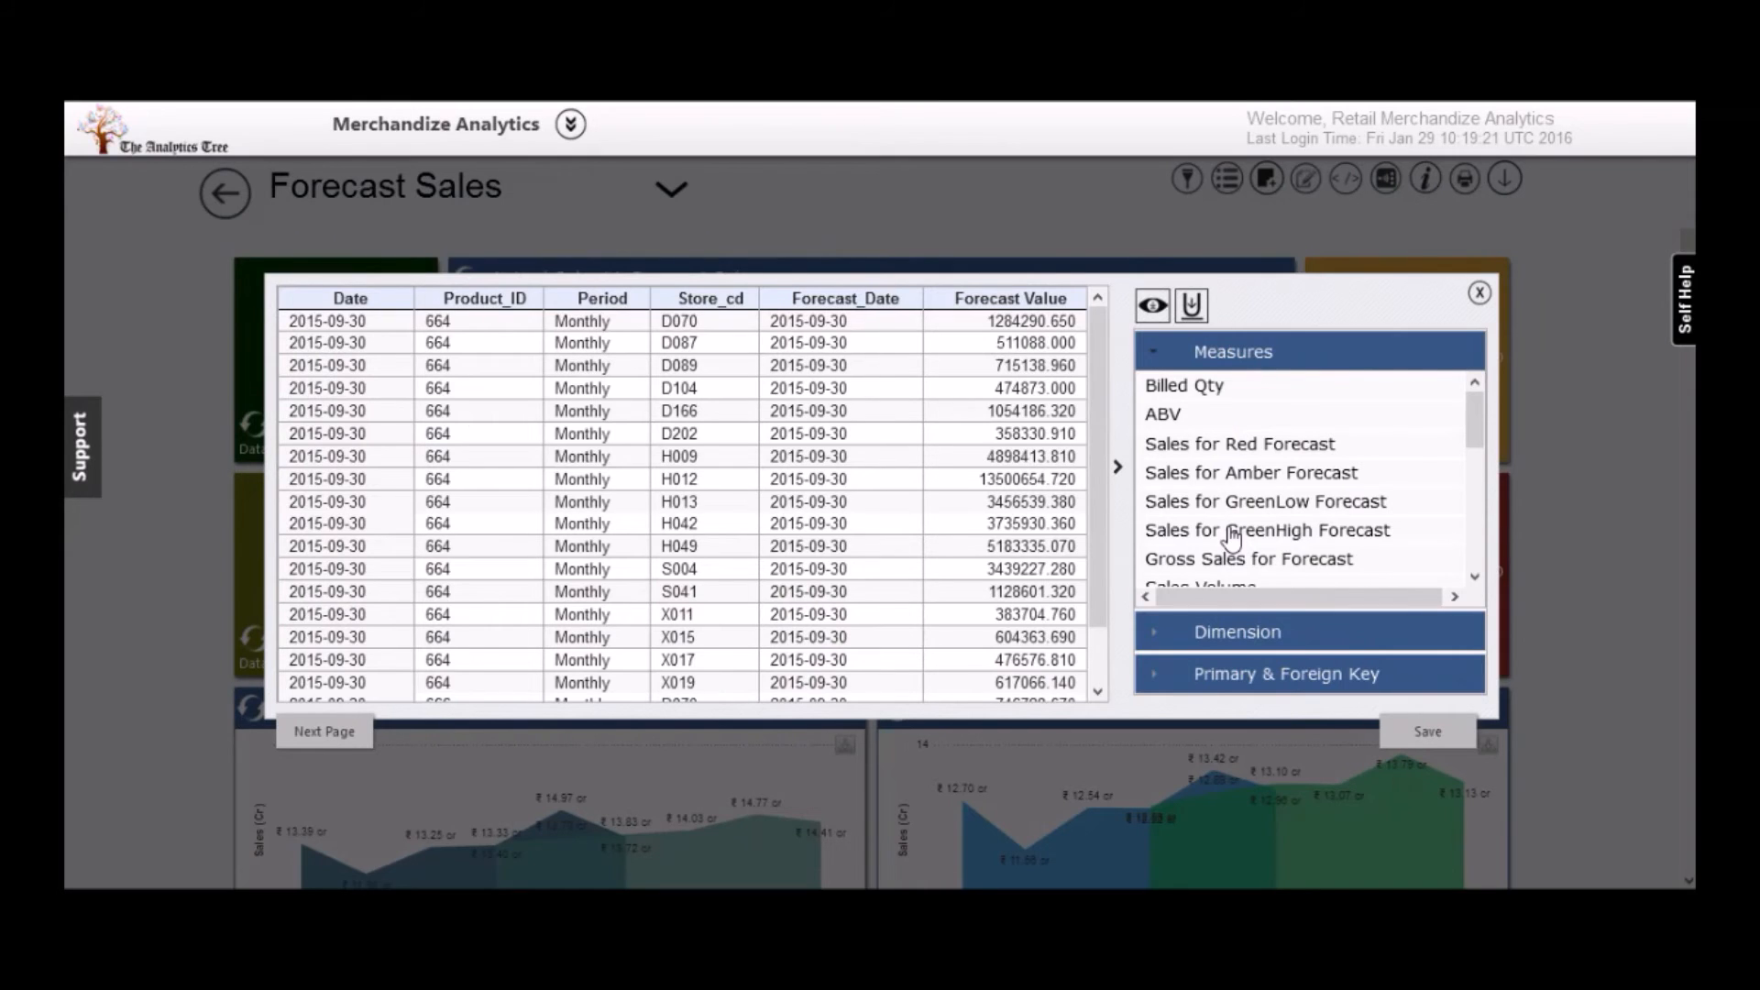
pyautogui.moveTo(1137, 438)
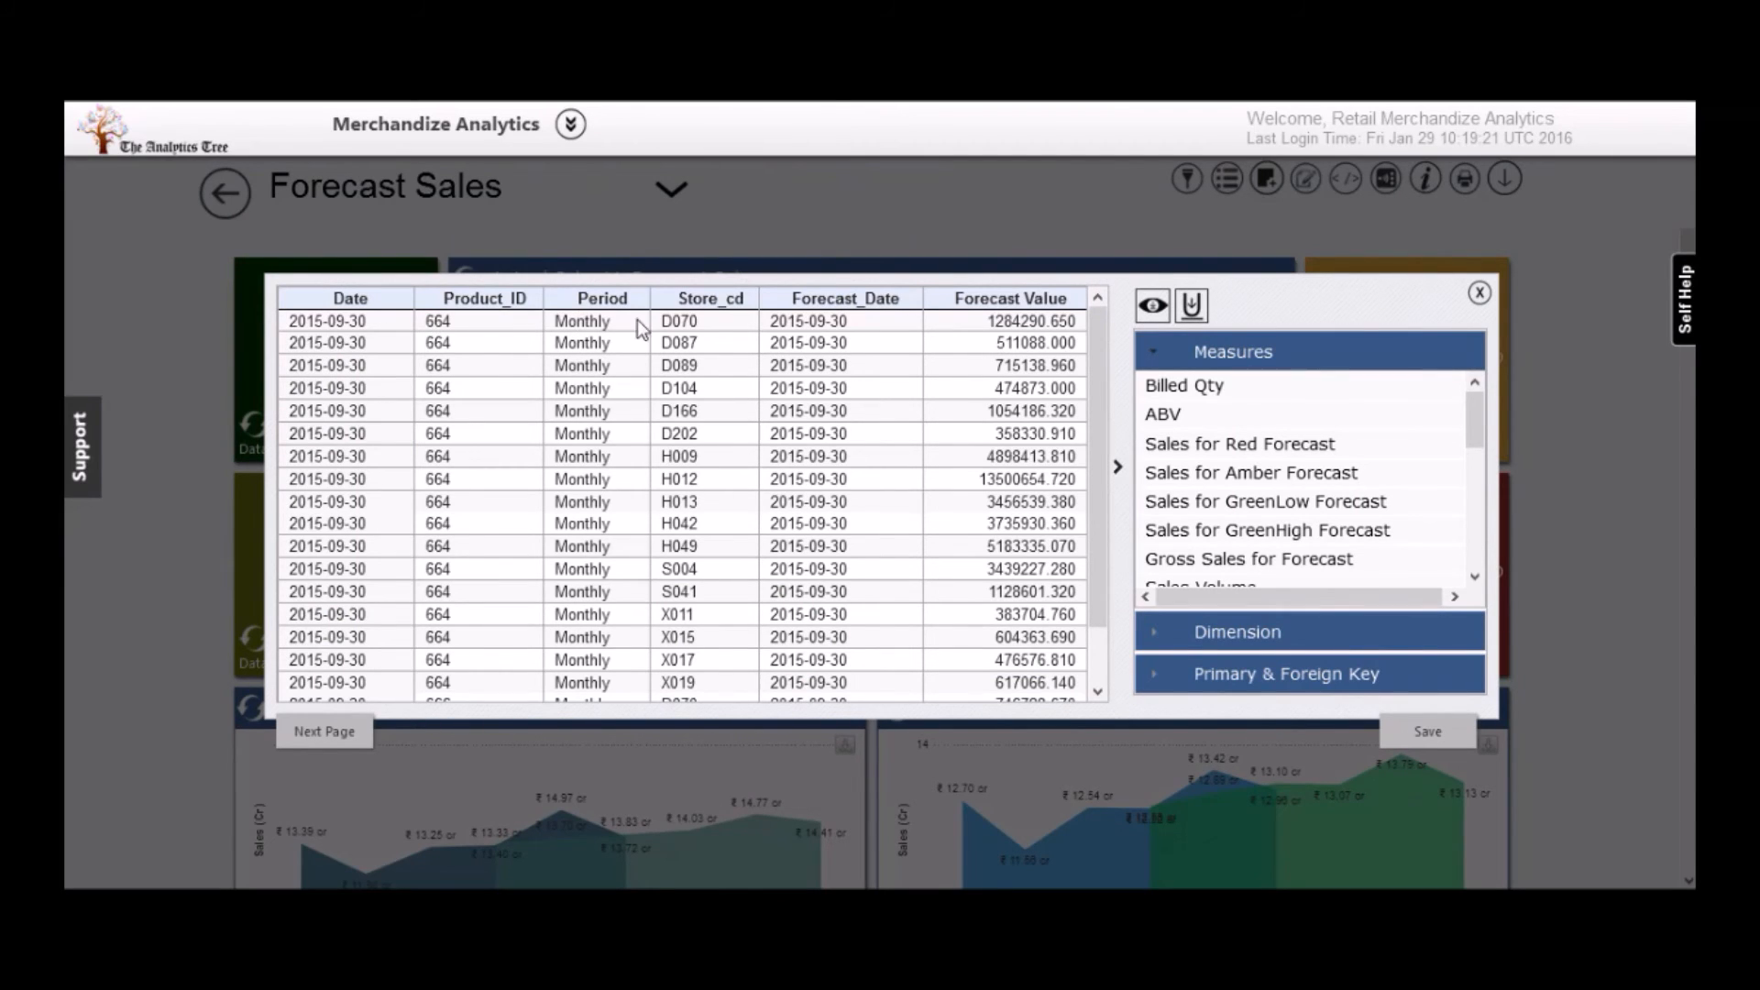
pyautogui.moveTo(826, 325)
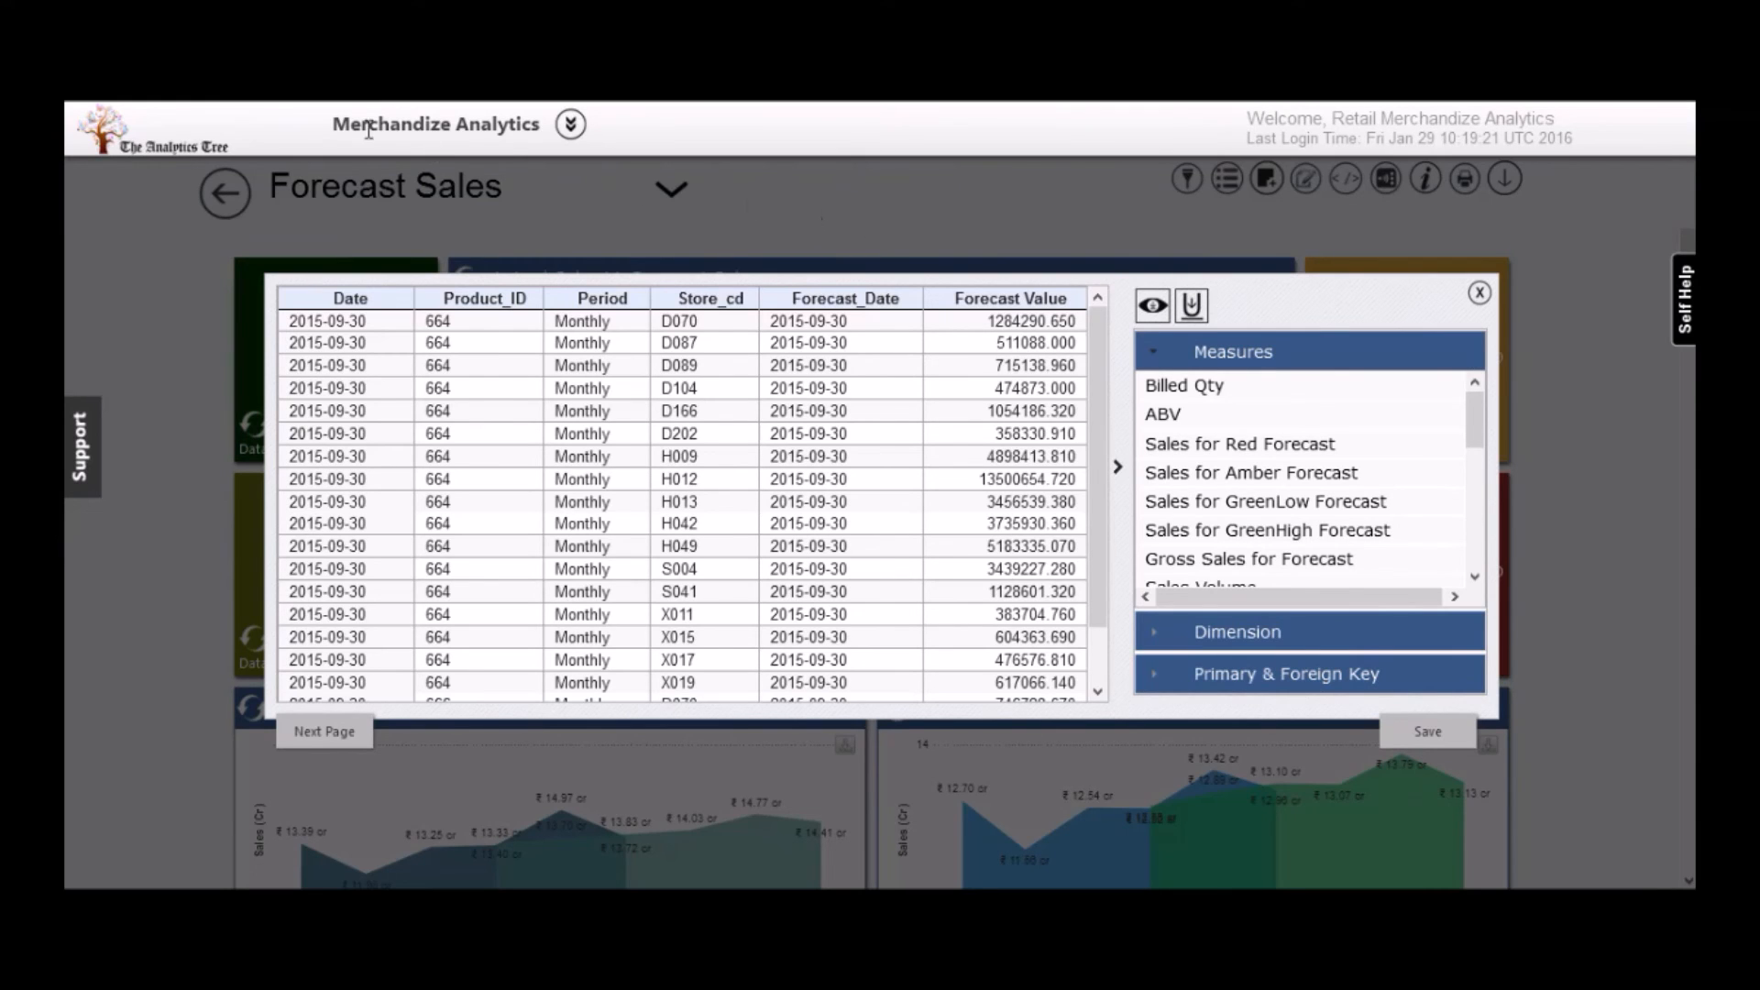
# Switch from the forecast data table to the Monitor Performance dashboard via Merchandize Analytics.
pyautogui.click(224, 183)
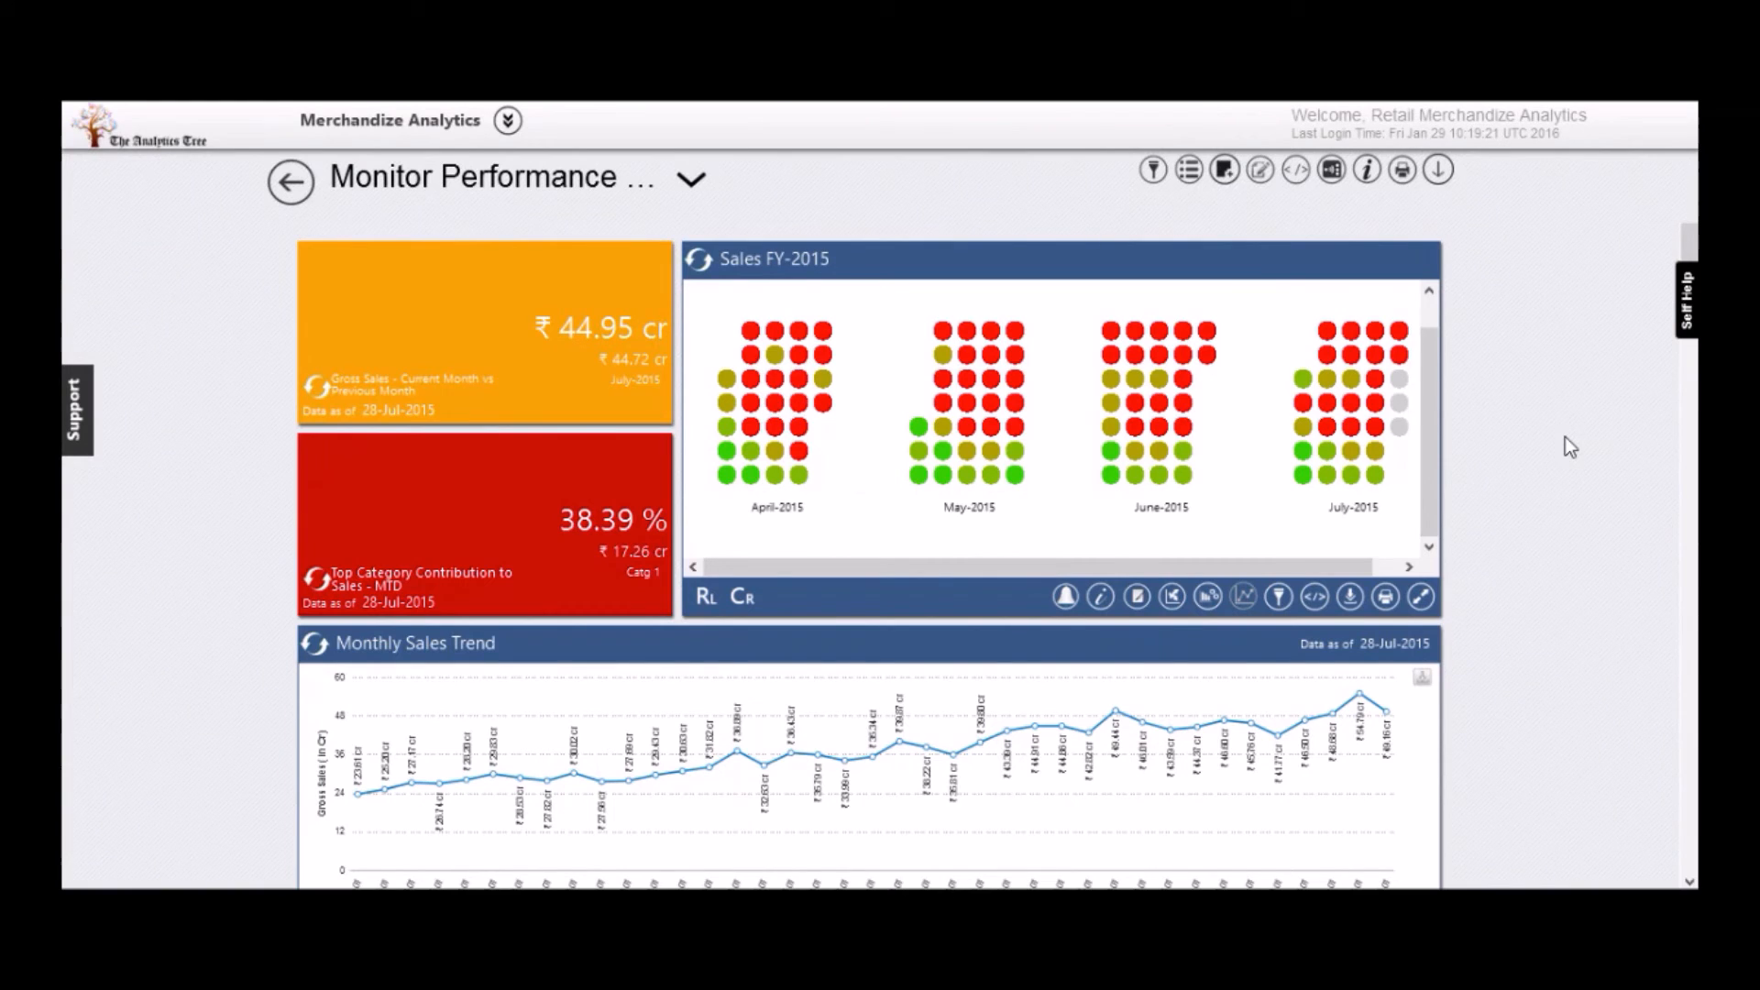